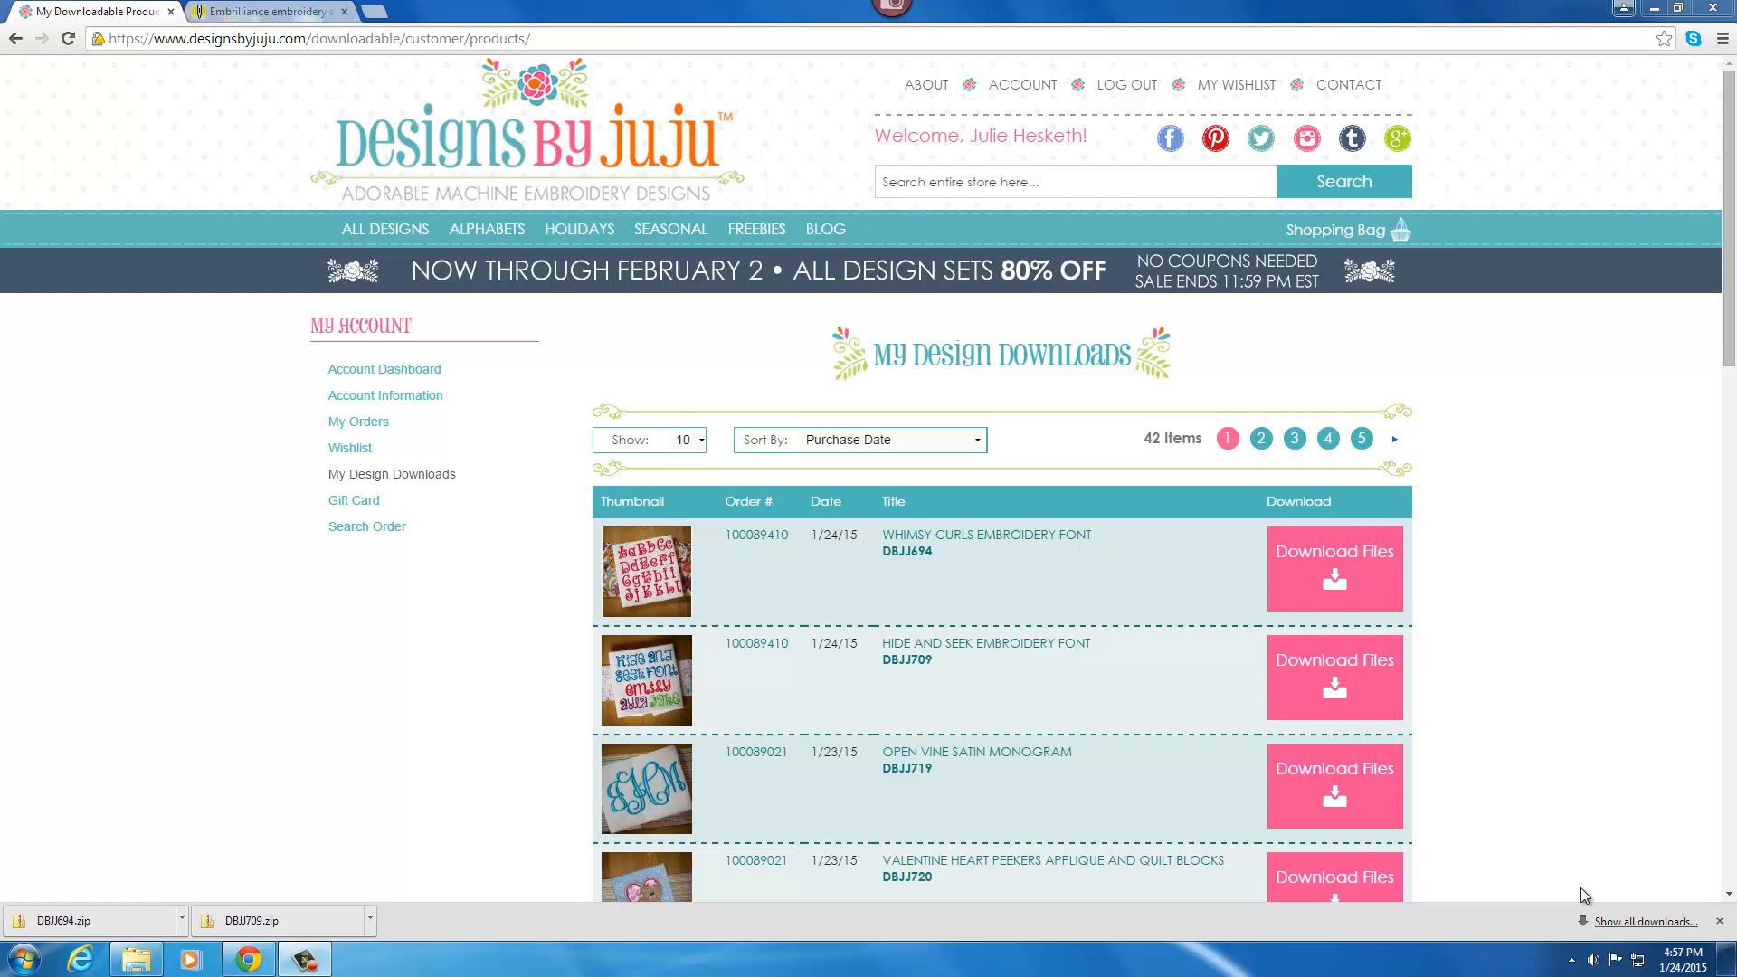
pyautogui.moveTo(1272, 423)
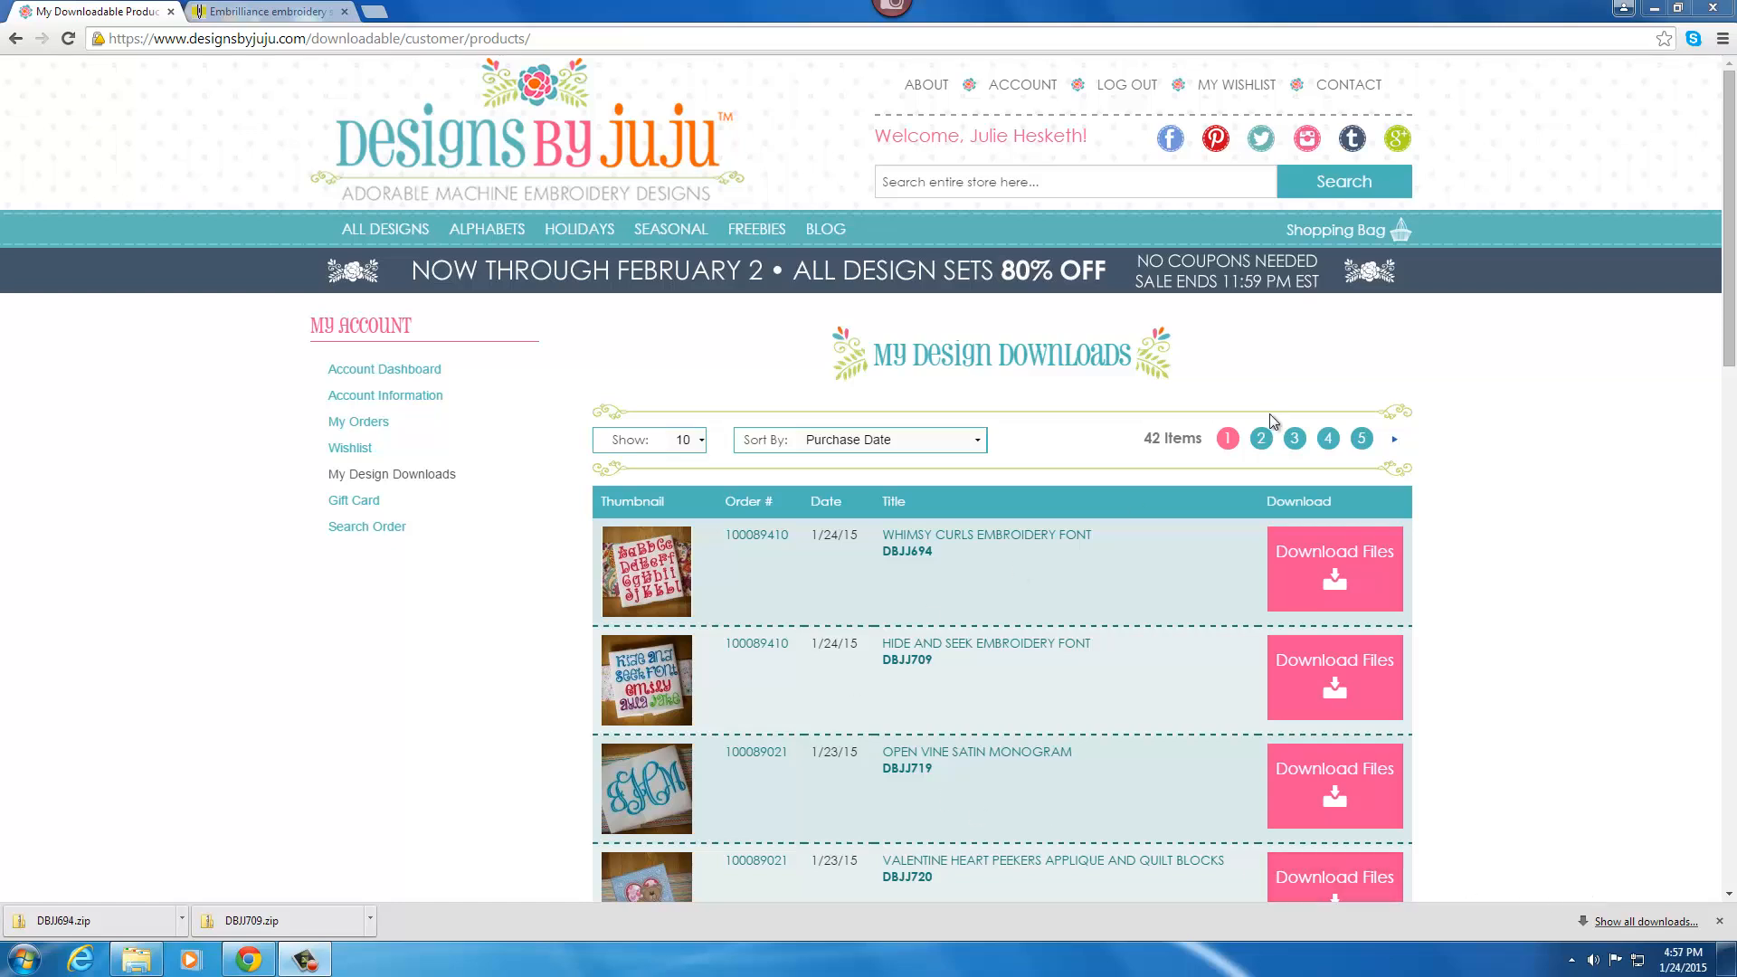
pyautogui.moveTo(686, 584)
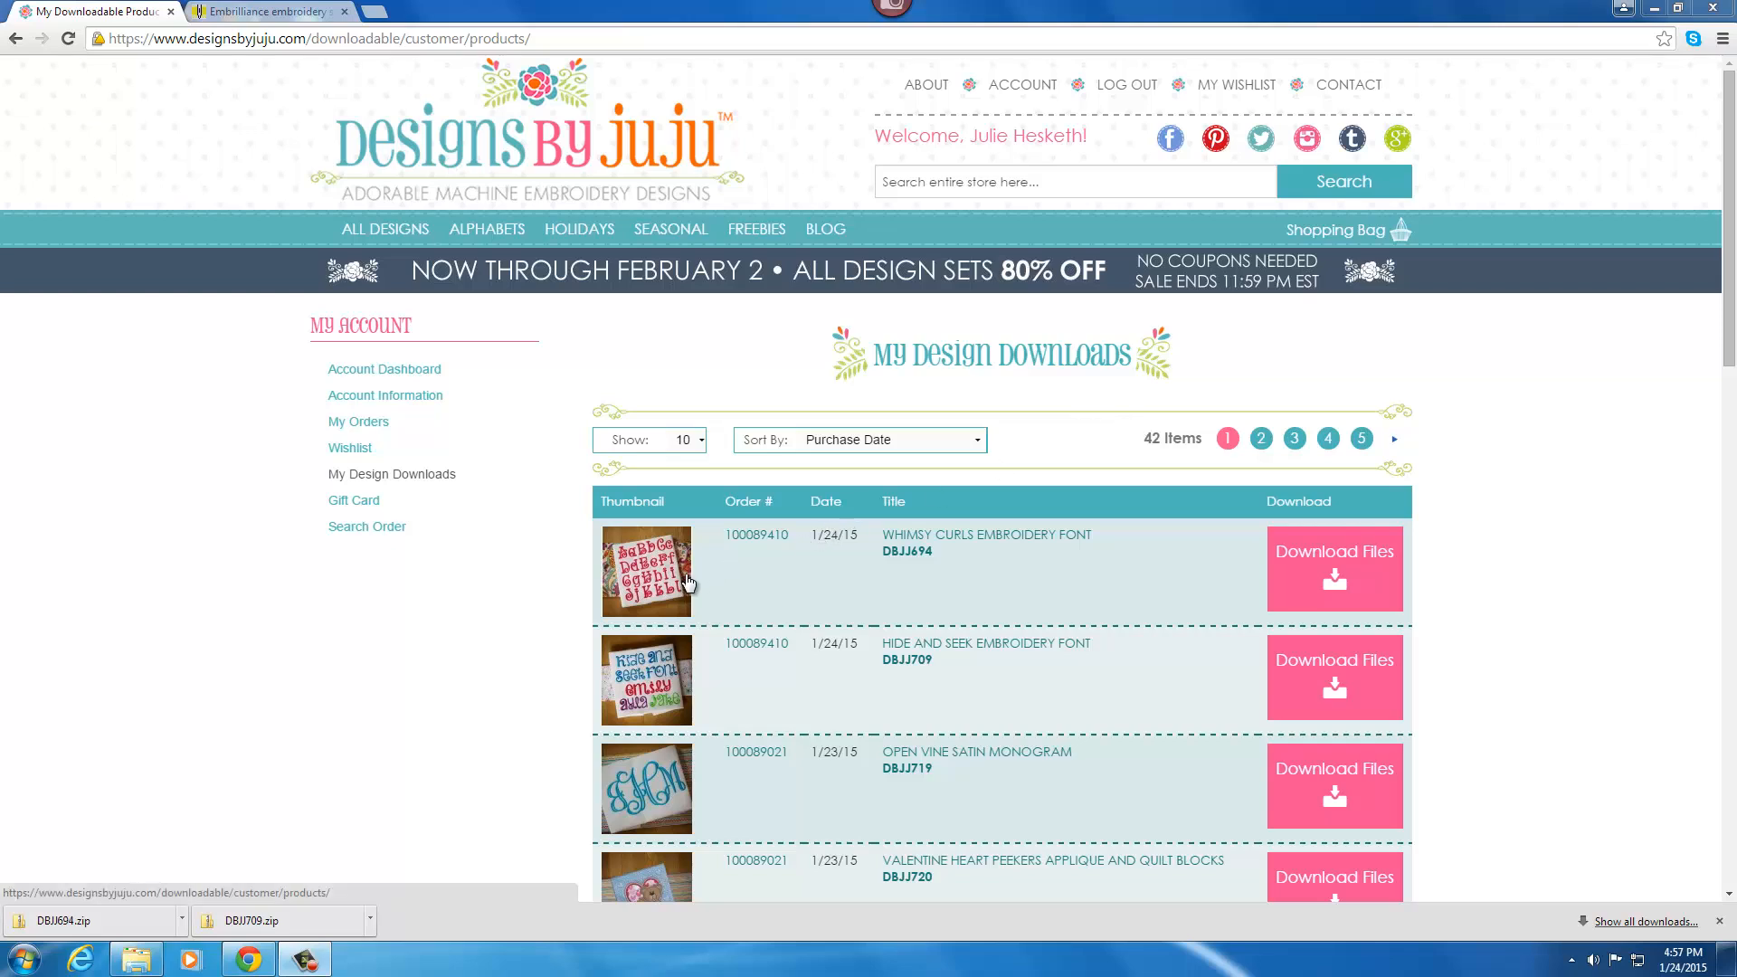
pyautogui.moveTo(764, 591)
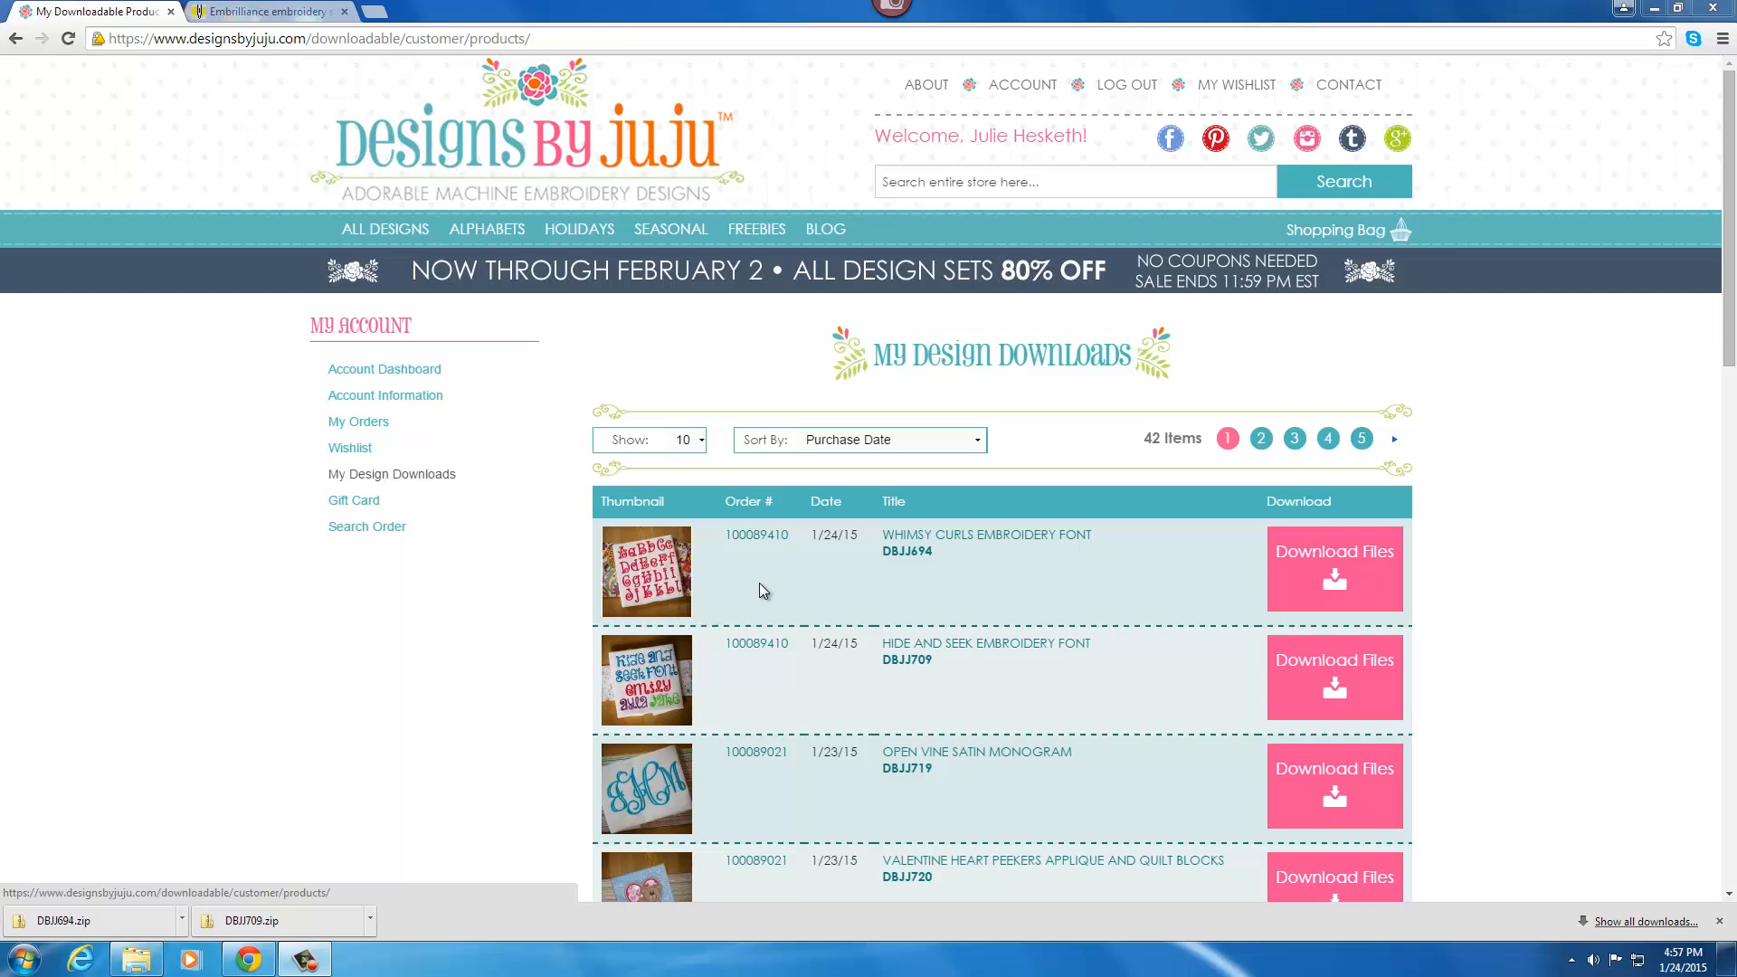
pyautogui.moveTo(908, 571)
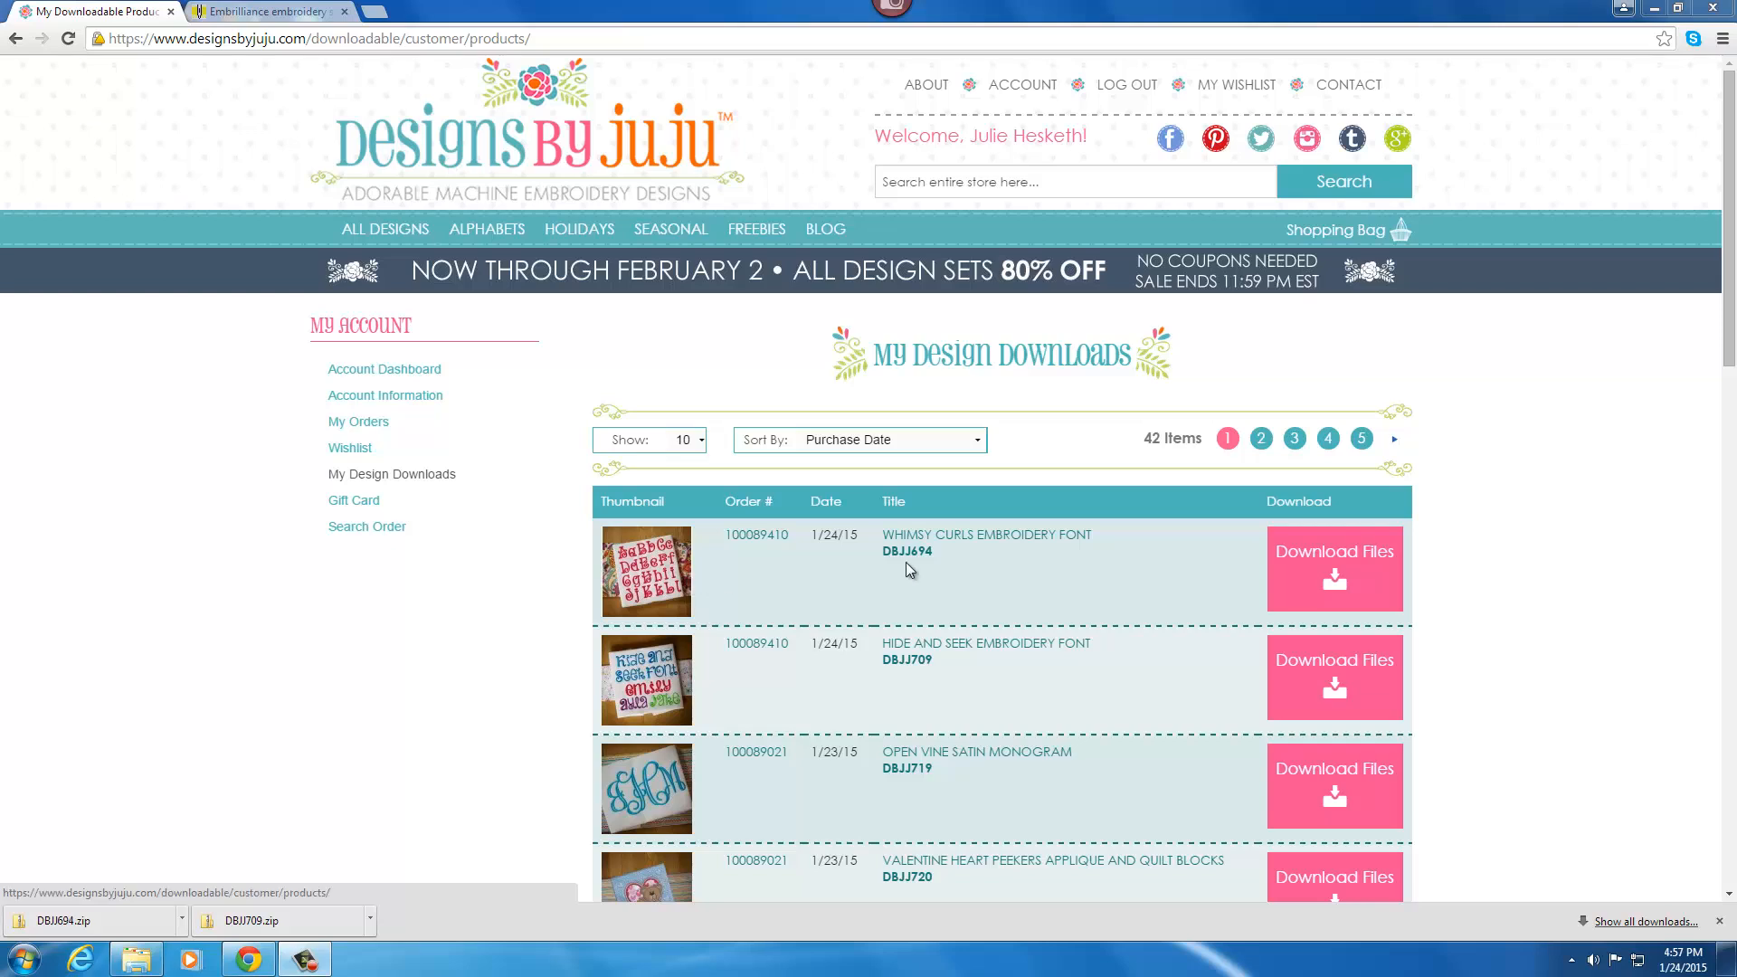
pyautogui.moveTo(936, 548)
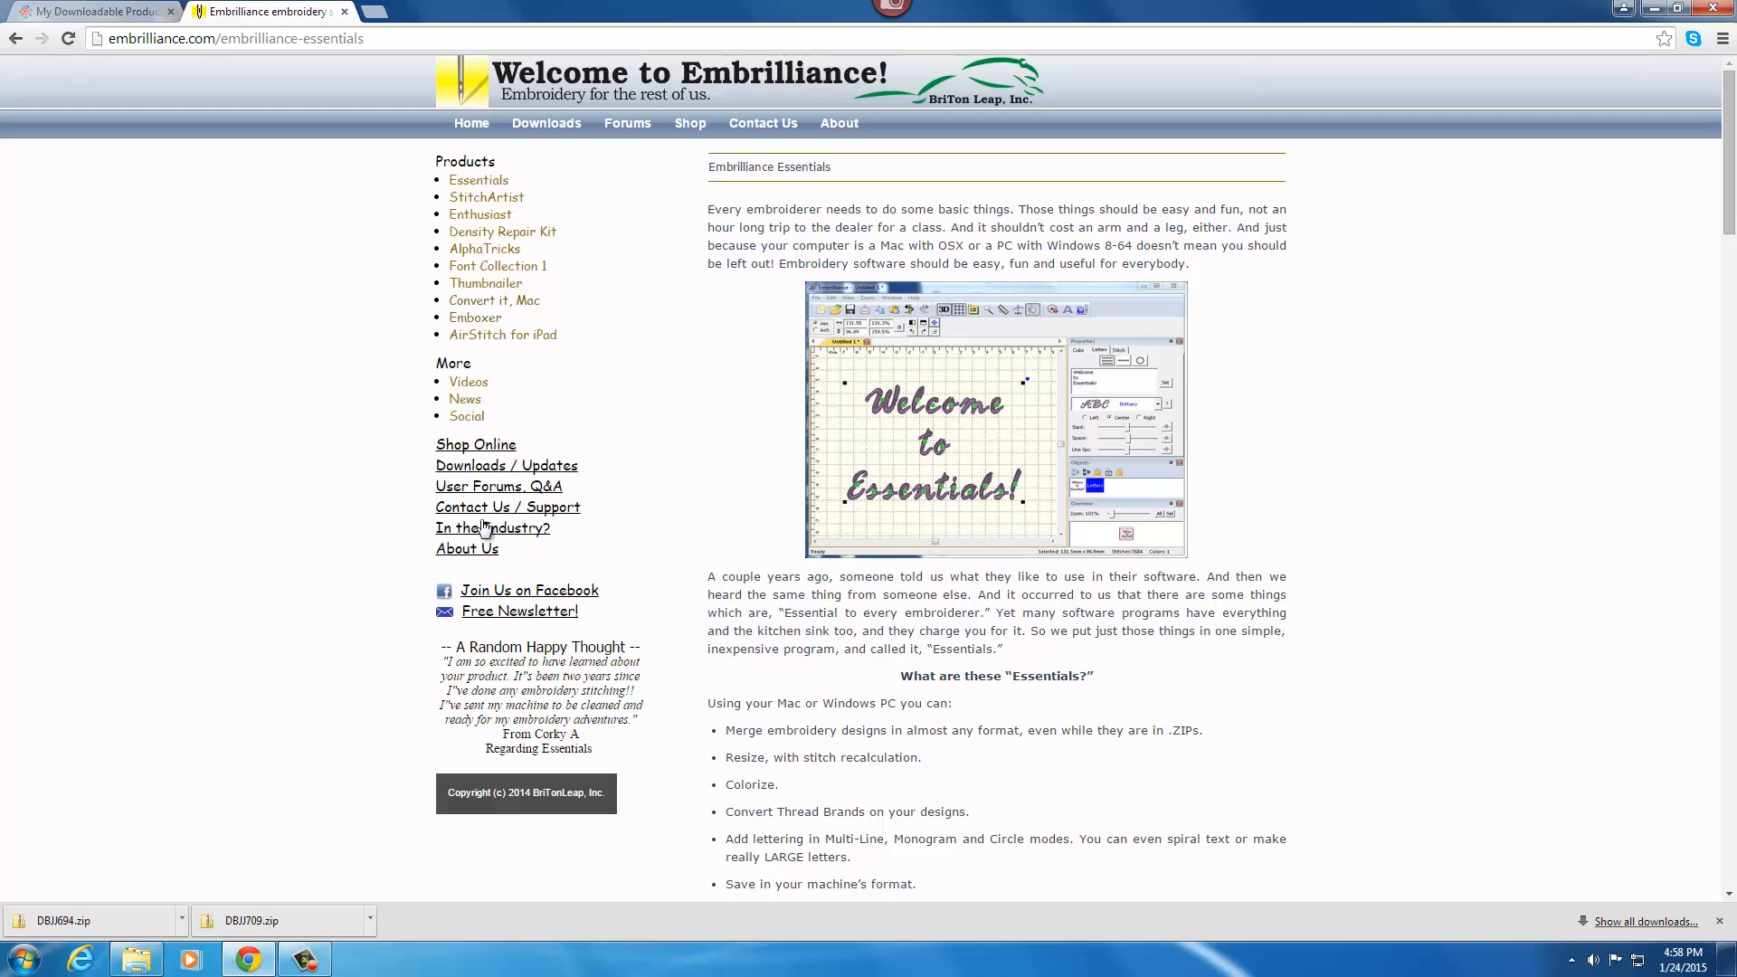
# Open the embrilliance.com Downloads / Updates page listing the Mac and Windows installers.
pyautogui.click(506, 464)
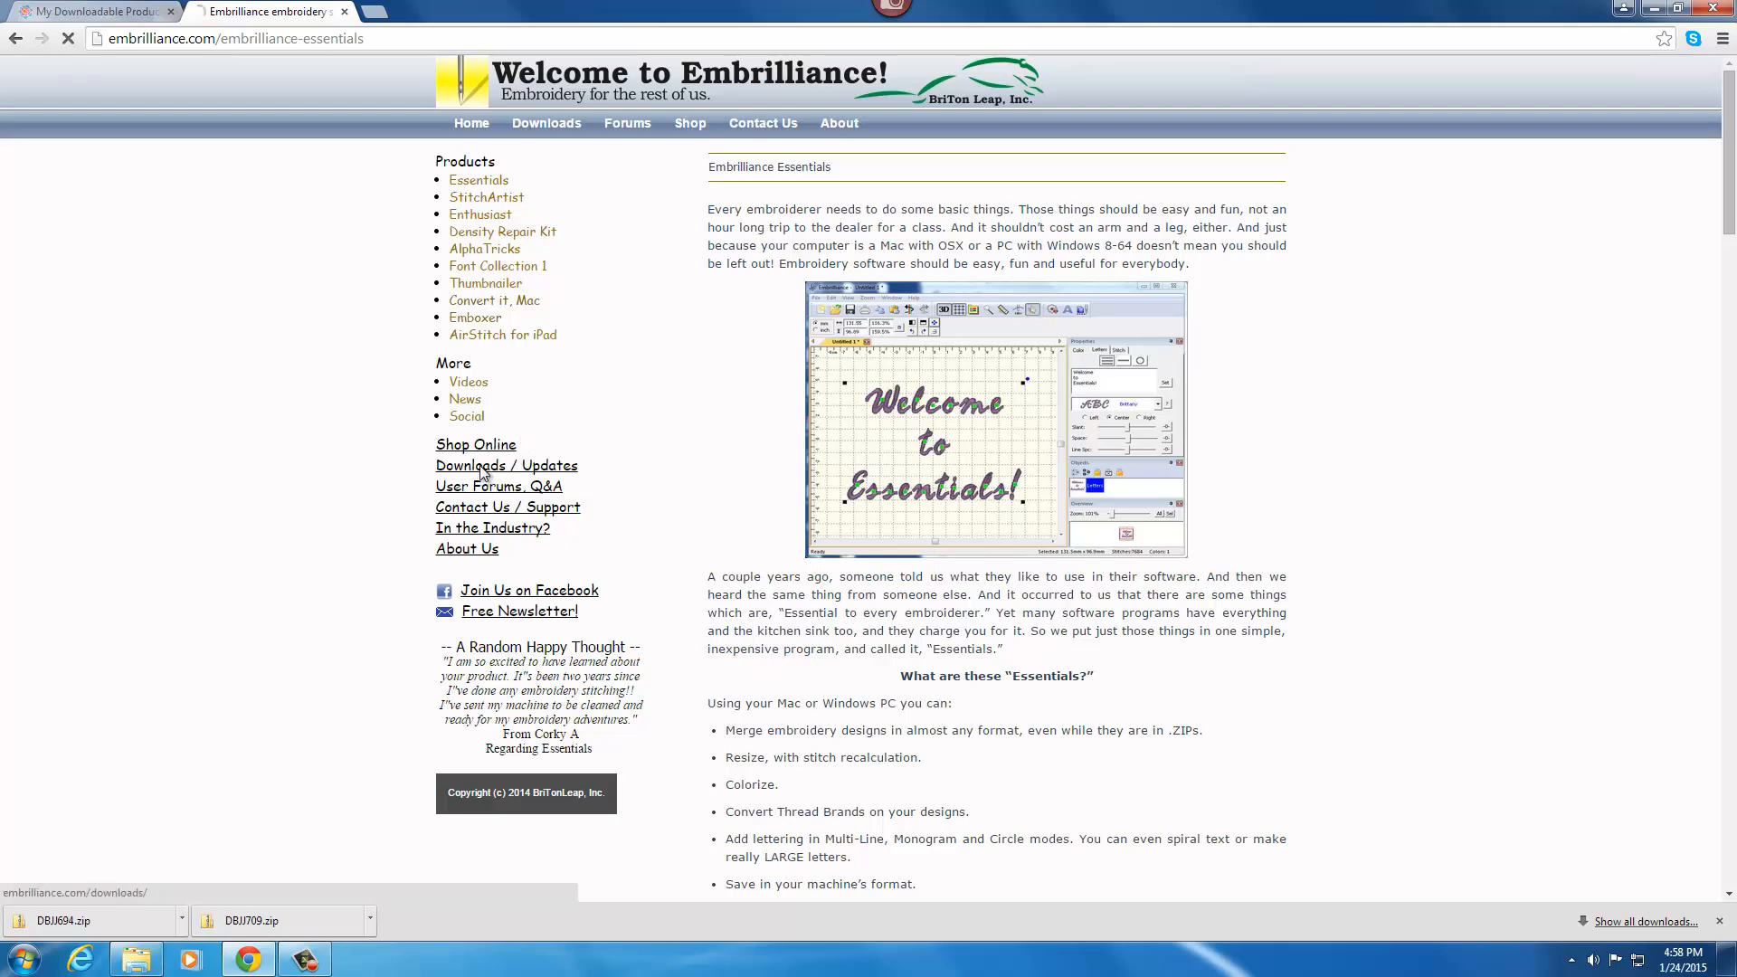
pyautogui.click(507, 464)
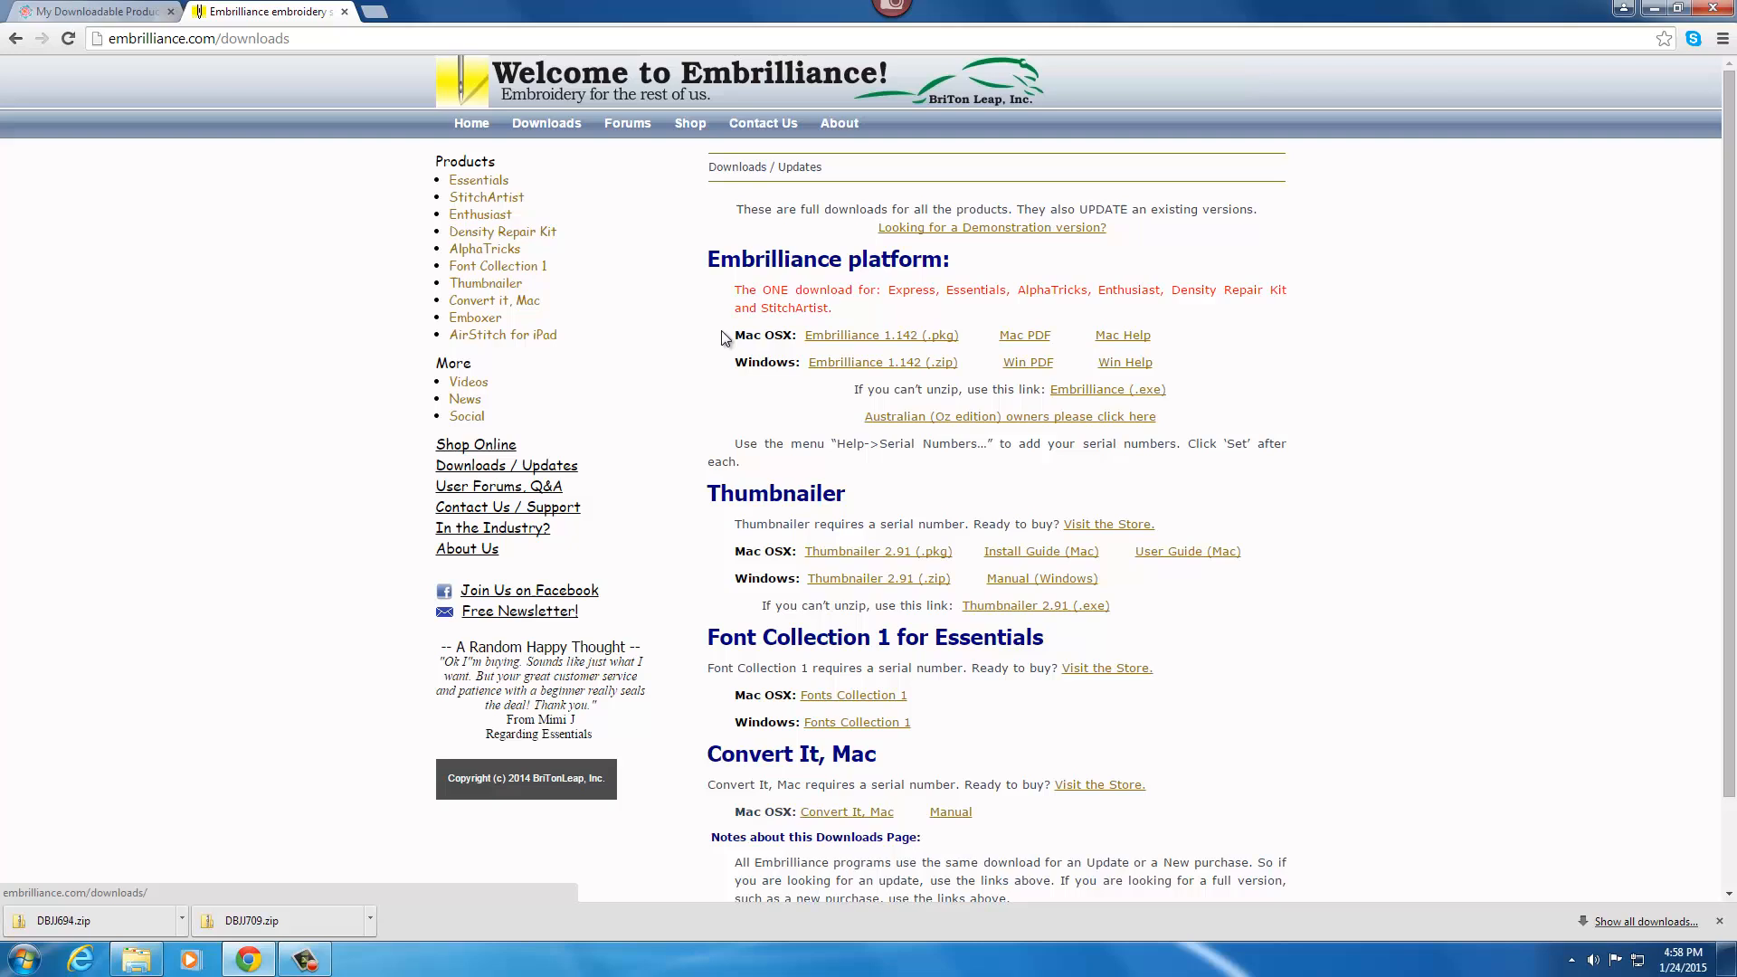
pyautogui.moveTo(721, 346)
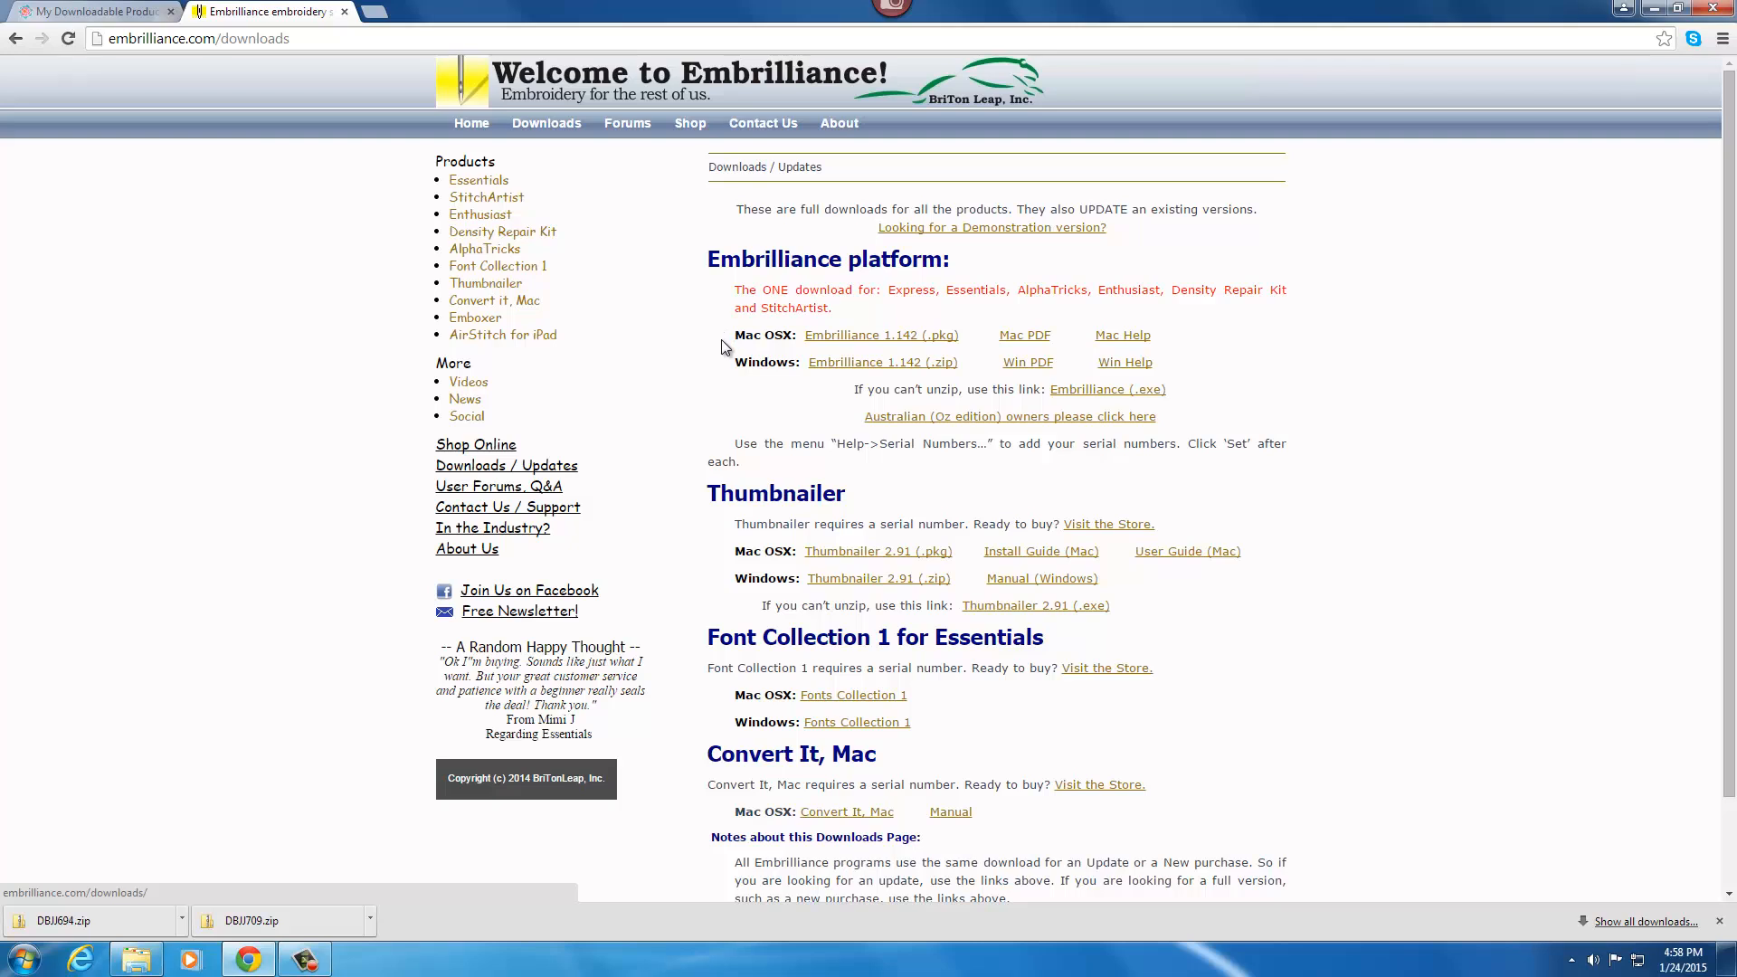
pyautogui.moveTo(731, 393)
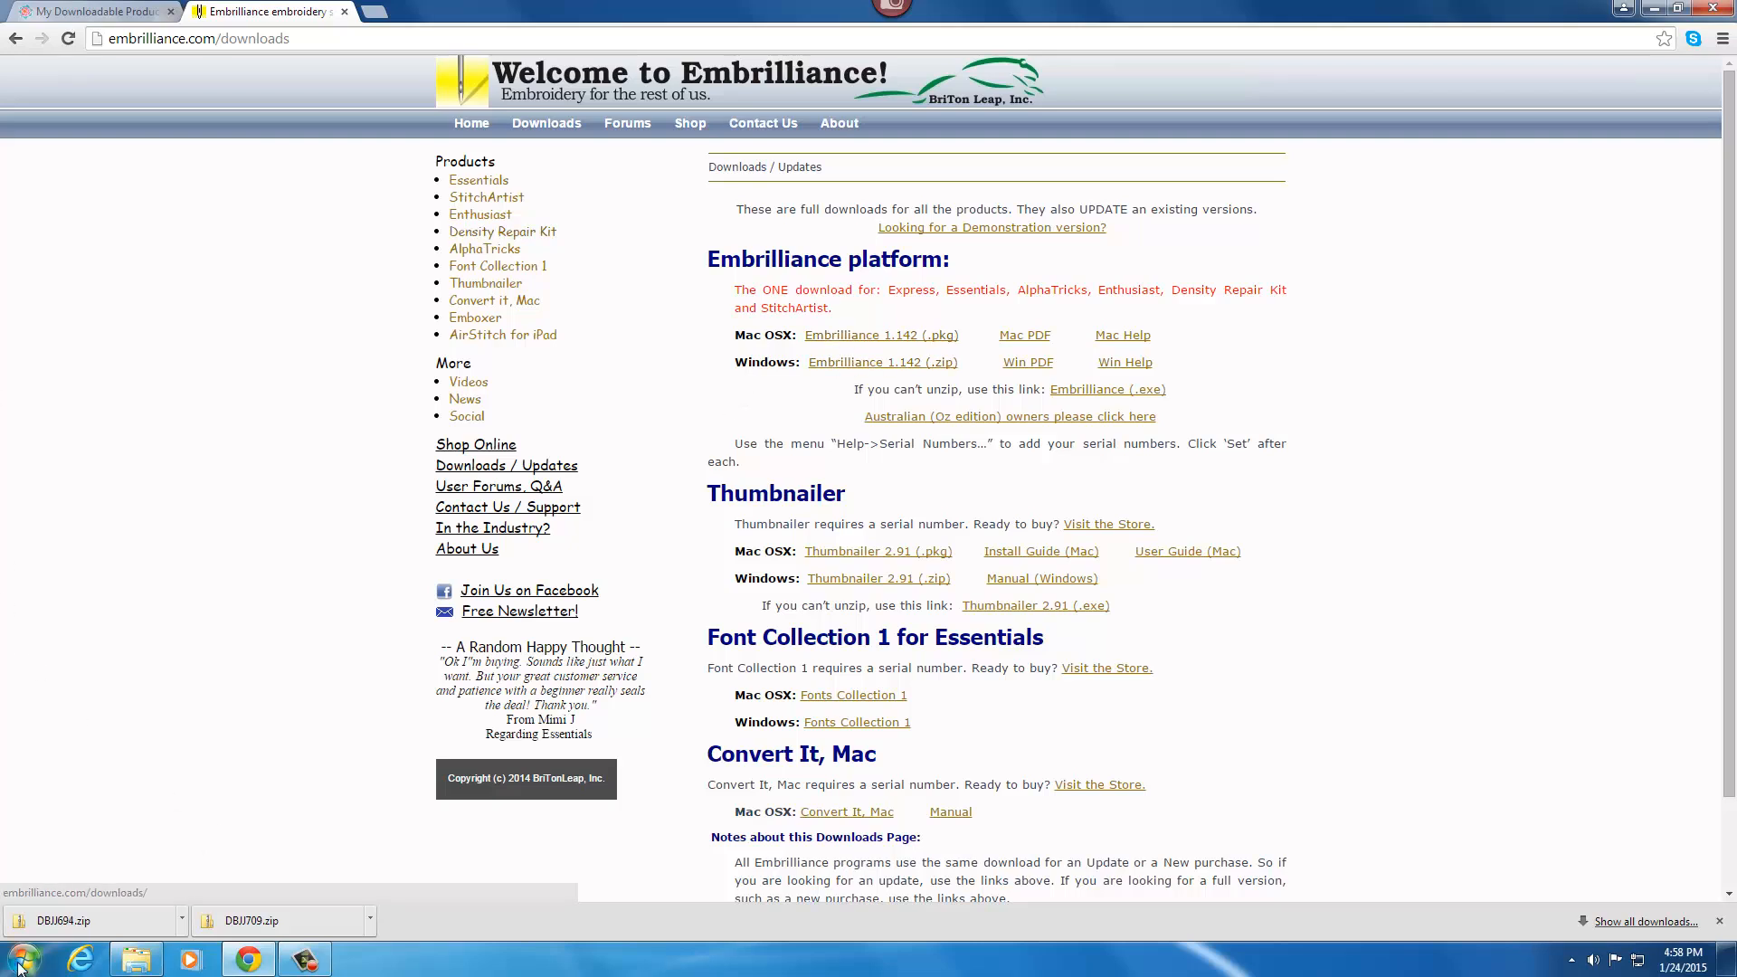
# Launch Embrilliance from the Windows Start menu.
pyautogui.click(17, 959)
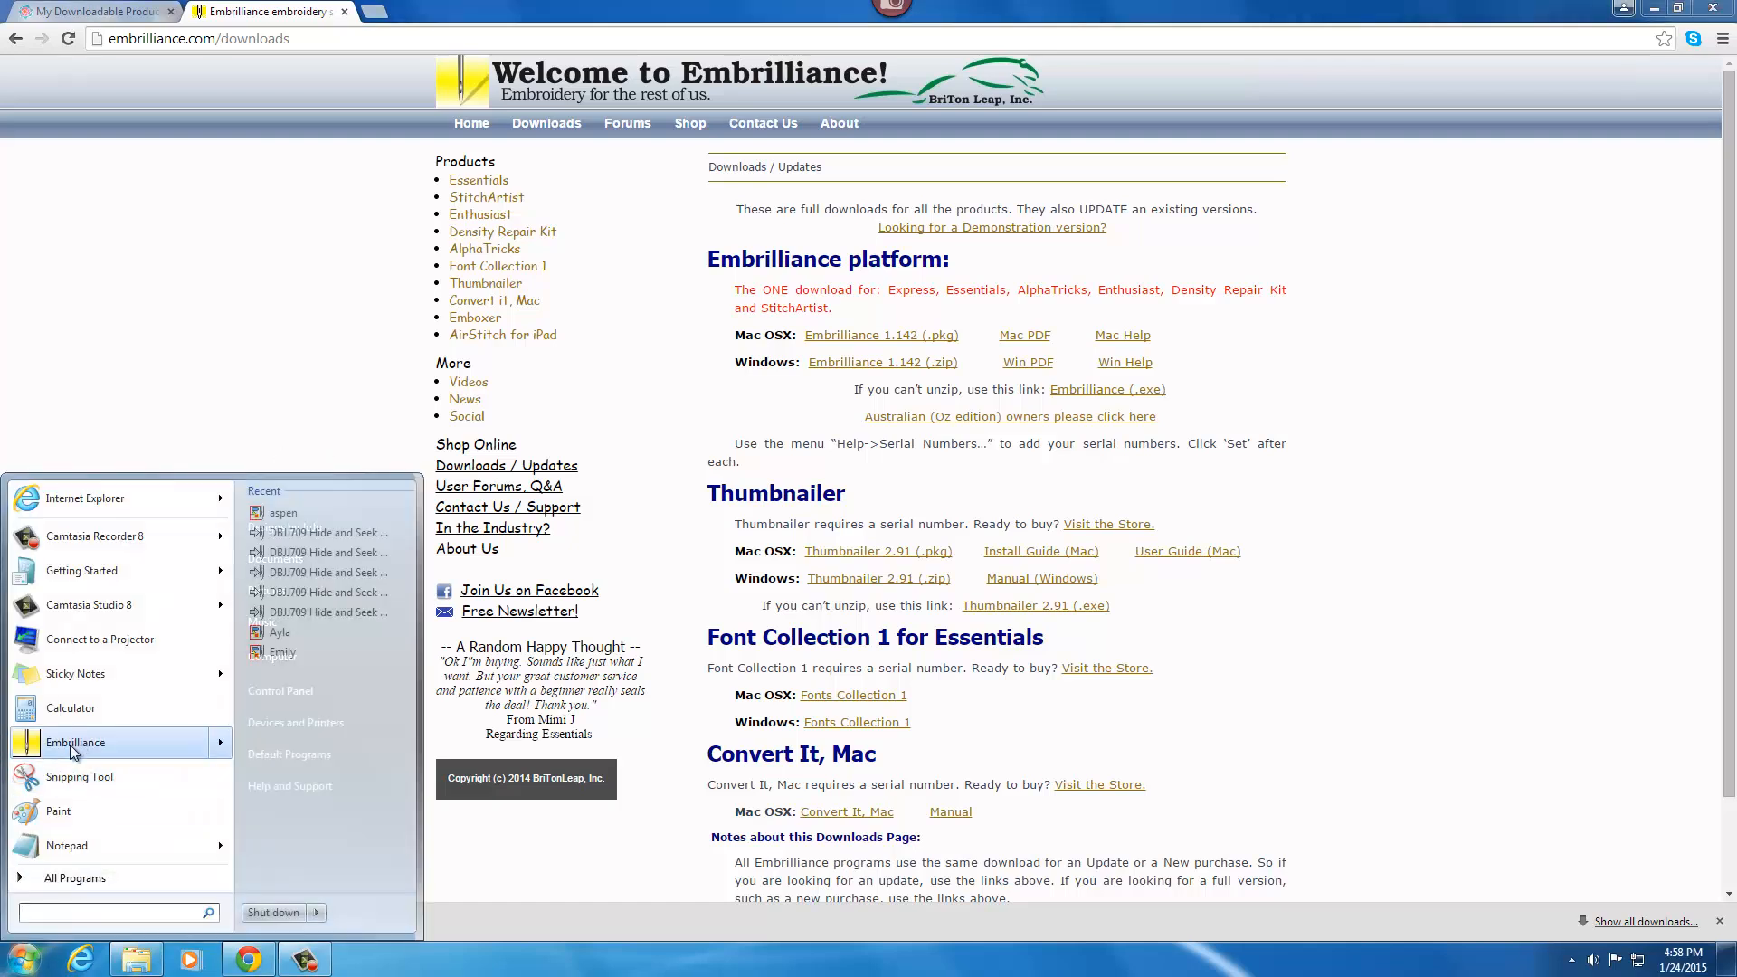
pyautogui.click(75, 753)
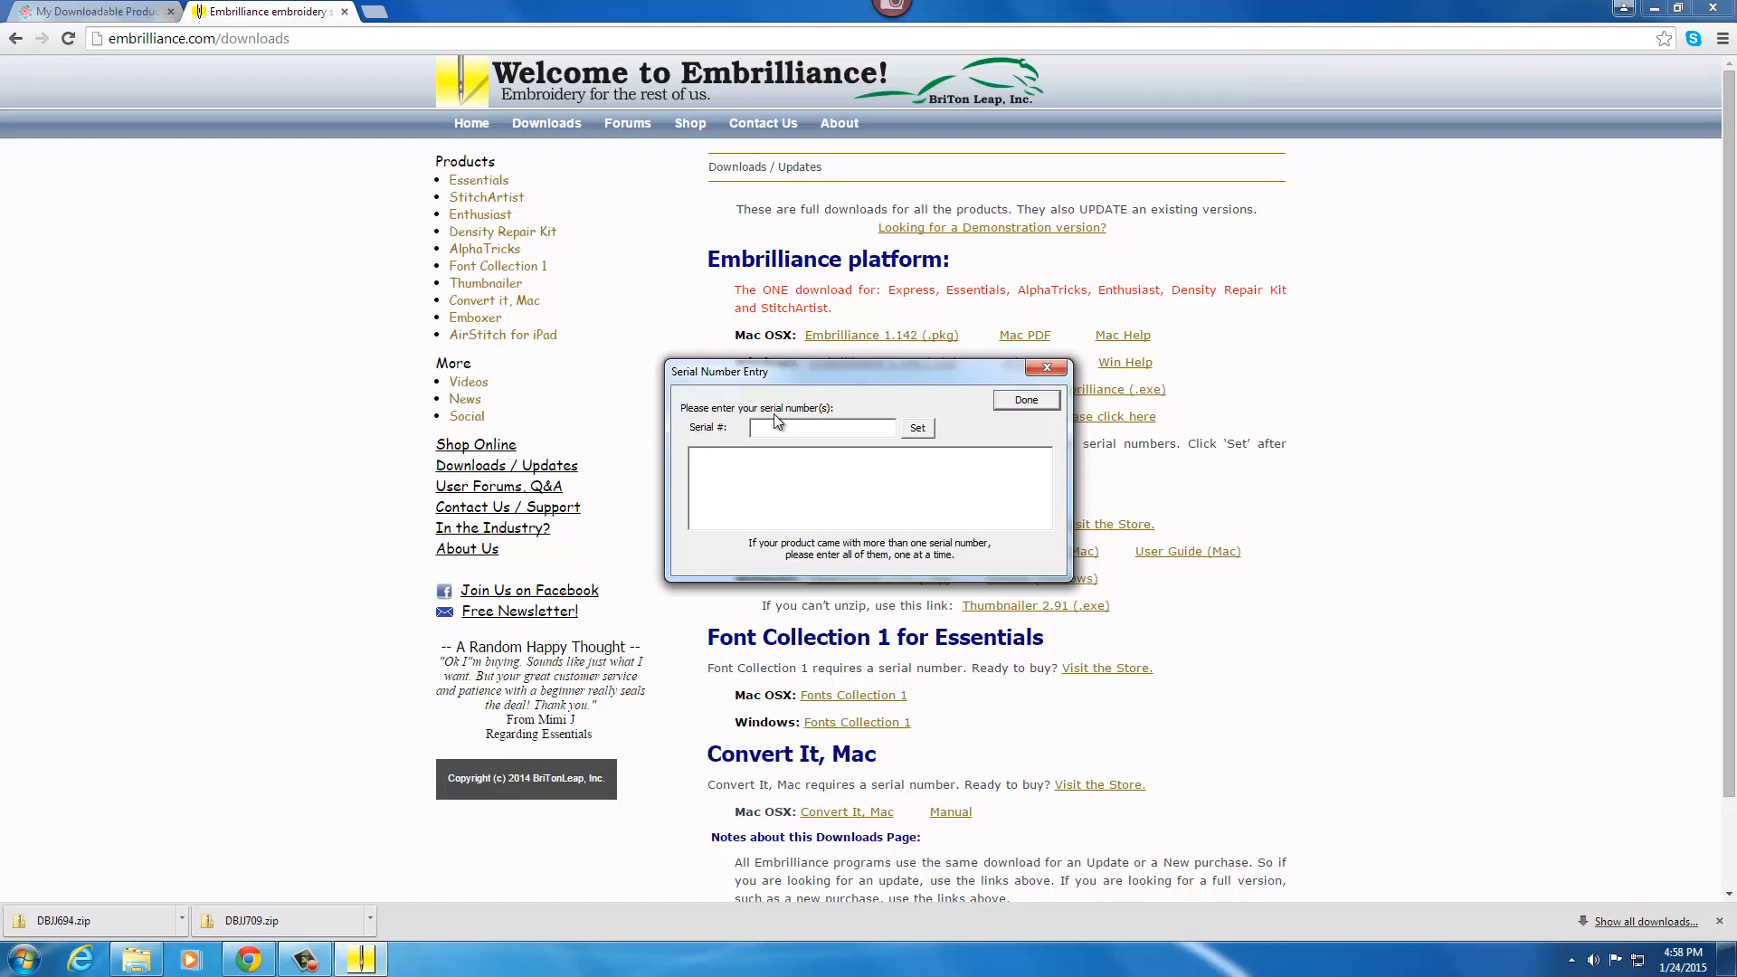
pyautogui.moveTo(798, 479)
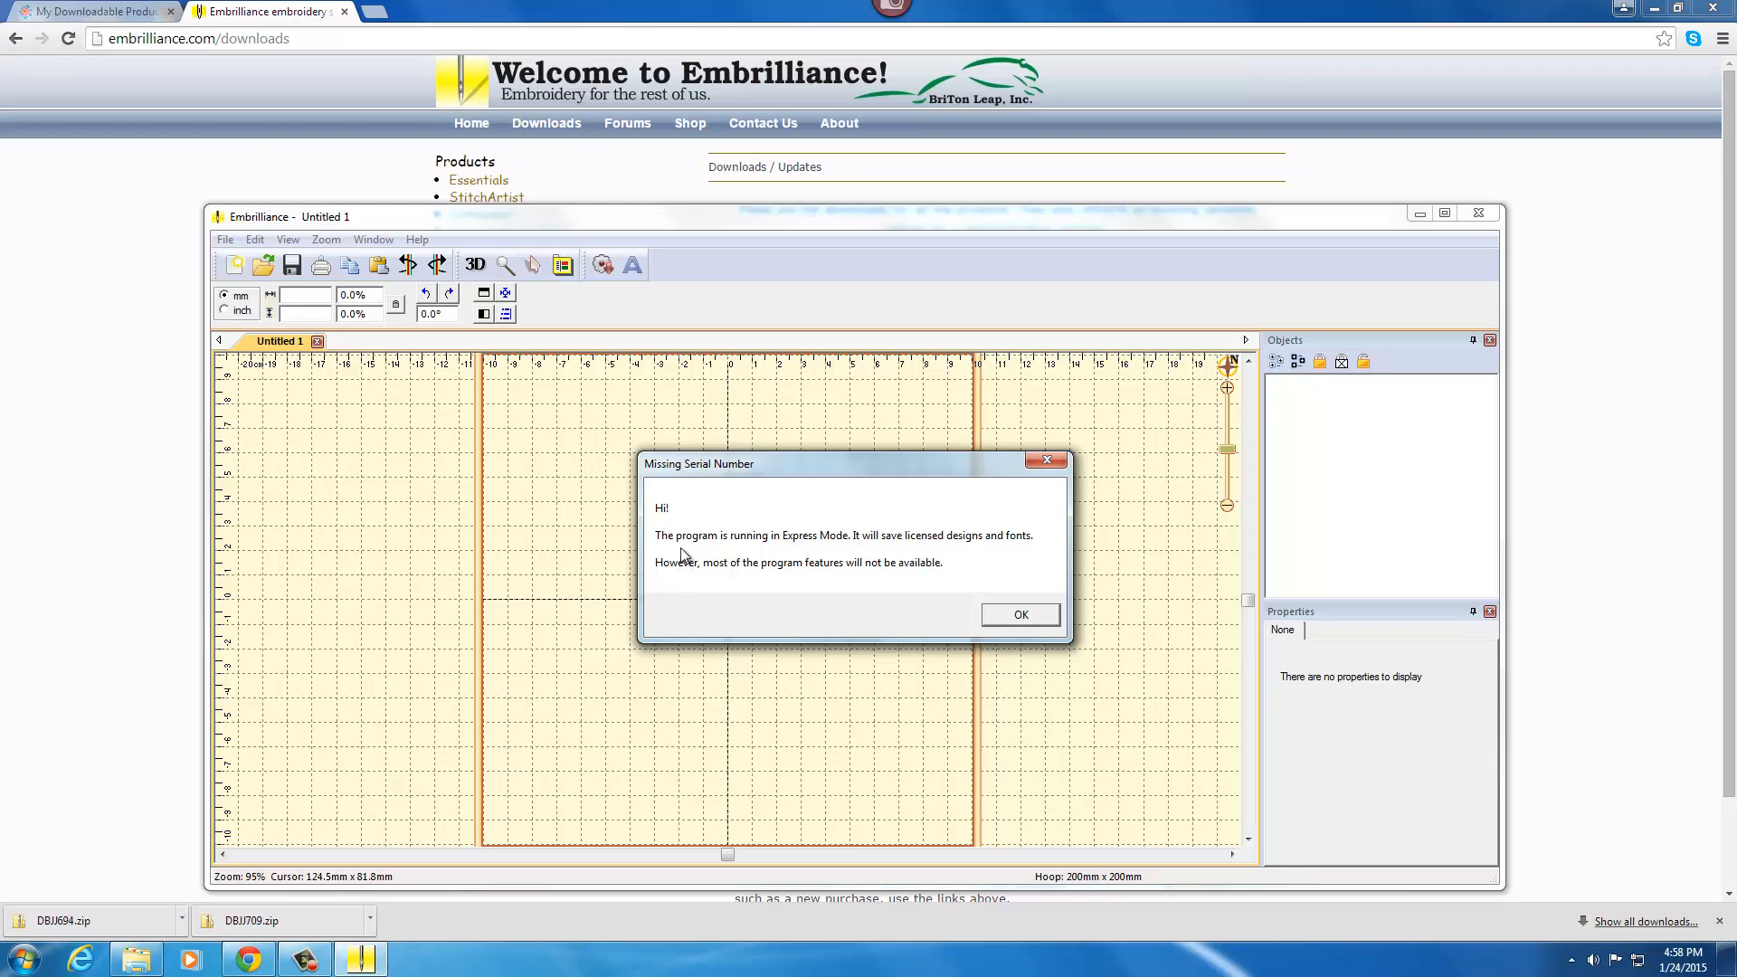
pyautogui.moveTo(988, 554)
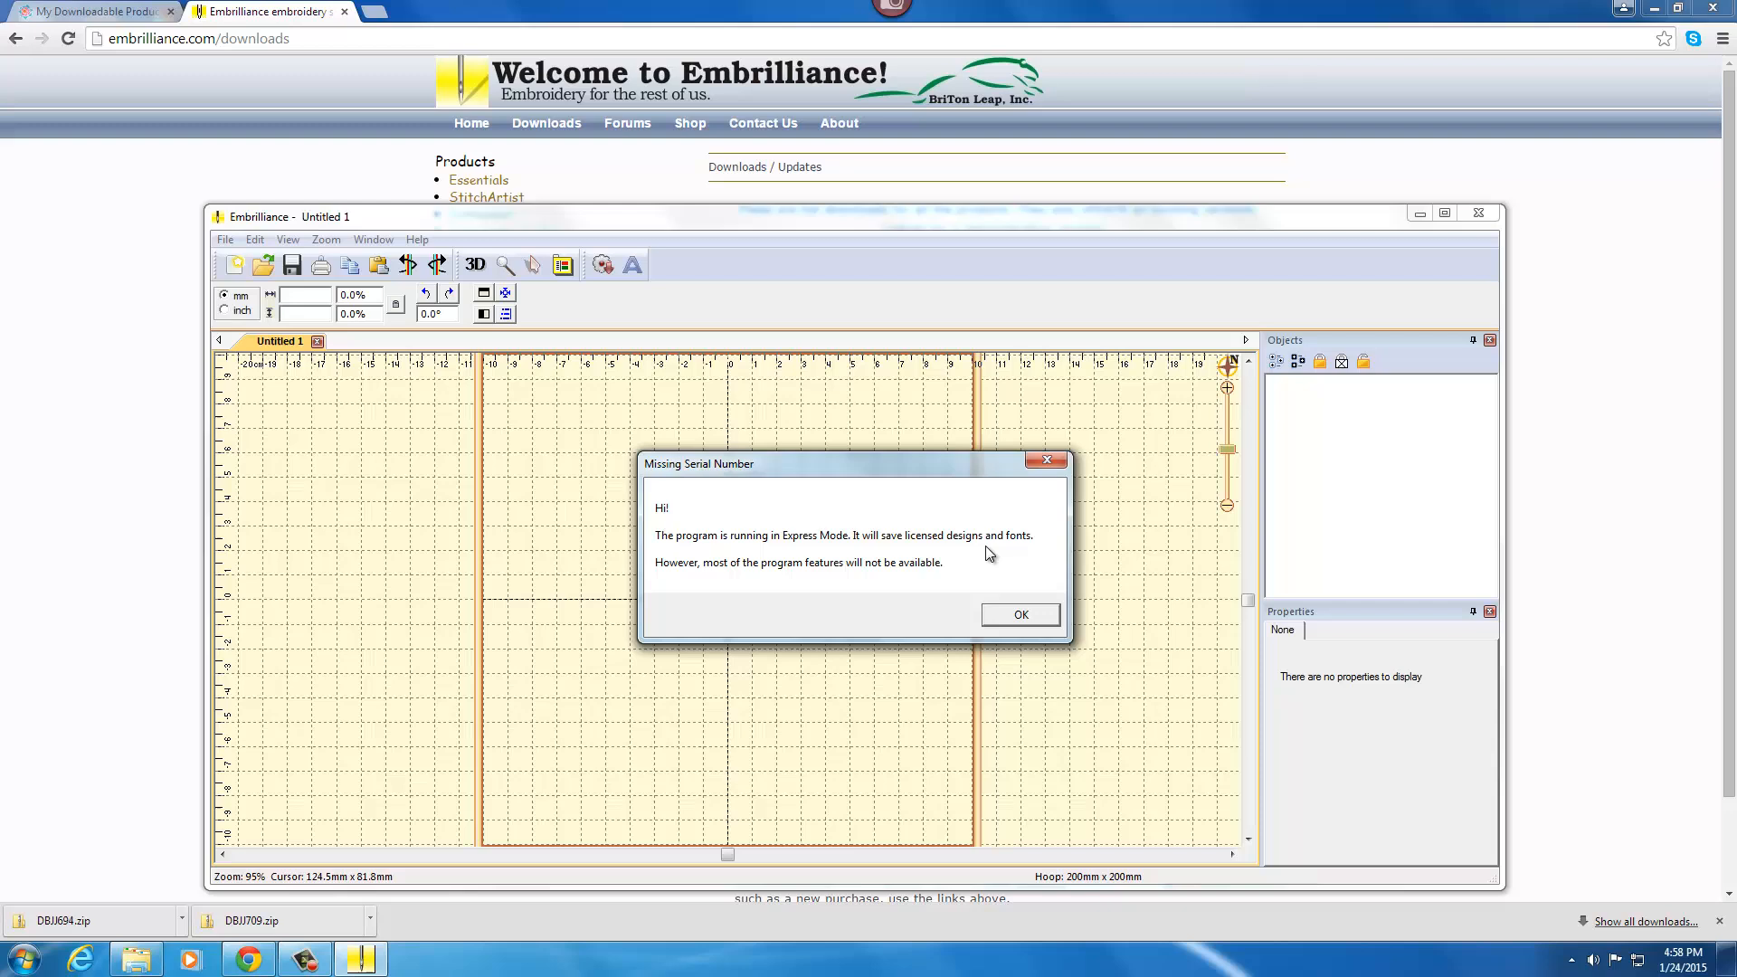
pyautogui.moveTo(815, 575)
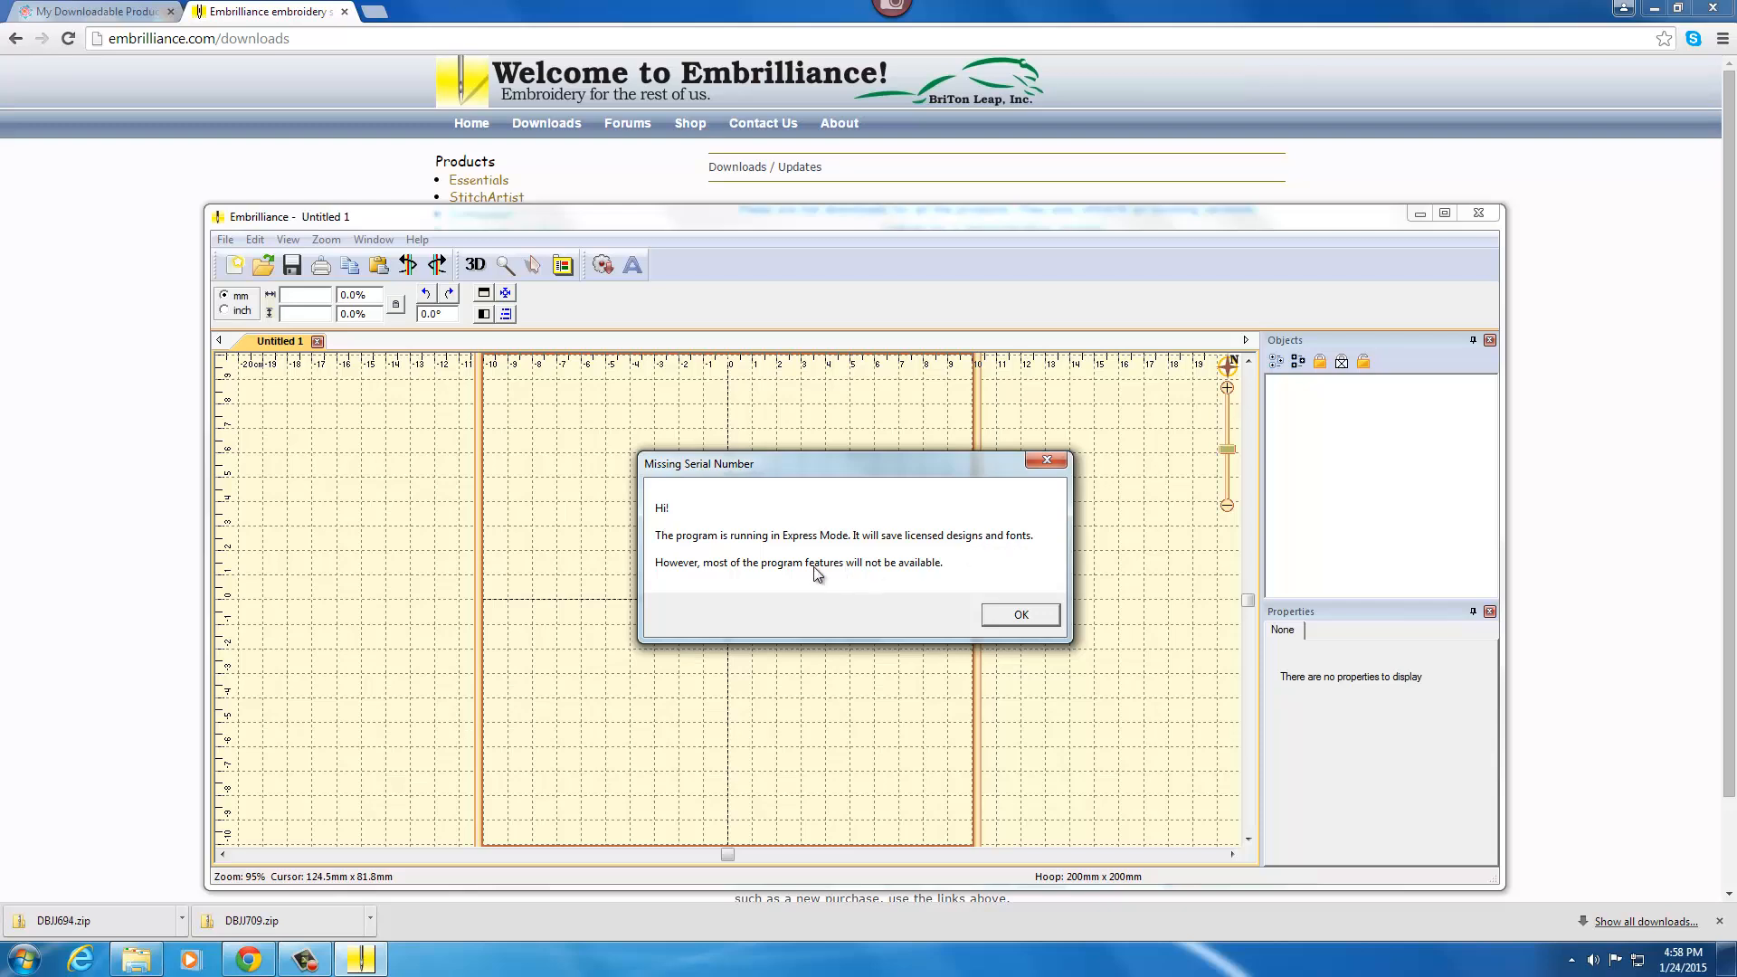
pyautogui.moveTo(783, 580)
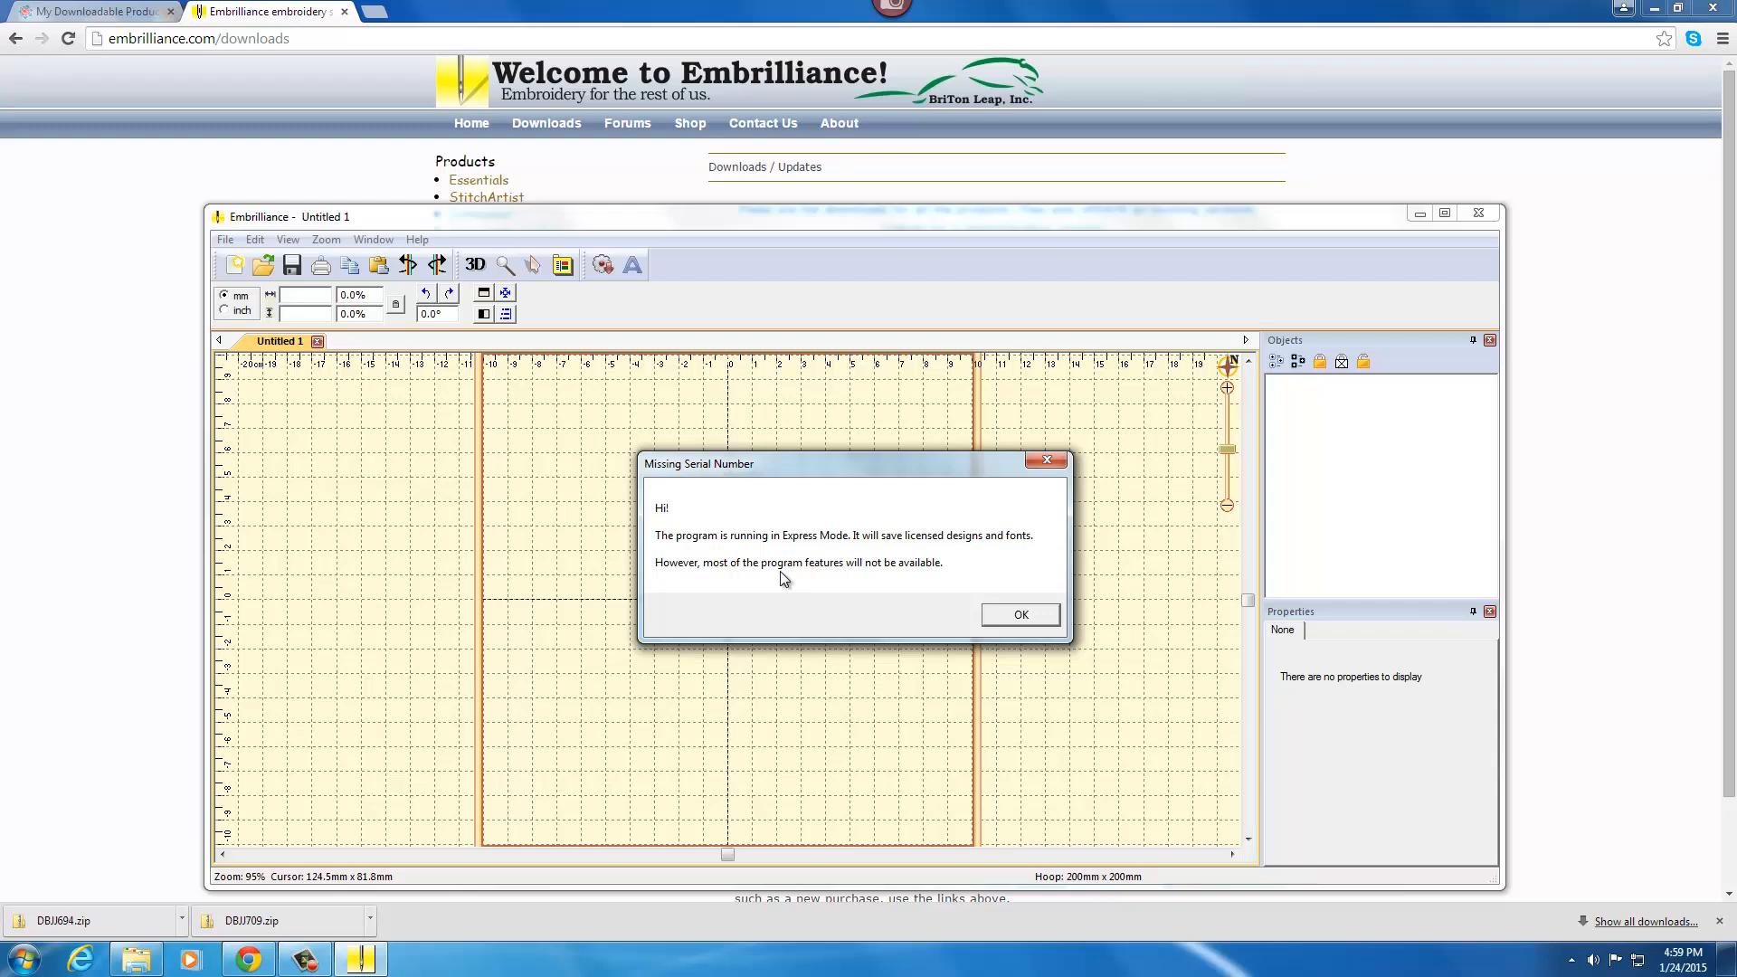
pyautogui.moveTo(707, 518)
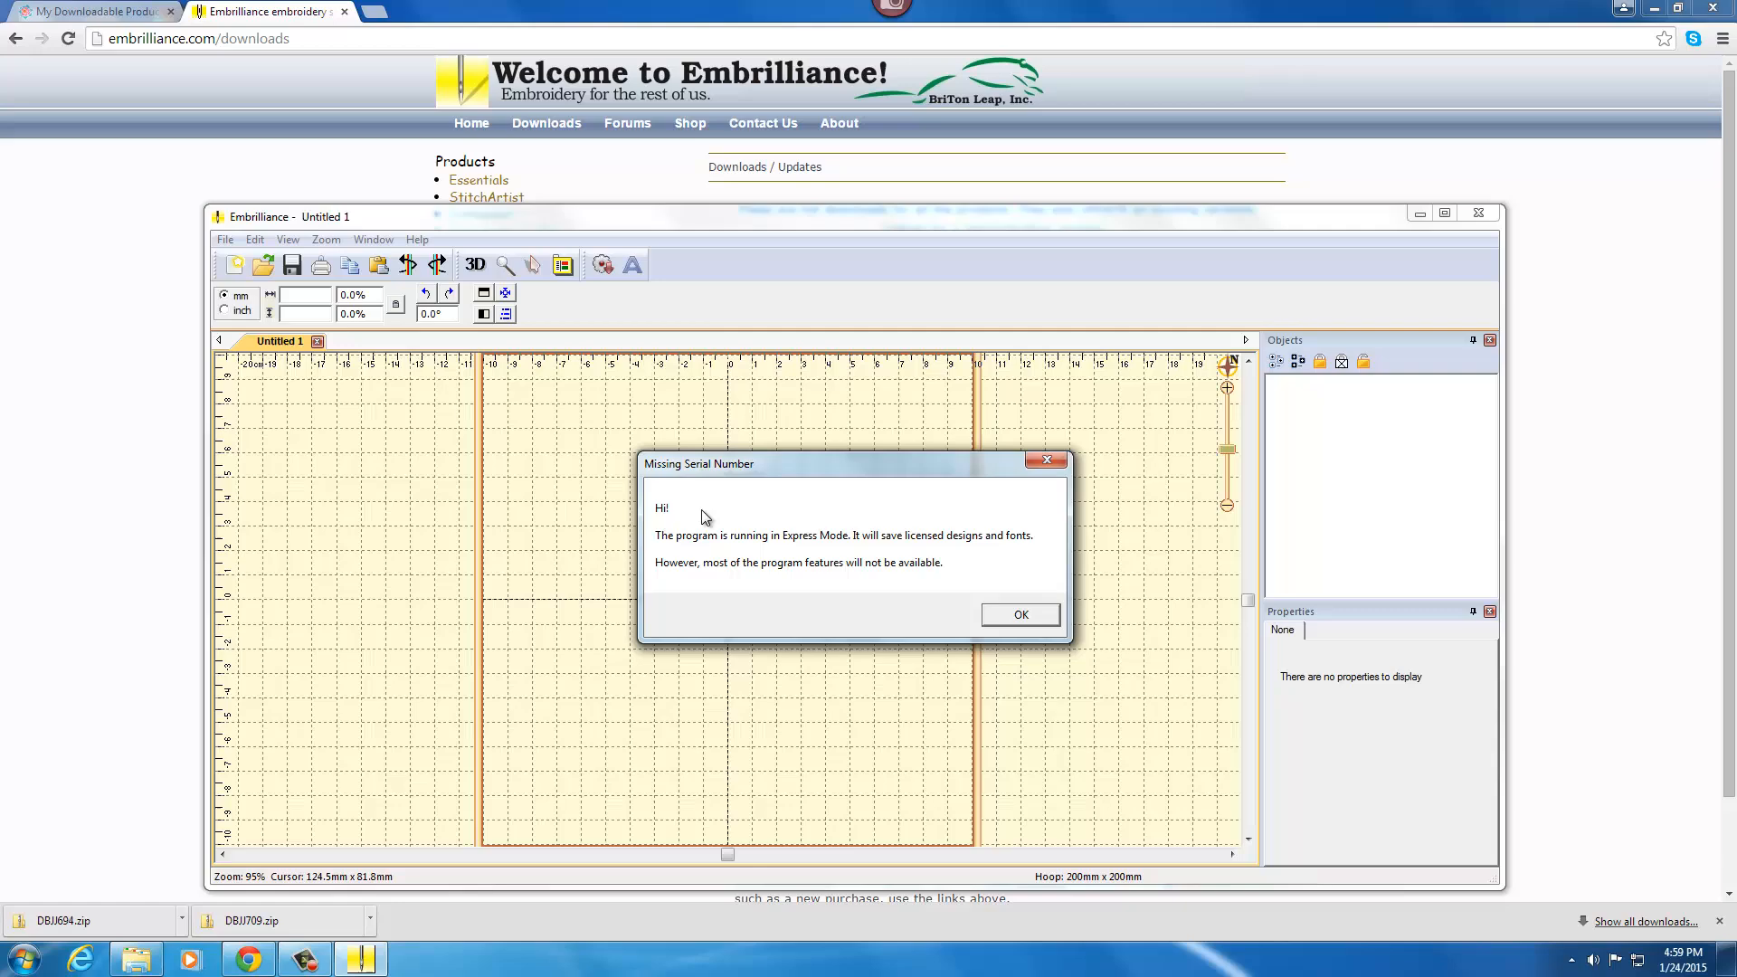
pyautogui.moveTo(1020, 616)
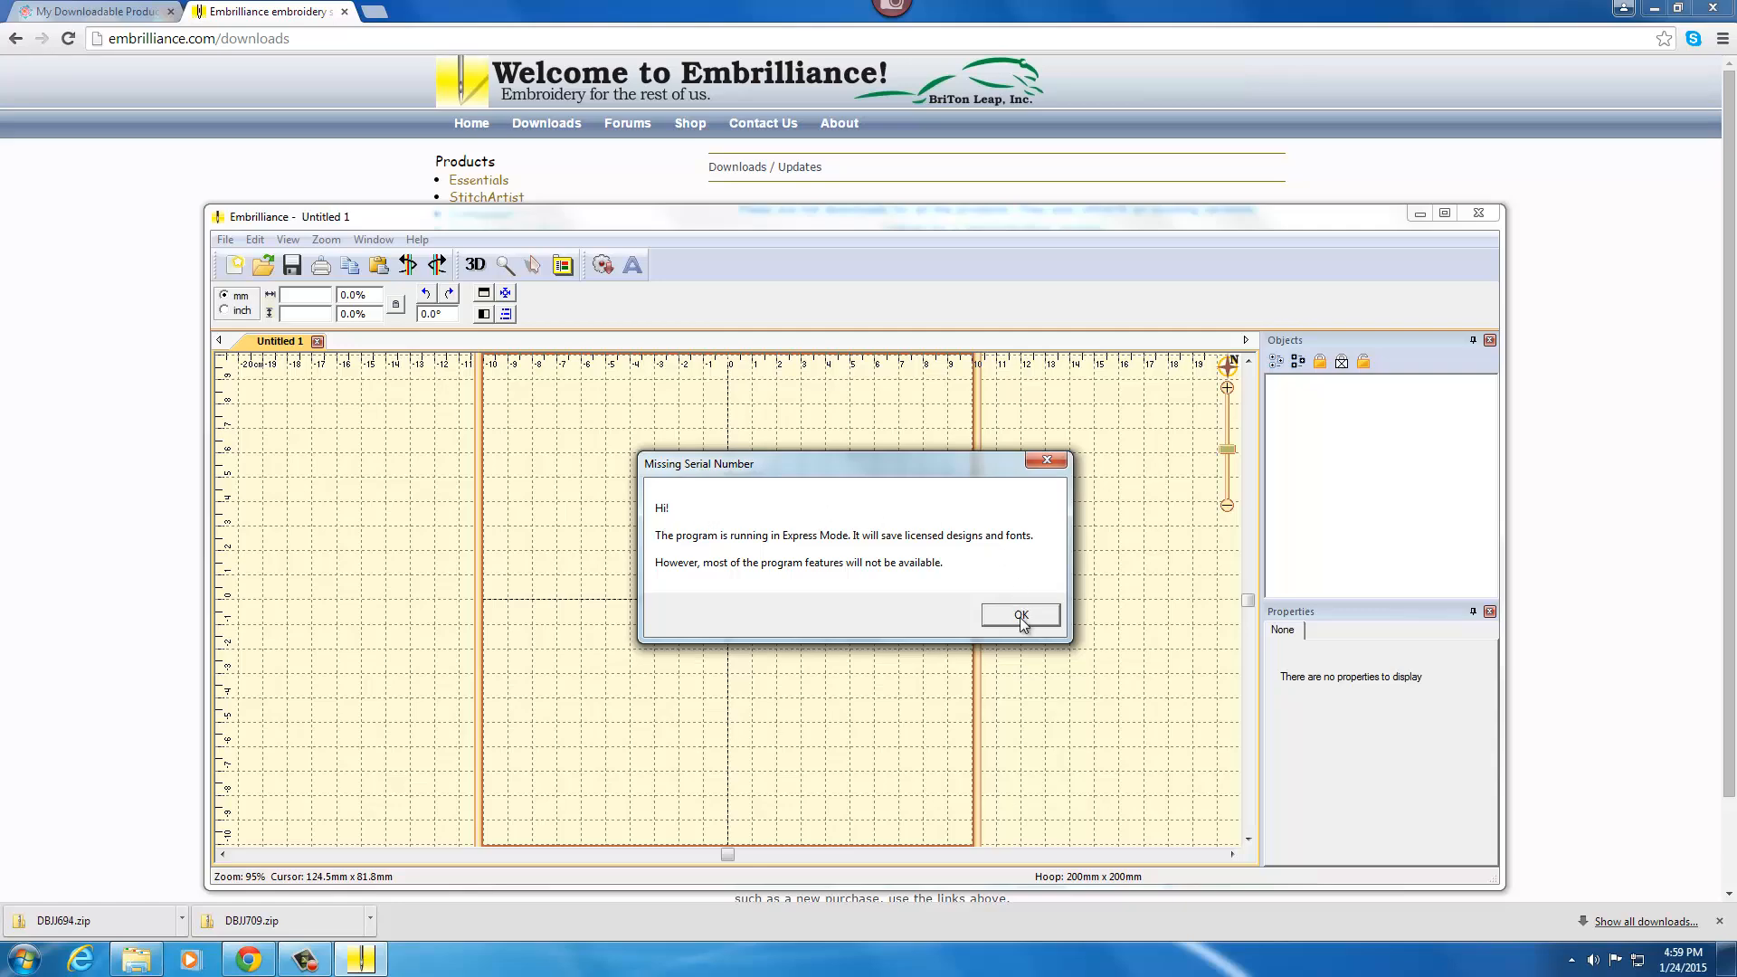
# Dismiss the Express Mode notice and browse DBJJ > DBJJ694 > DBJJ694-BX in Explorer.
pyautogui.click(1020, 615)
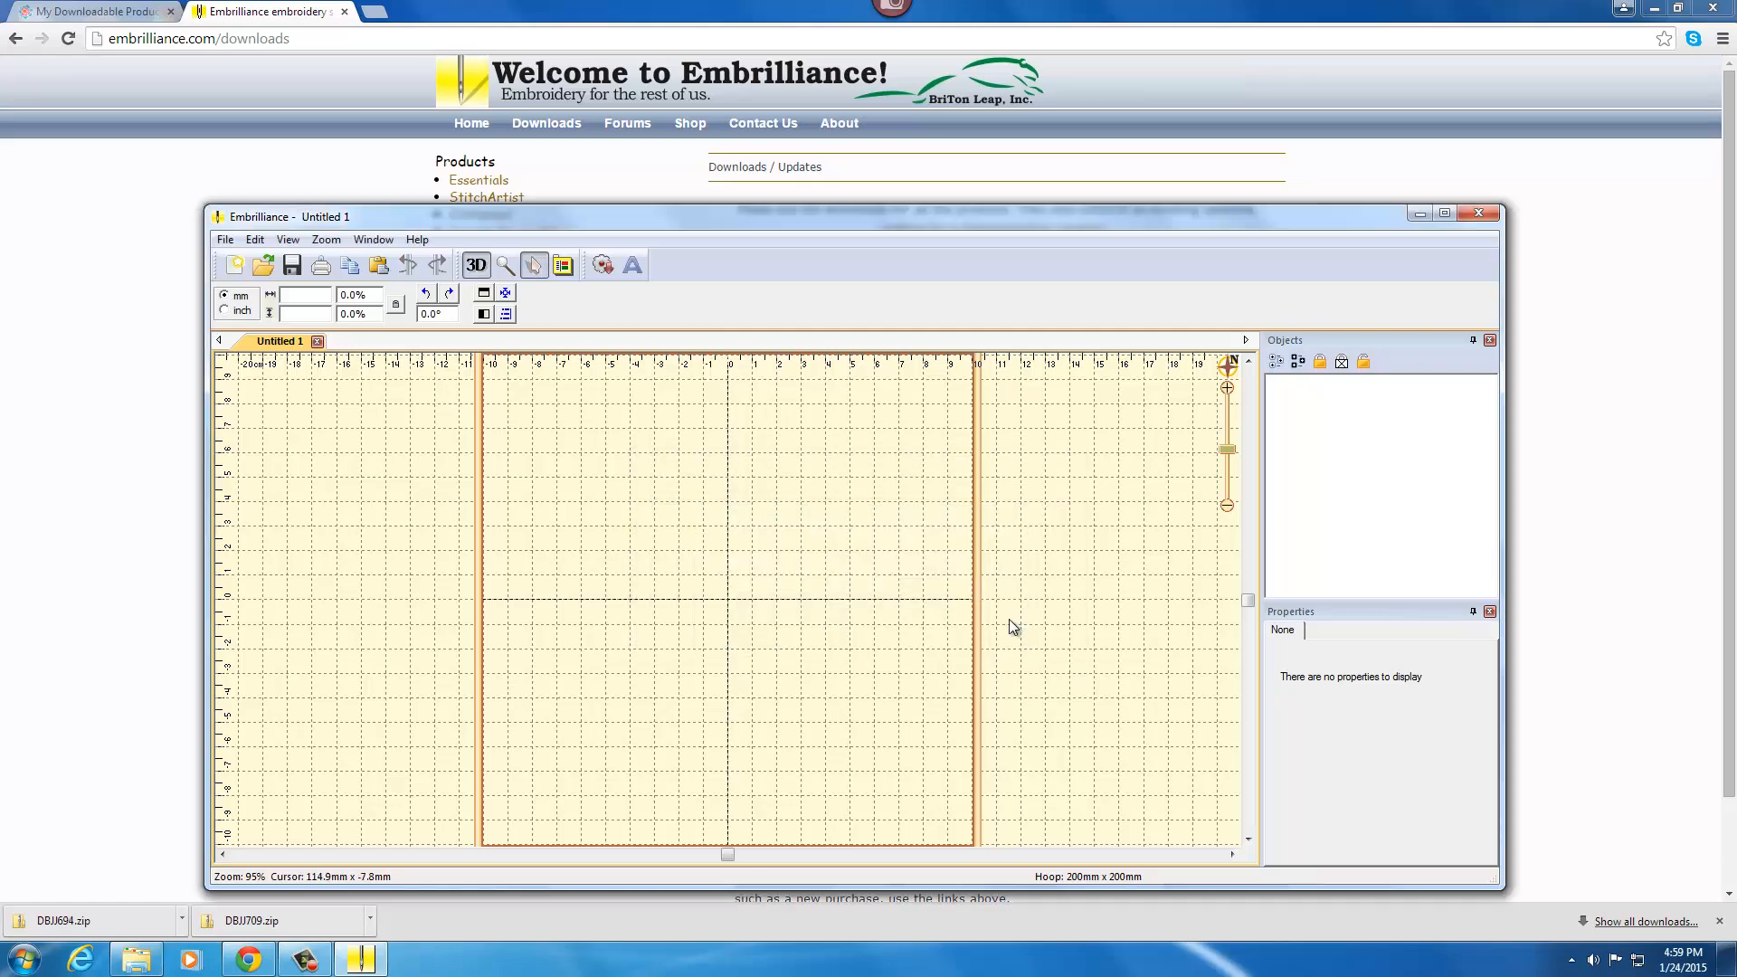
pyautogui.moveTo(853, 641)
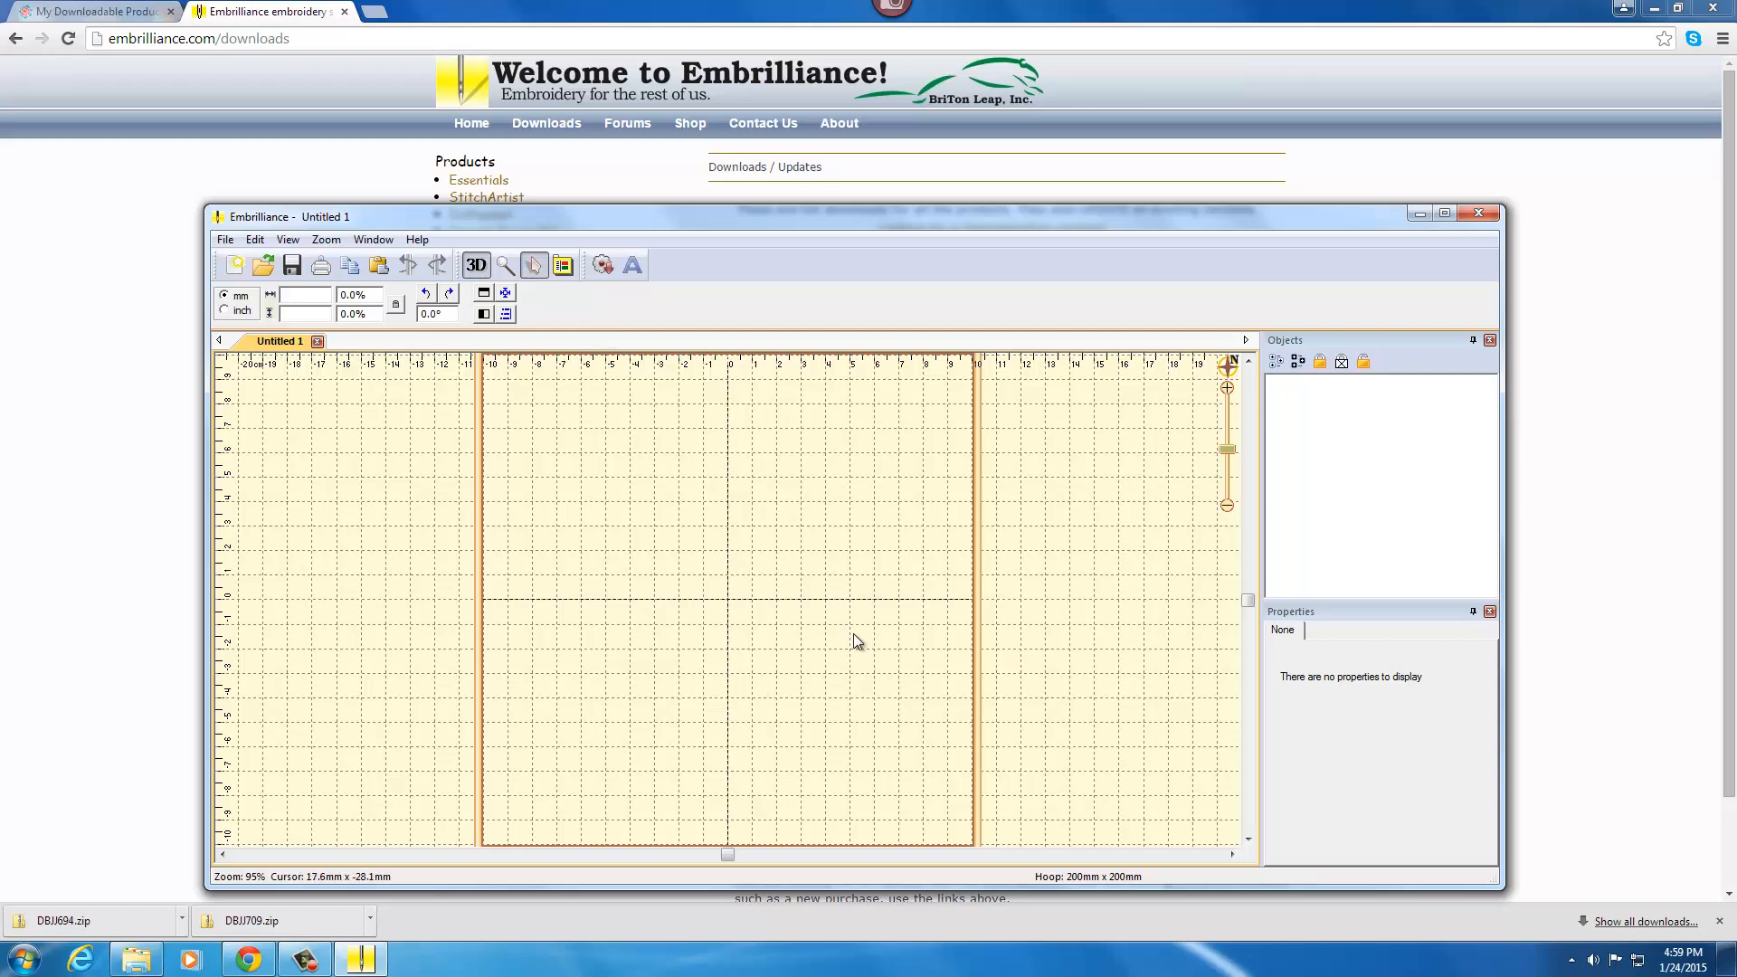
pyautogui.moveTo(137, 957)
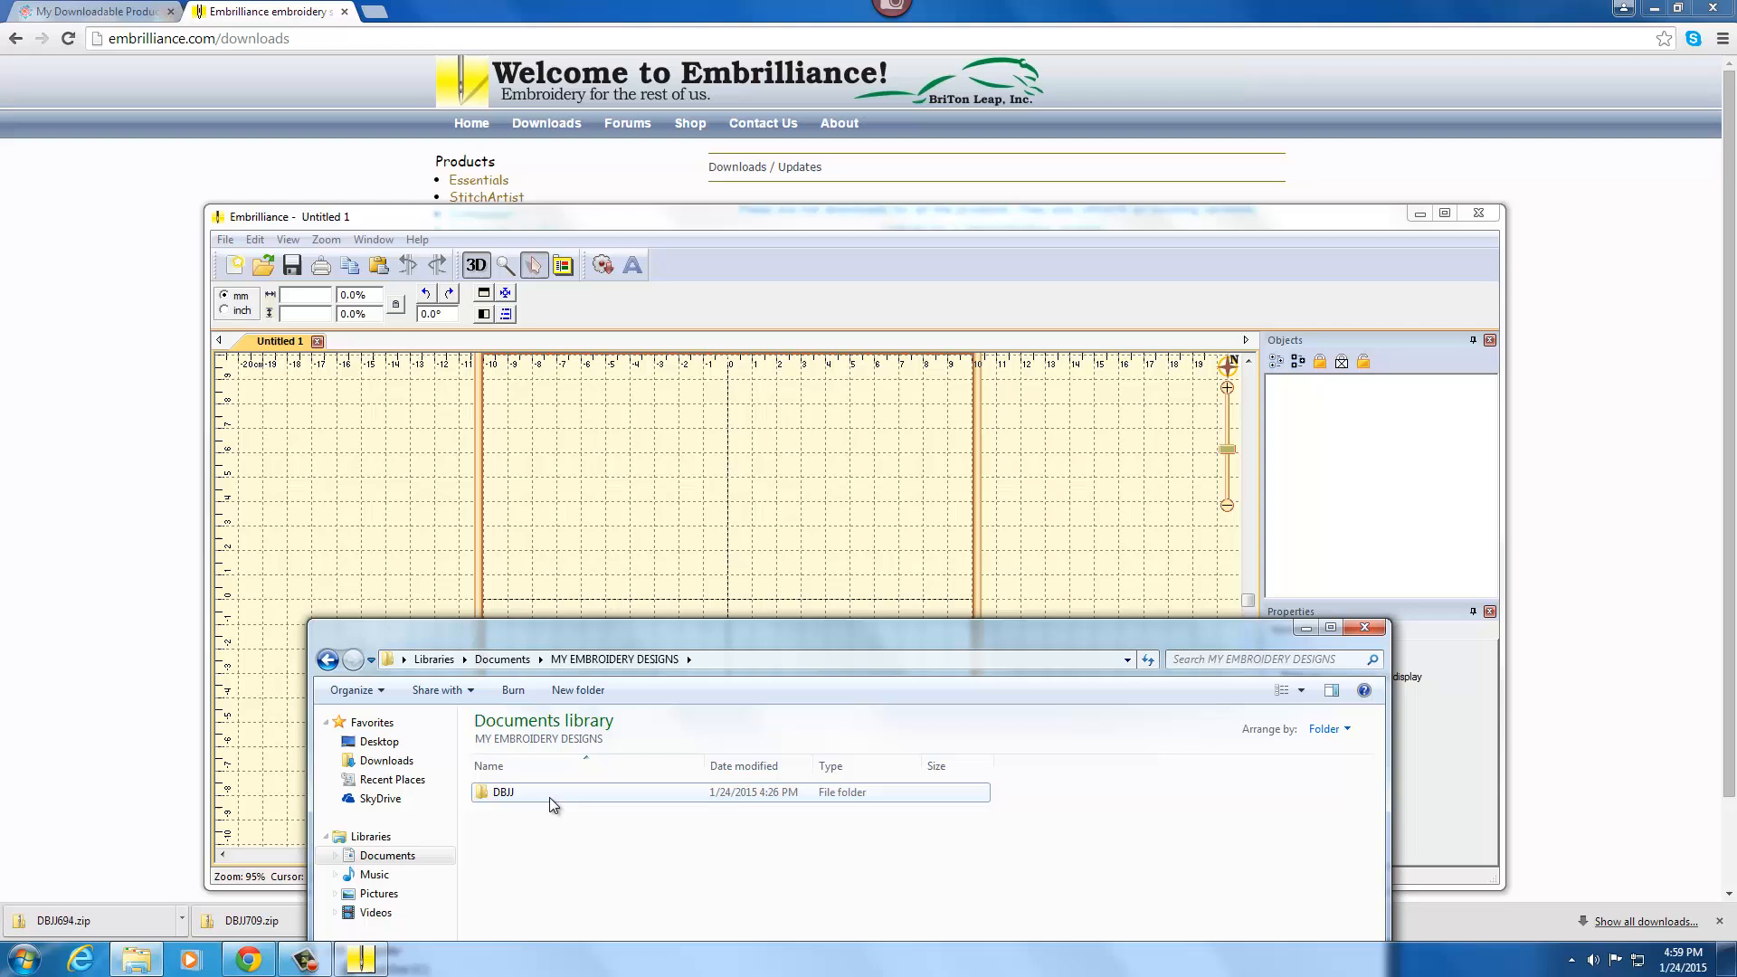
pyautogui.doubleClick(502, 791)
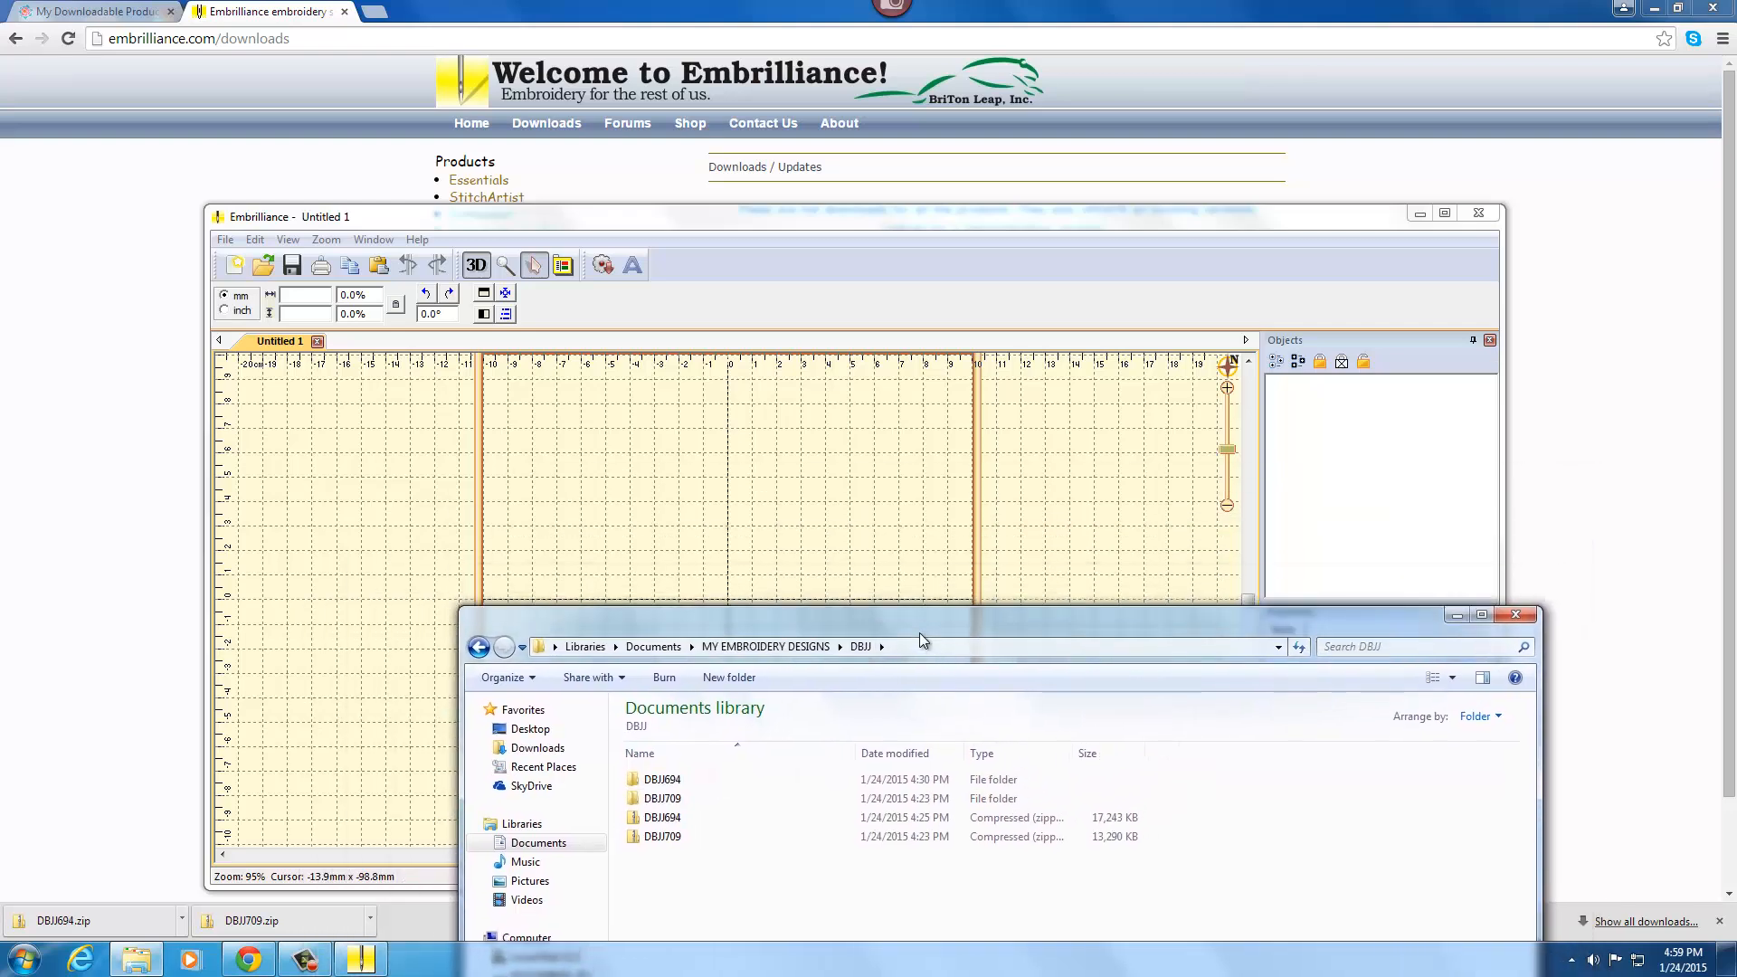
pyautogui.click(660, 779)
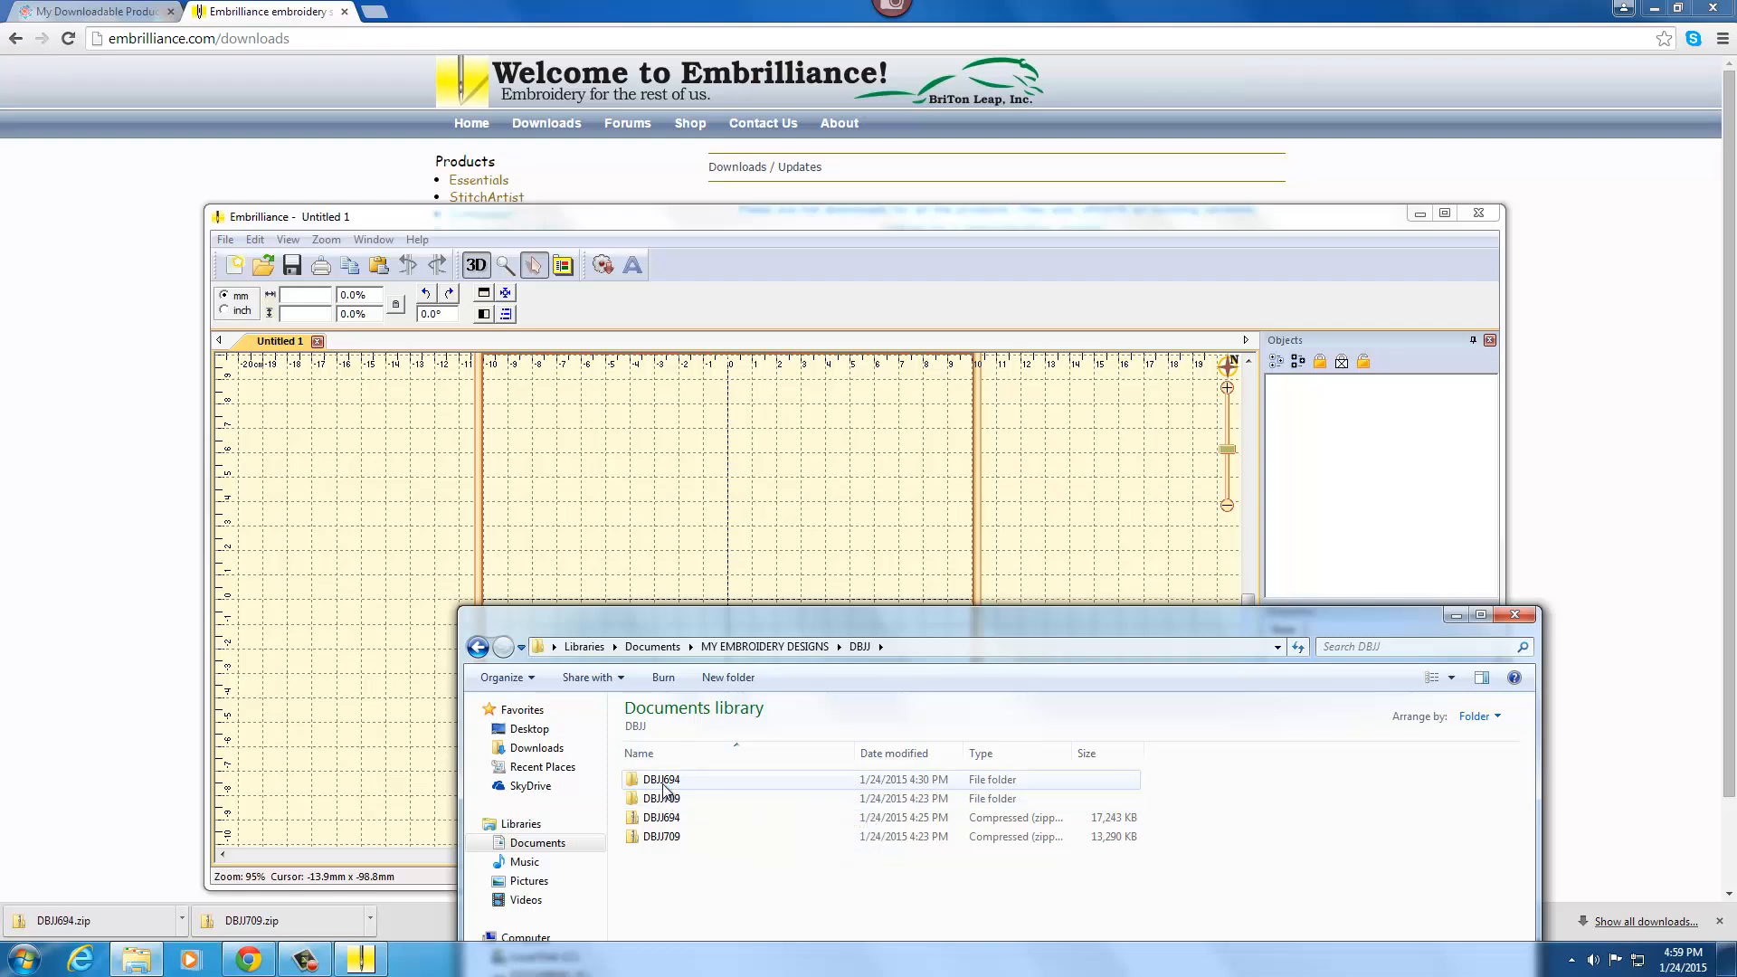
pyautogui.doubleClick(661, 779)
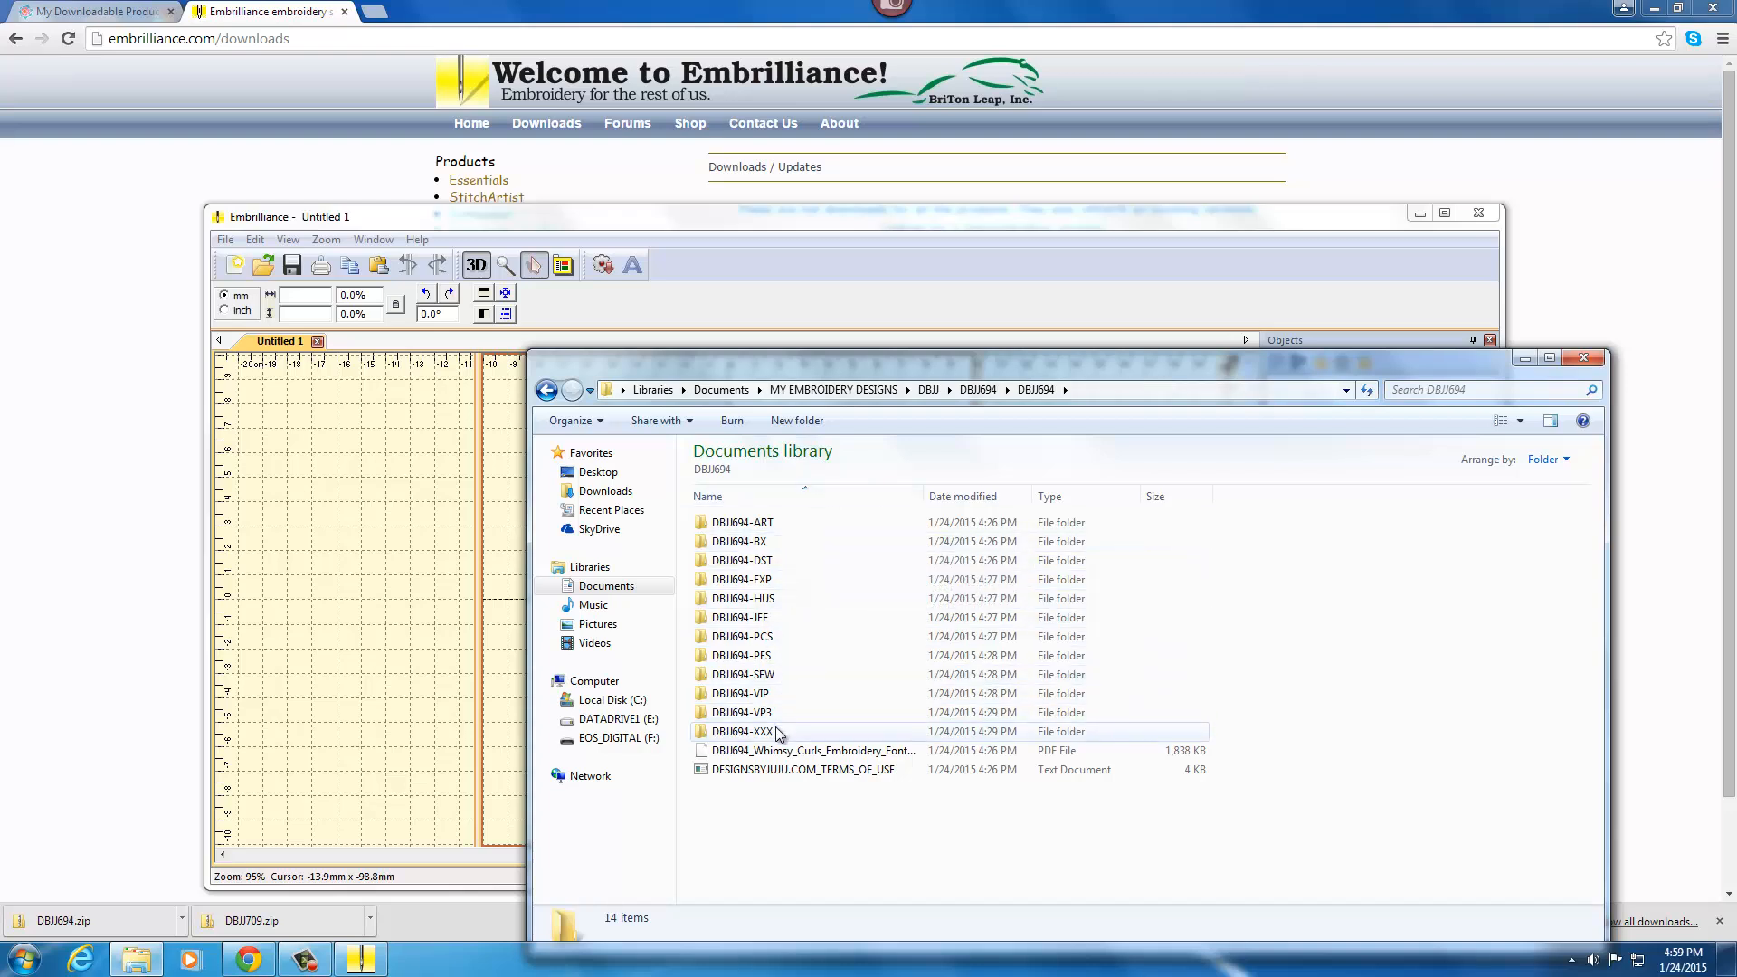
pyautogui.moveTo(775, 731)
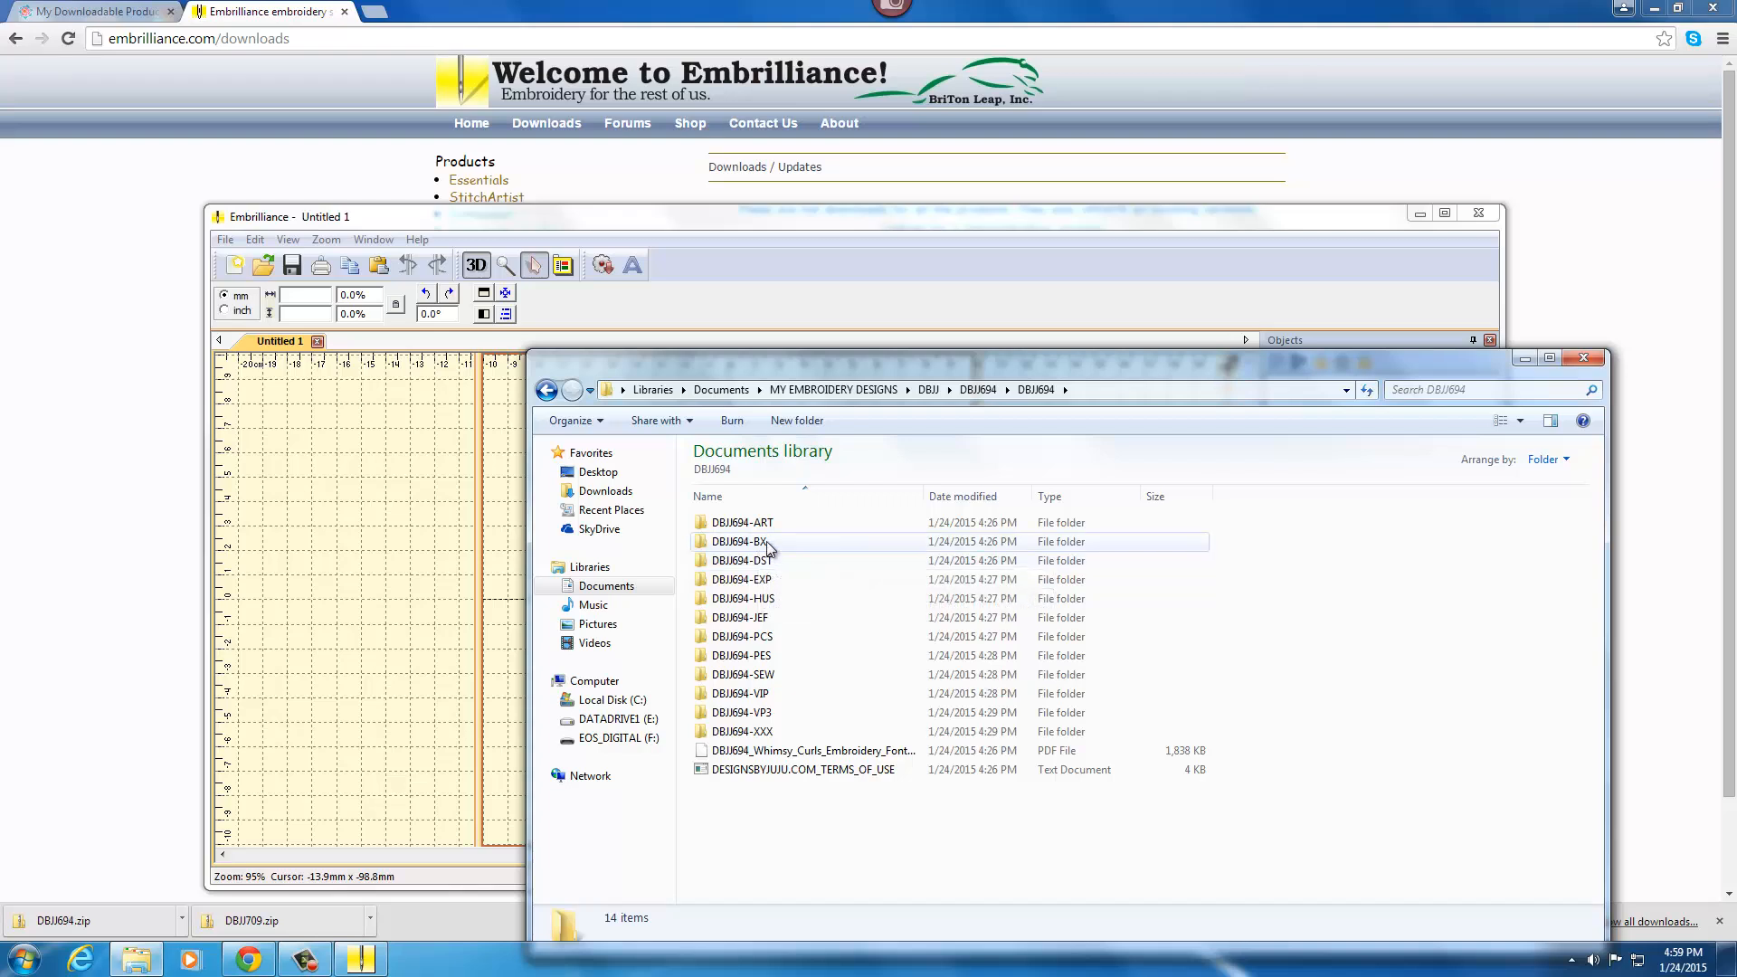
pyautogui.moveTo(736, 542)
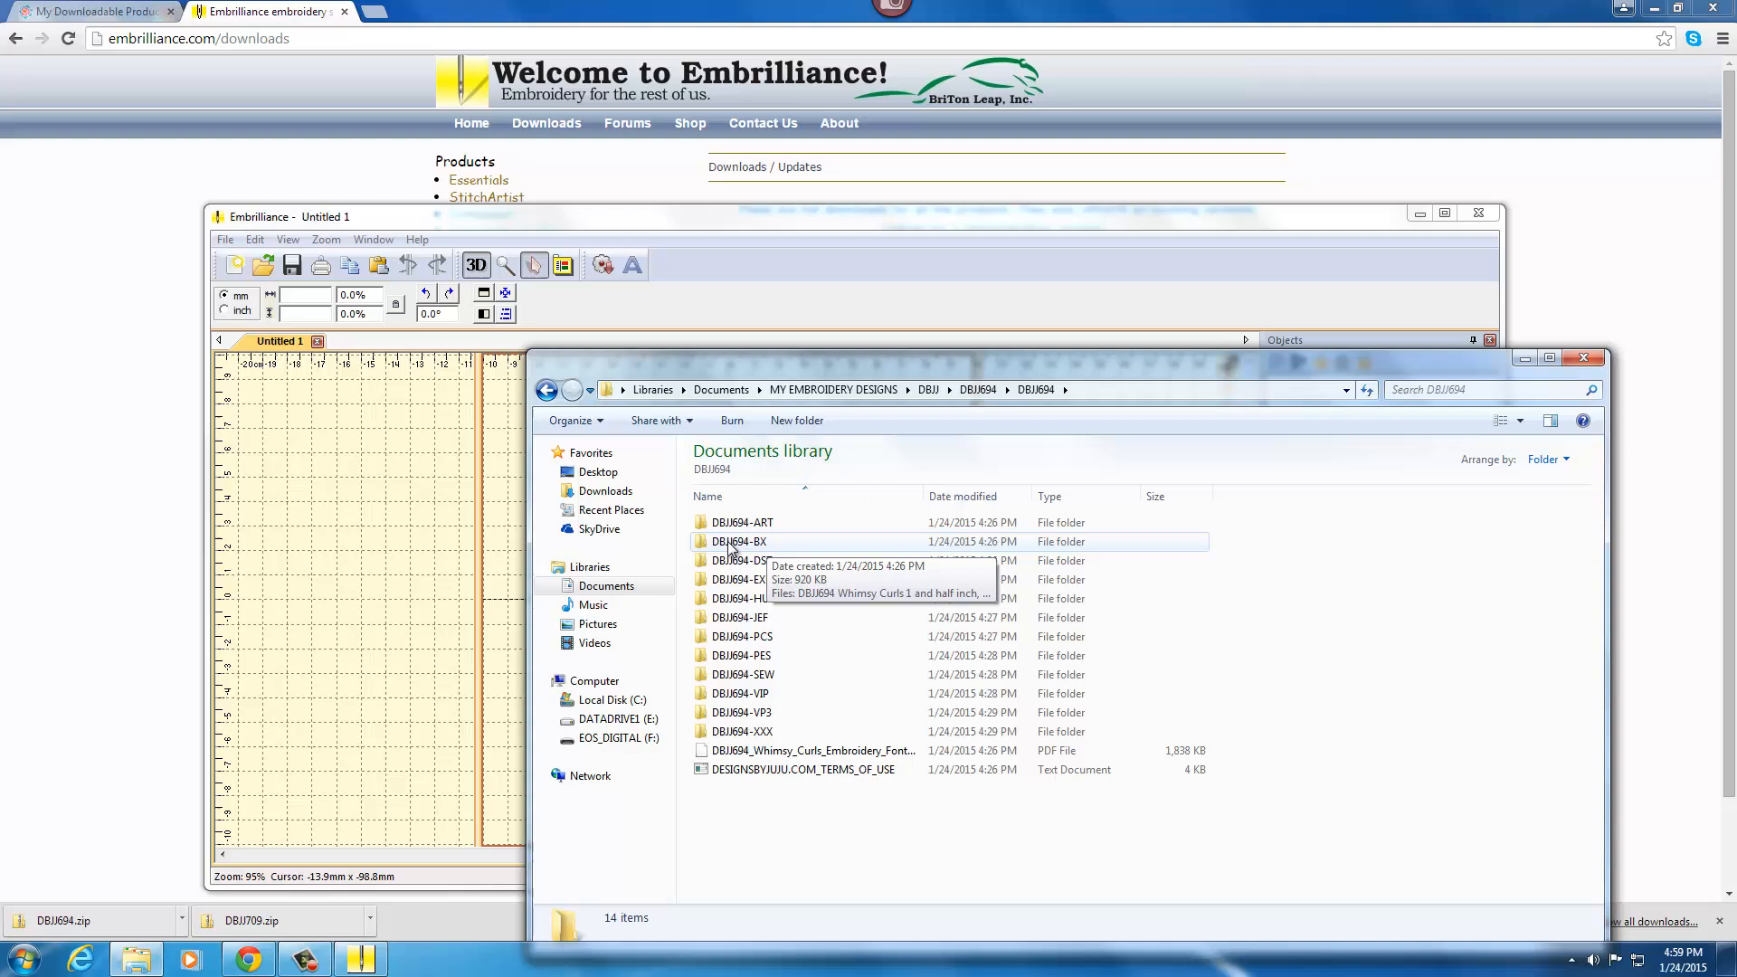
pyautogui.doubleClick(736, 542)
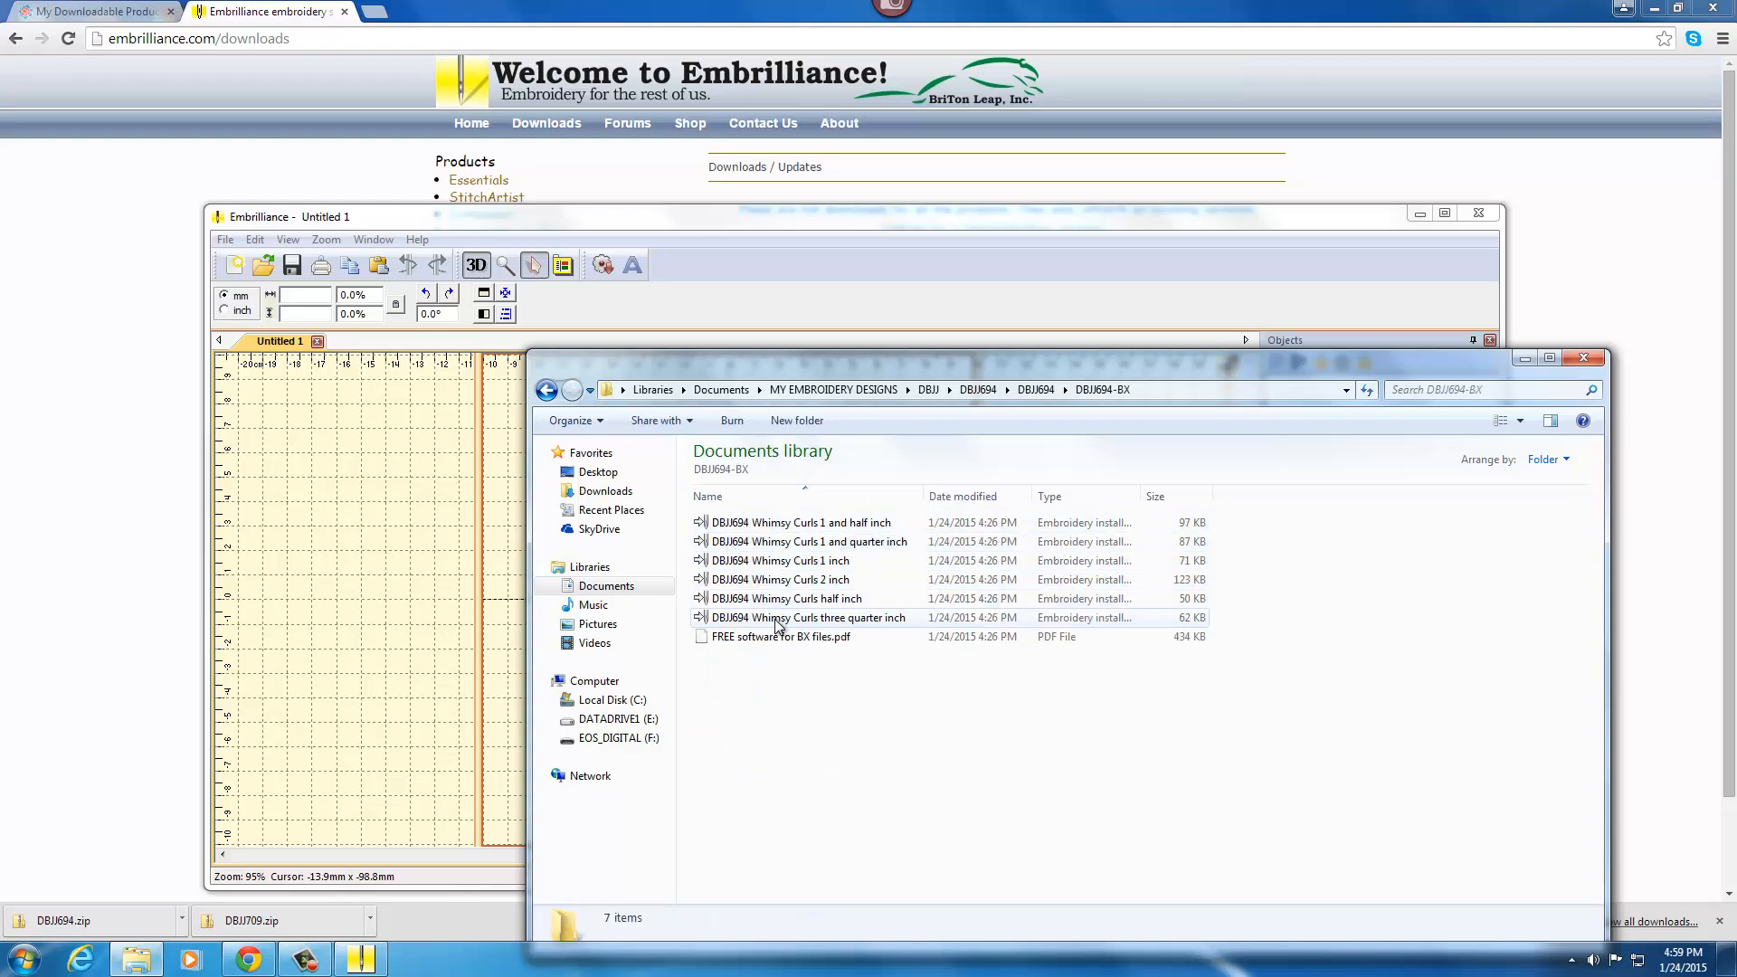
pyautogui.moveTo(806, 617)
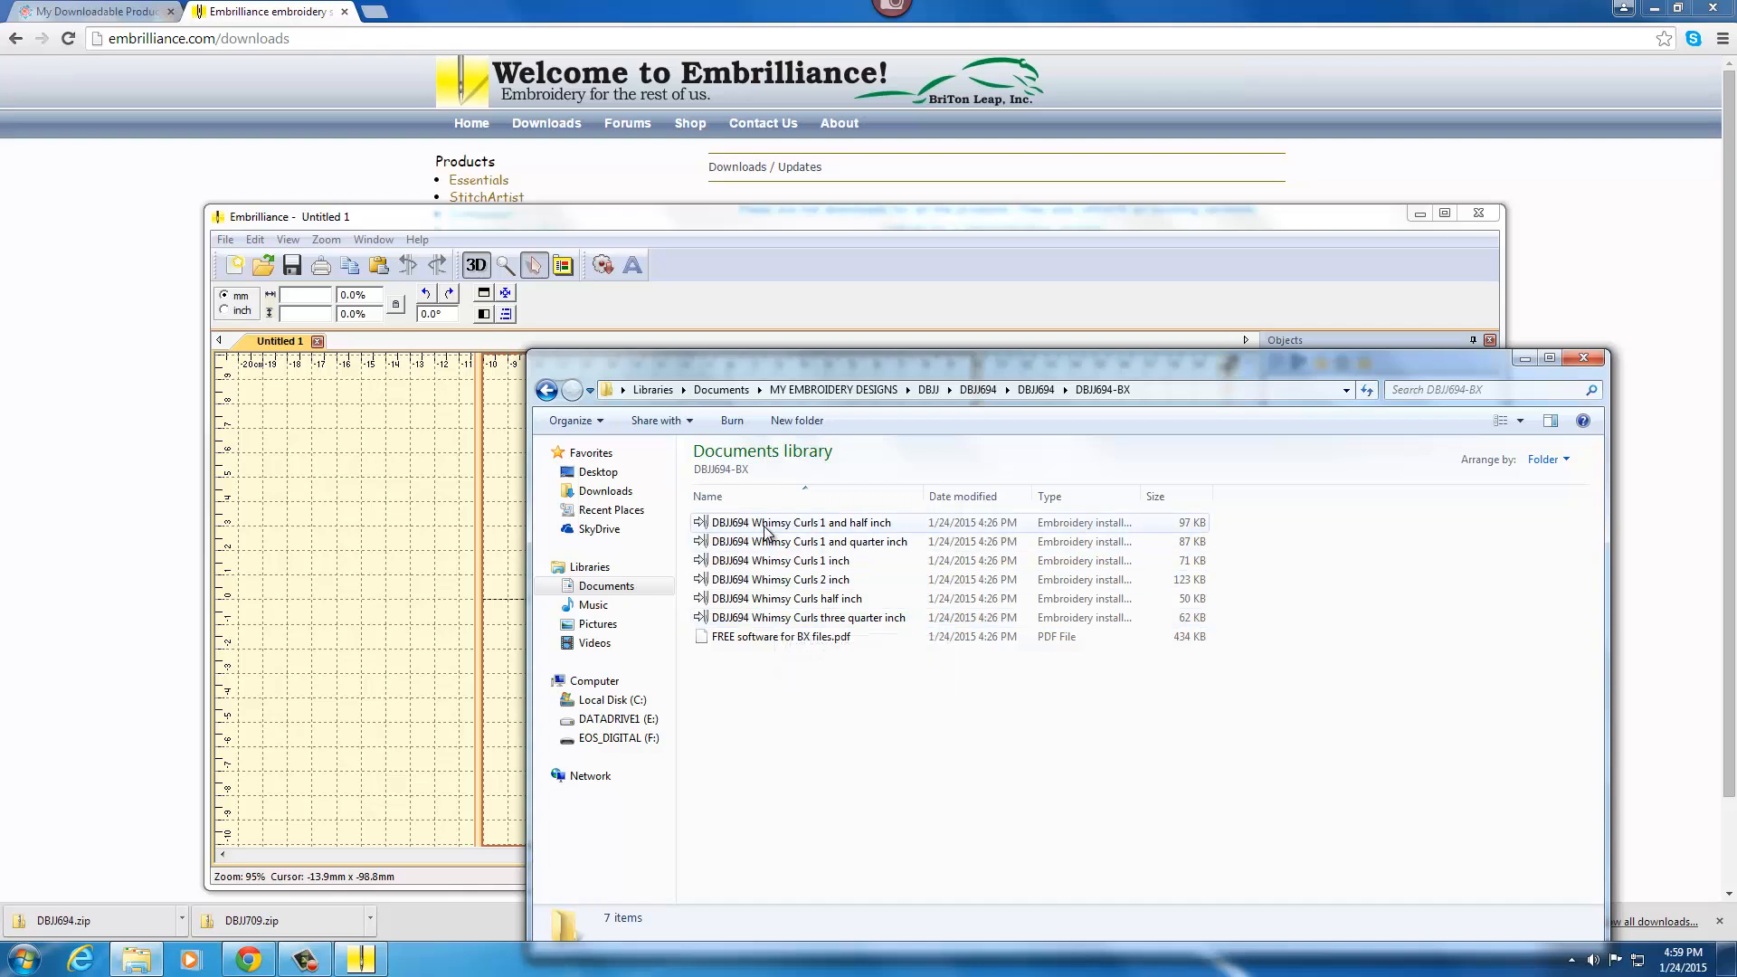
pyautogui.click(801, 522)
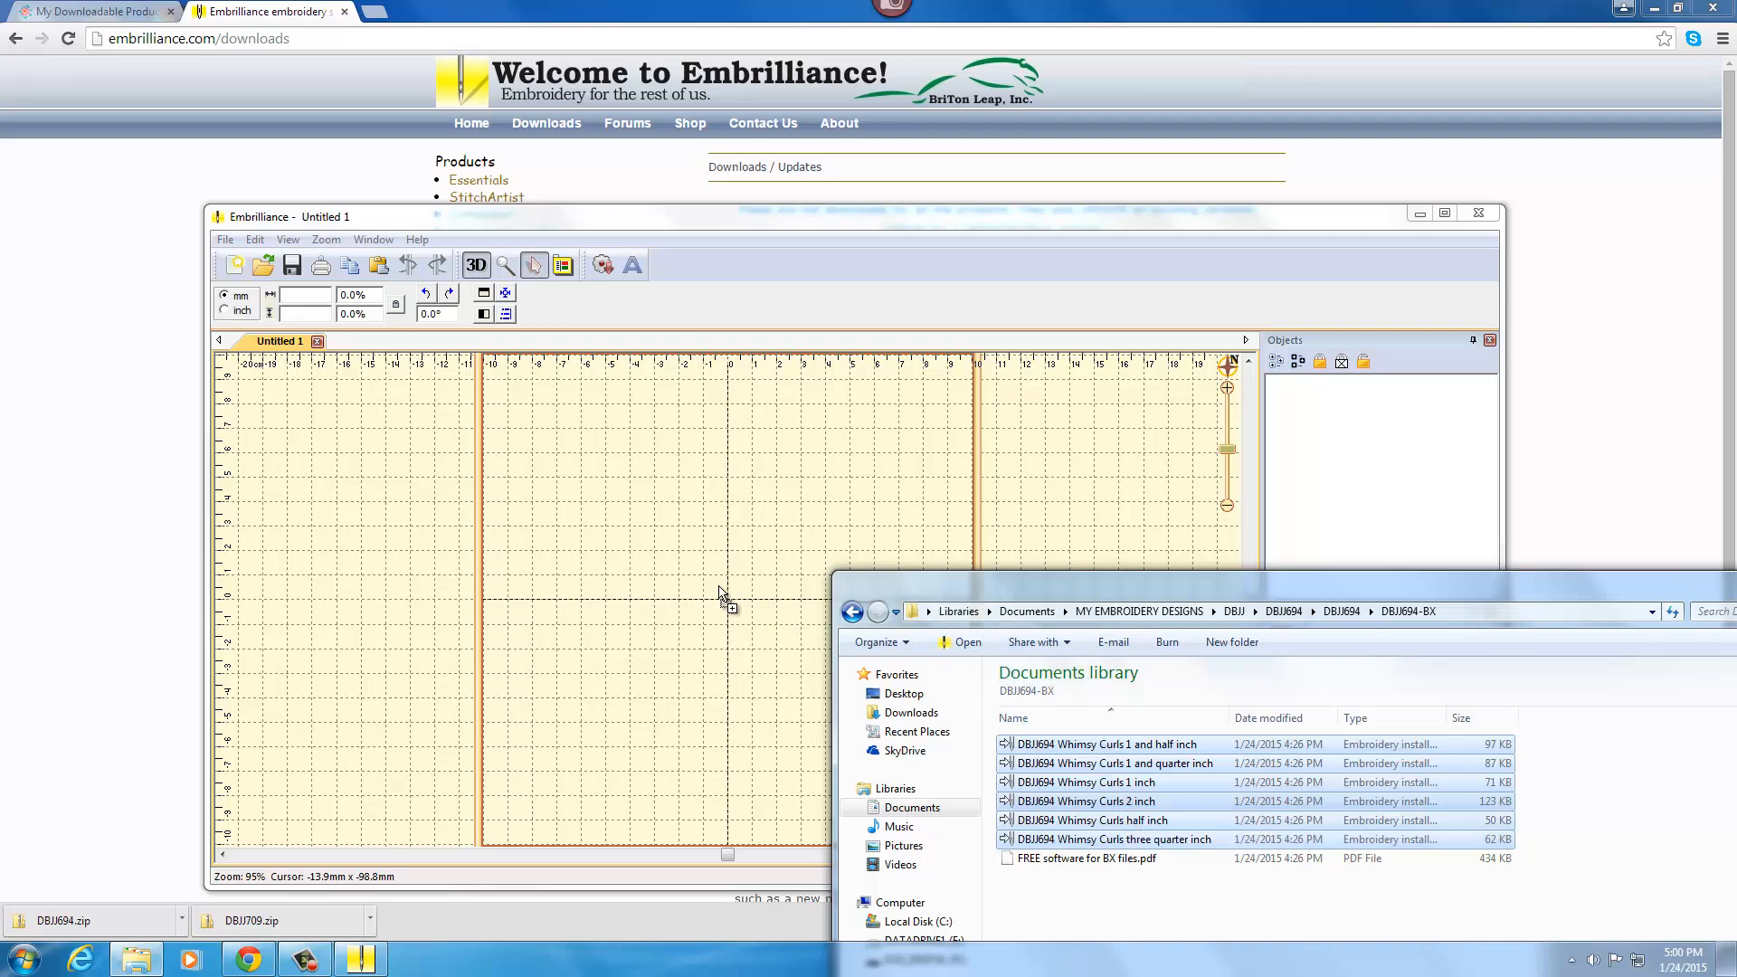
pyautogui.moveTo(621, 559)
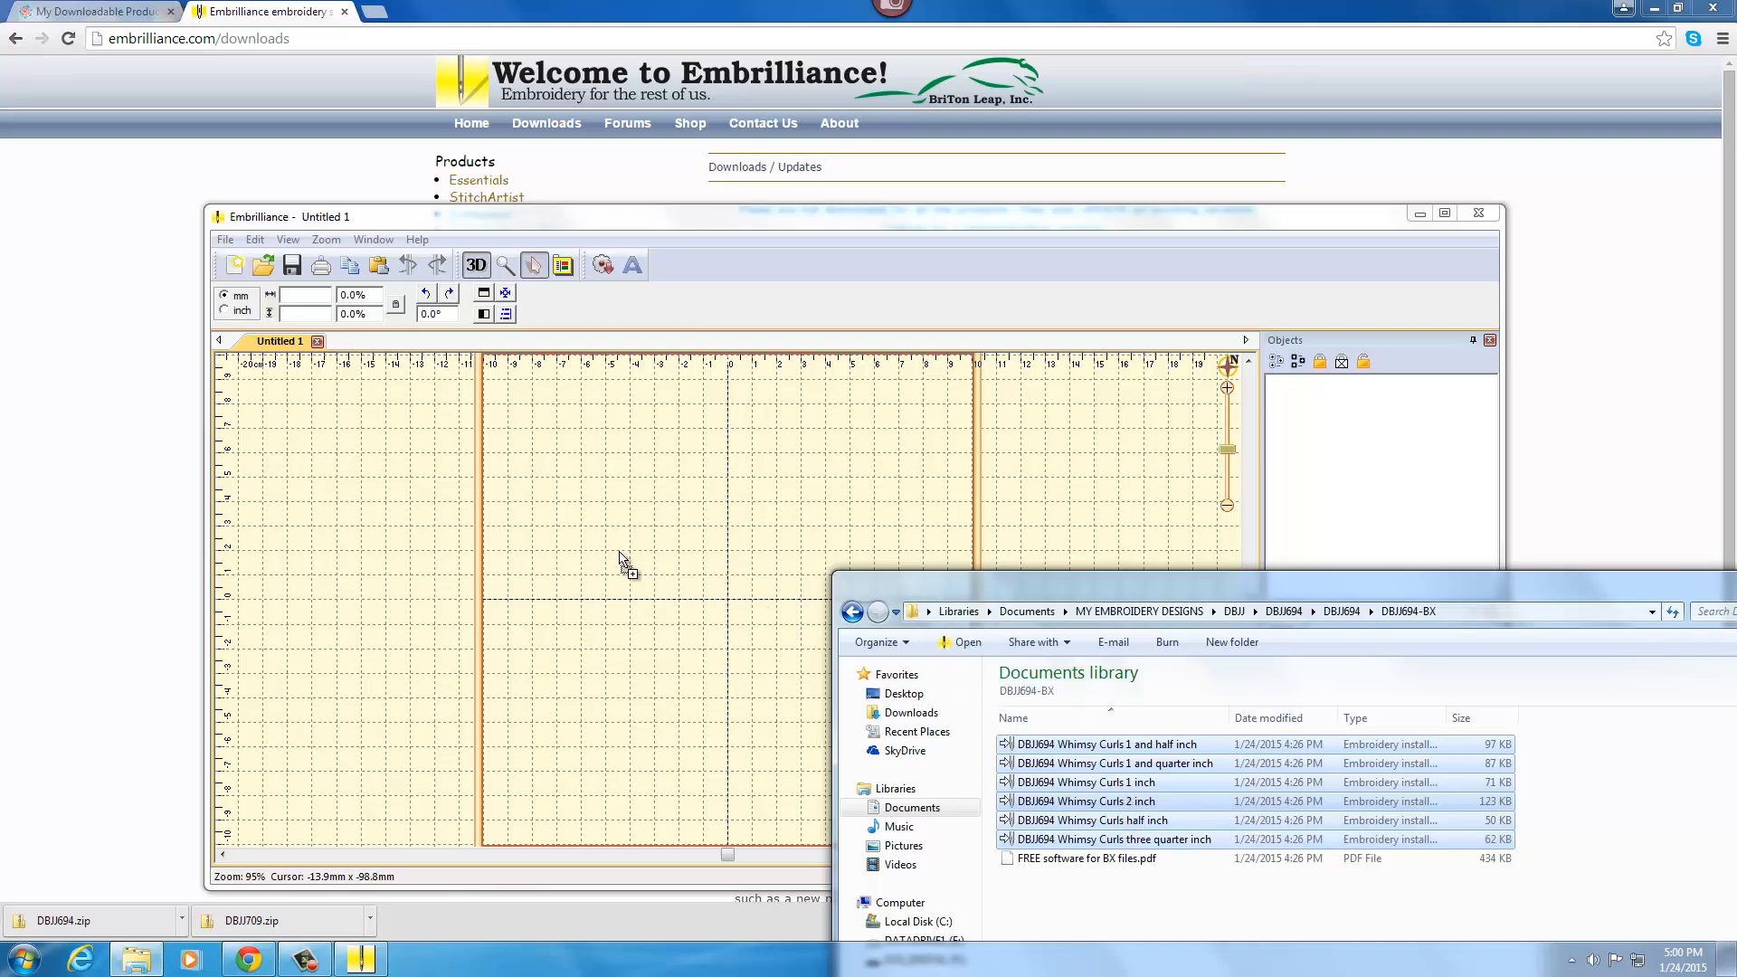
# Drop the Whimsy Curls BX files into Embrilliance and acknowledge the three Files Installed messages.
pyautogui.doubleClick(1086, 801)
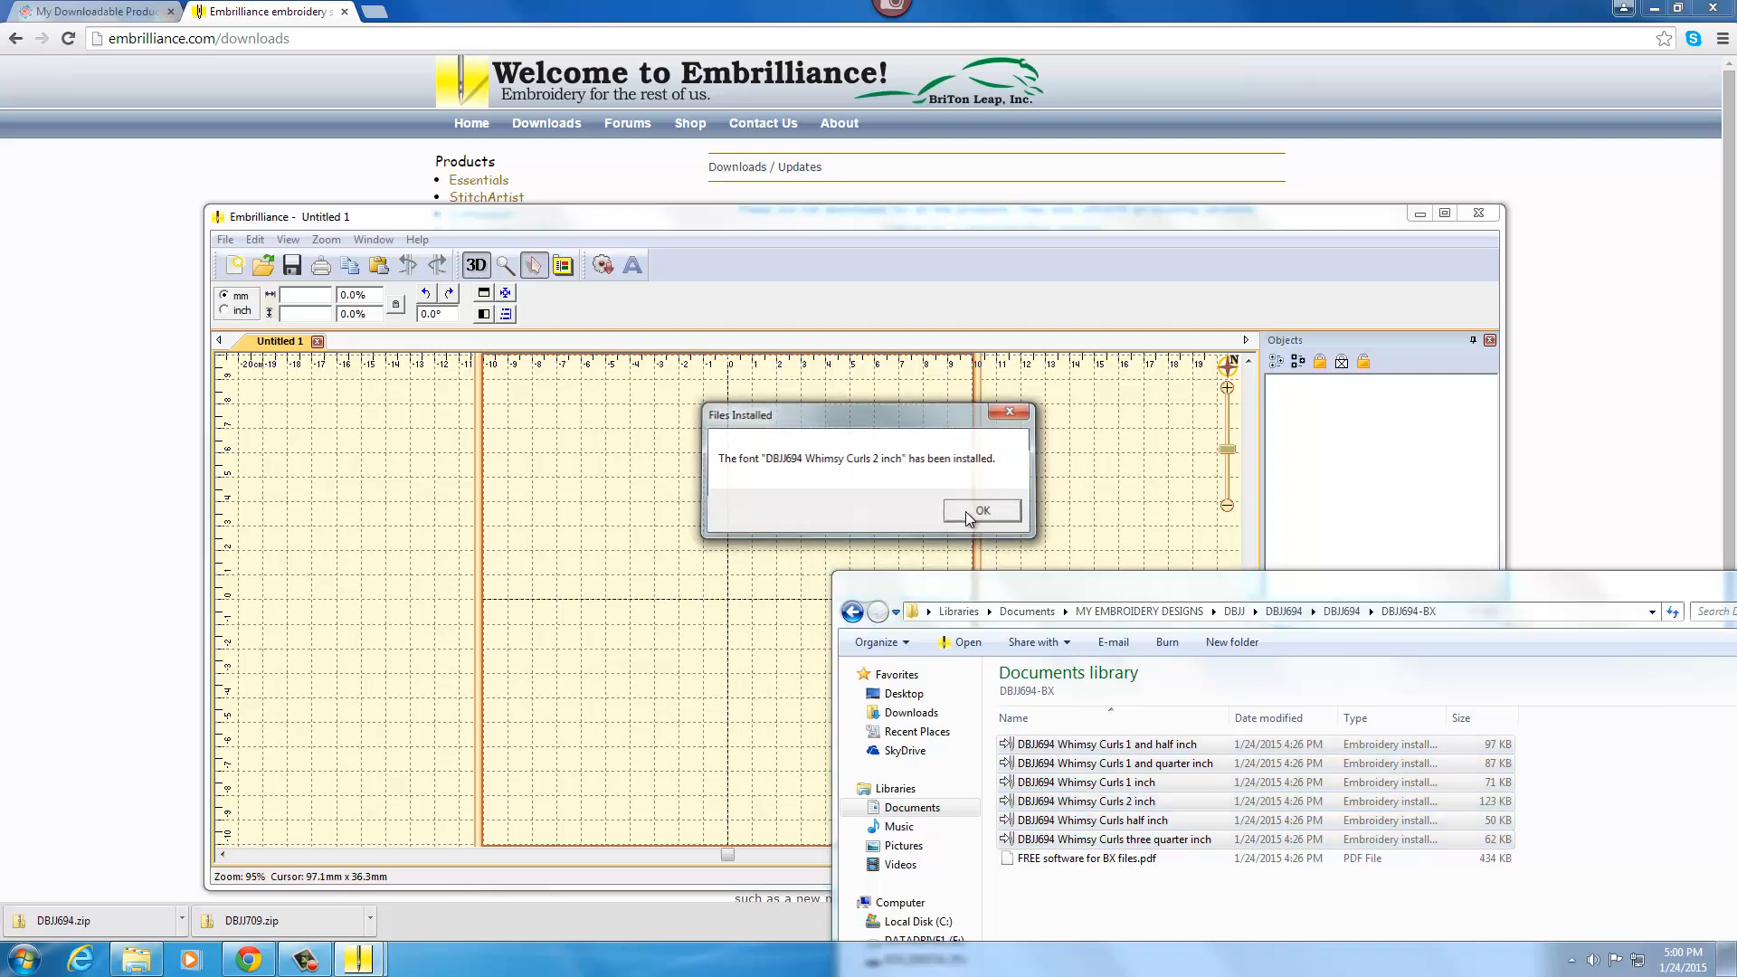
pyautogui.click(981, 511)
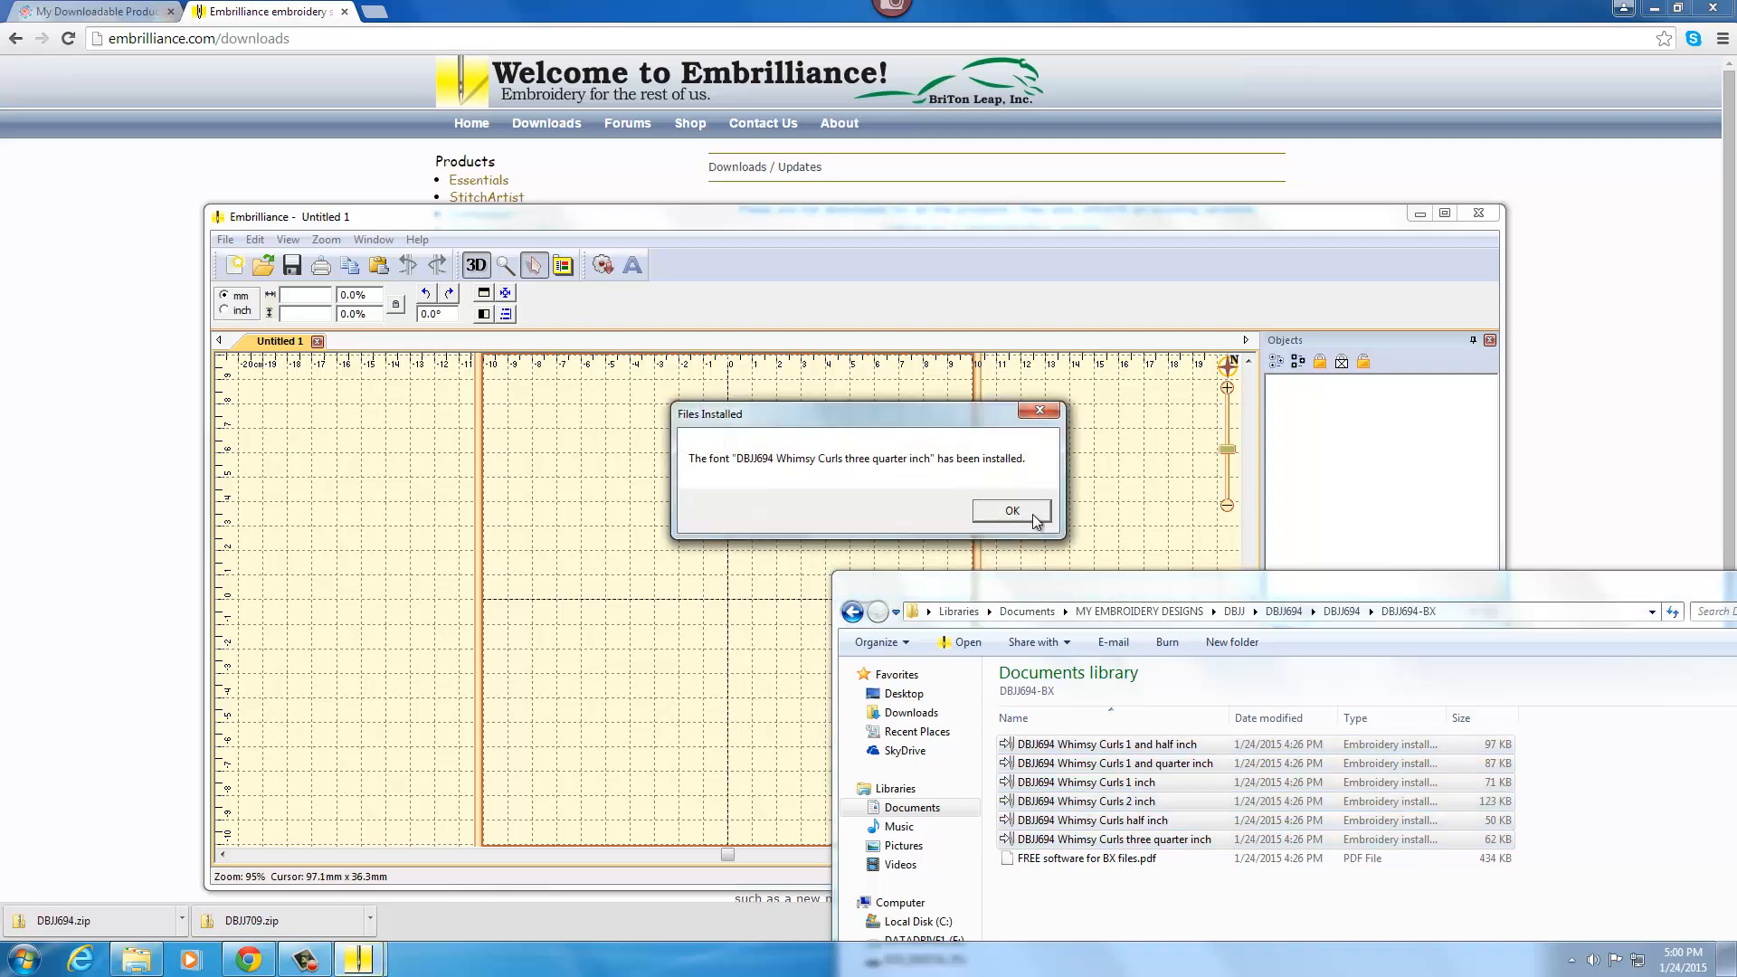
pyautogui.click(1010, 511)
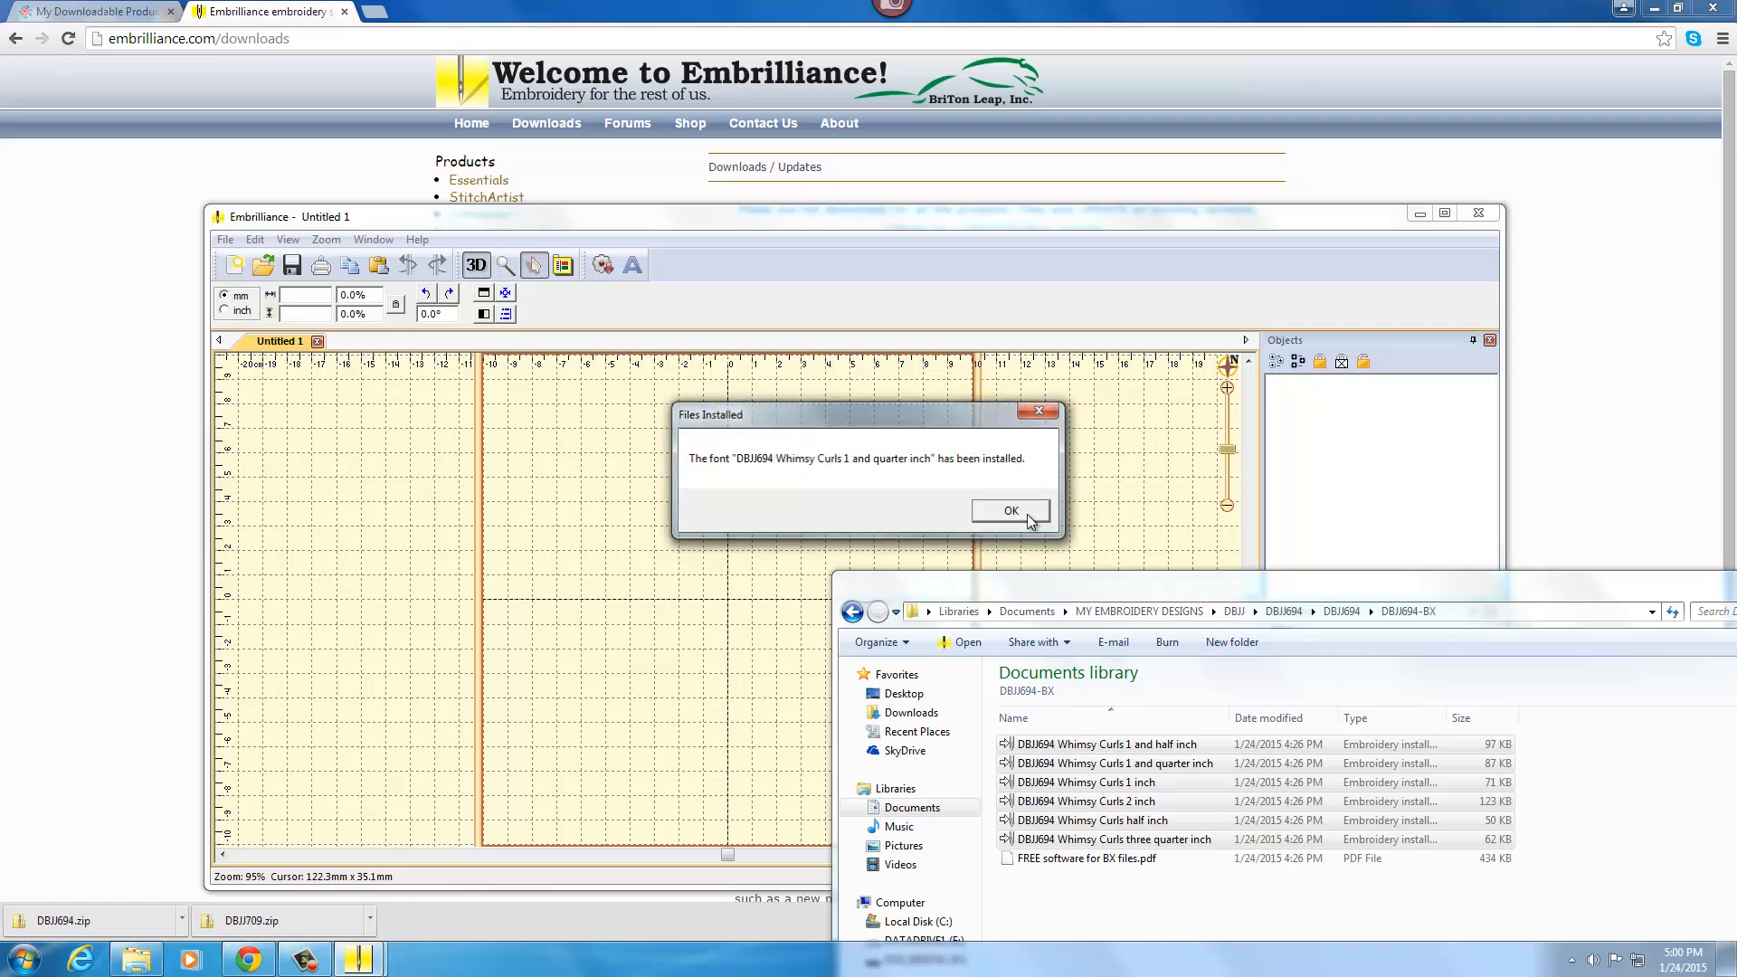
pyautogui.click(1010, 510)
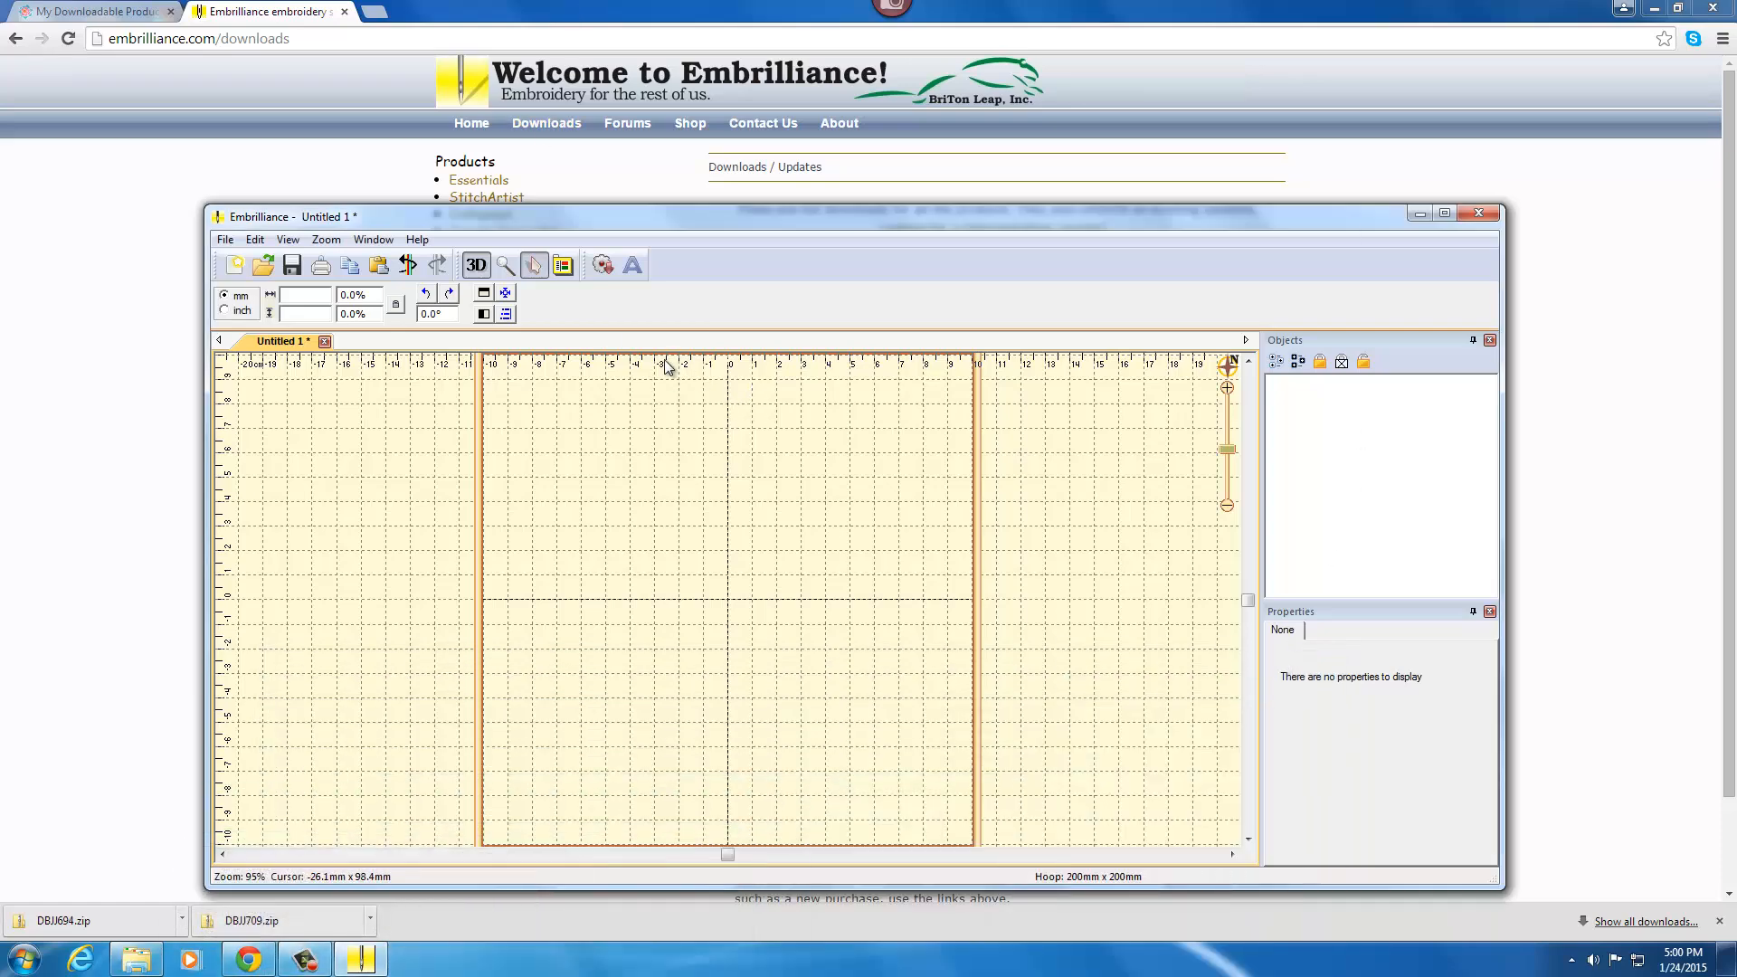
pyautogui.moveTo(637, 496)
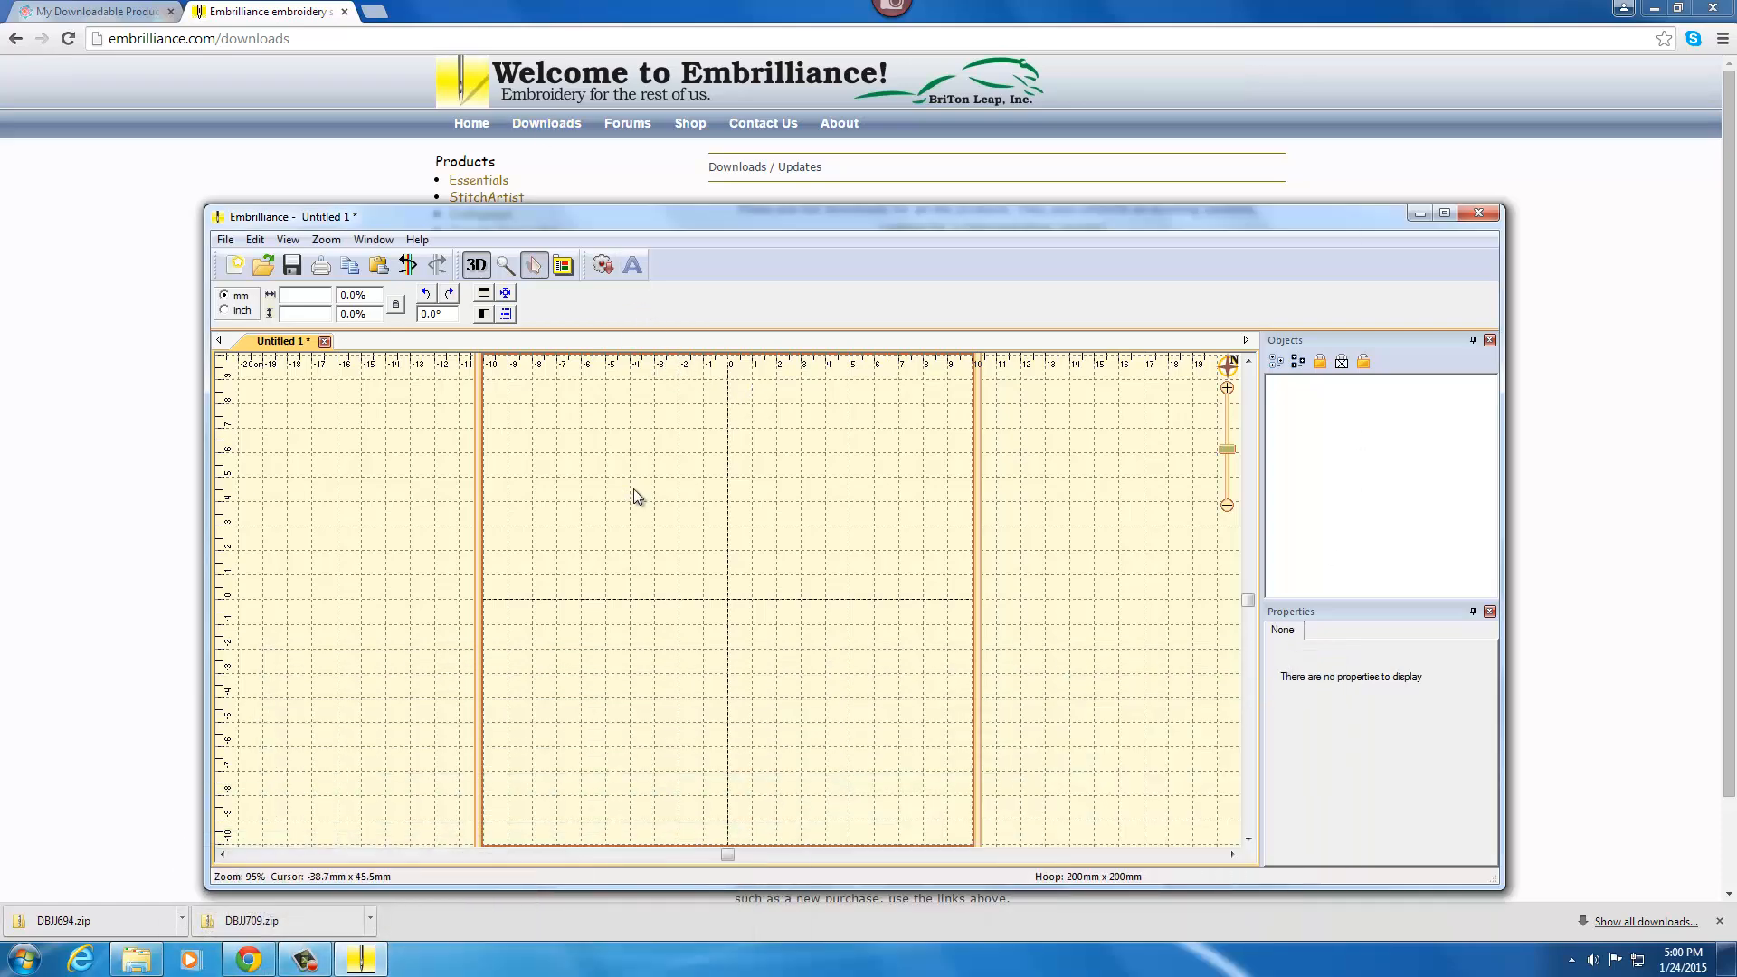
pyautogui.moveTo(633, 265)
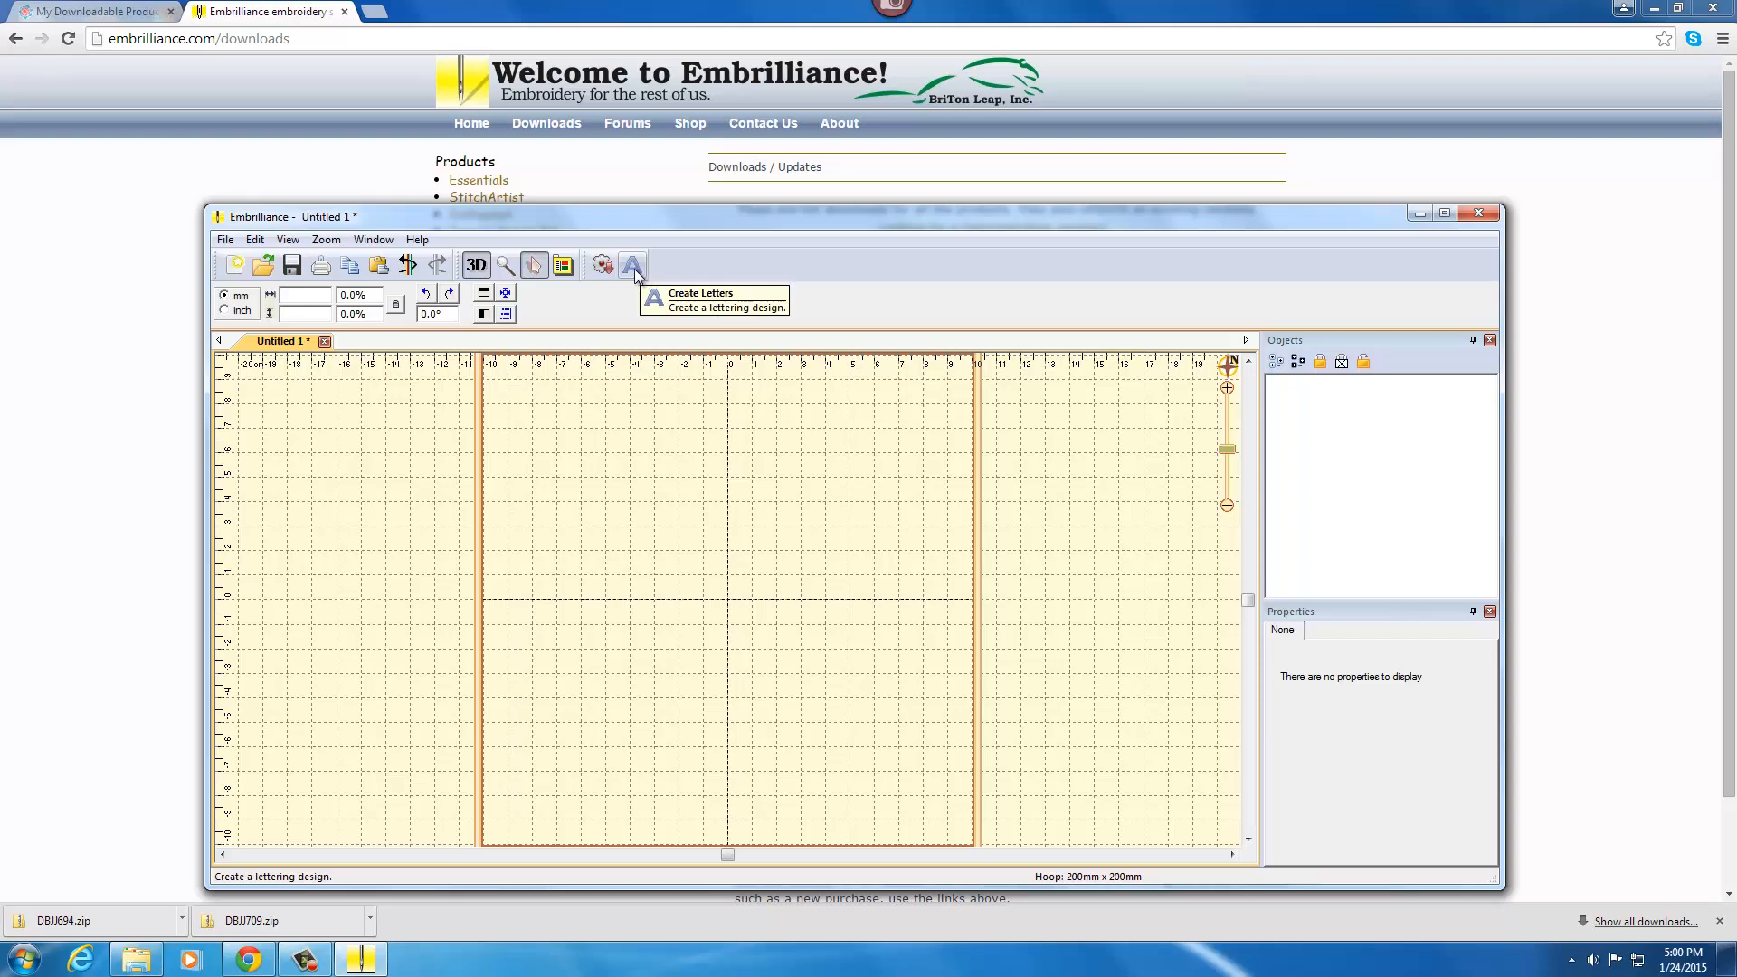
# Create lettering reading 'Emily' and apply a DBJJ694 Whimsy Curls font to it.
pyautogui.click(632, 265)
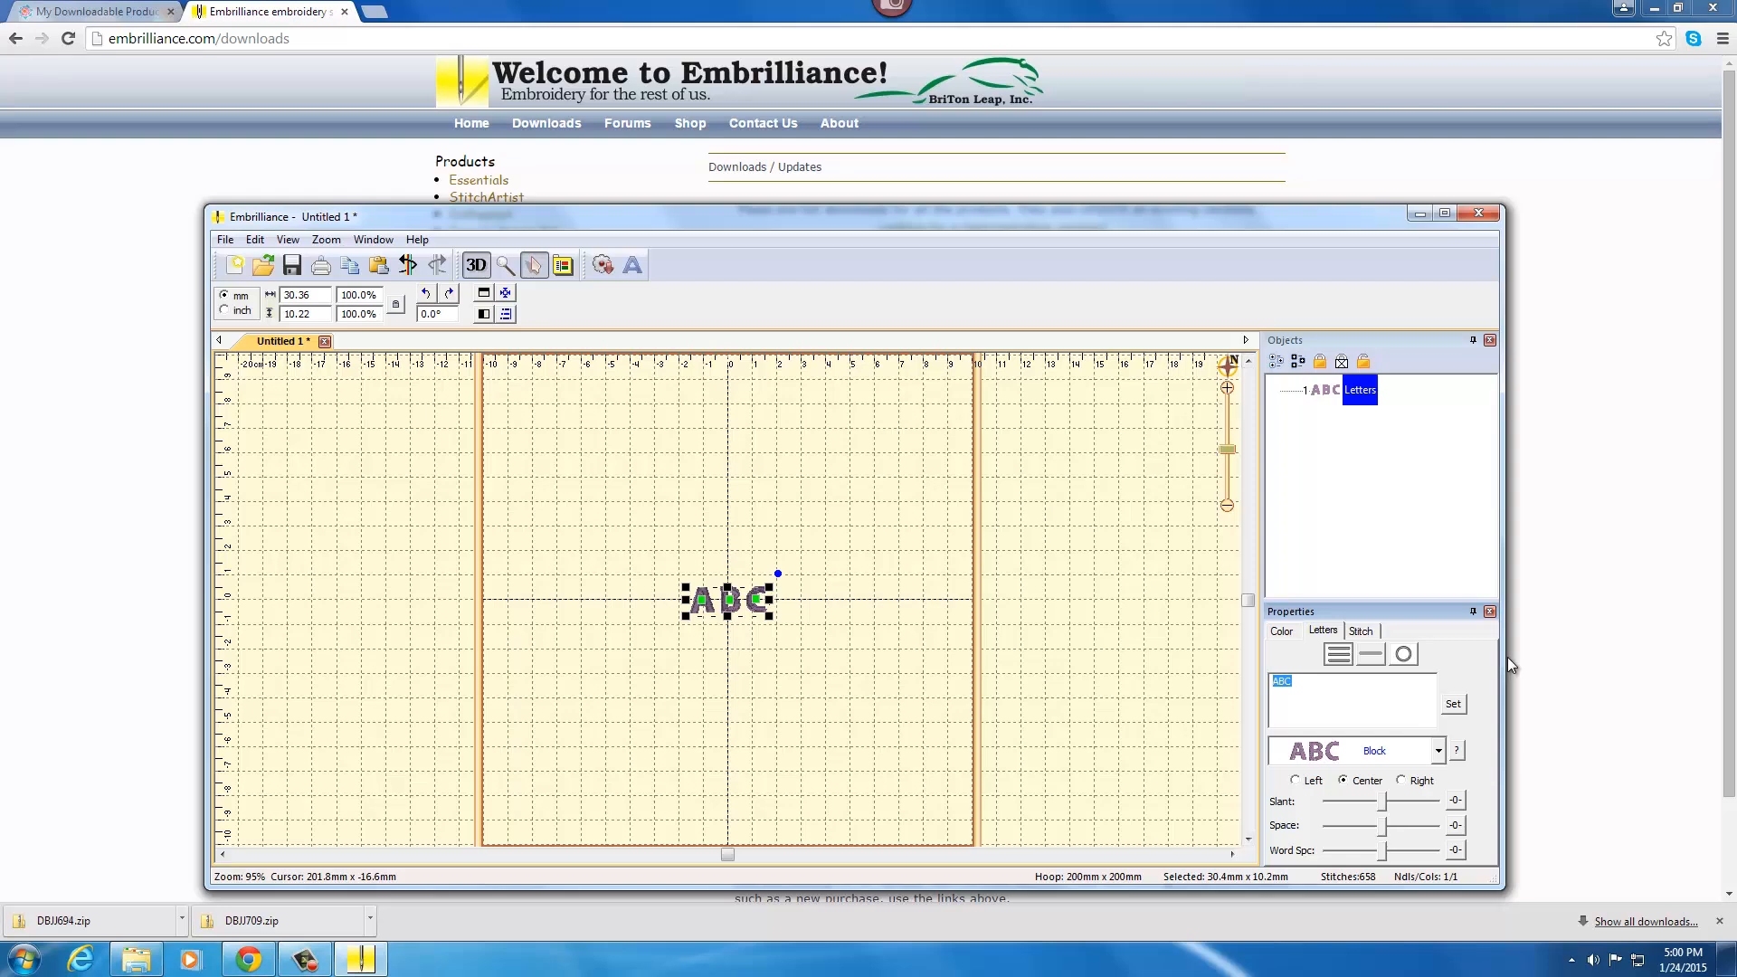
pyautogui.write('Emily')
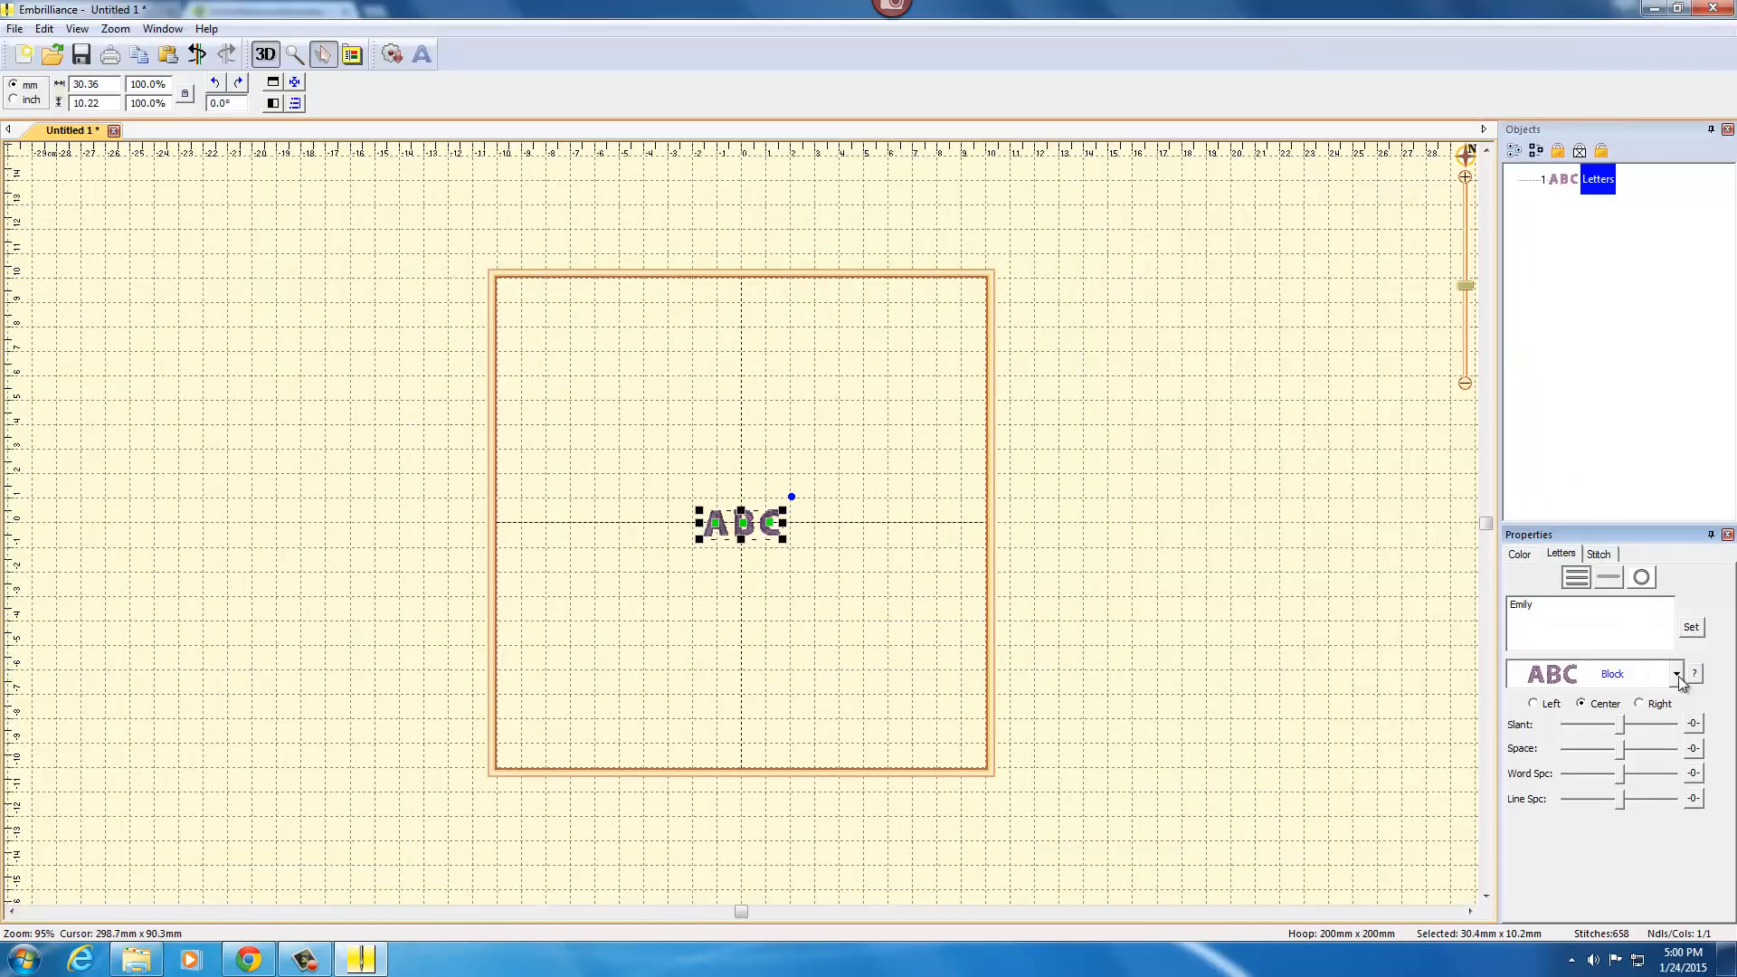
pyautogui.click(1677, 673)
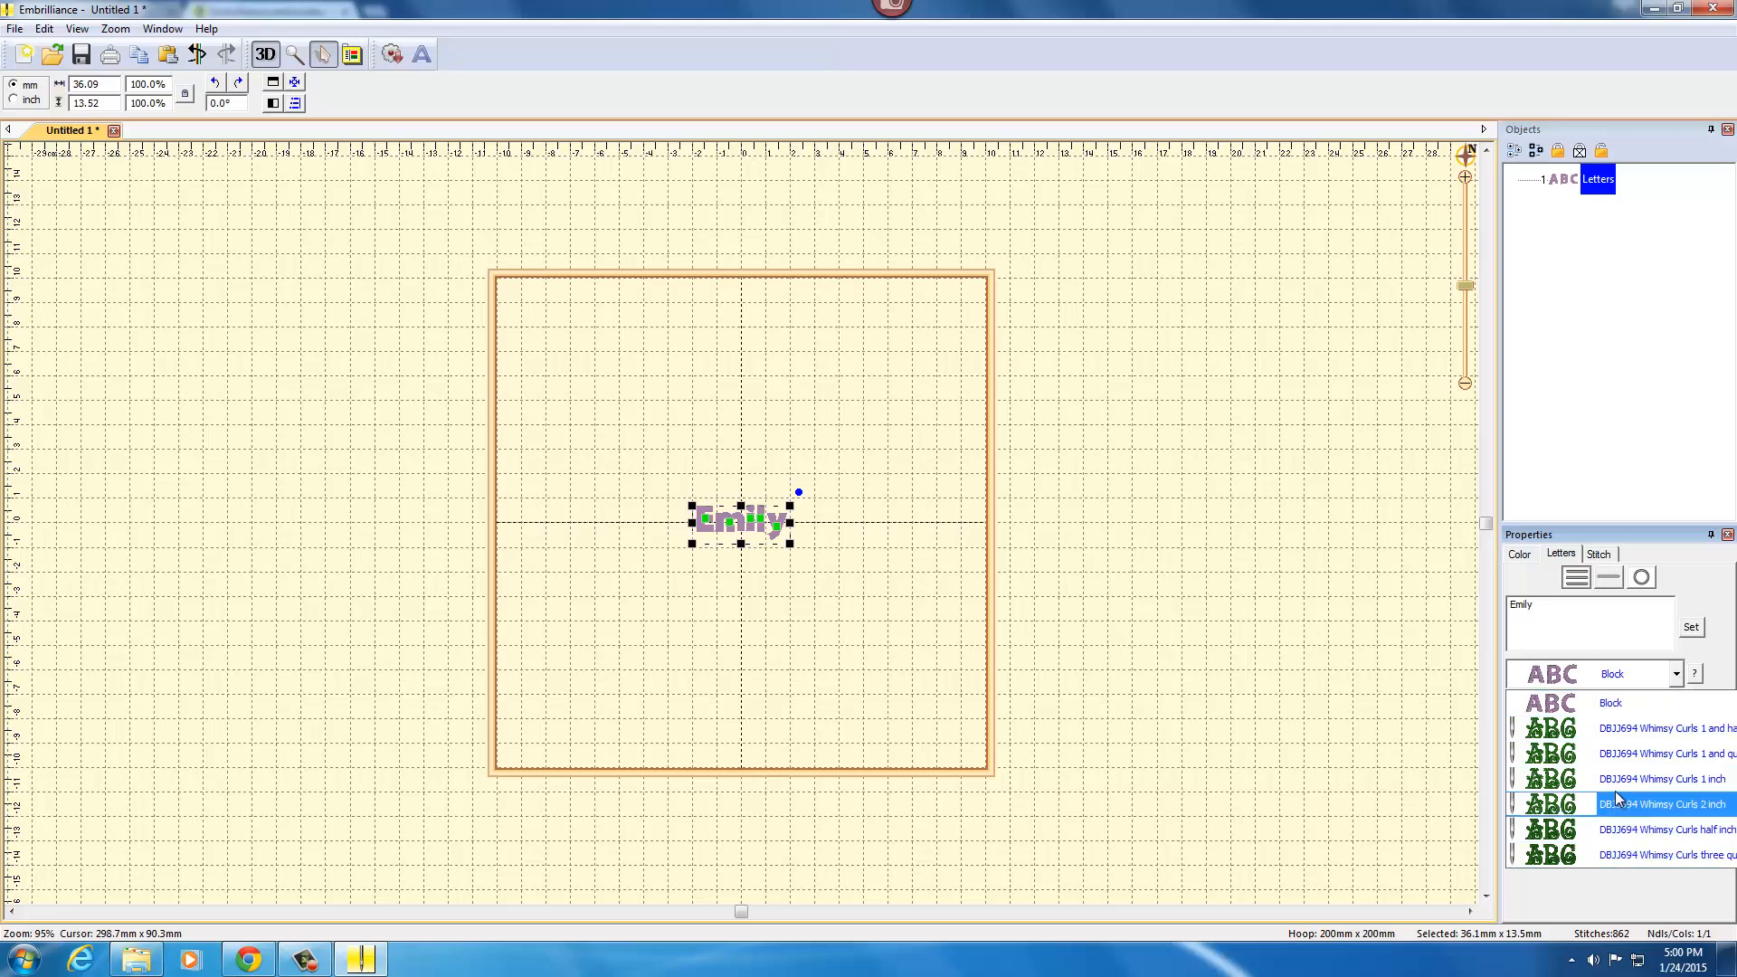
pyautogui.click(1617, 727)
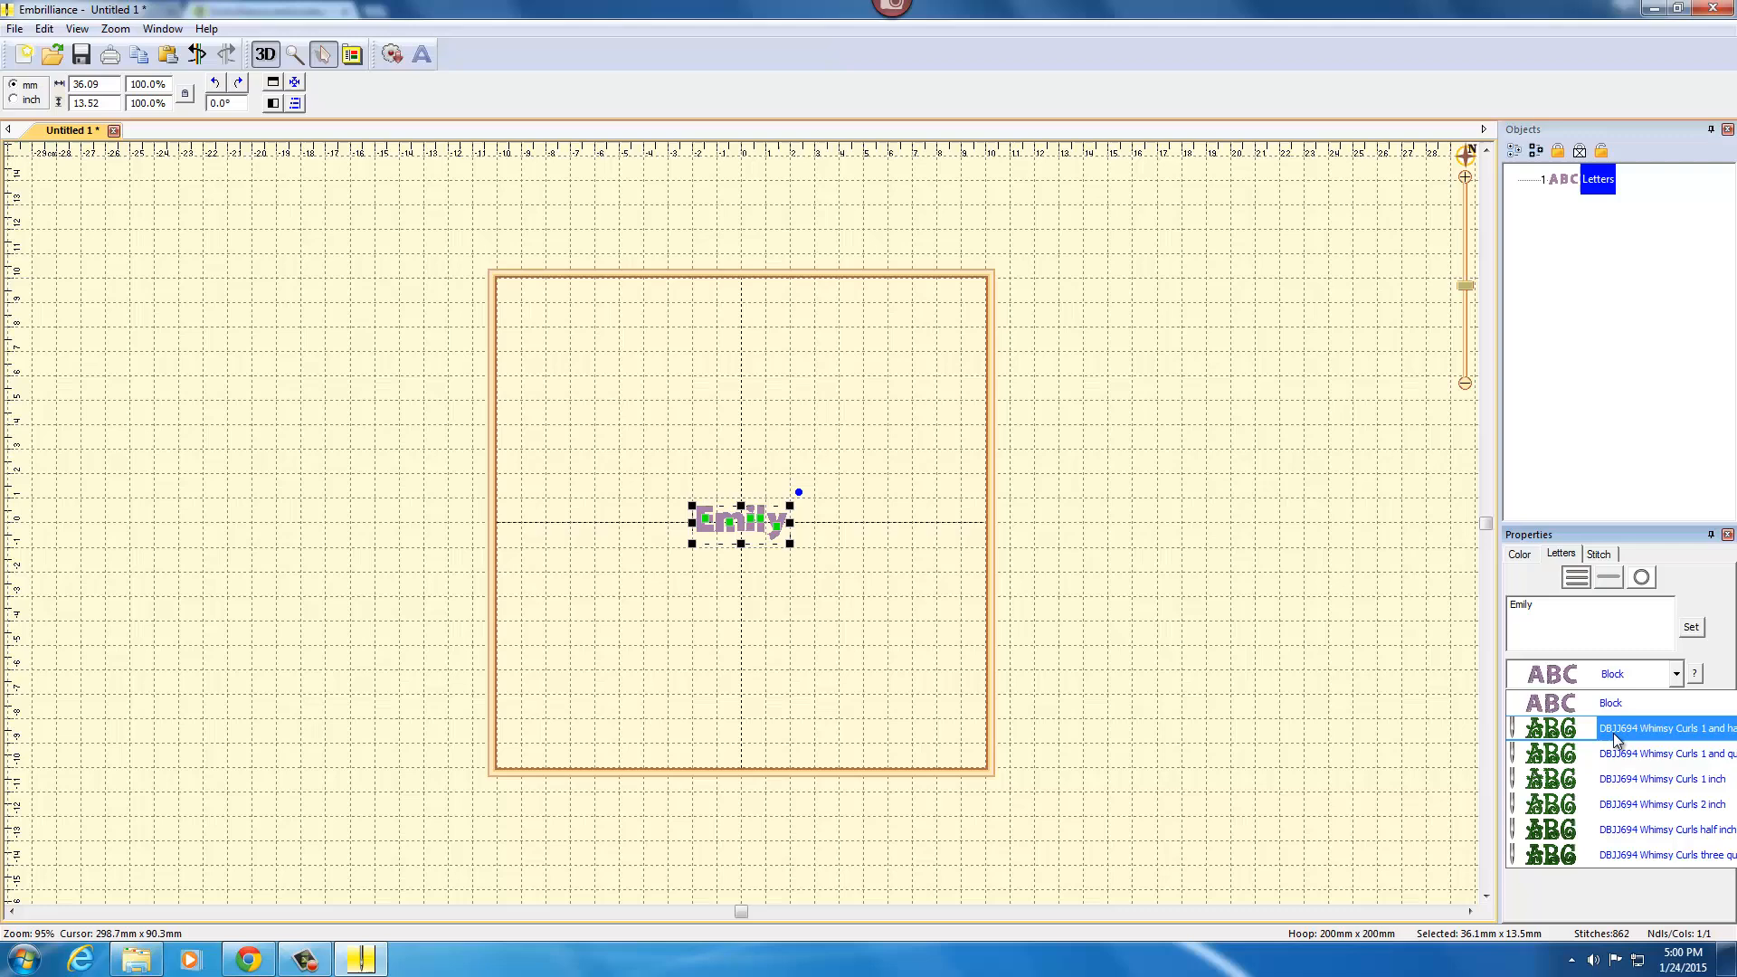
pyautogui.click(1662, 803)
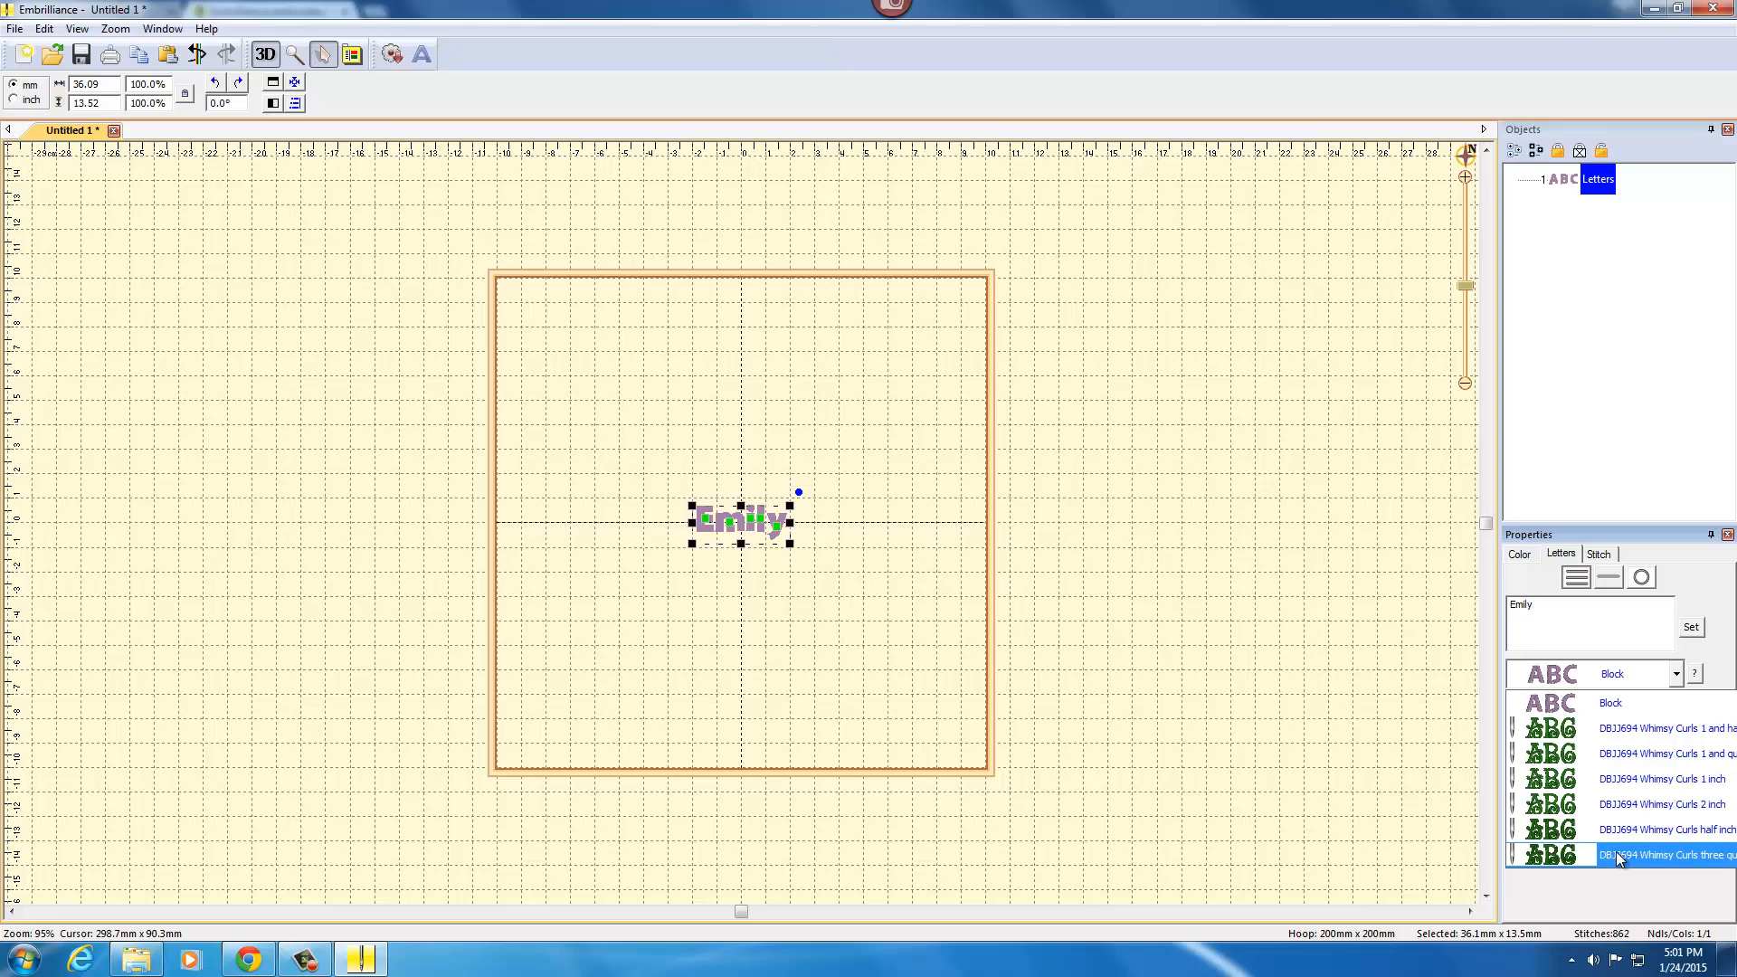
pyautogui.click(1662, 803)
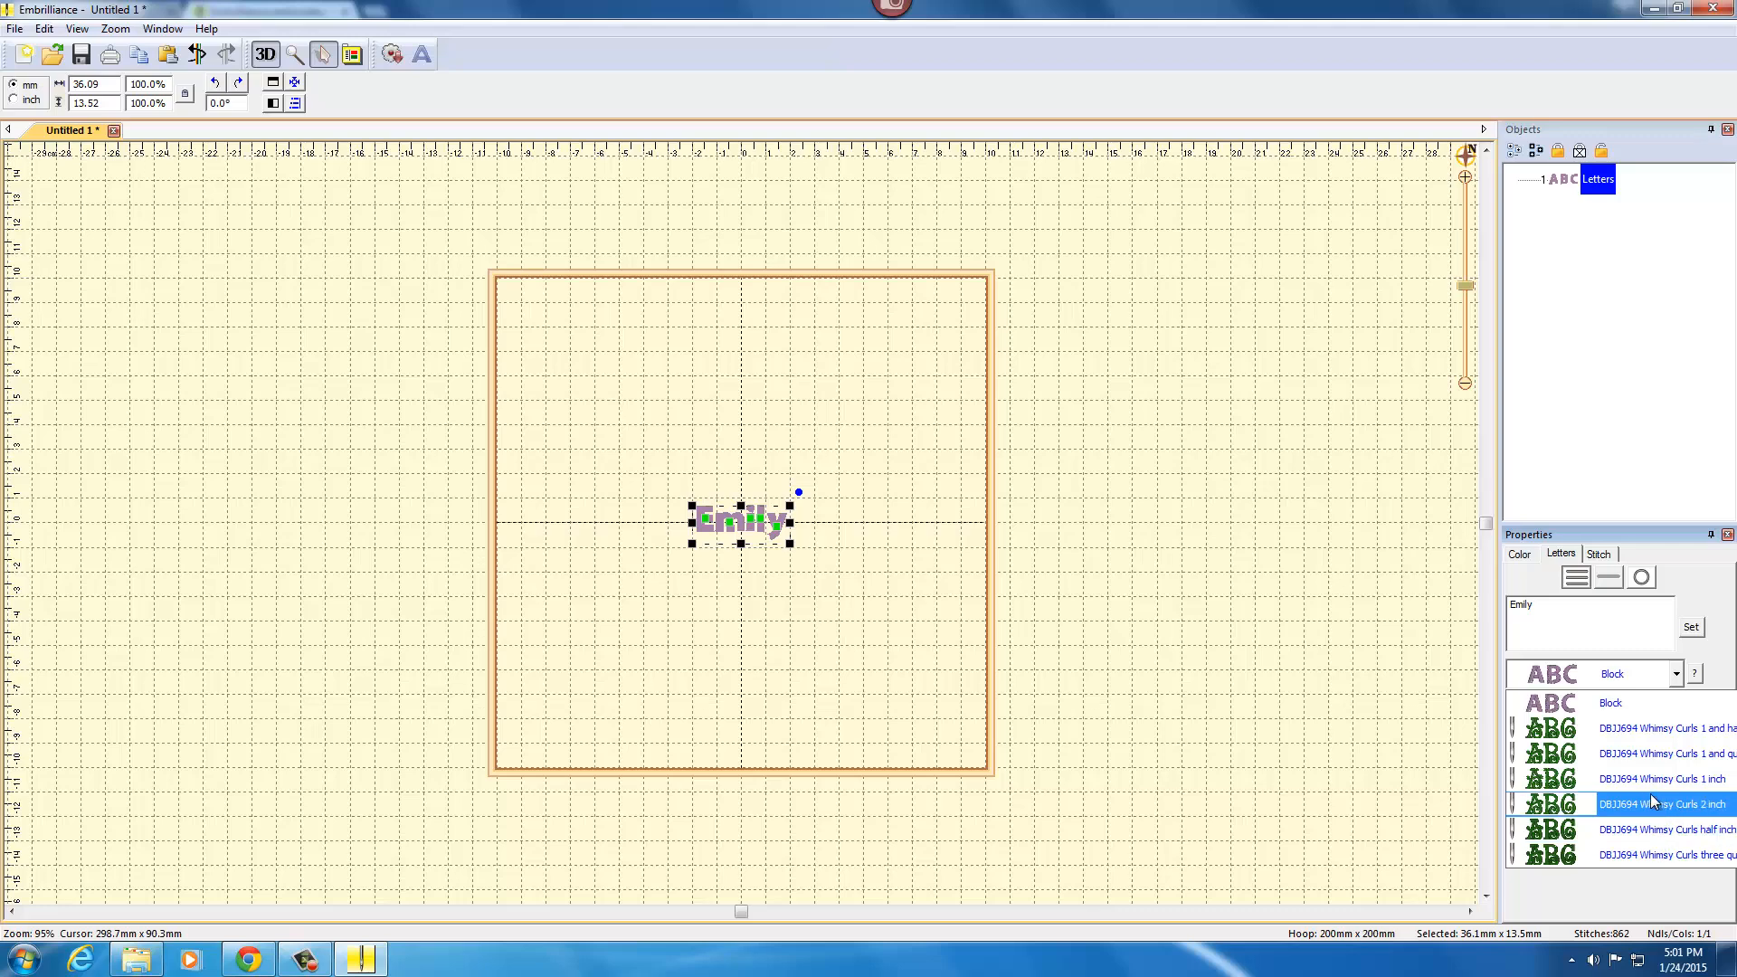
pyautogui.click(1639, 727)
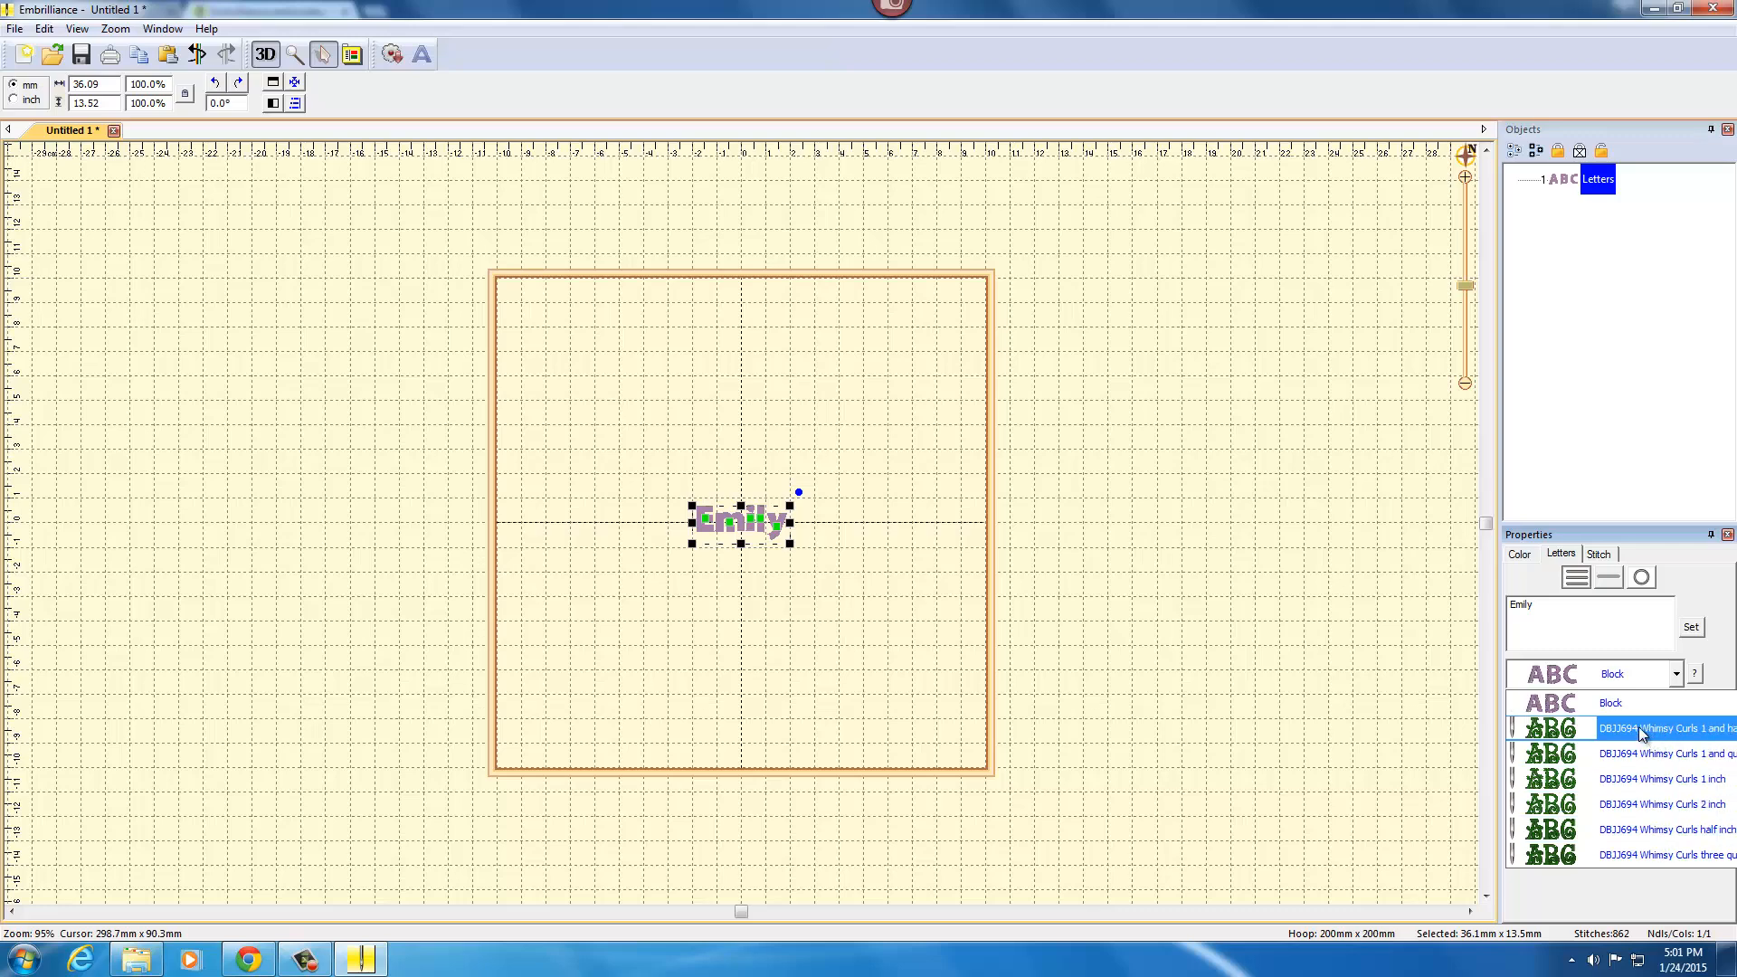
pyautogui.click(1650, 728)
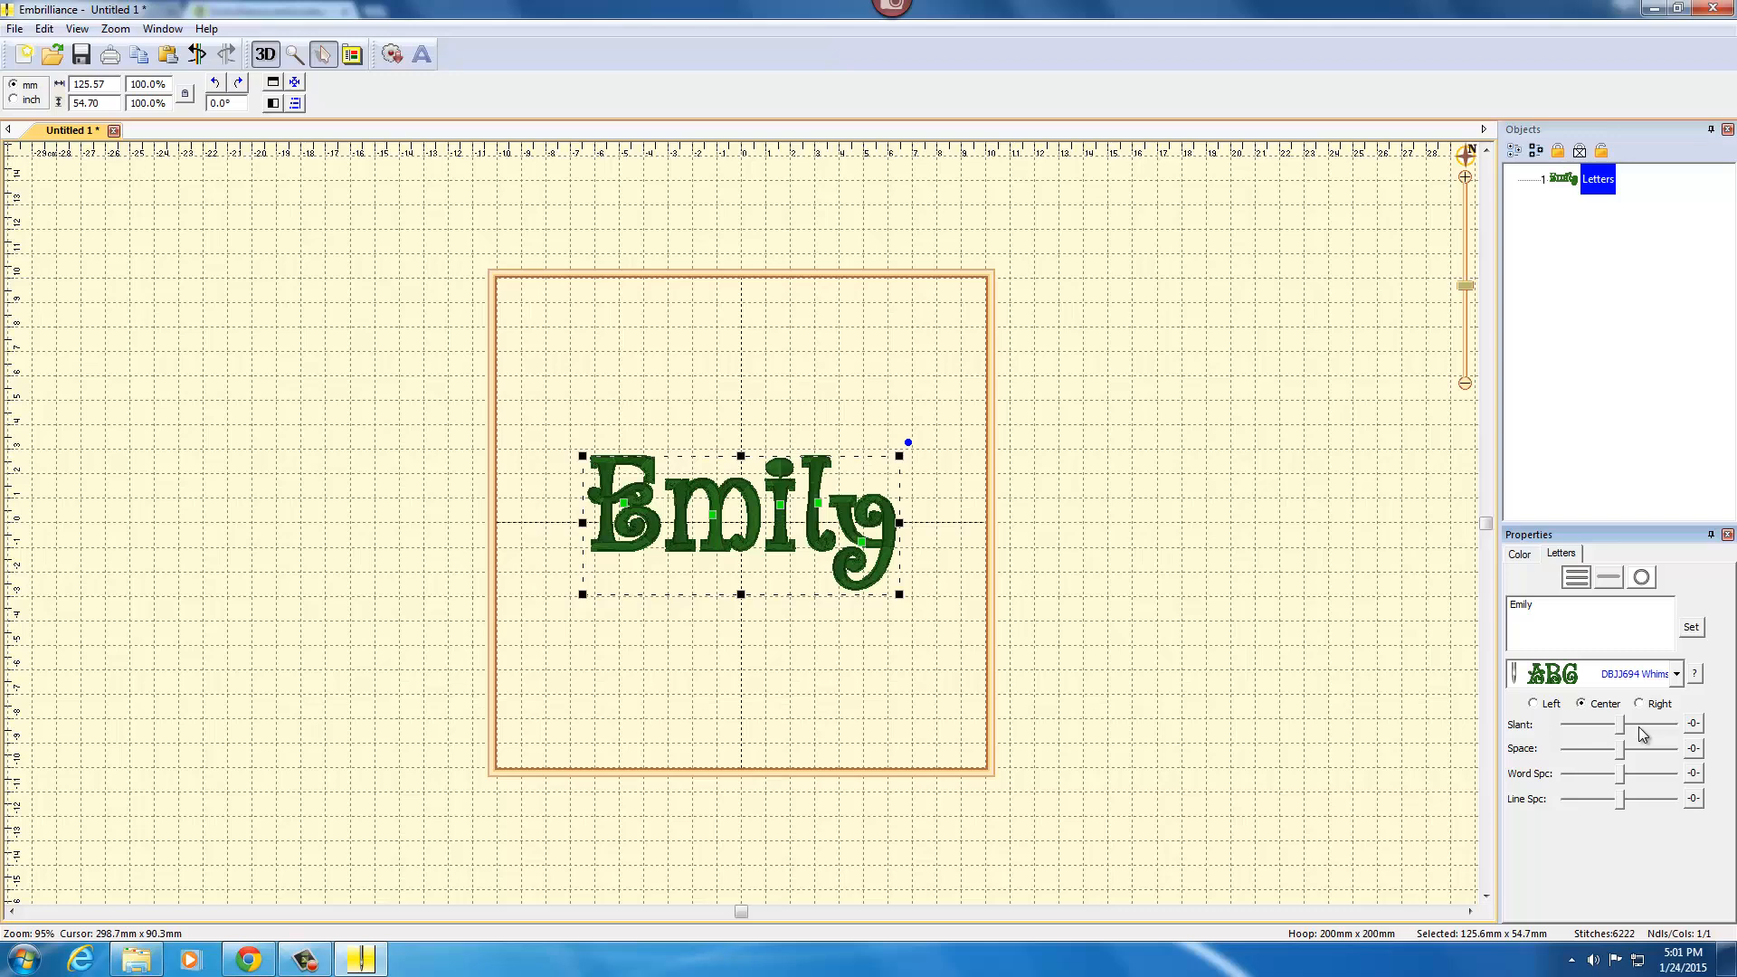
pyautogui.moveTo(607, 548)
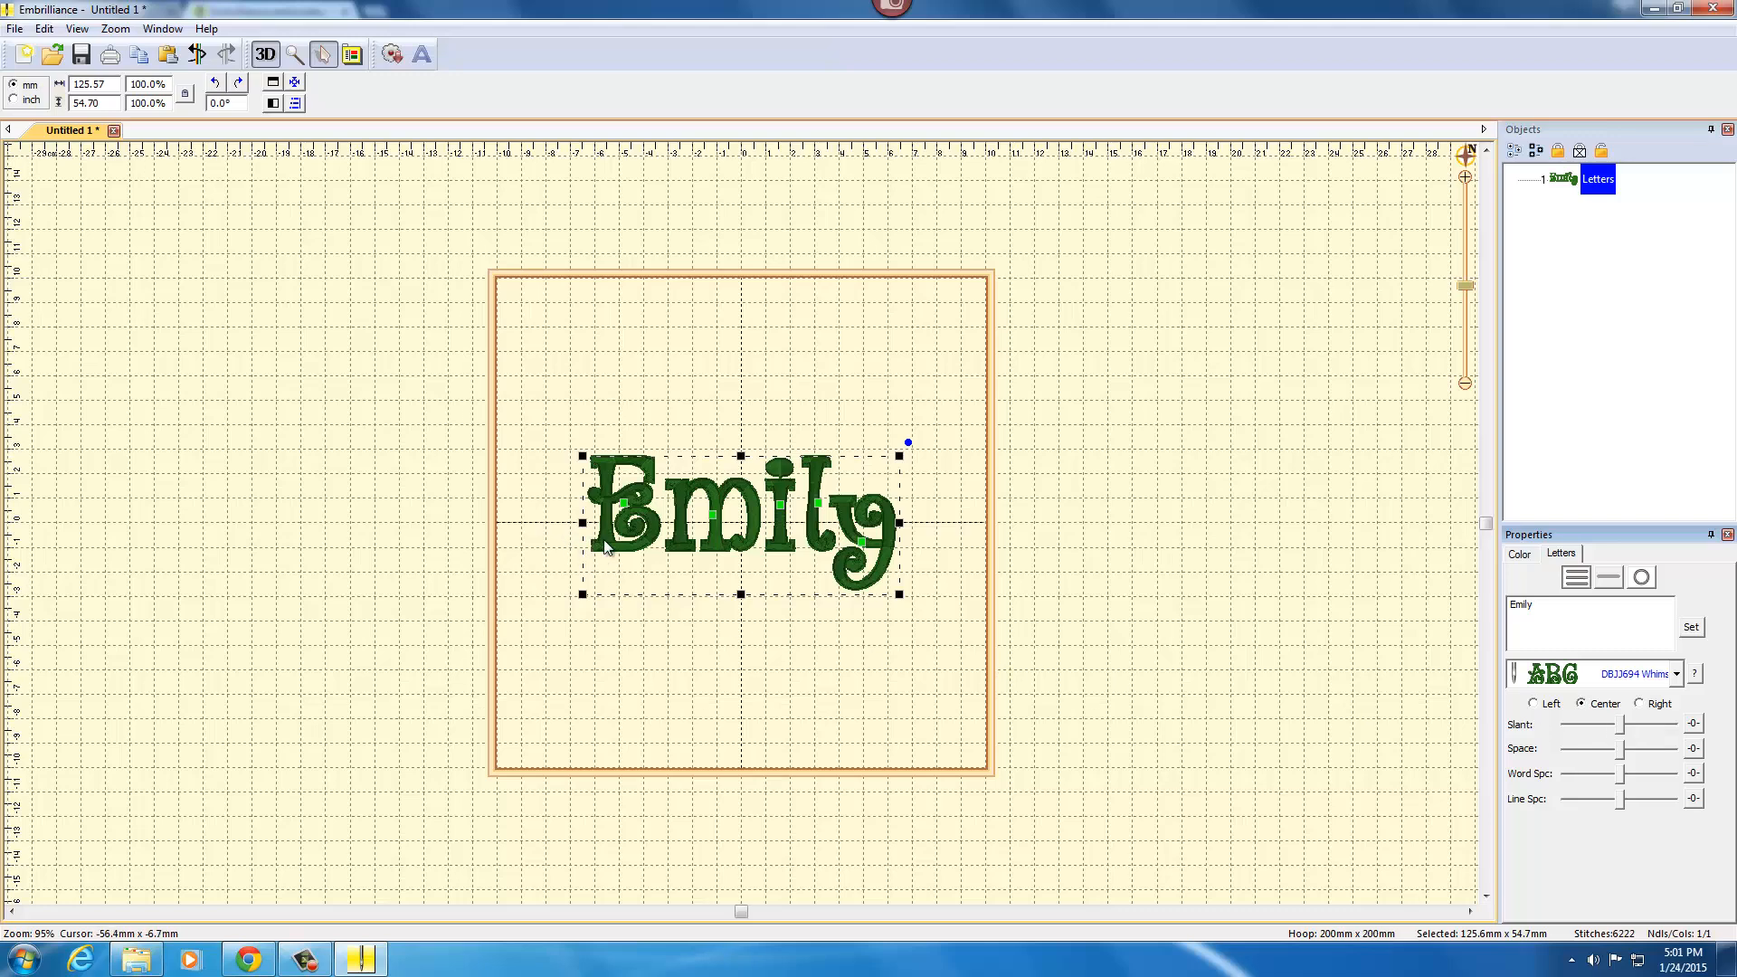
pyautogui.moveTo(574, 558)
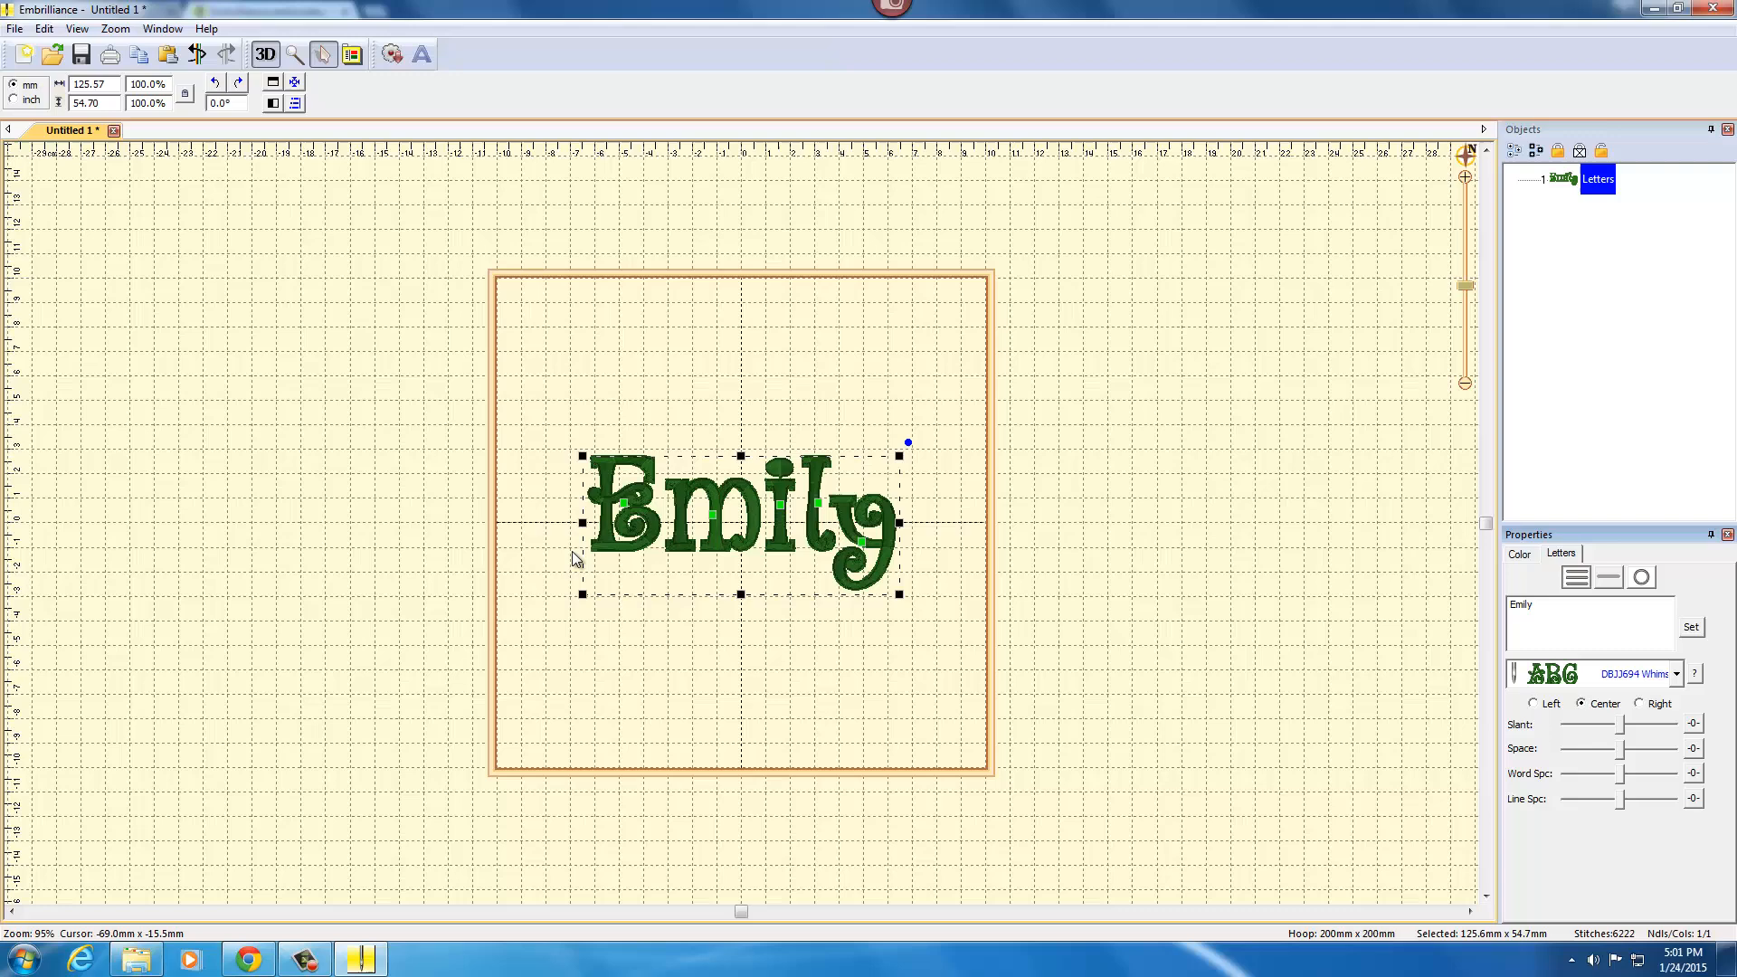
pyautogui.moveTo(892, 554)
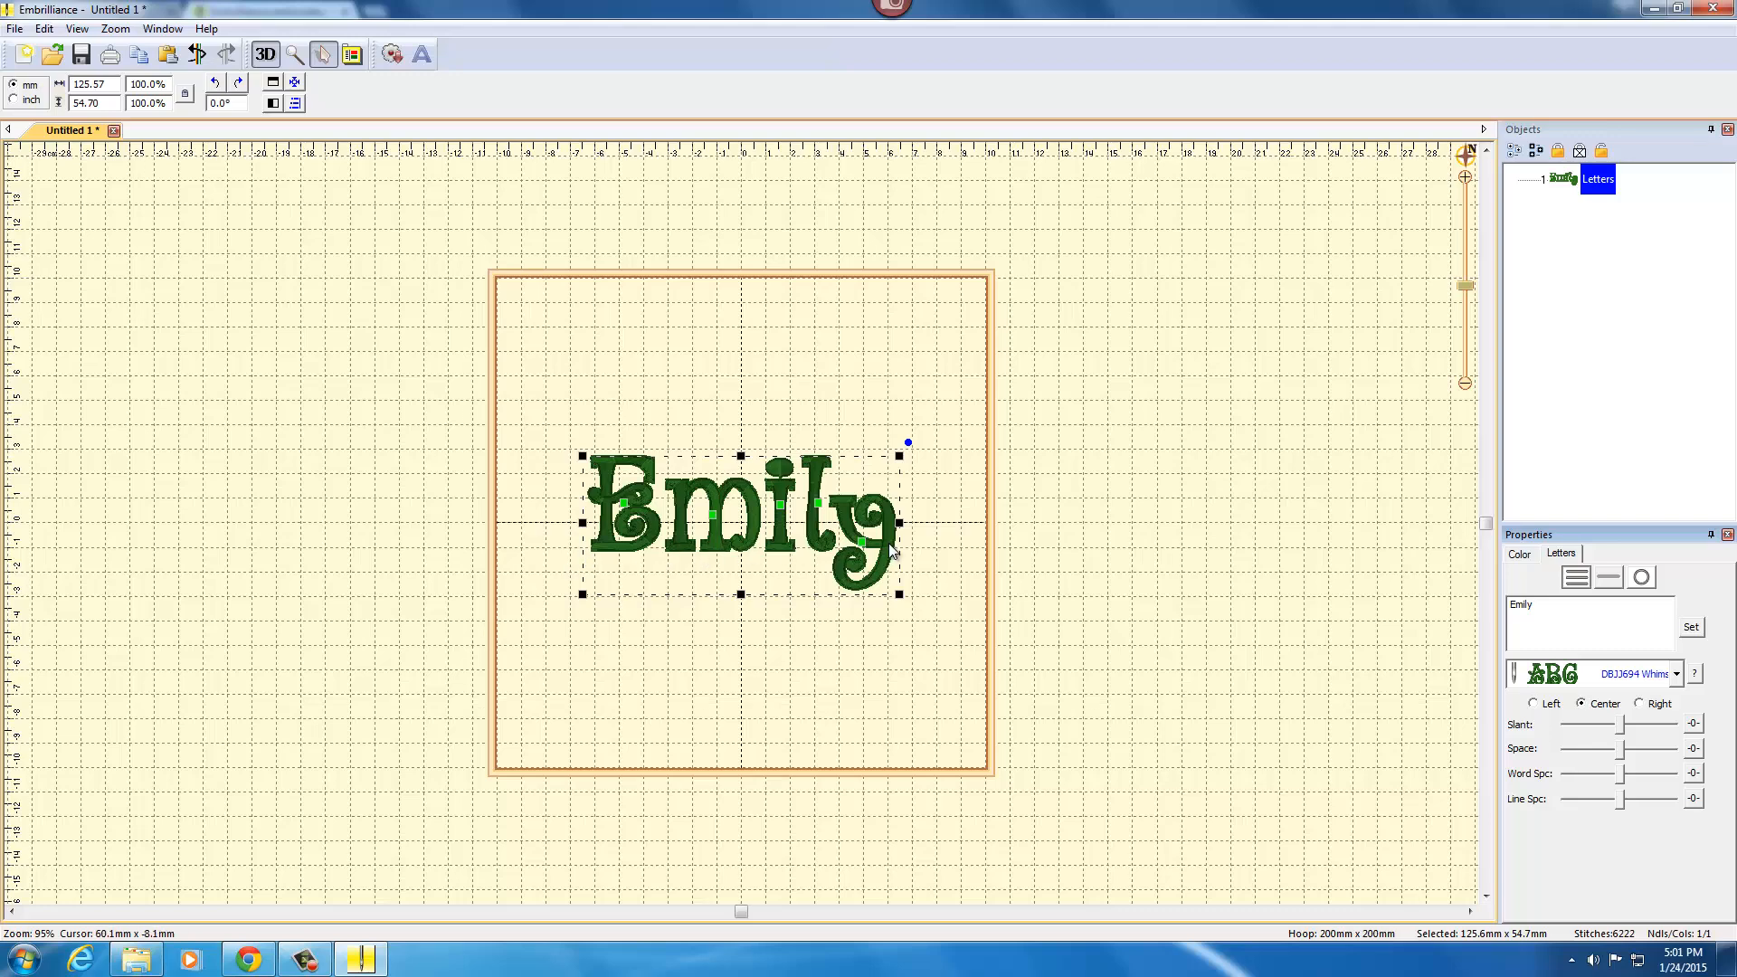
pyautogui.moveTo(1047, 567)
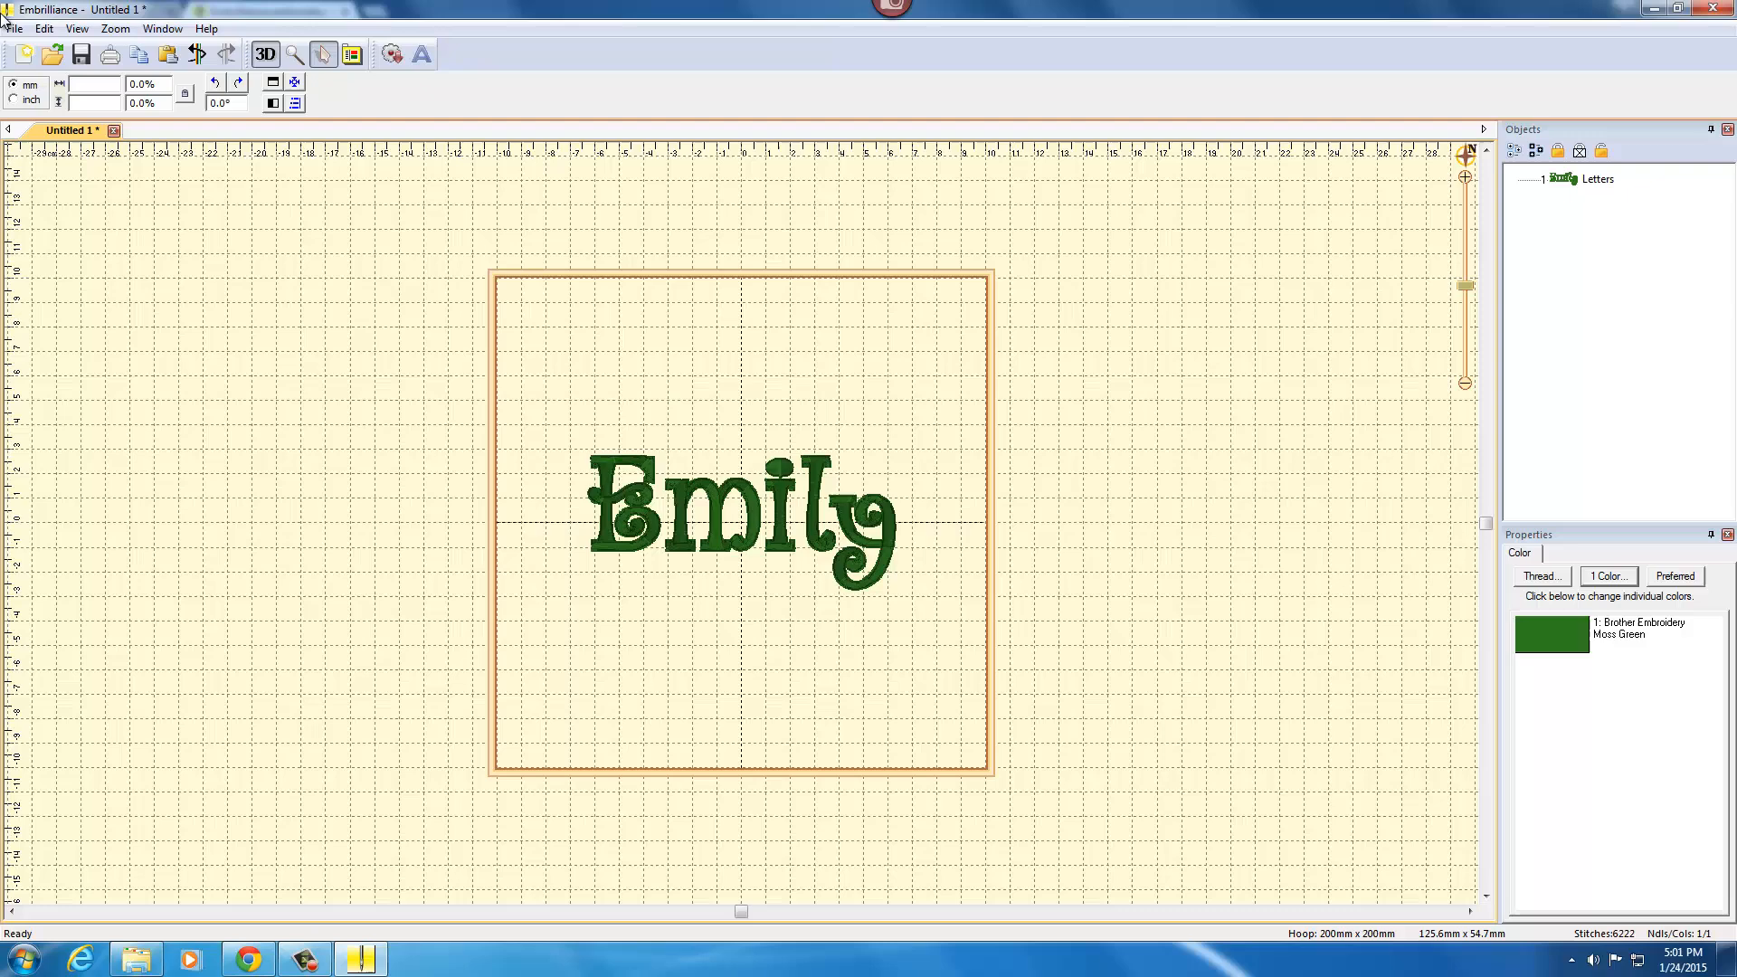
# Save As 'Emily' with JEF file type in MY EMBROIDERY DESIGNS.
pyautogui.click(14, 28)
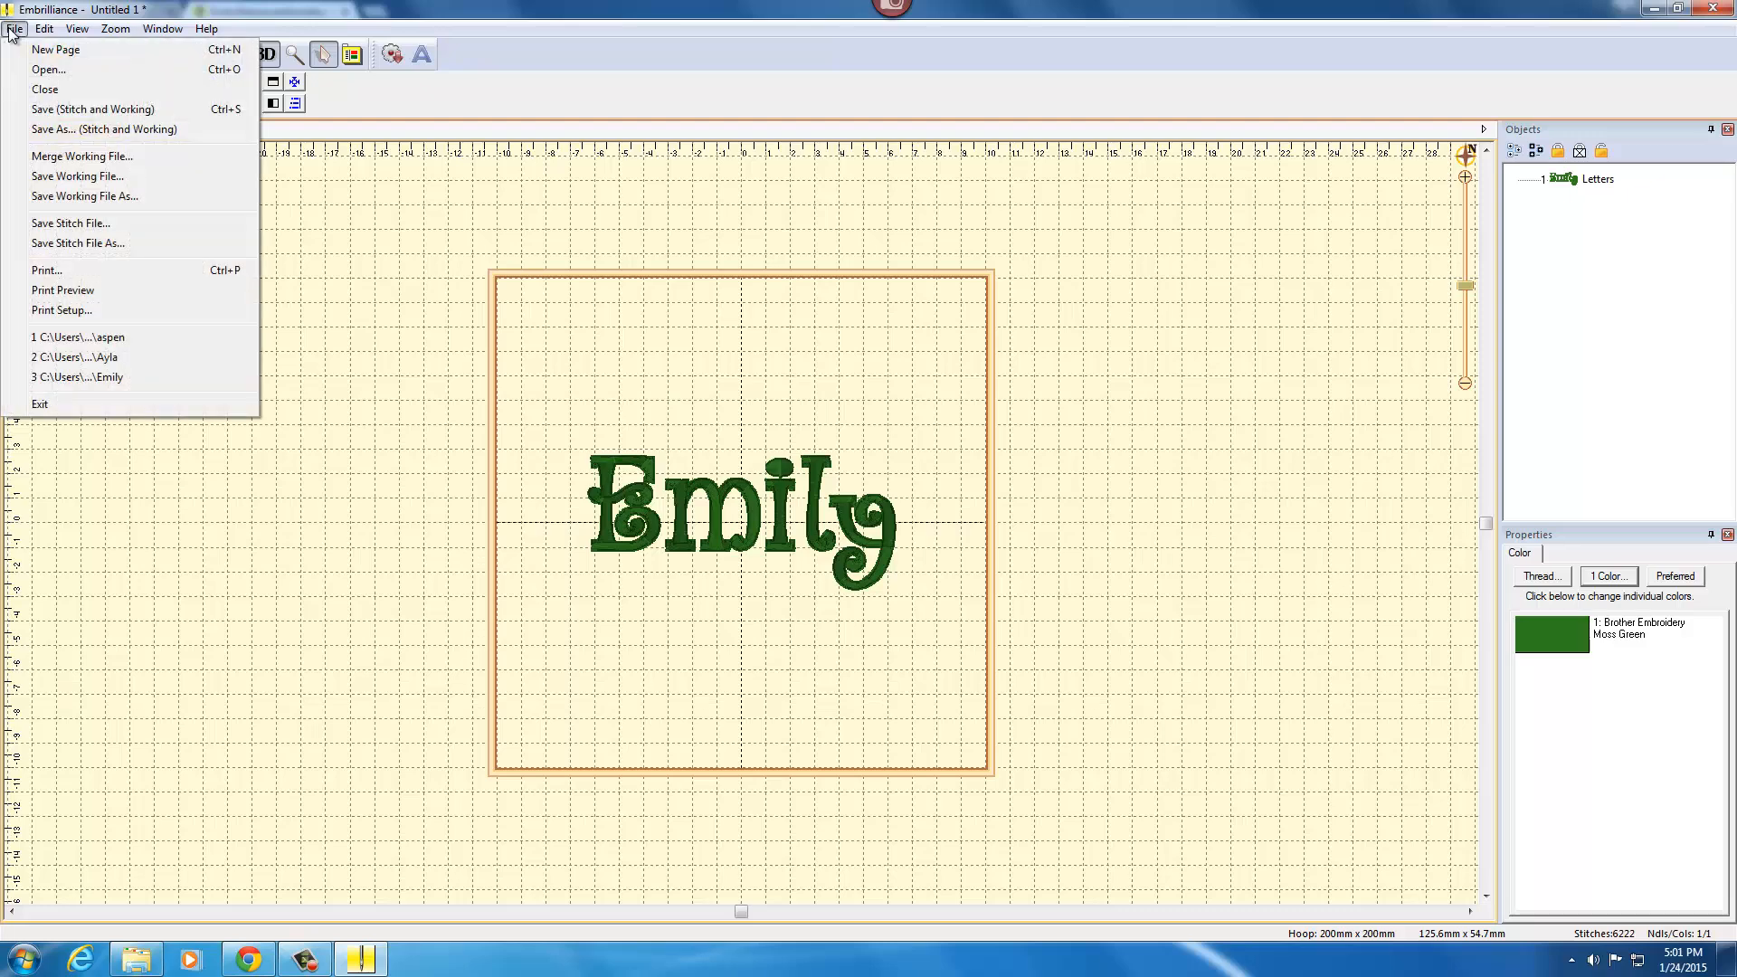
pyautogui.moveTo(105, 129)
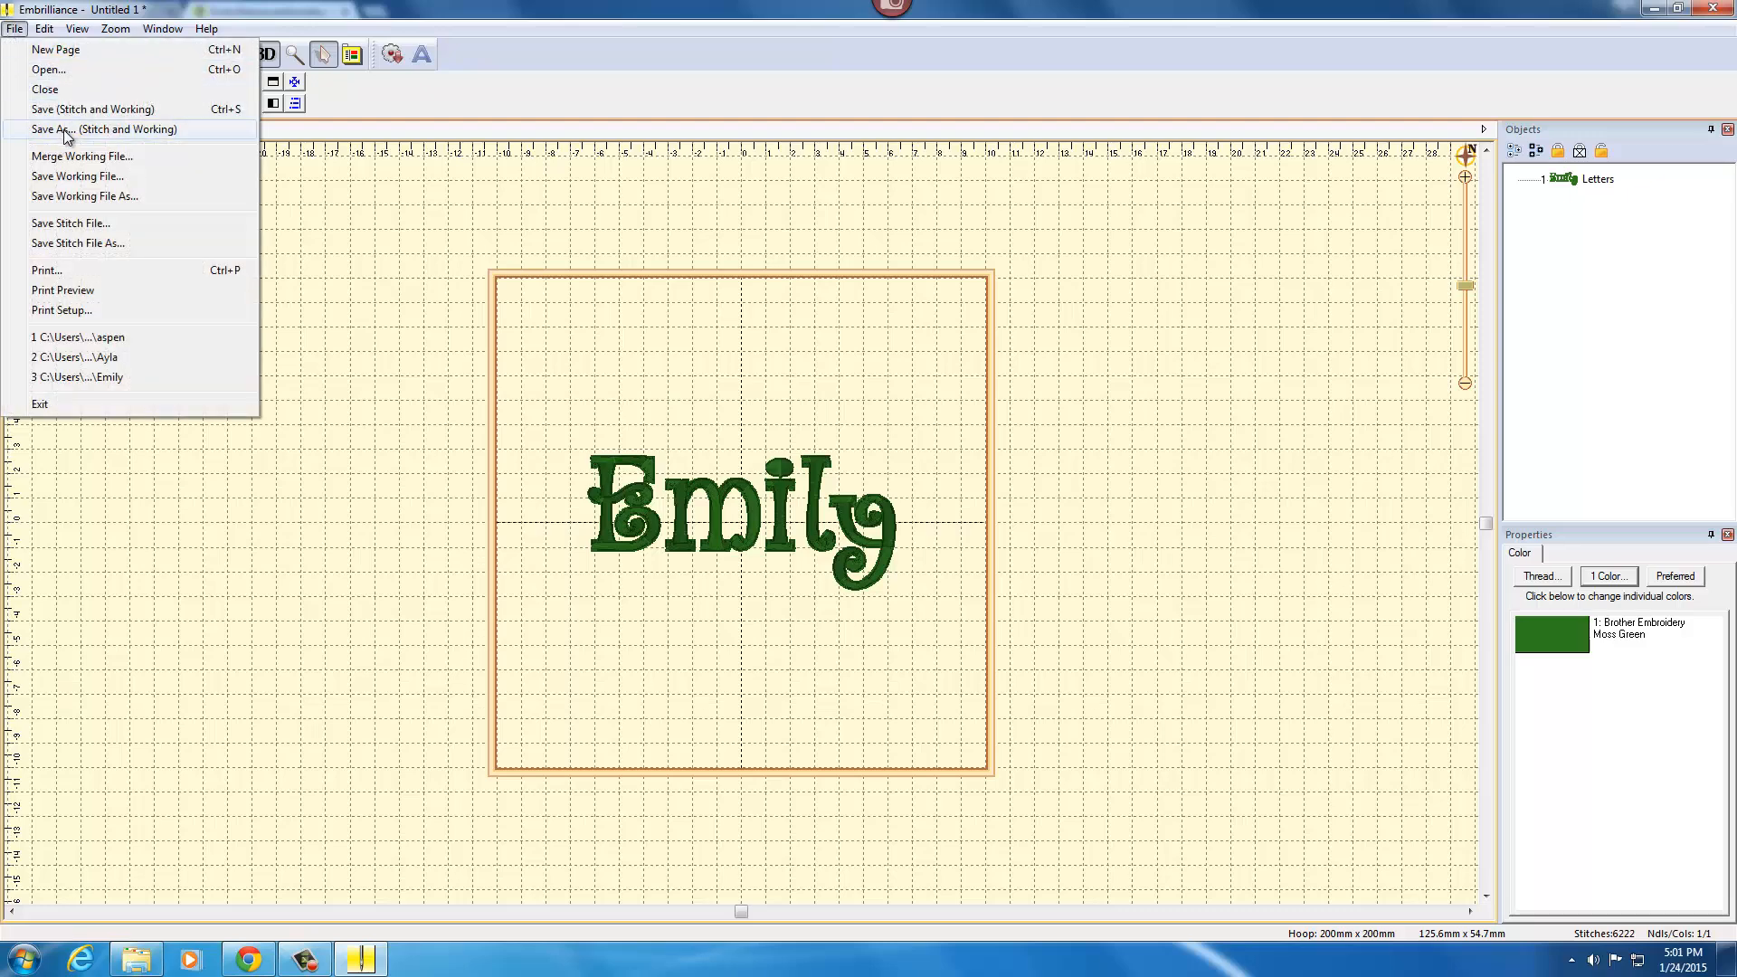
pyautogui.click(105, 129)
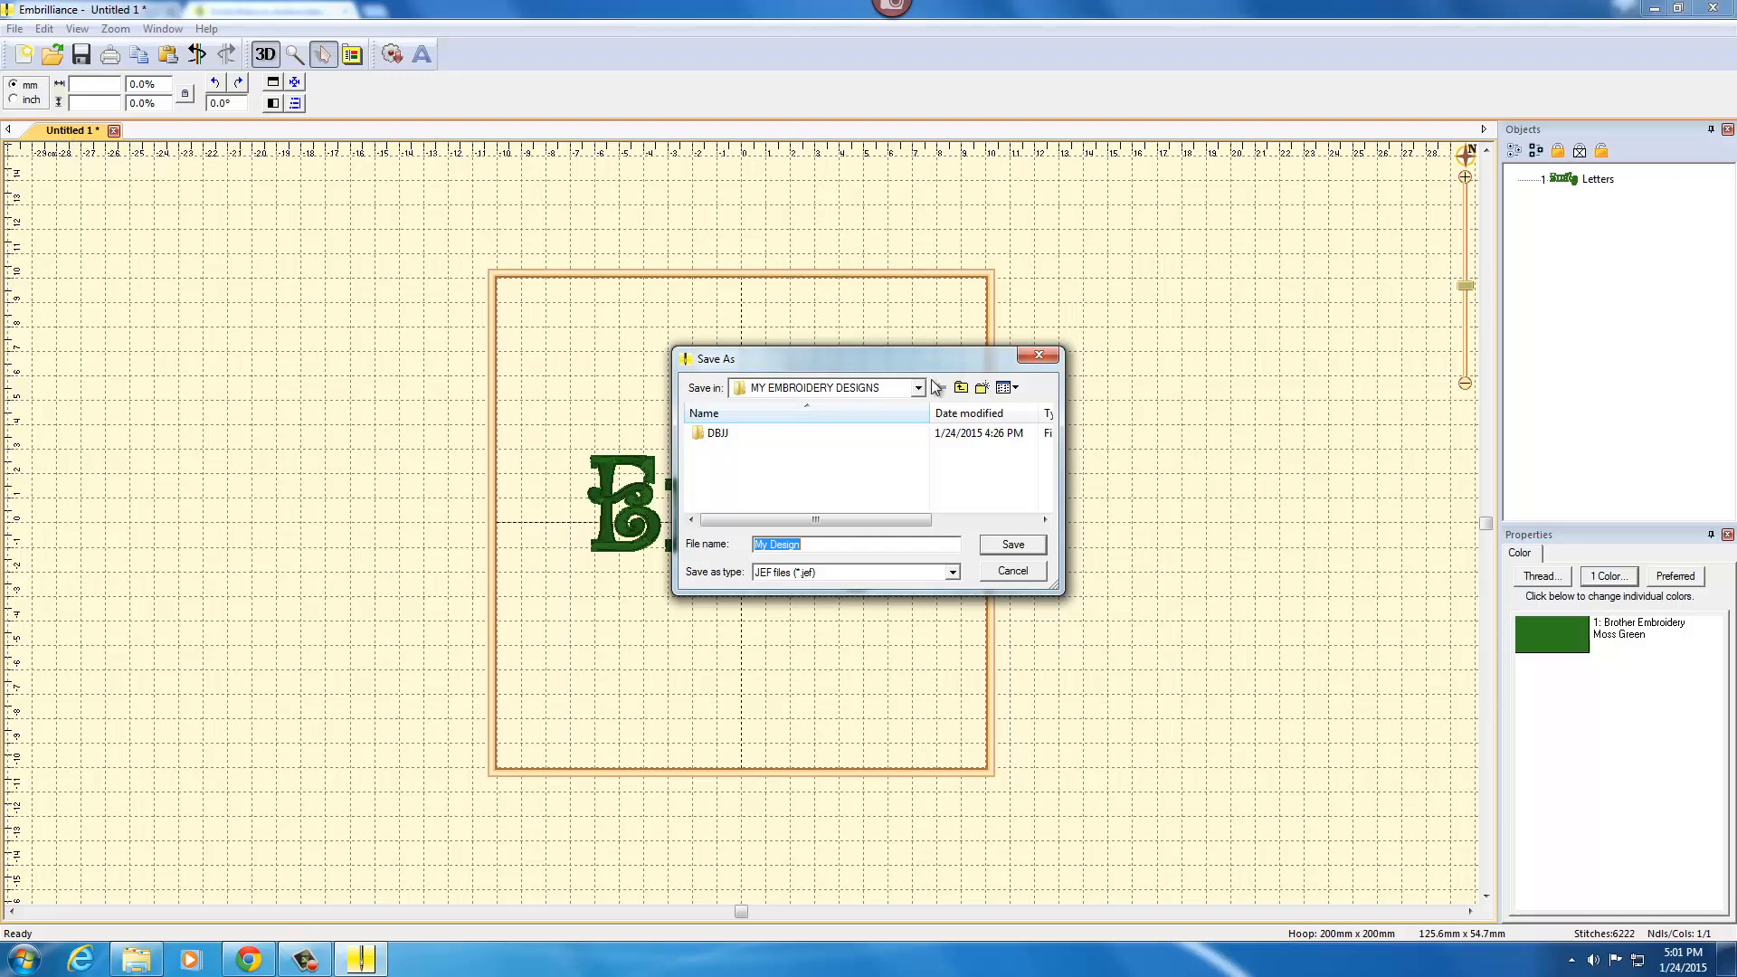
pyautogui.click(917, 388)
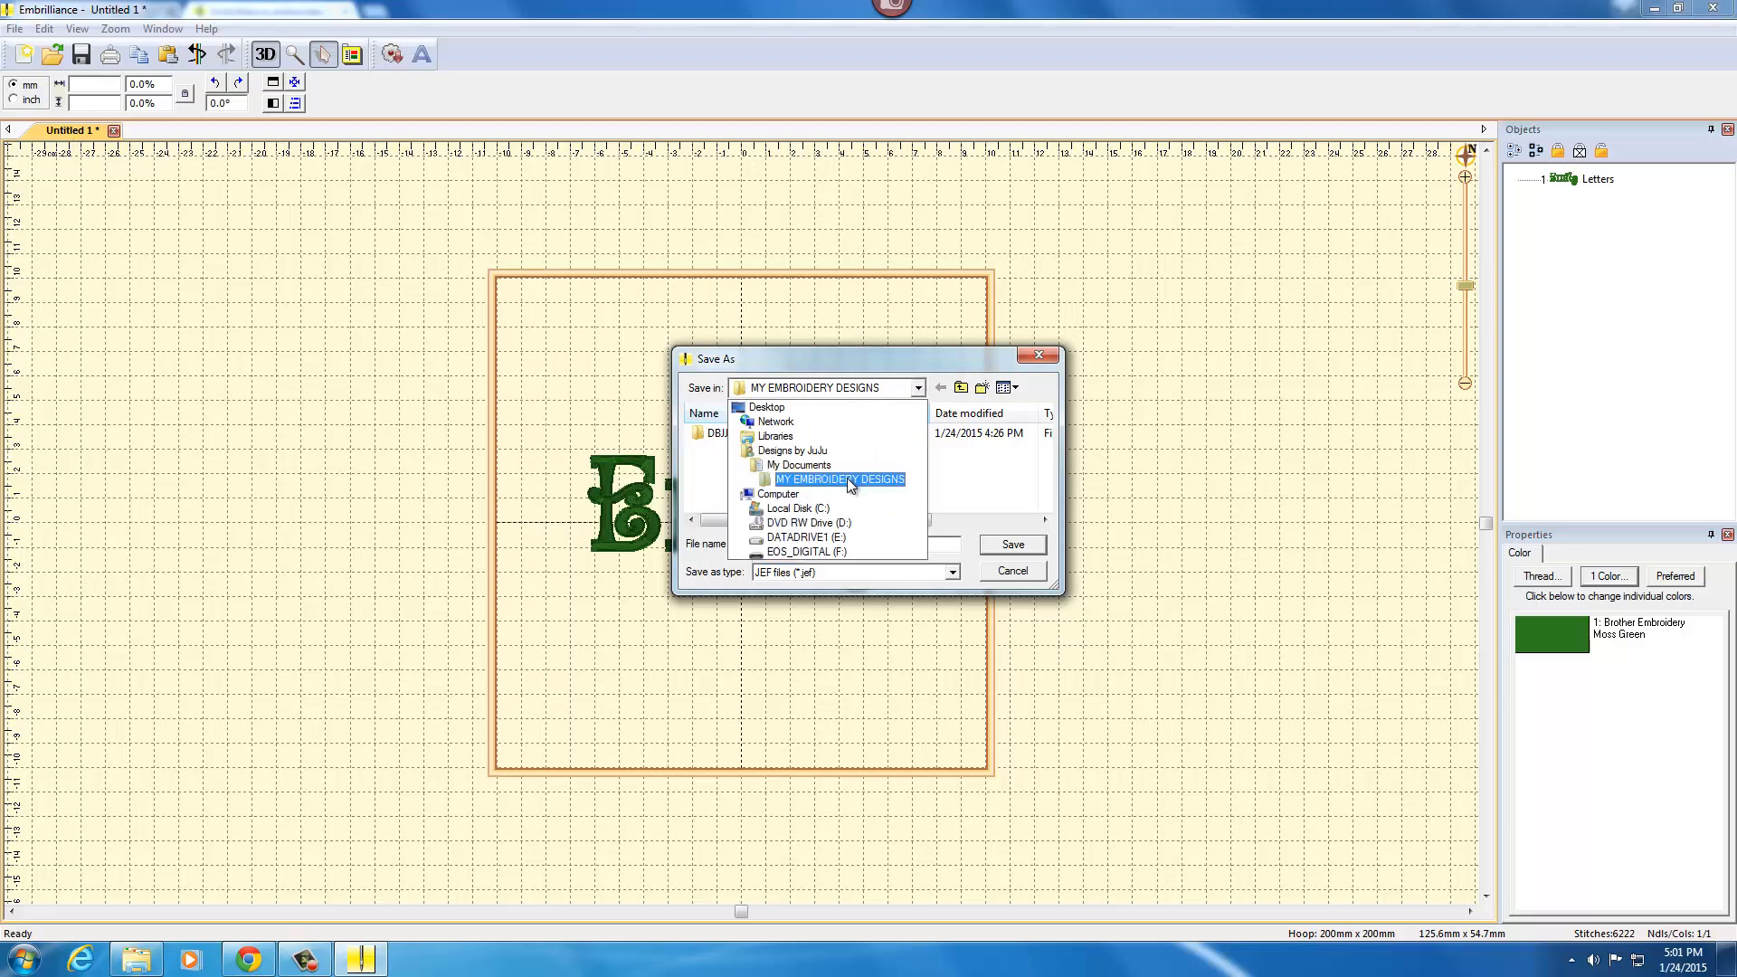
pyautogui.click(838, 479)
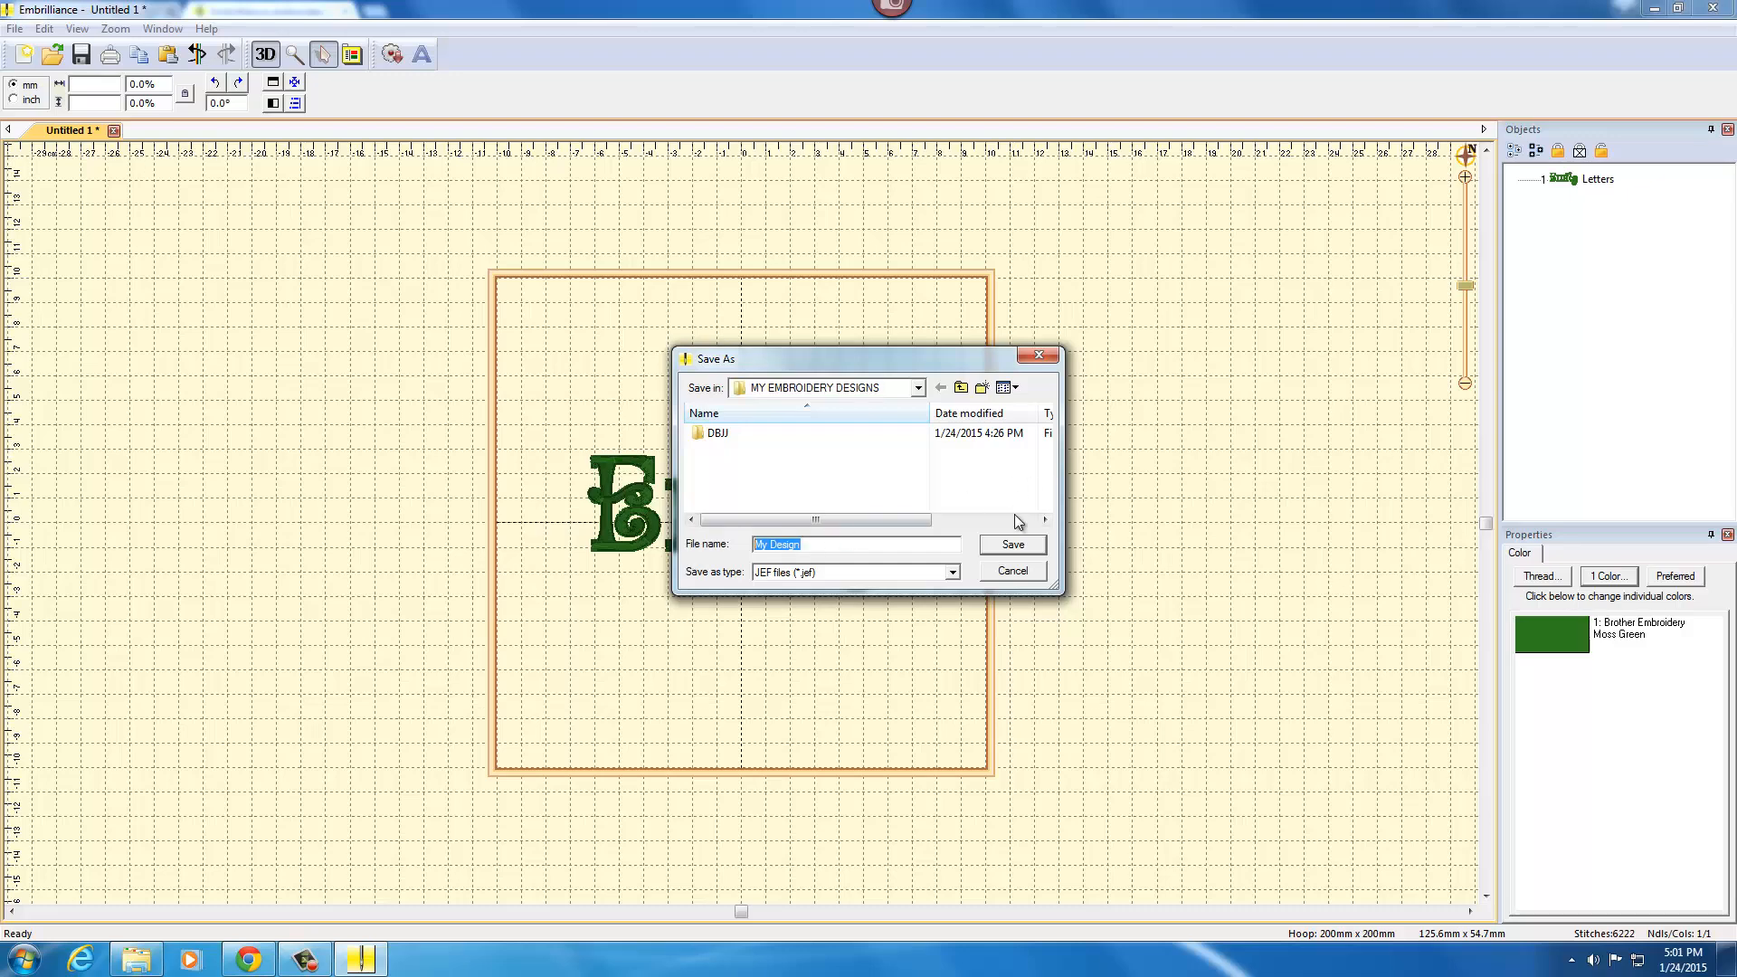
pyautogui.write('Emily')
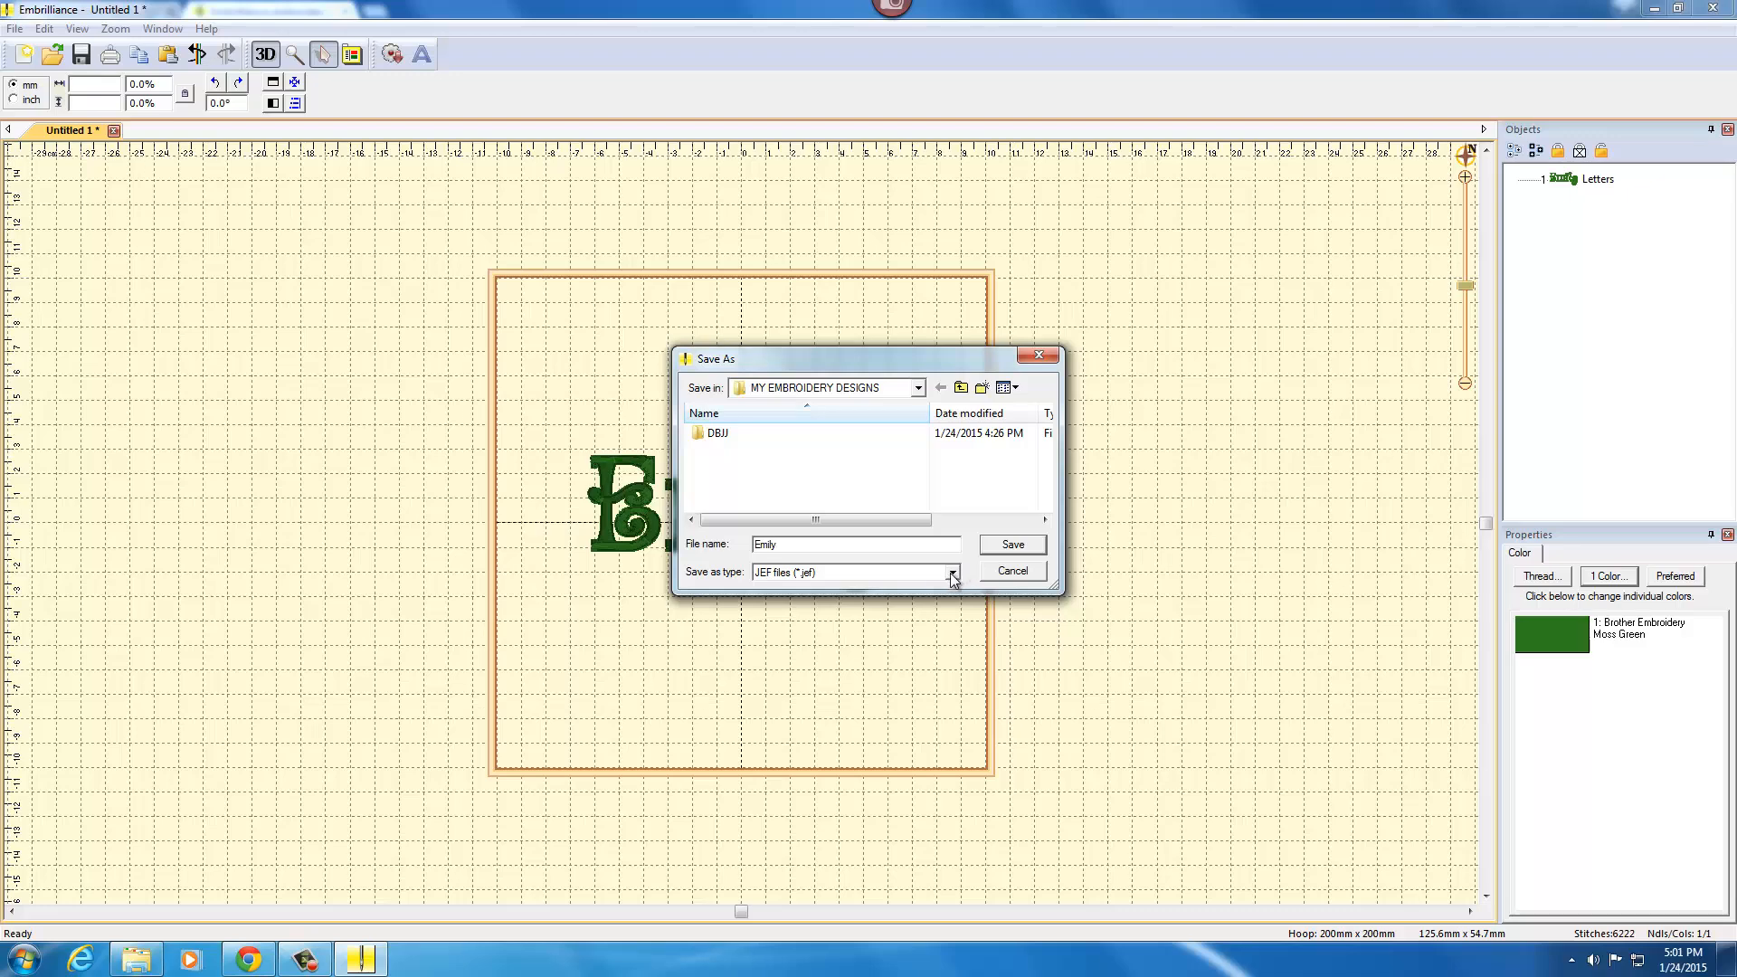
pyautogui.click(950, 572)
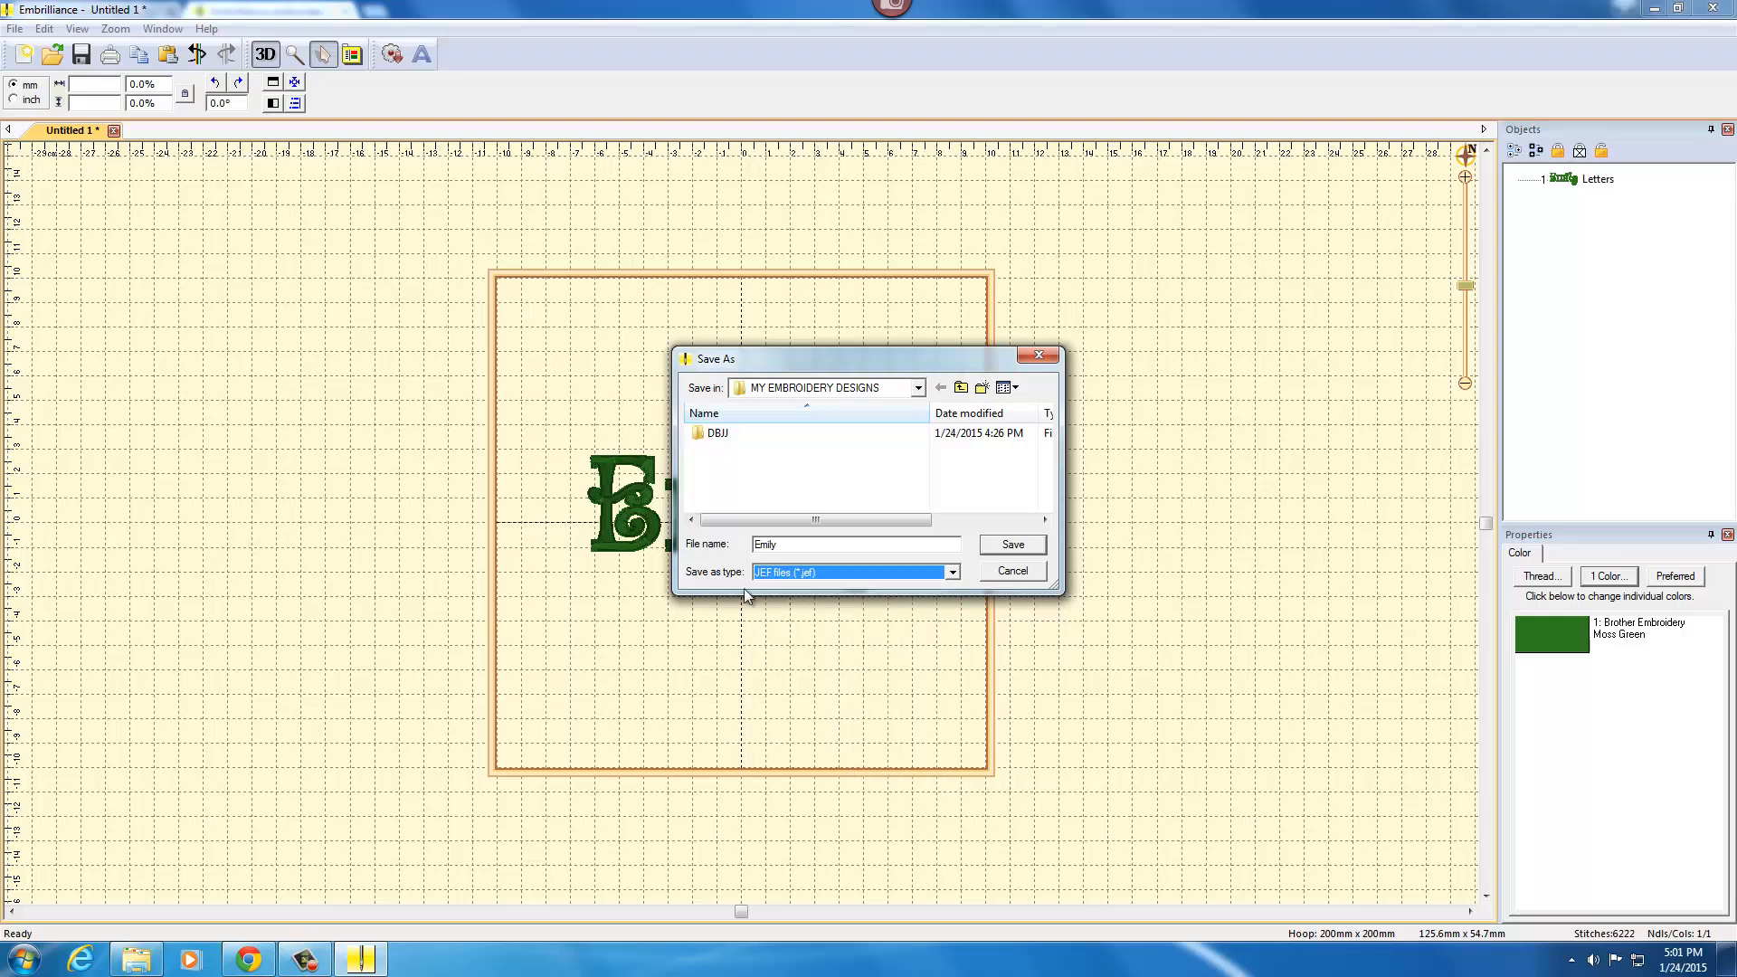
pyautogui.click(1008, 544)
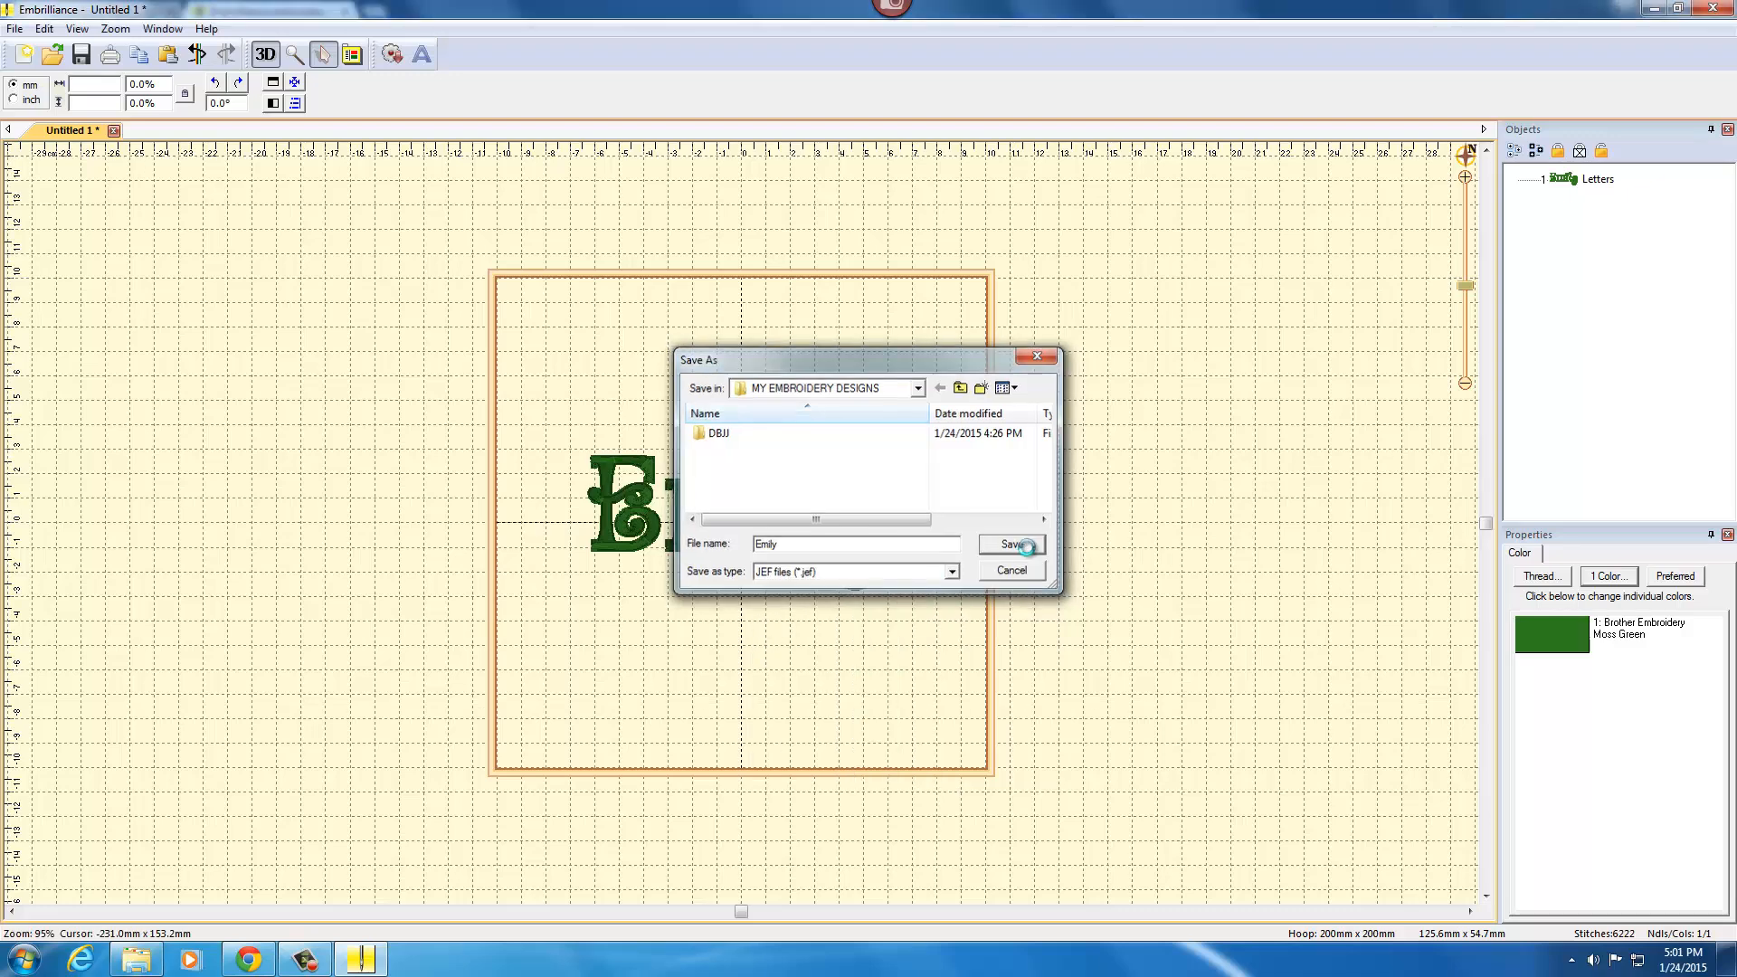
pyautogui.click(1010, 543)
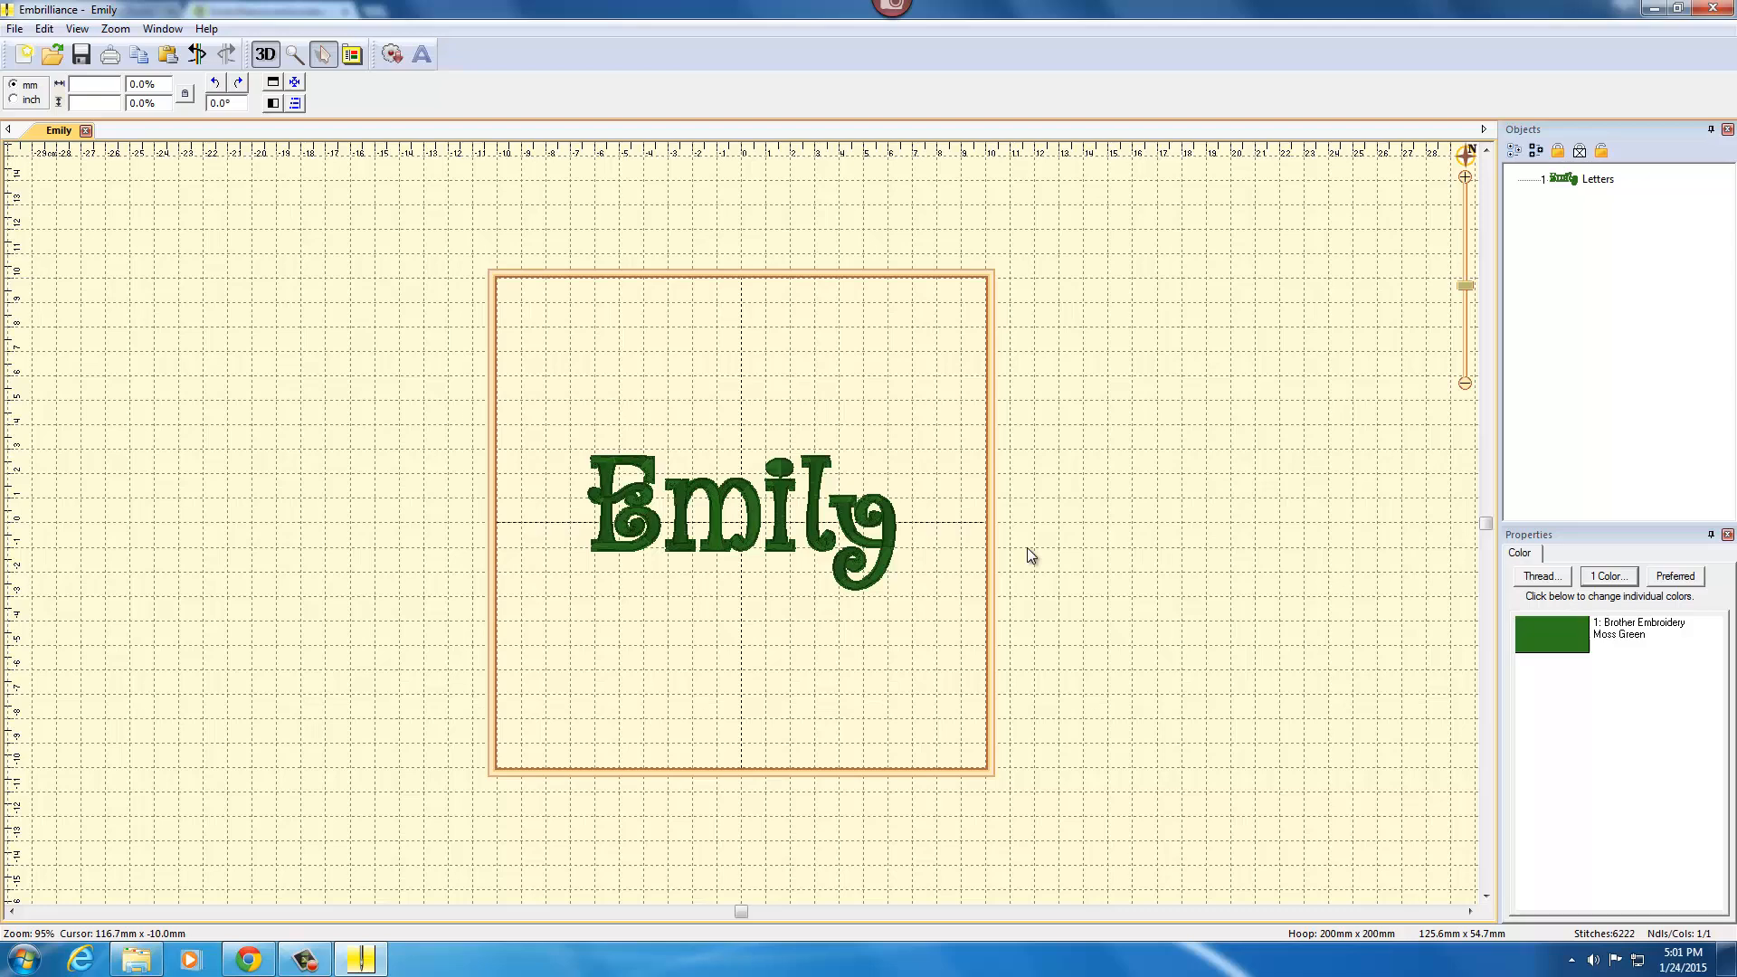
pyautogui.moveTo(1028, 554)
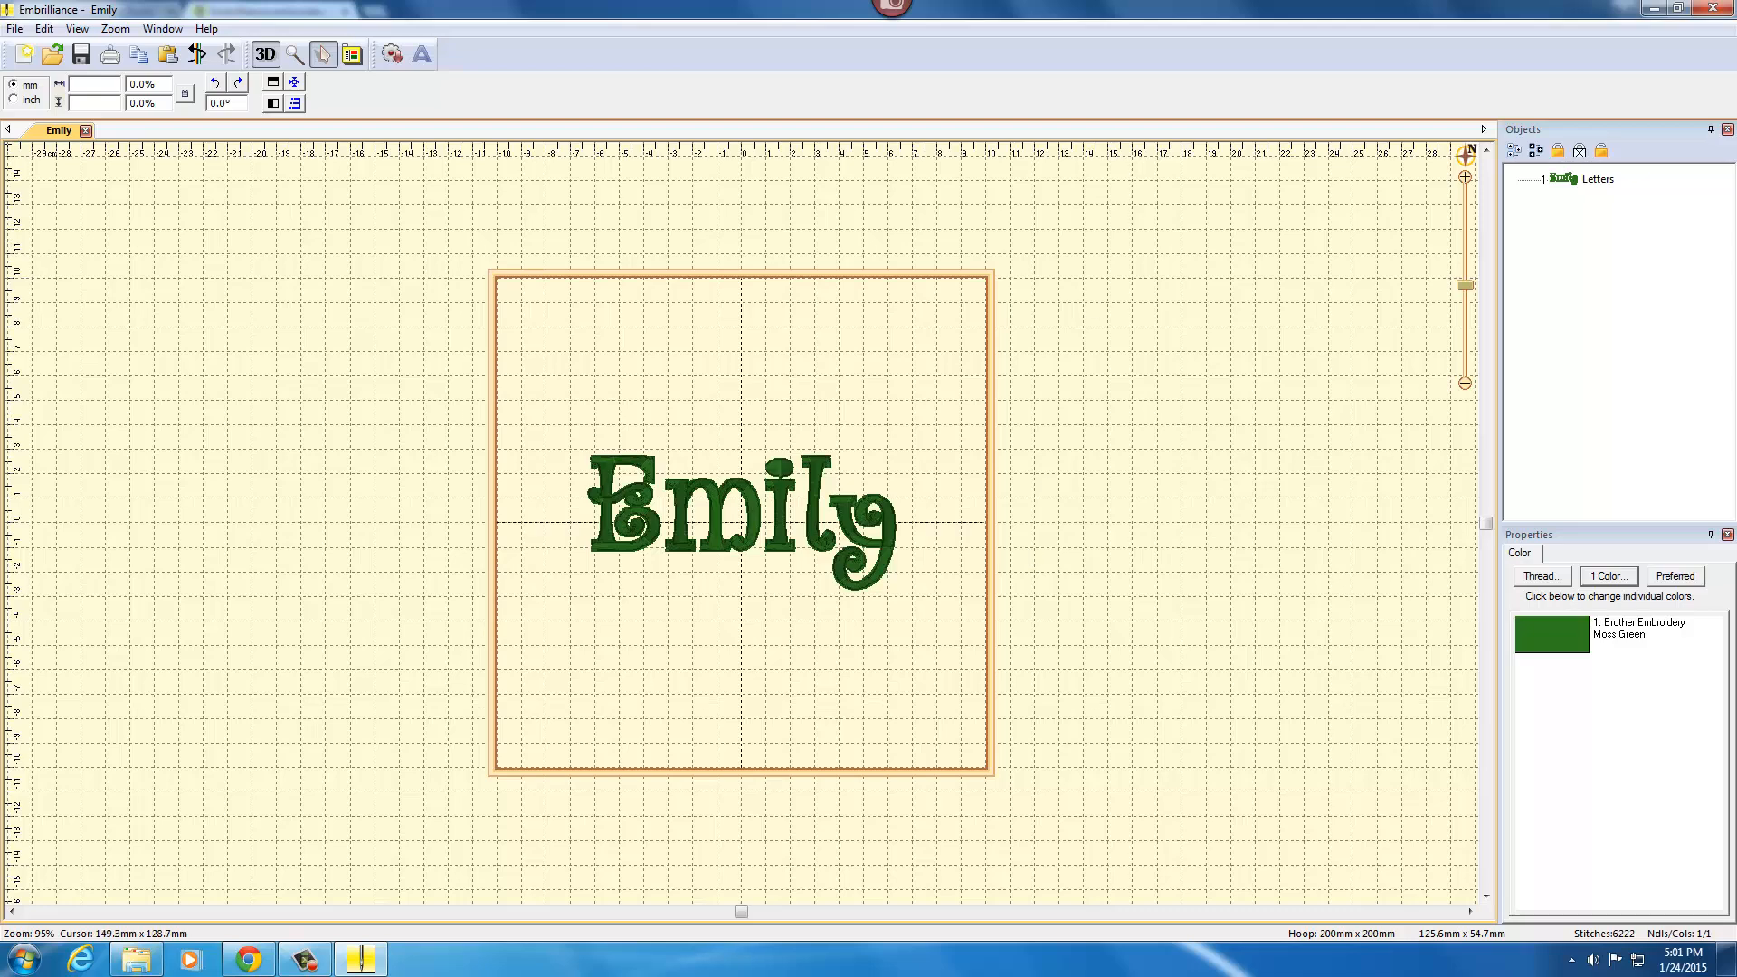
pyautogui.moveTo(908, 562)
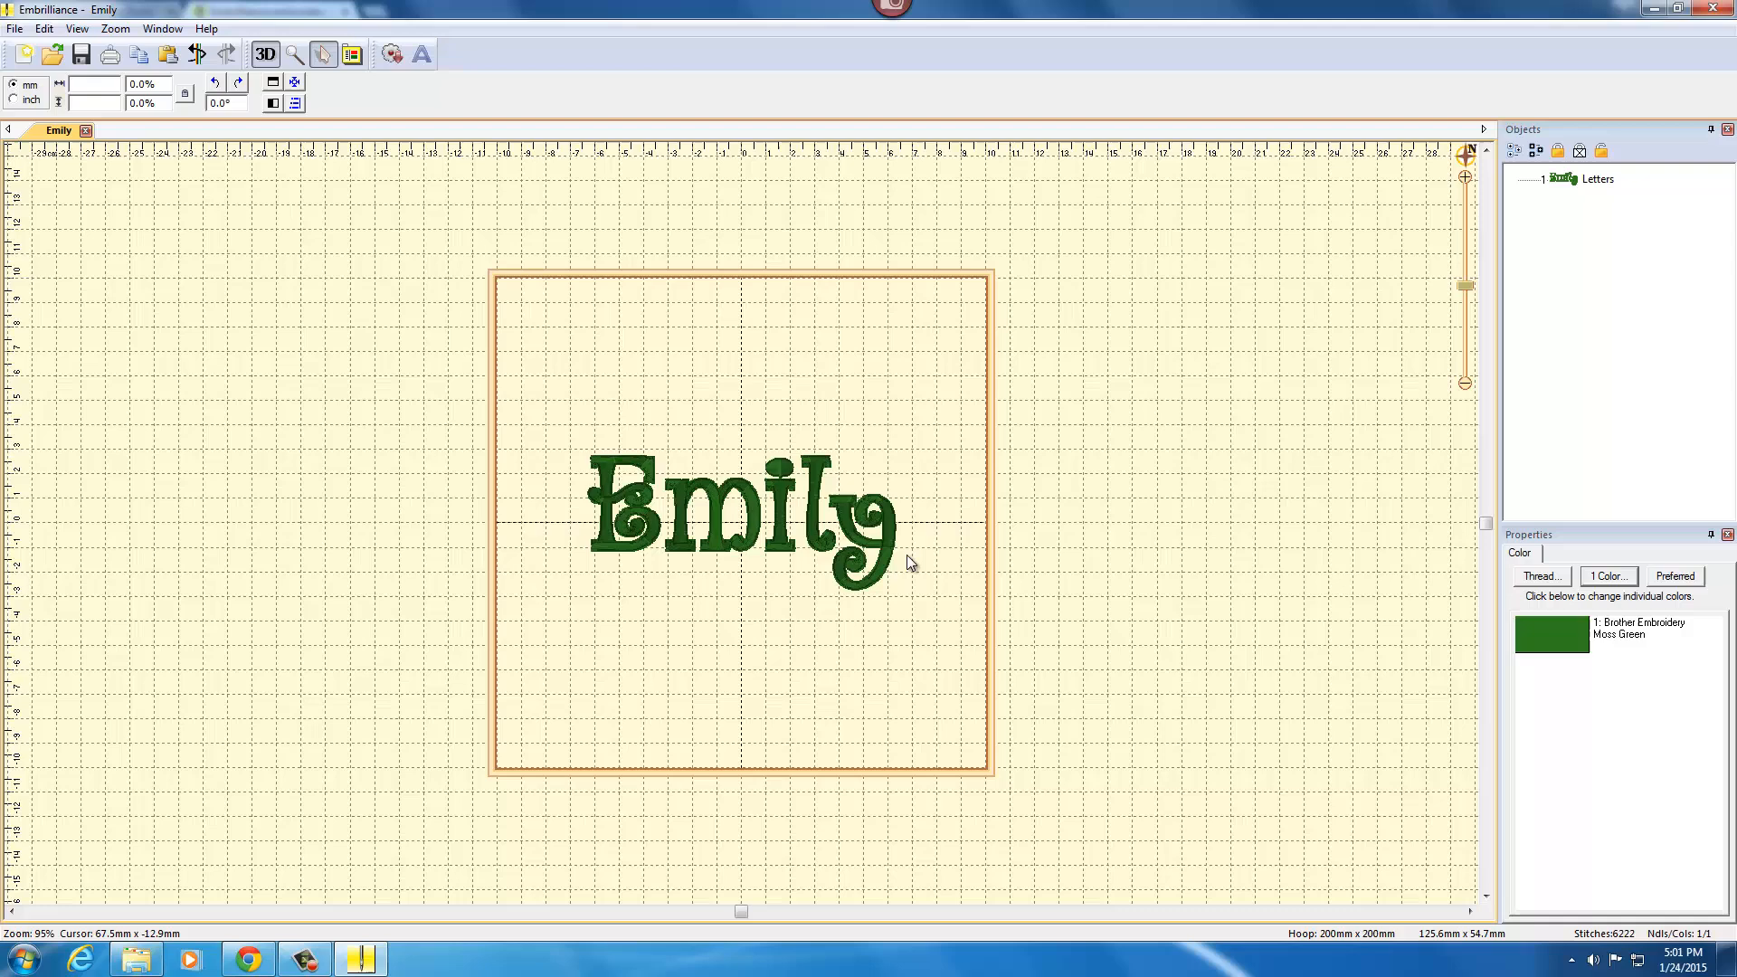
pyautogui.moveTo(532, 750)
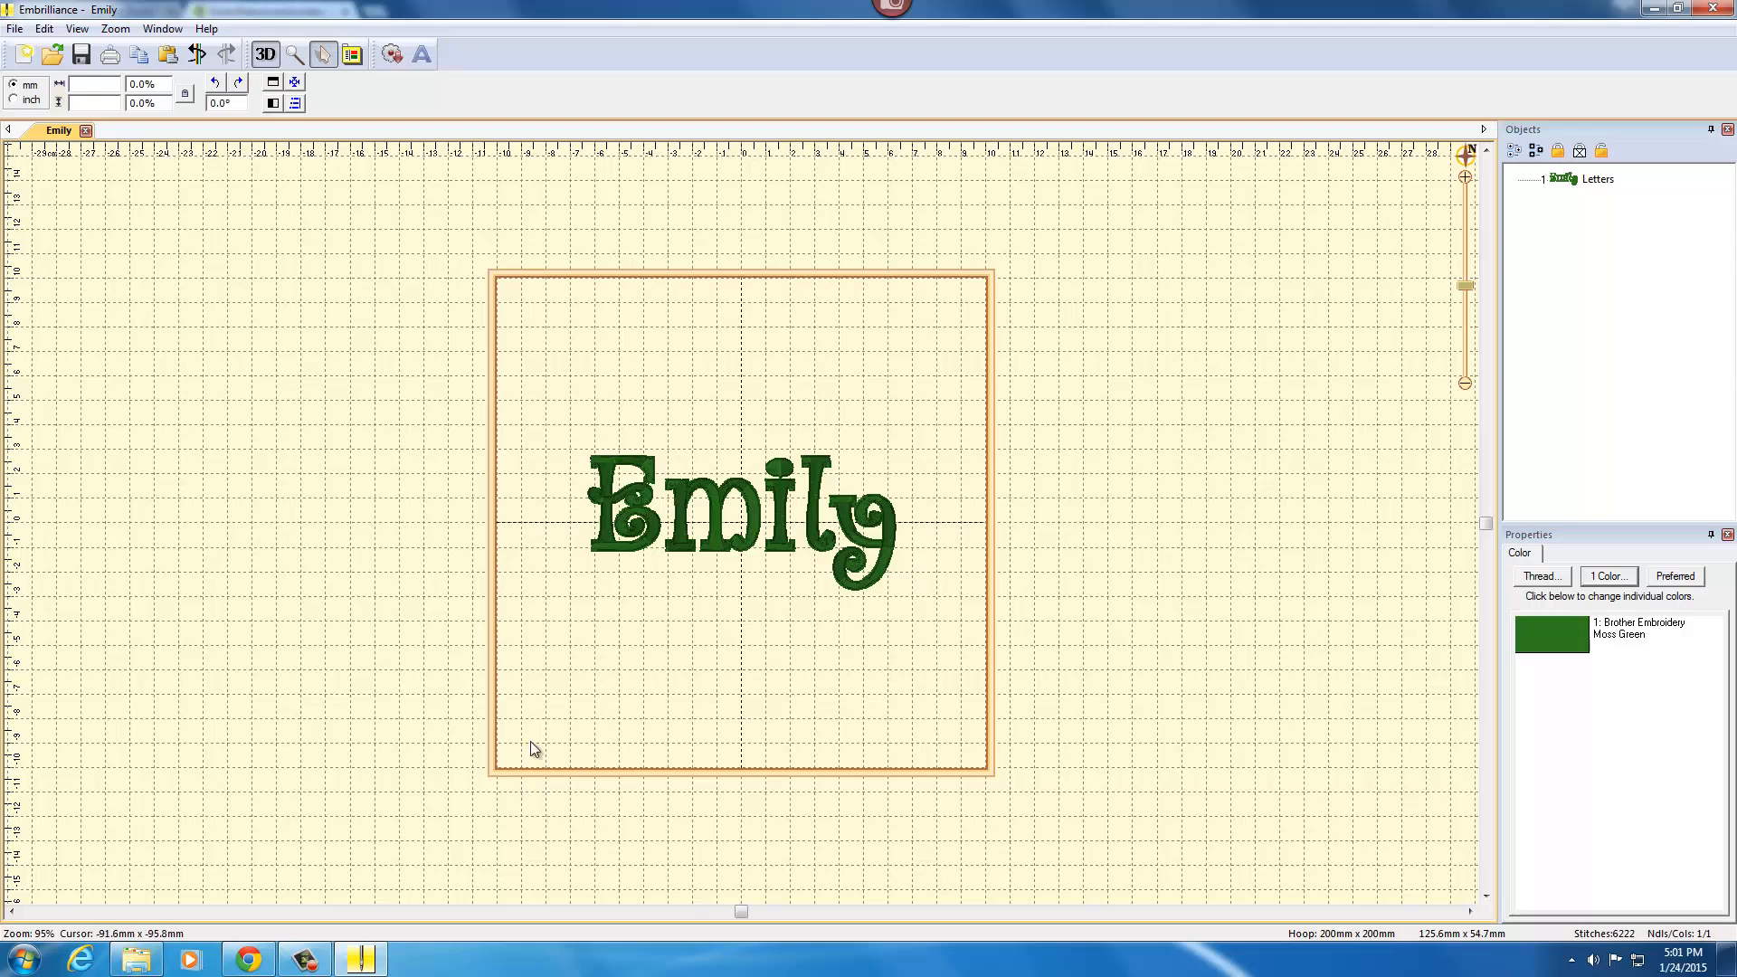
pyautogui.moveTo(130, 943)
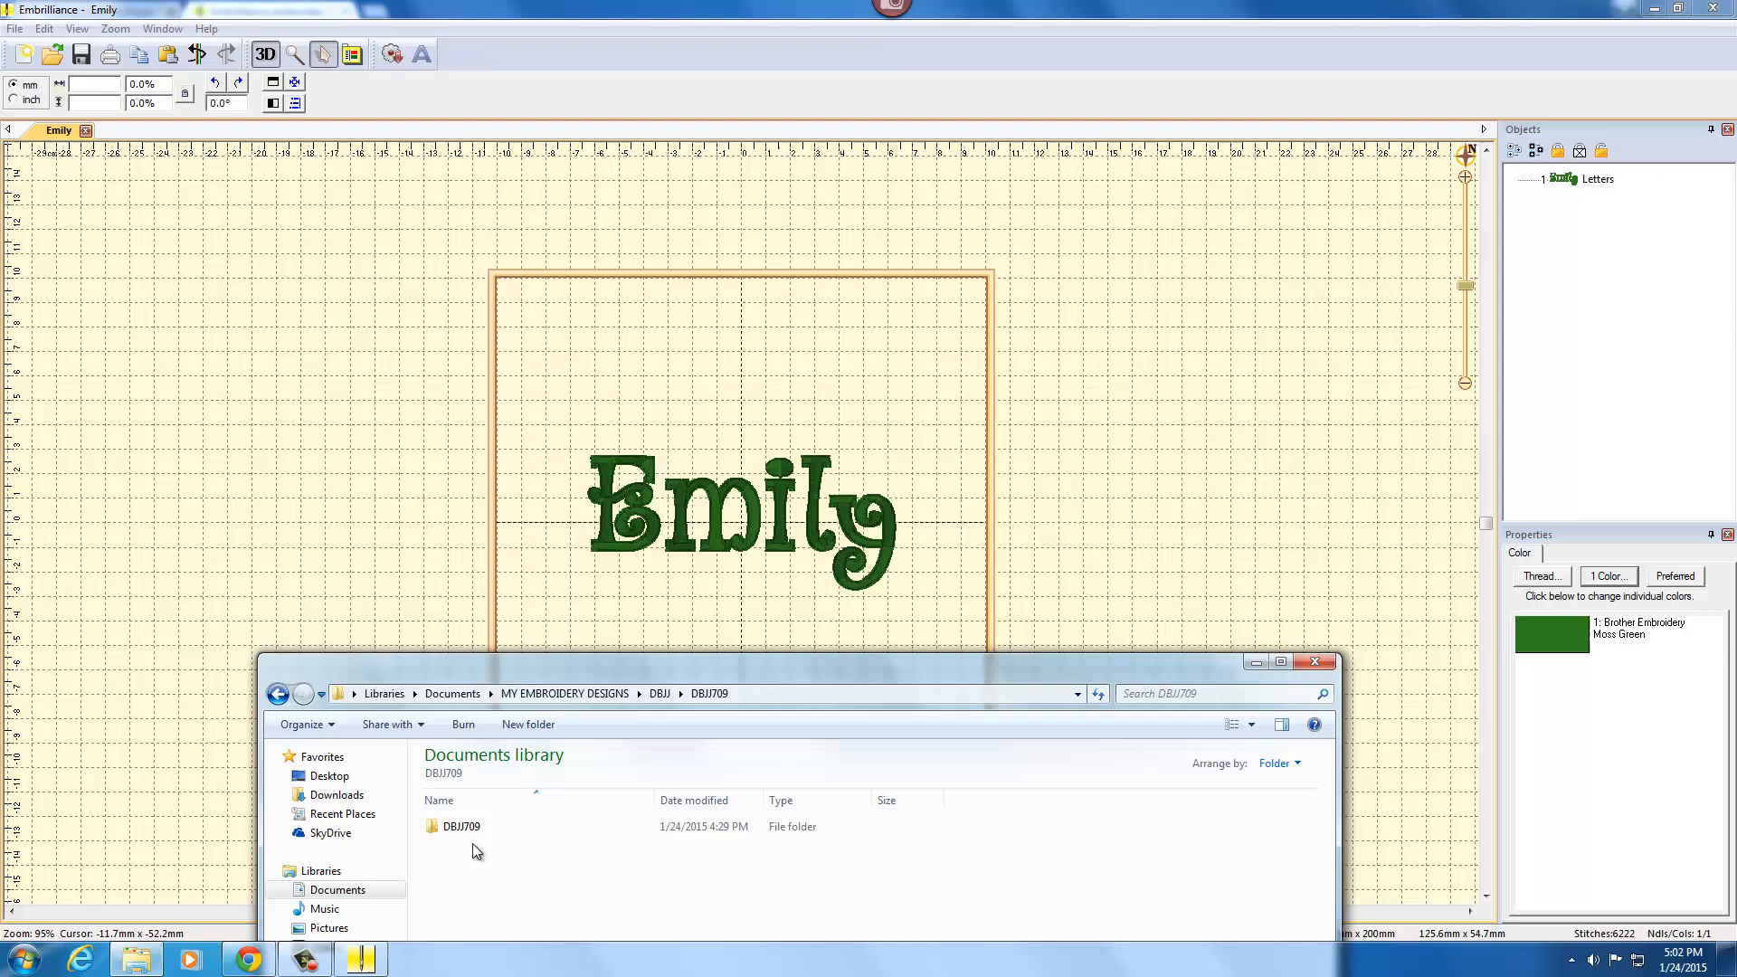
# Install the Hide and Seek 2 inch and 1.5 inch BX fonts from DBJJ709-BX.
pyautogui.doubleClick(459, 825)
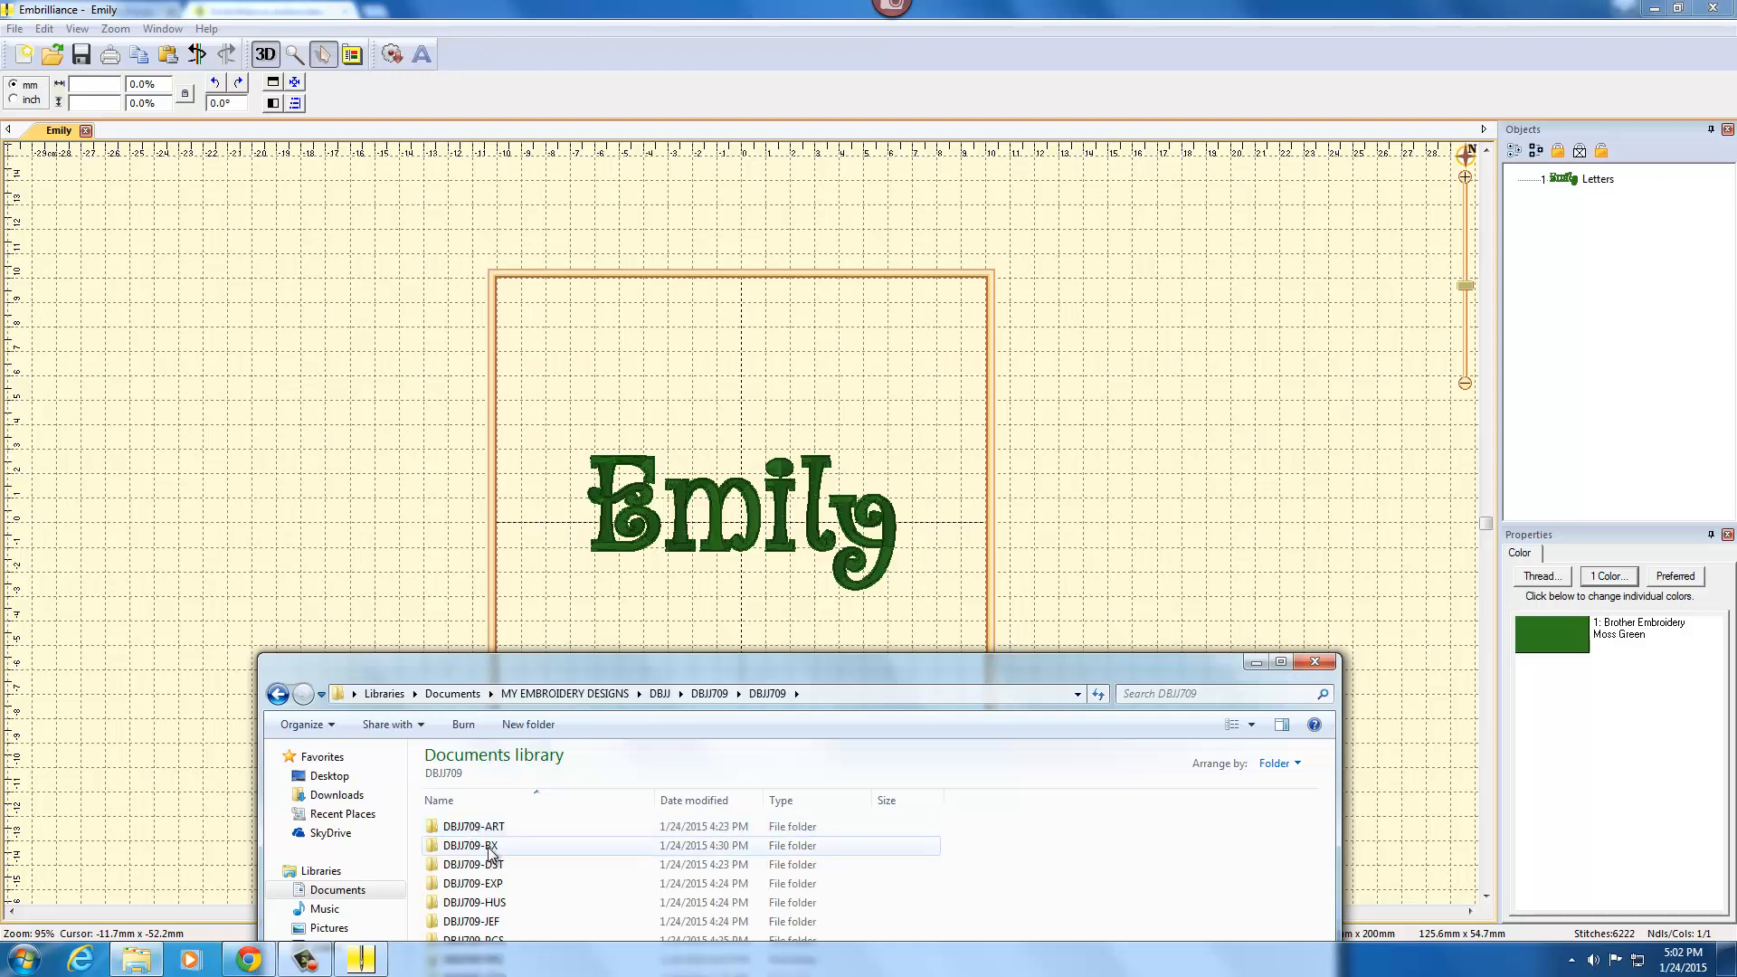
pyautogui.doubleClick(471, 845)
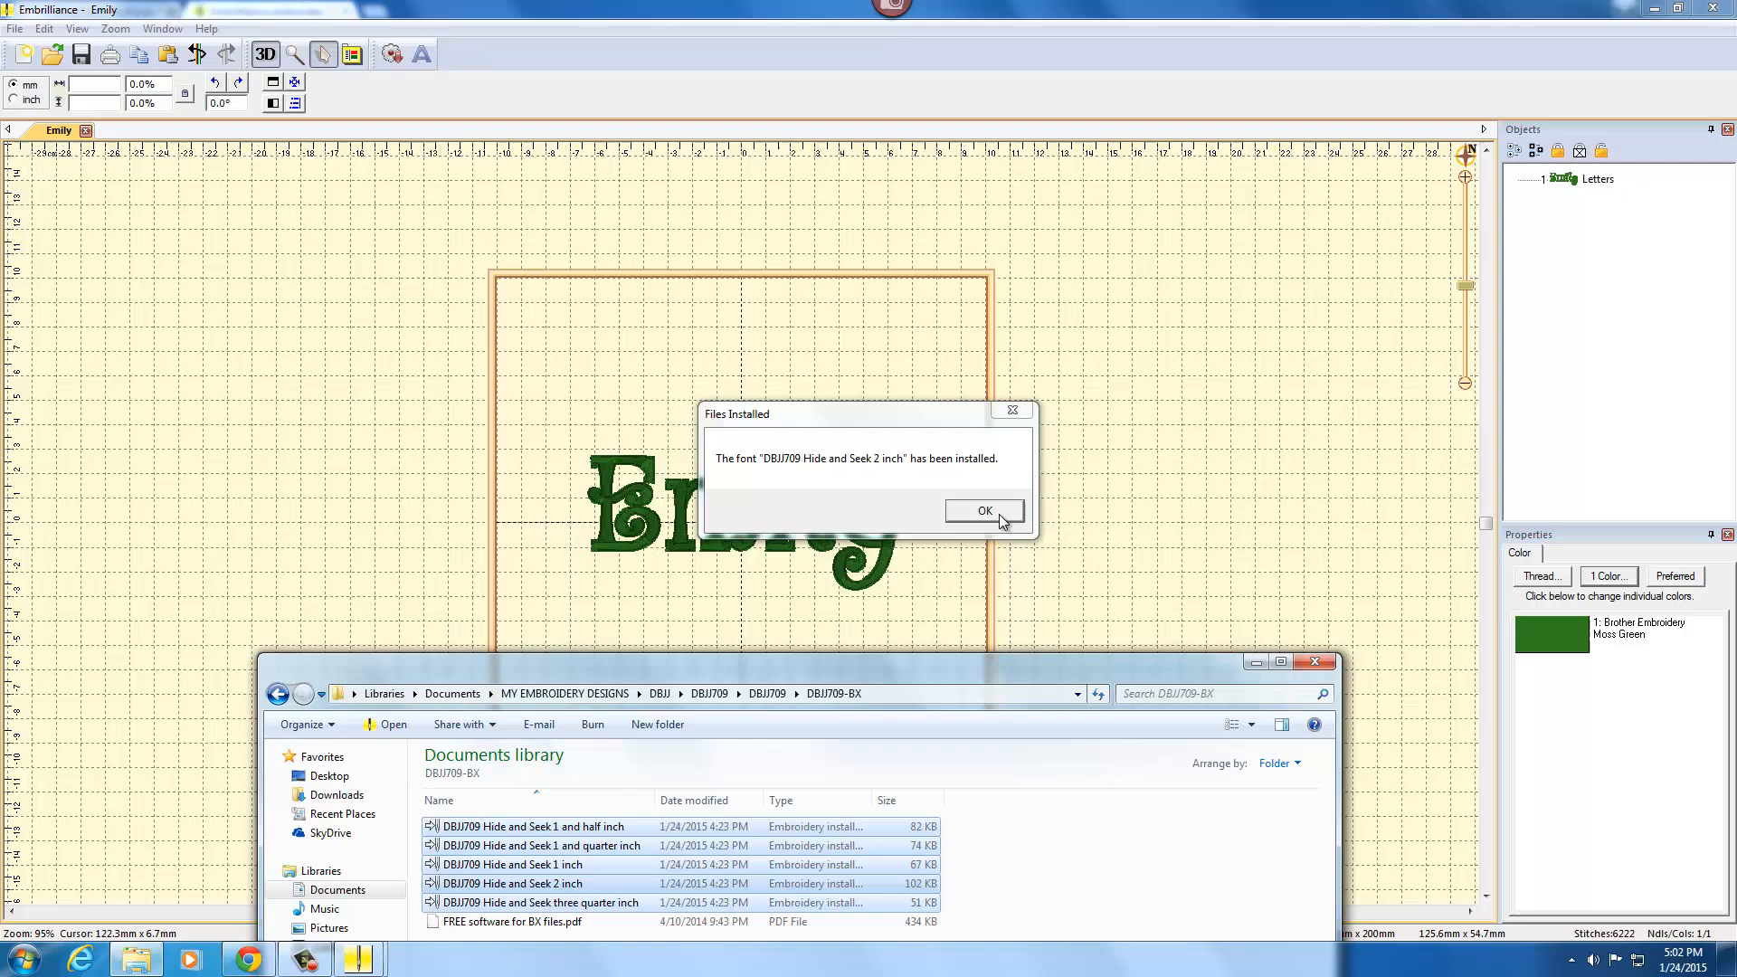
pyautogui.click(984, 510)
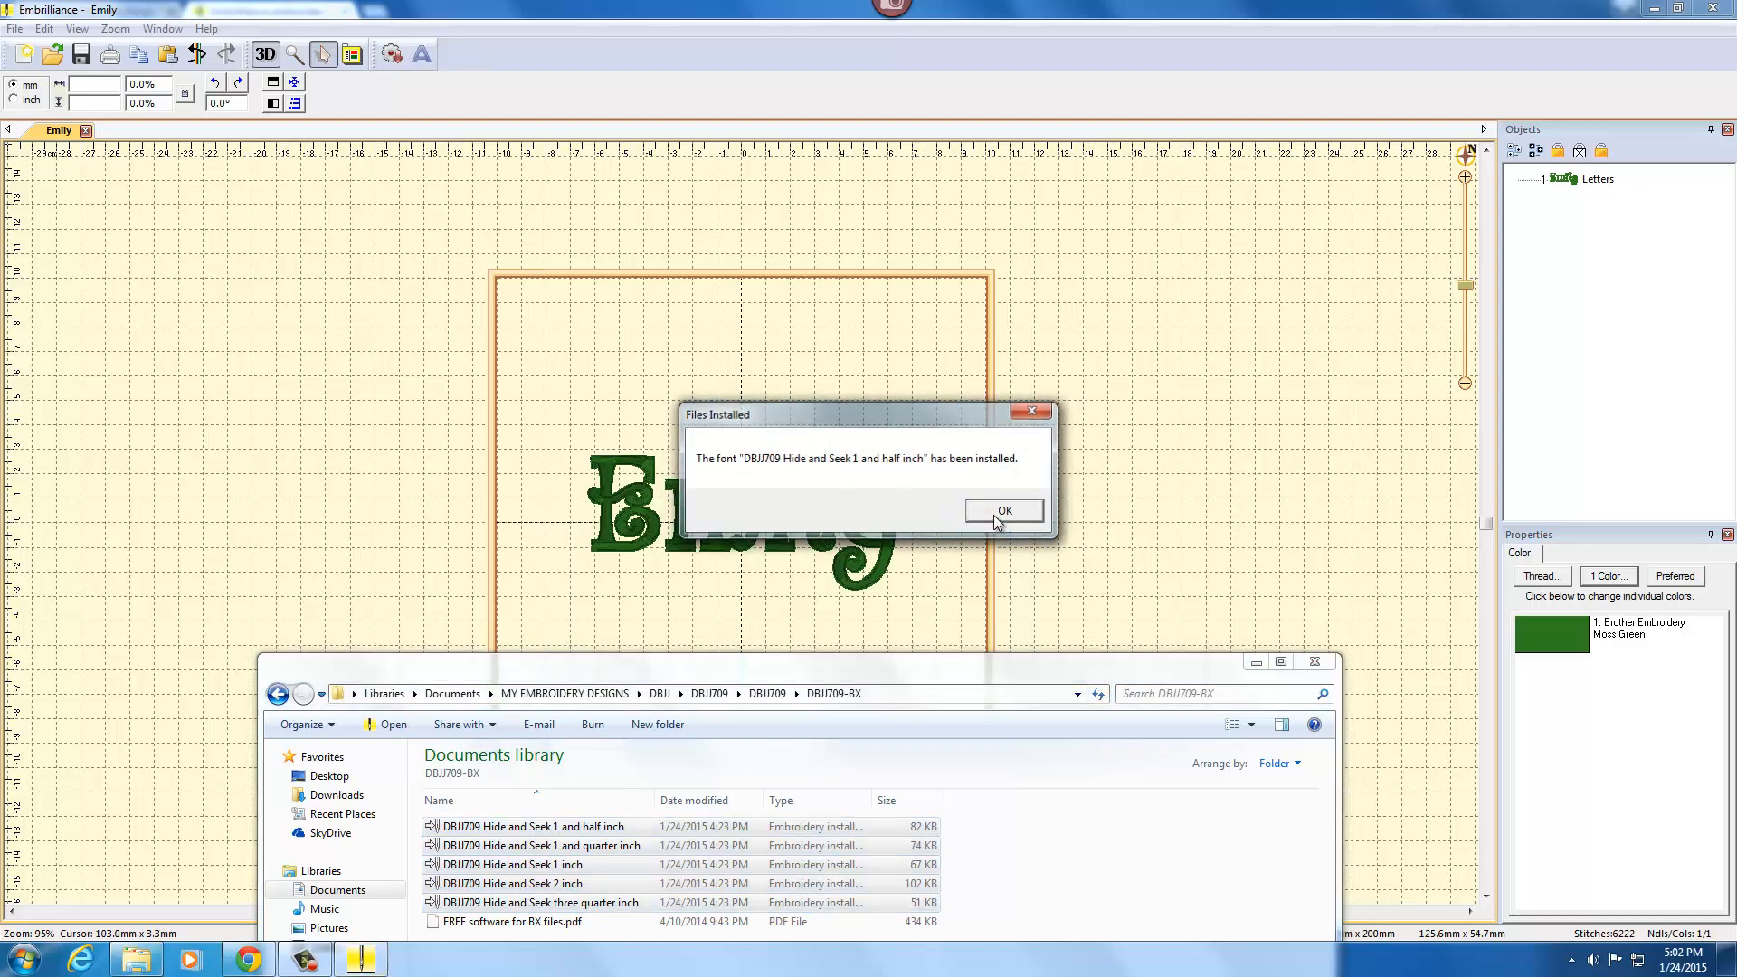
pyautogui.click(1002, 510)
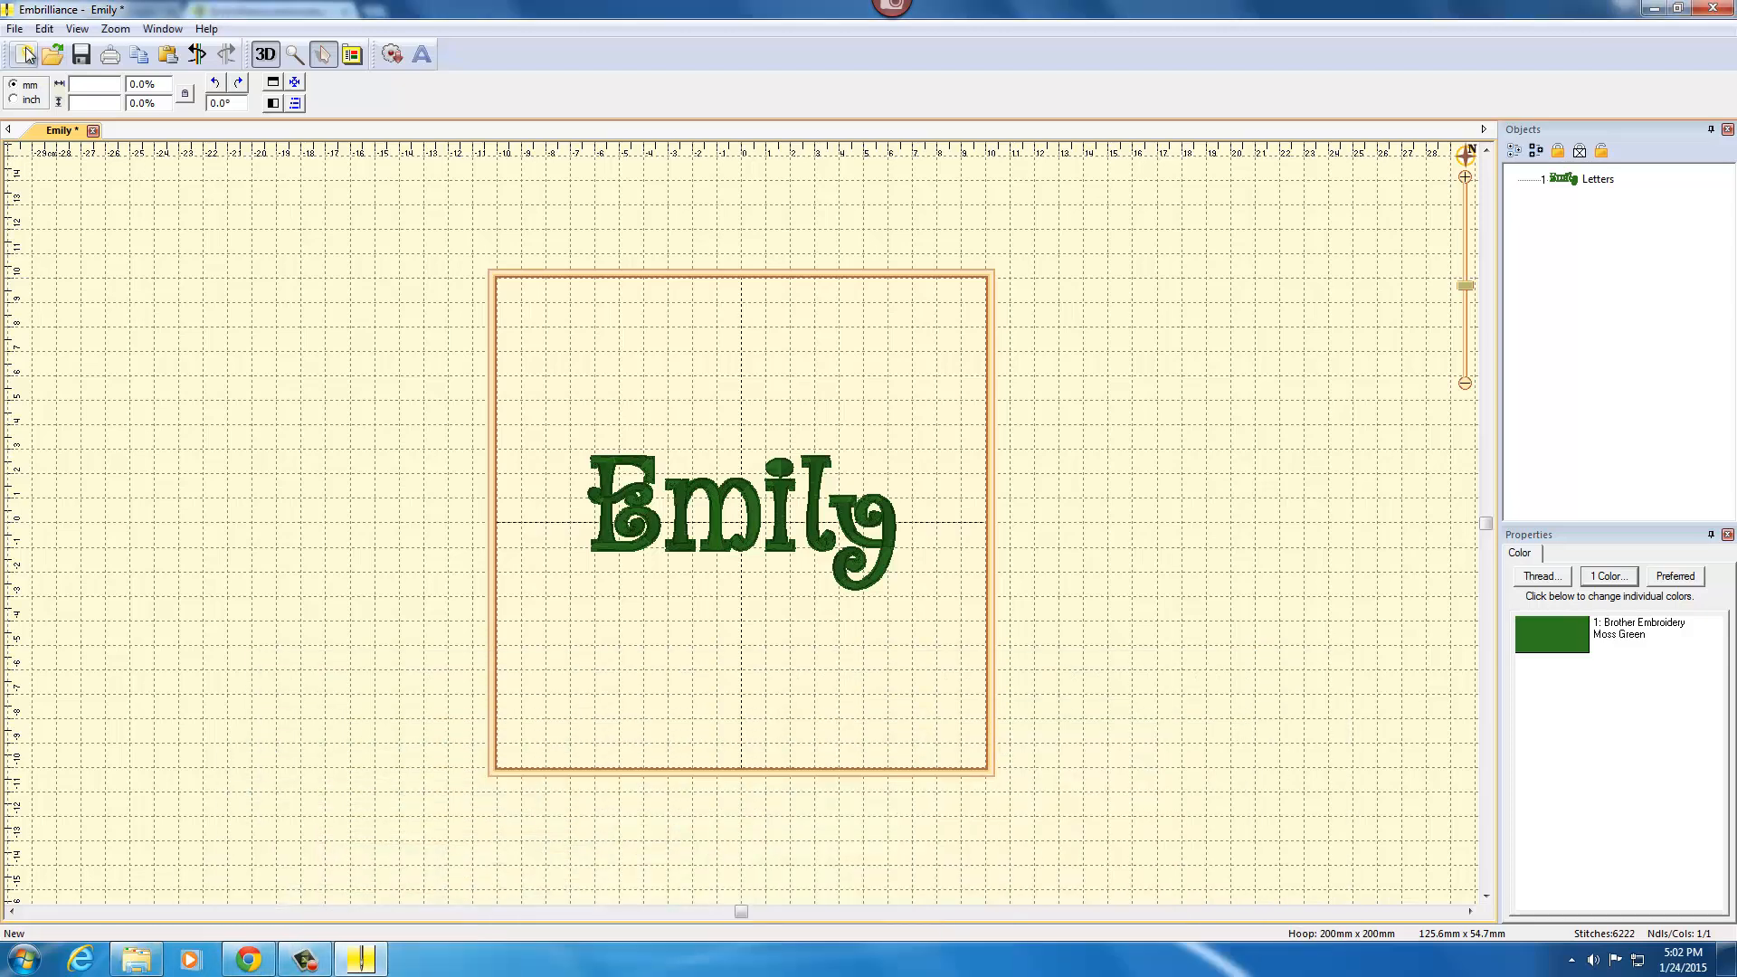
# Create a new design with 'Aspen' lettering set in a DBJJ709 Hide and Seek font.
pyautogui.click(24, 54)
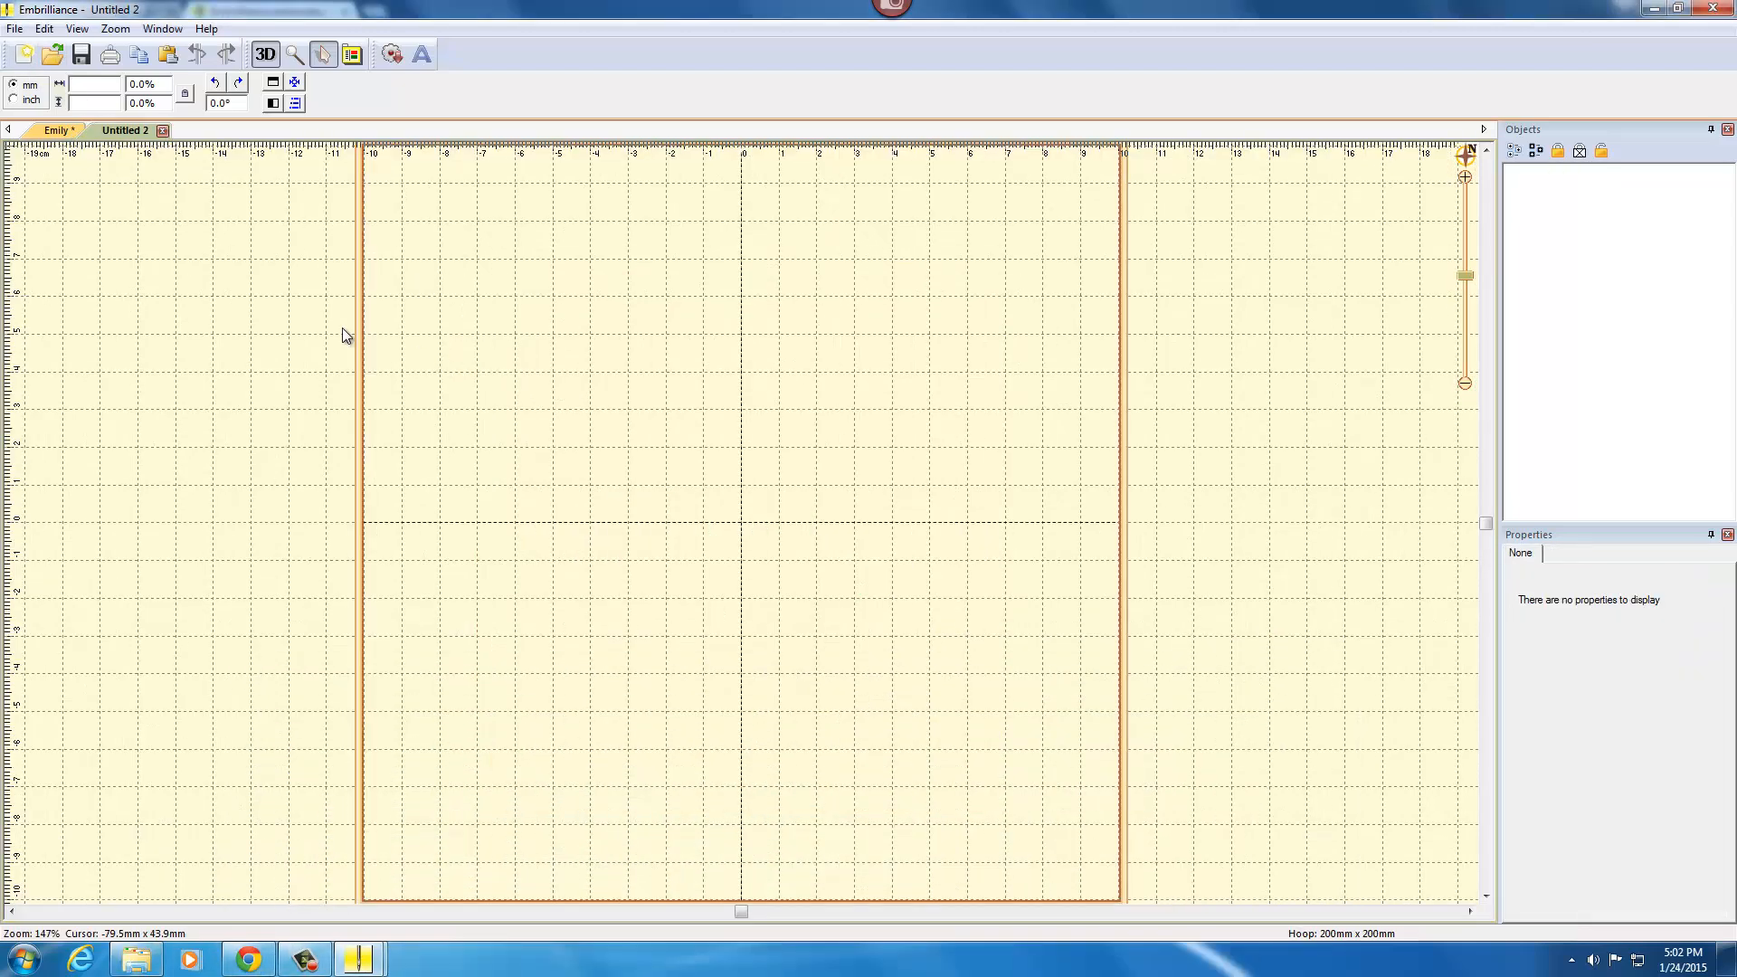
pyautogui.click(421, 54)
pyautogui.write('A')
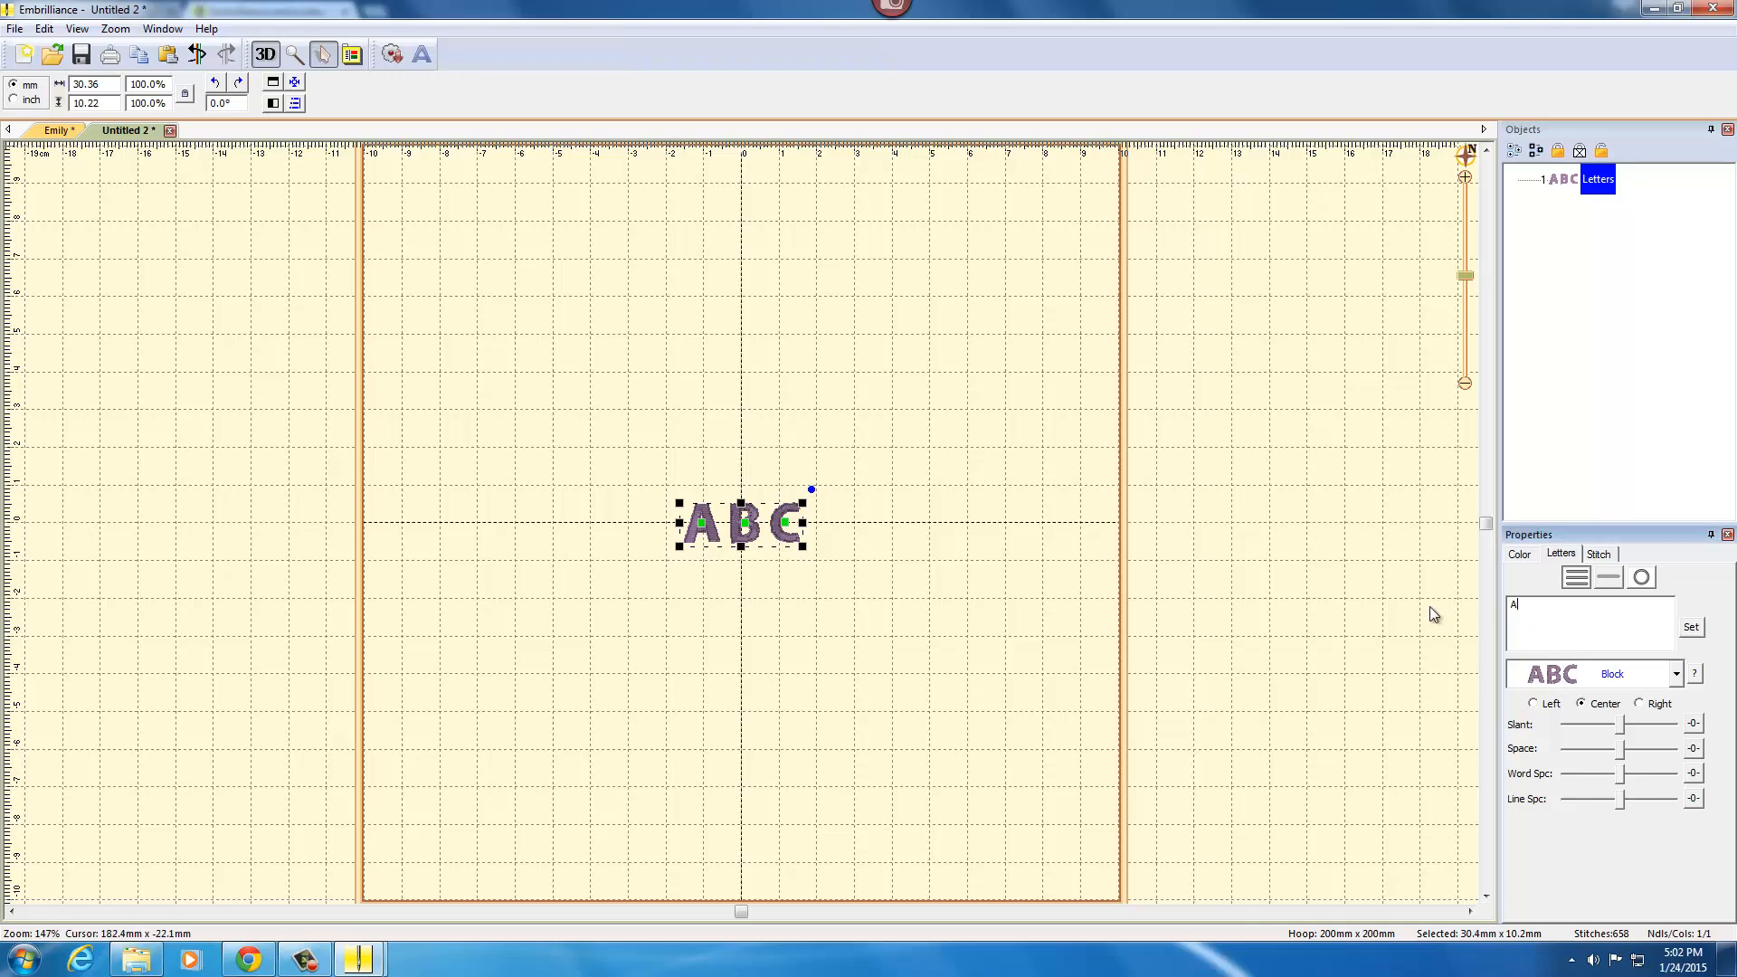
pyautogui.write('spen')
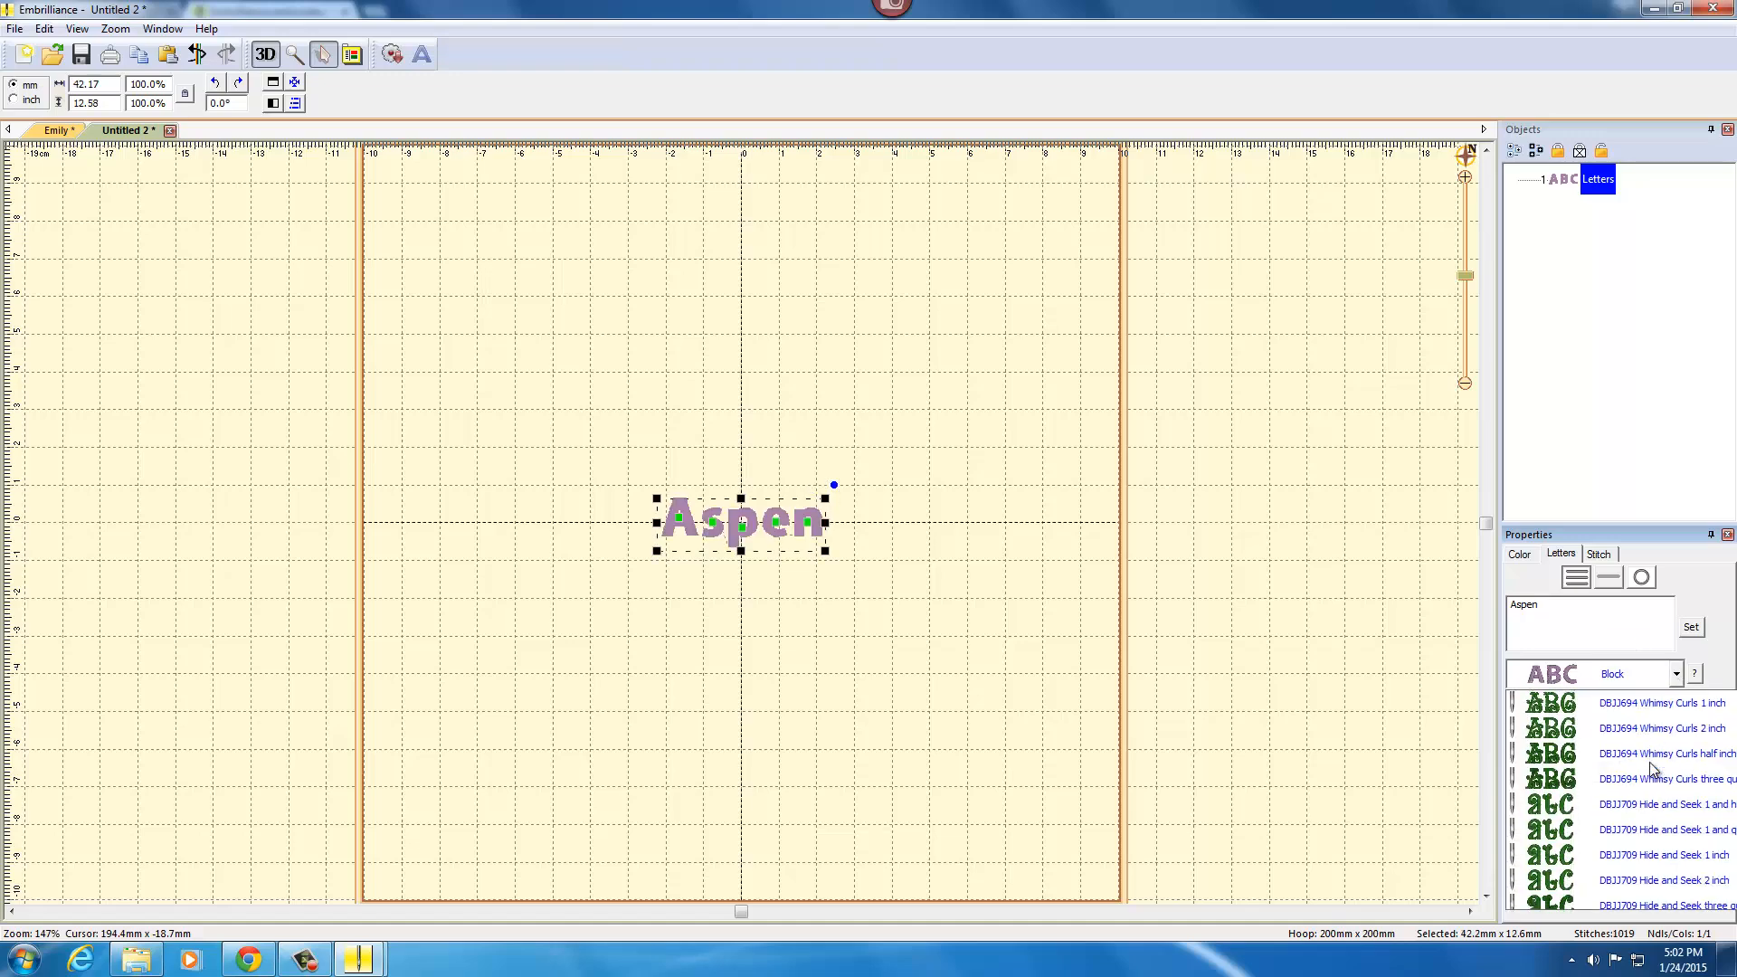
pyautogui.scroll(-3)
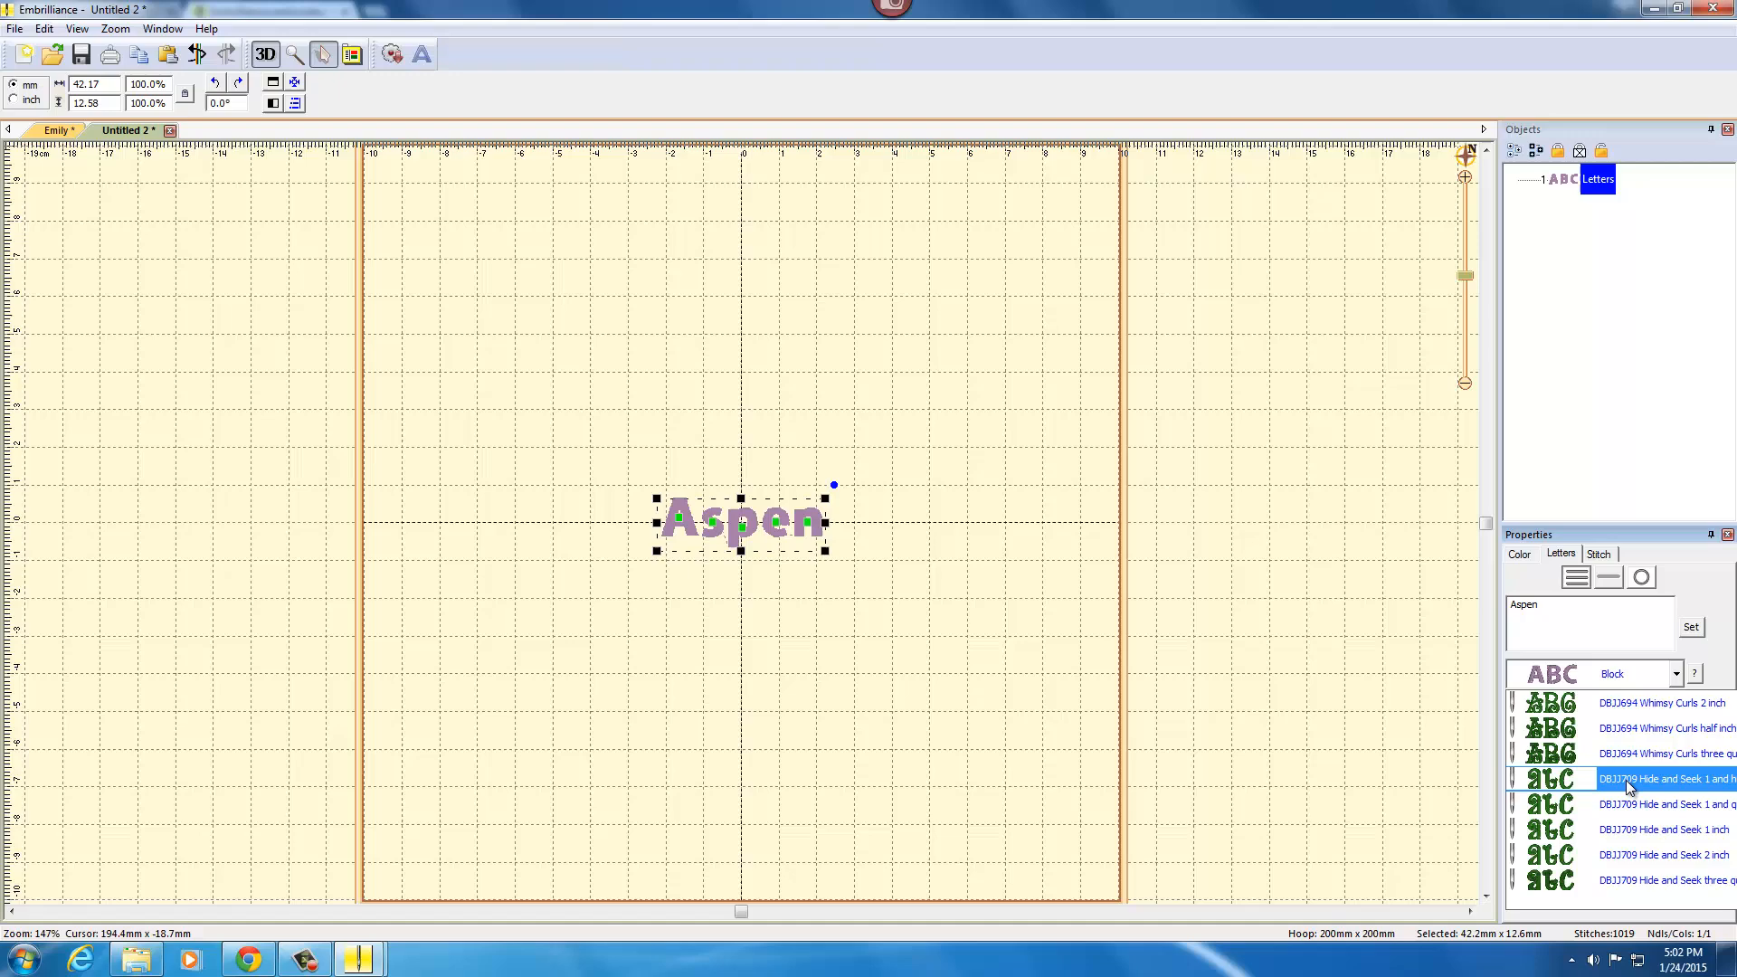
pyautogui.click(1662, 879)
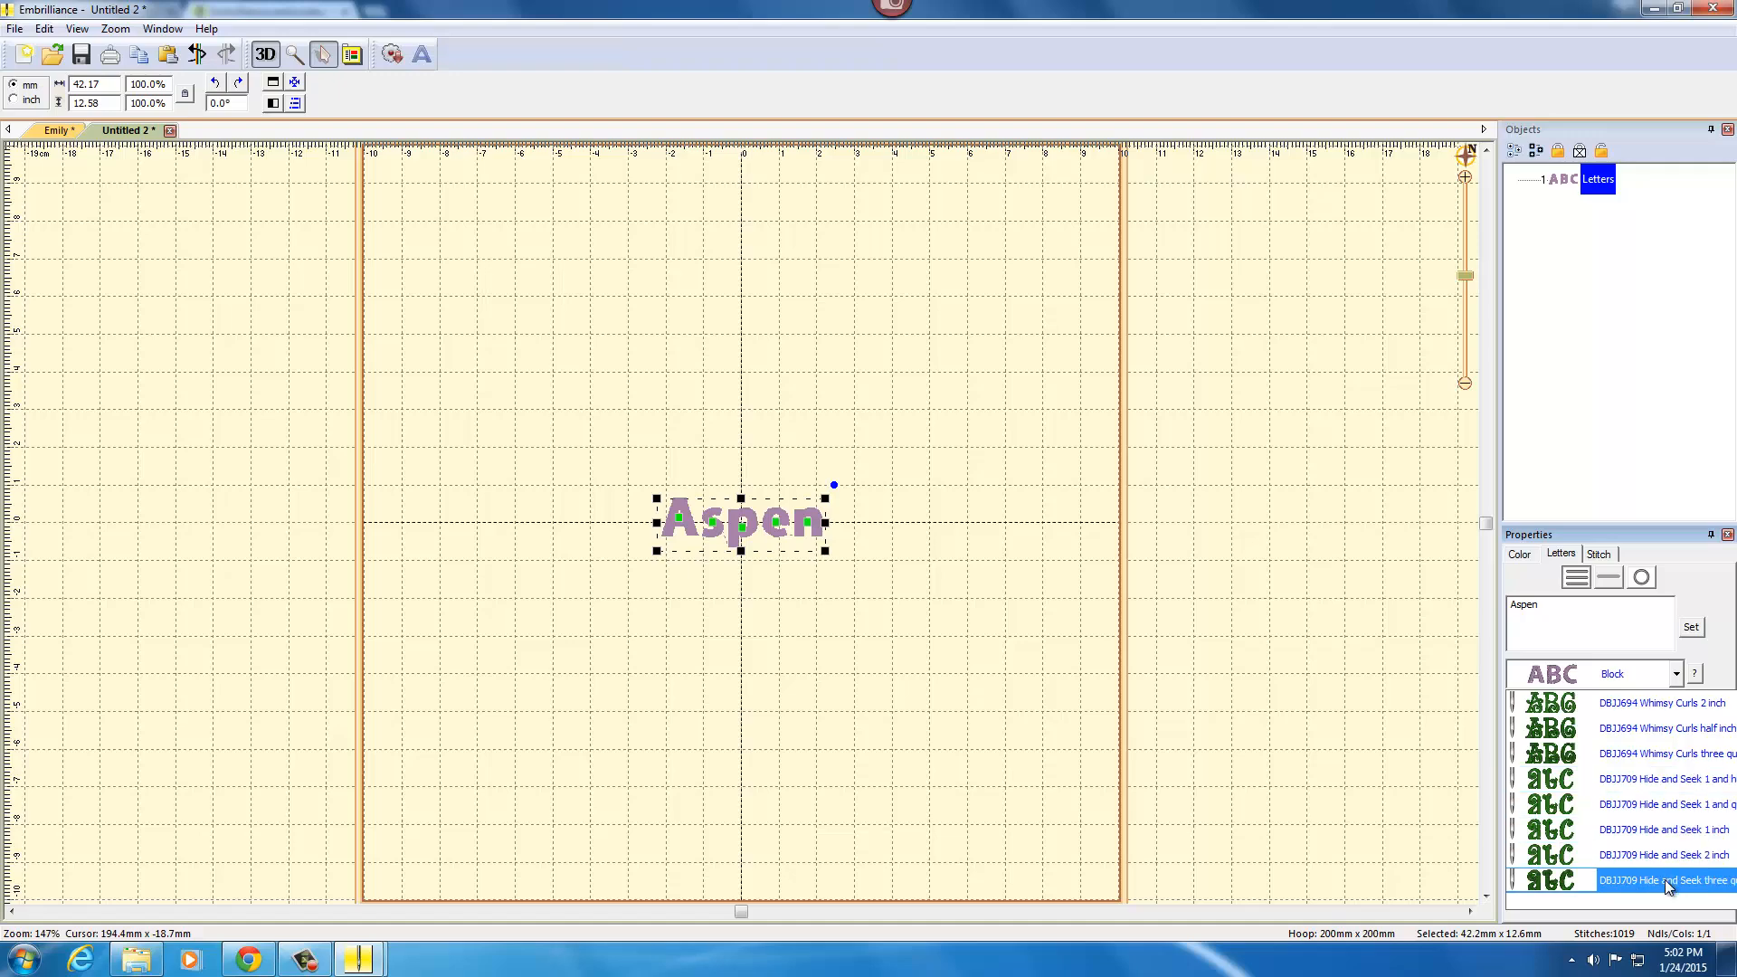
pyautogui.click(1662, 879)
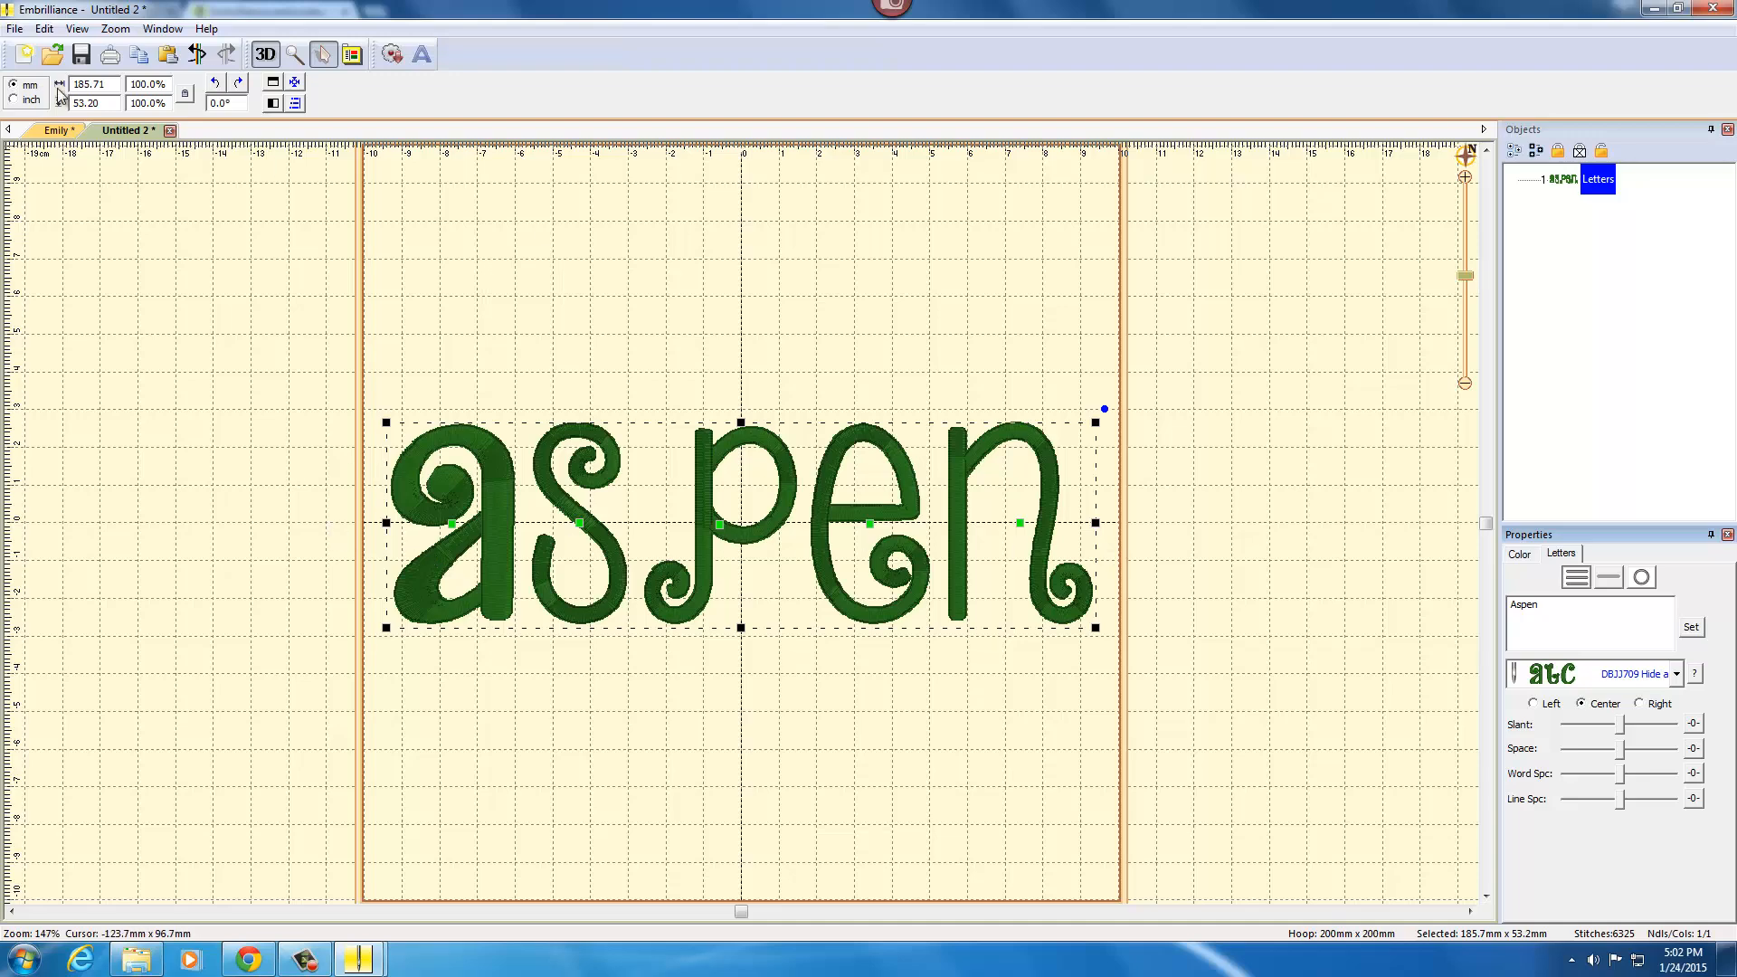
pyautogui.click(15, 28)
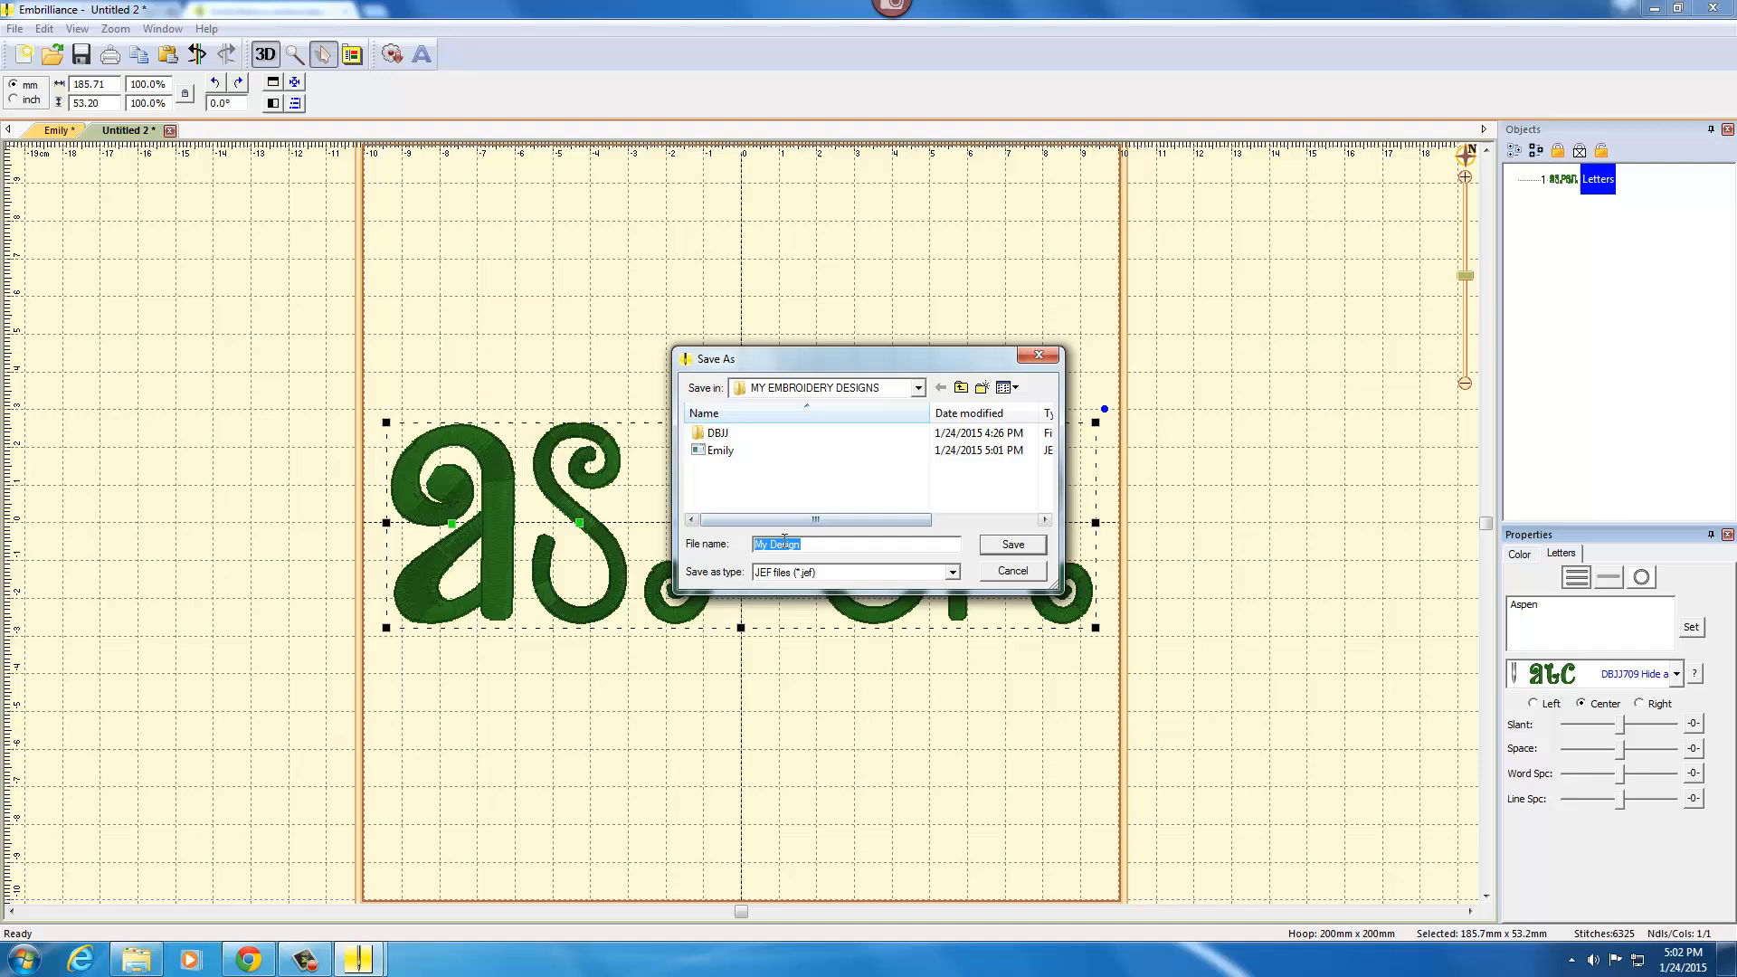
# Save the design as 'aspen' with PES file type.
pyautogui.write('aspen')
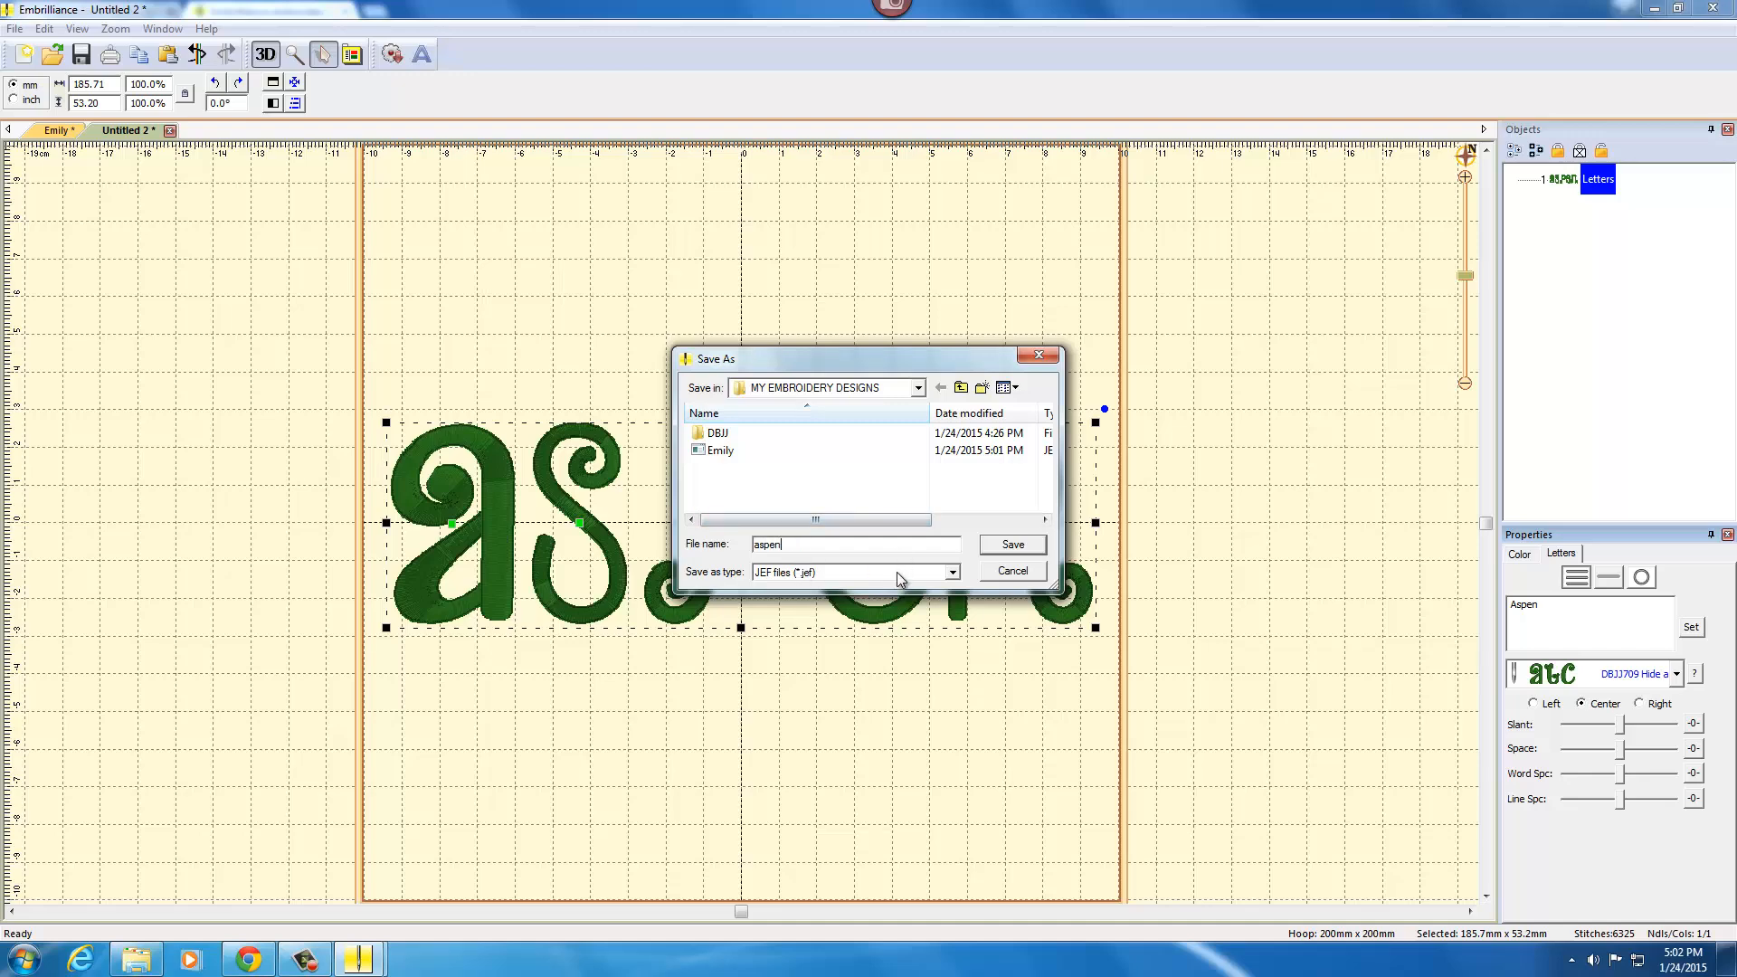
pyautogui.click(853, 572)
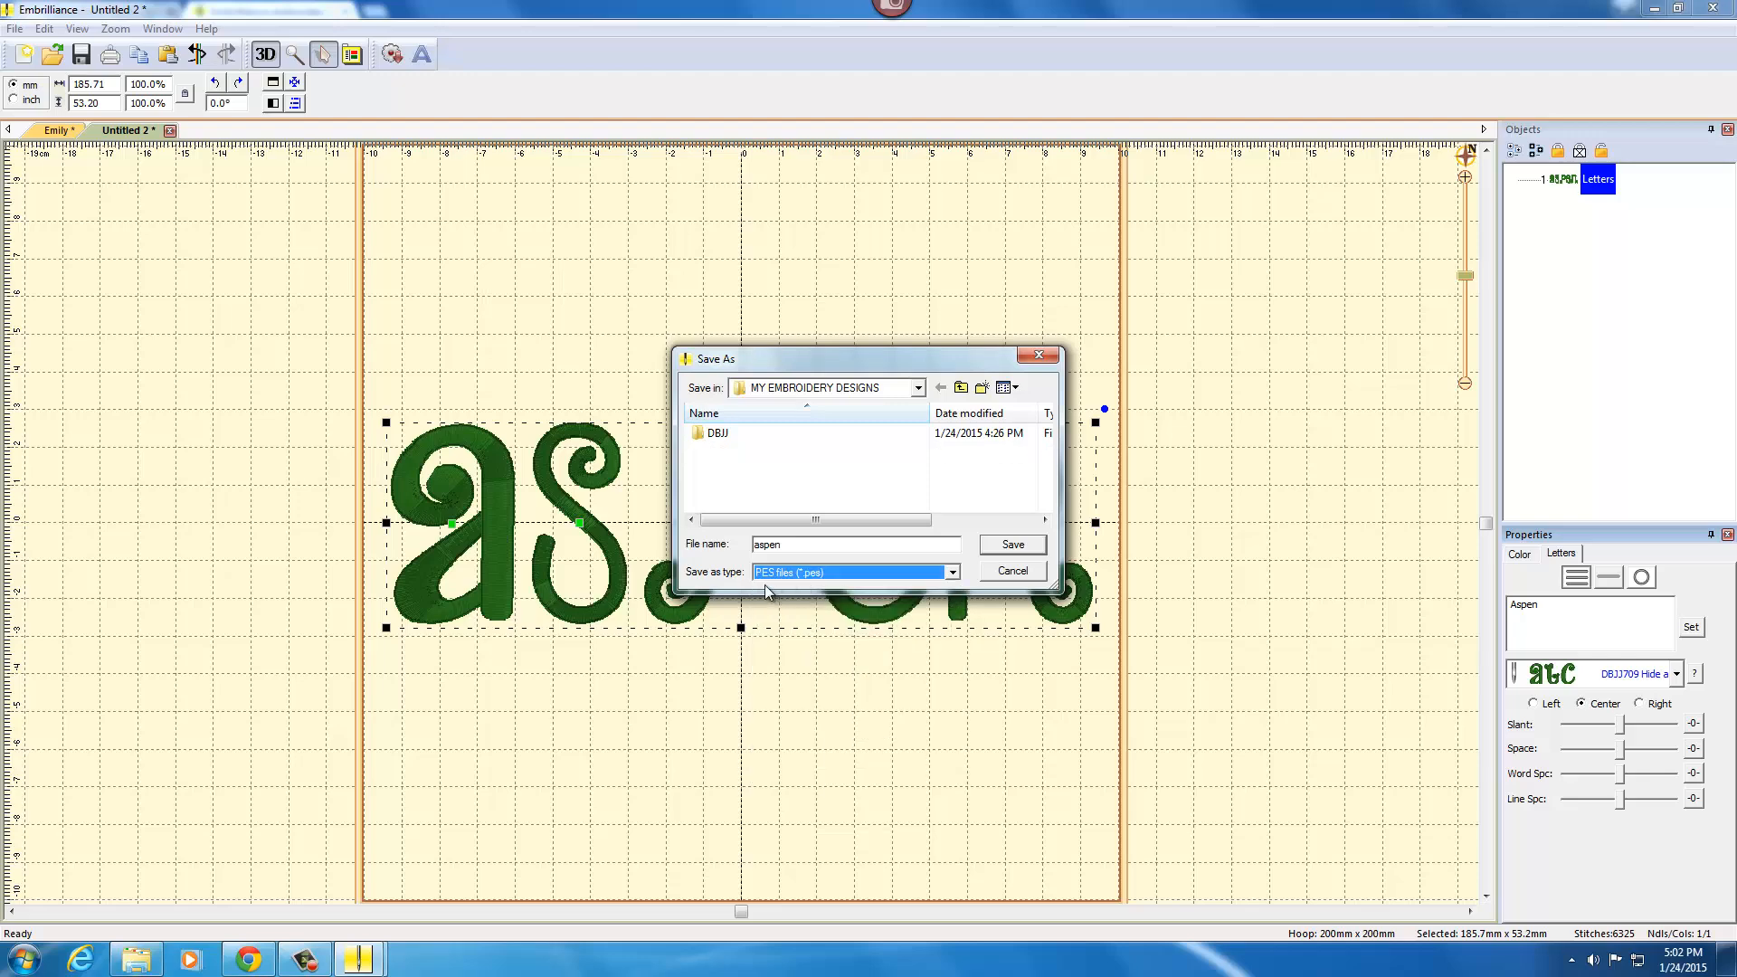
pyautogui.click(1009, 544)
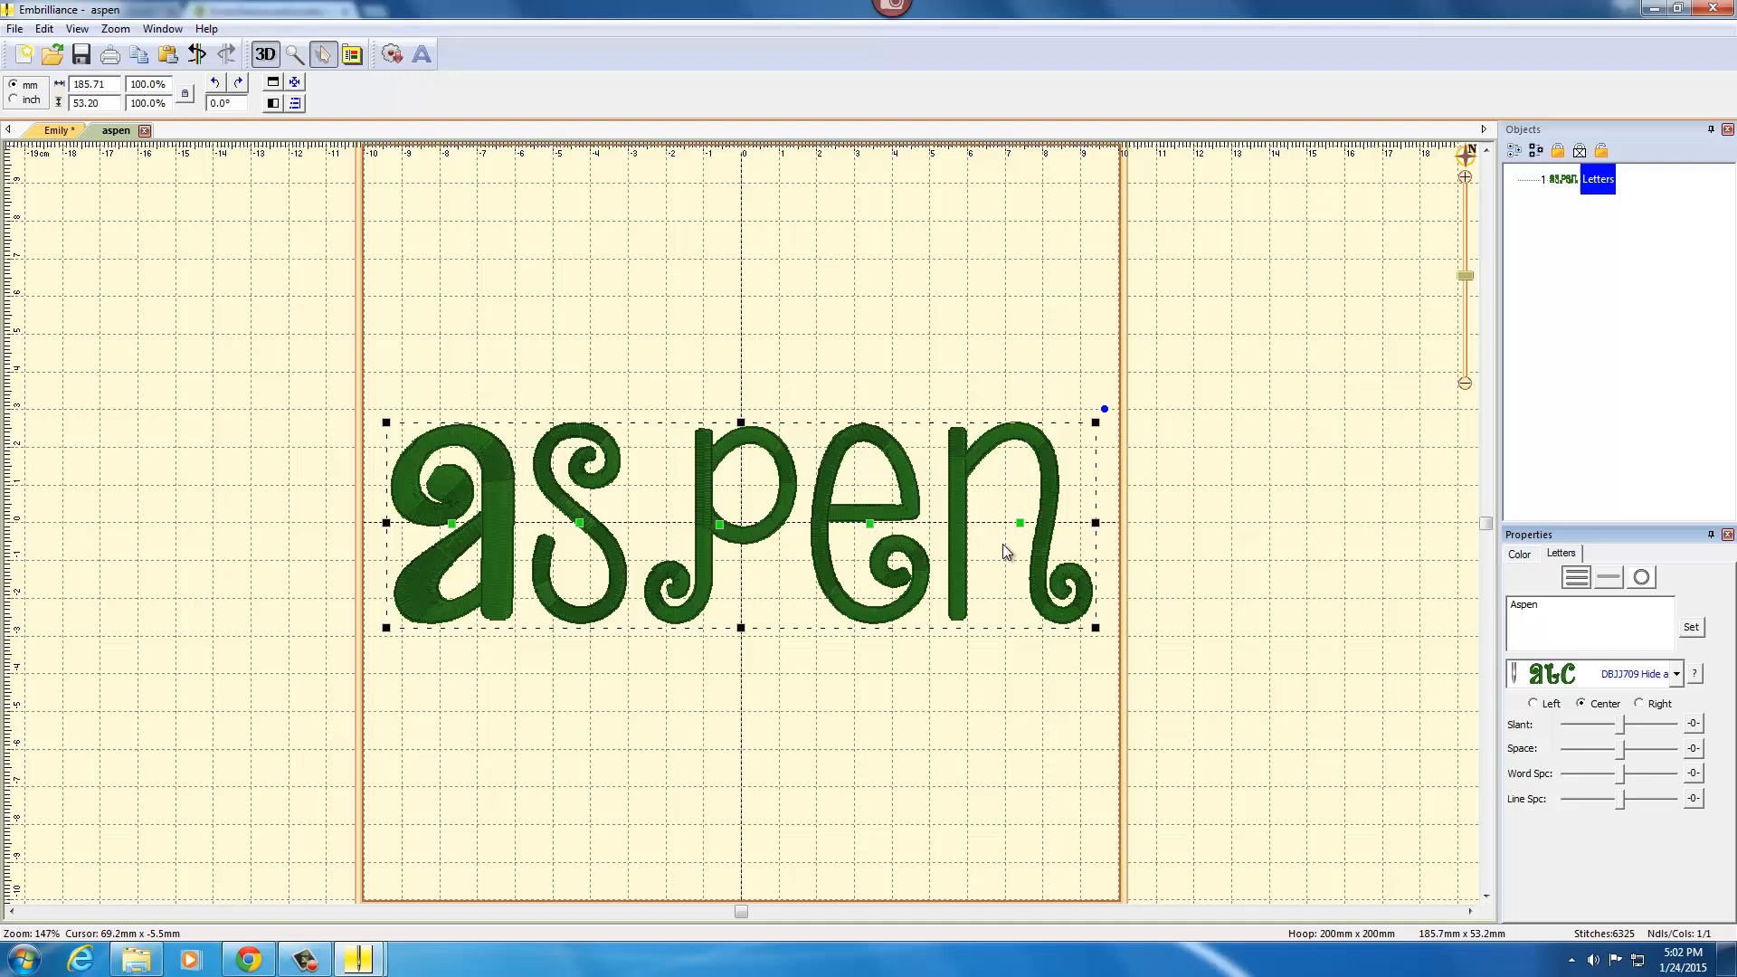
pyautogui.moveTo(513, 296)
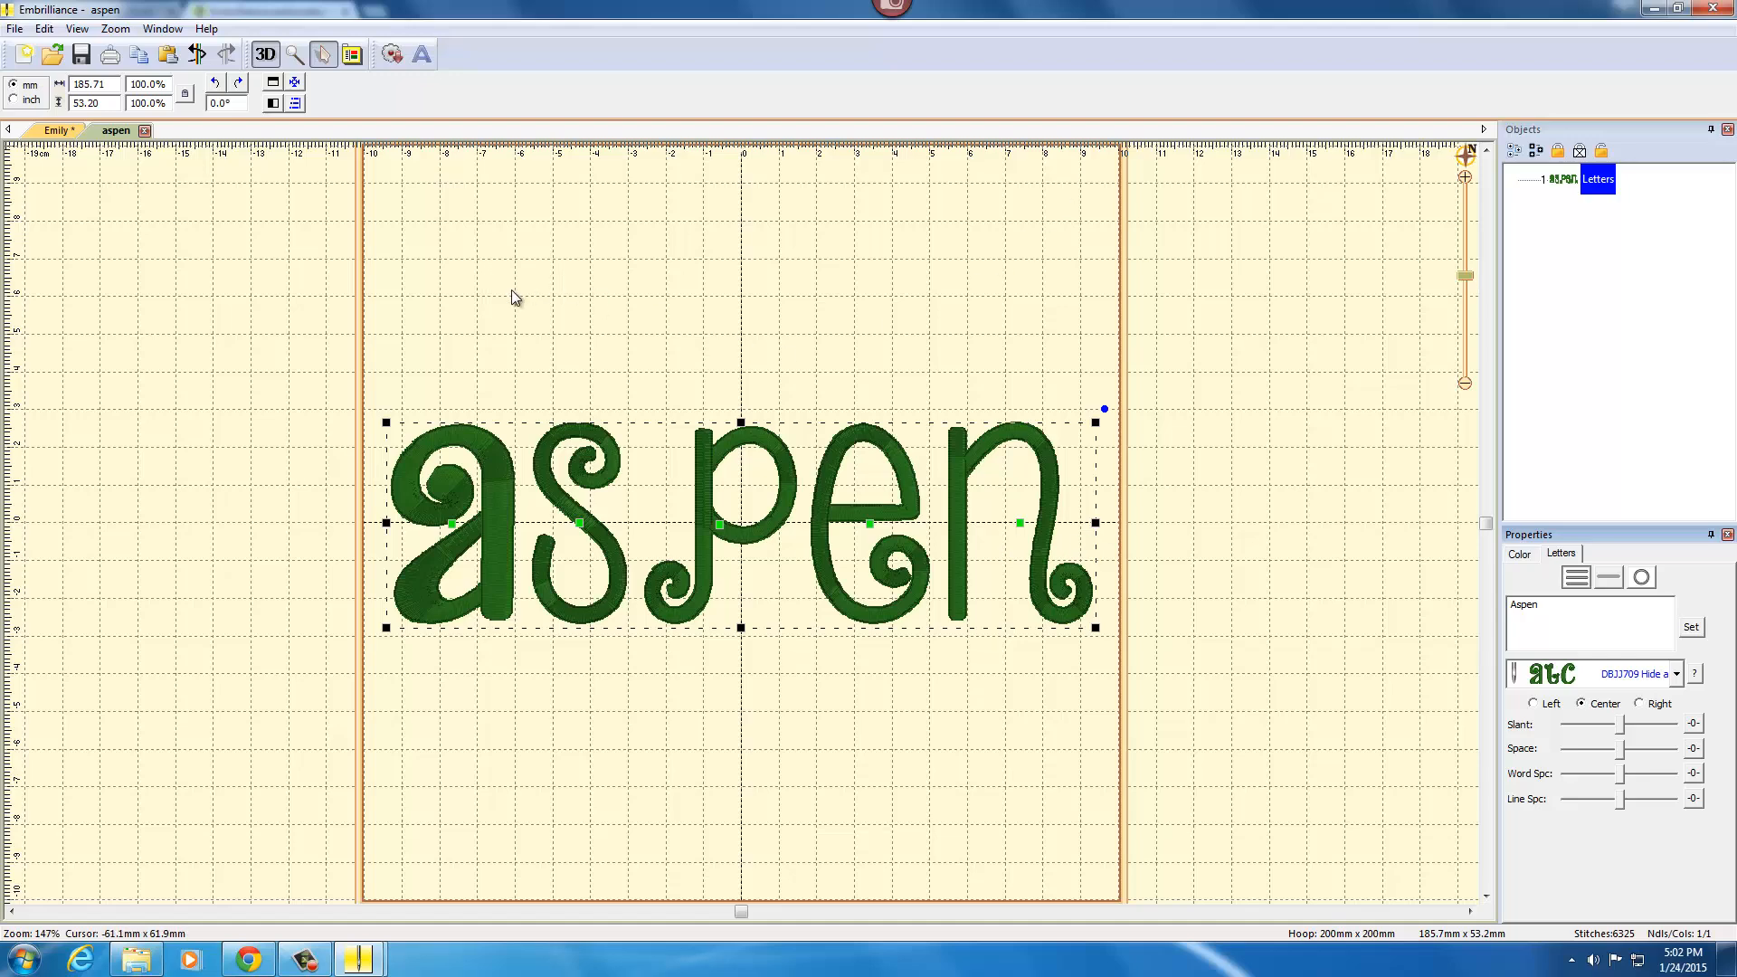
pyautogui.moveTo(1677, 715)
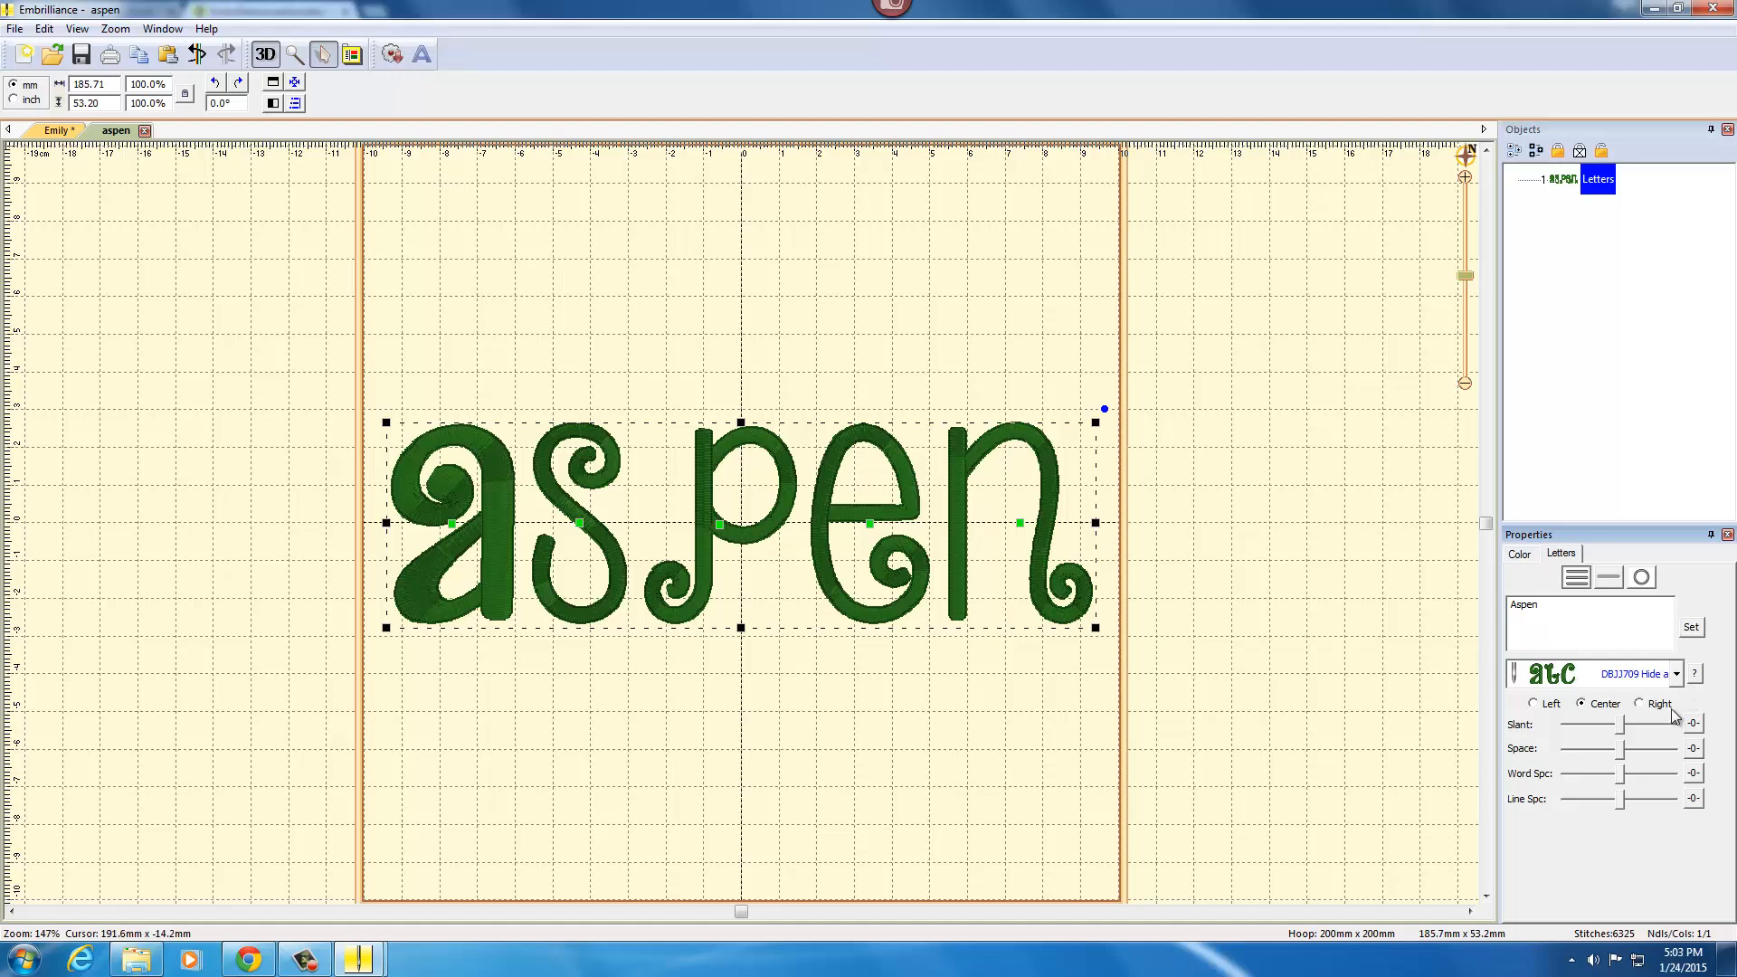
pyautogui.moveTo(491, 513)
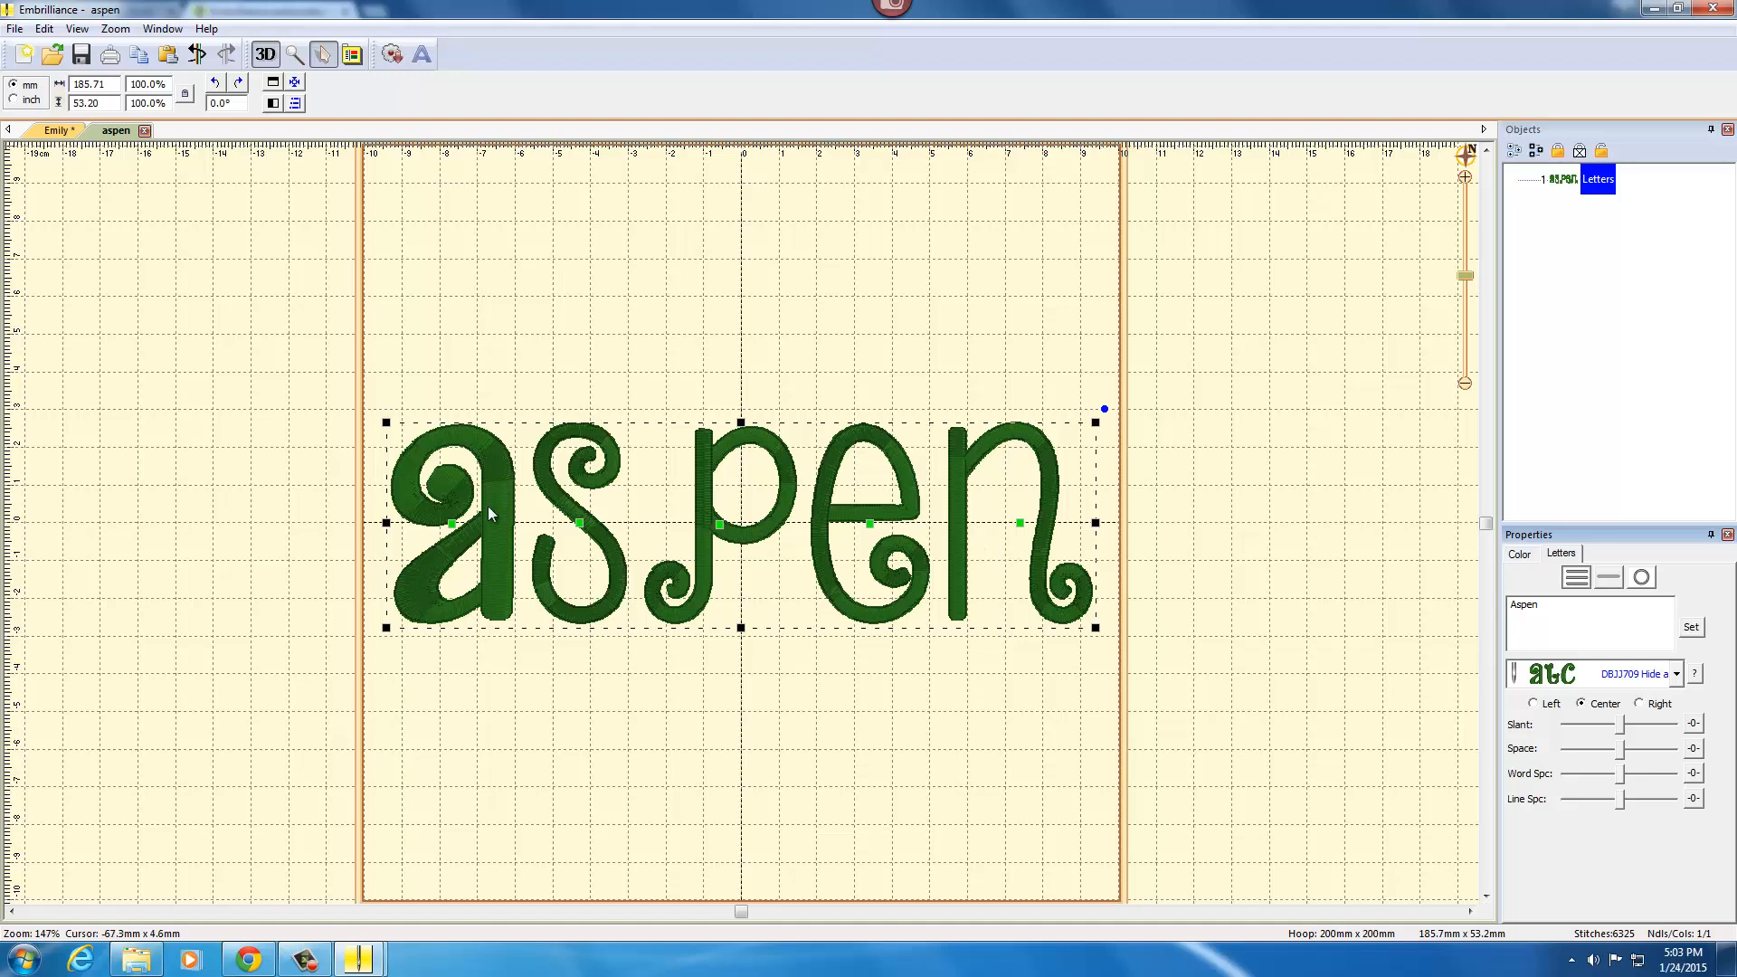
pyautogui.moveTo(825, 513)
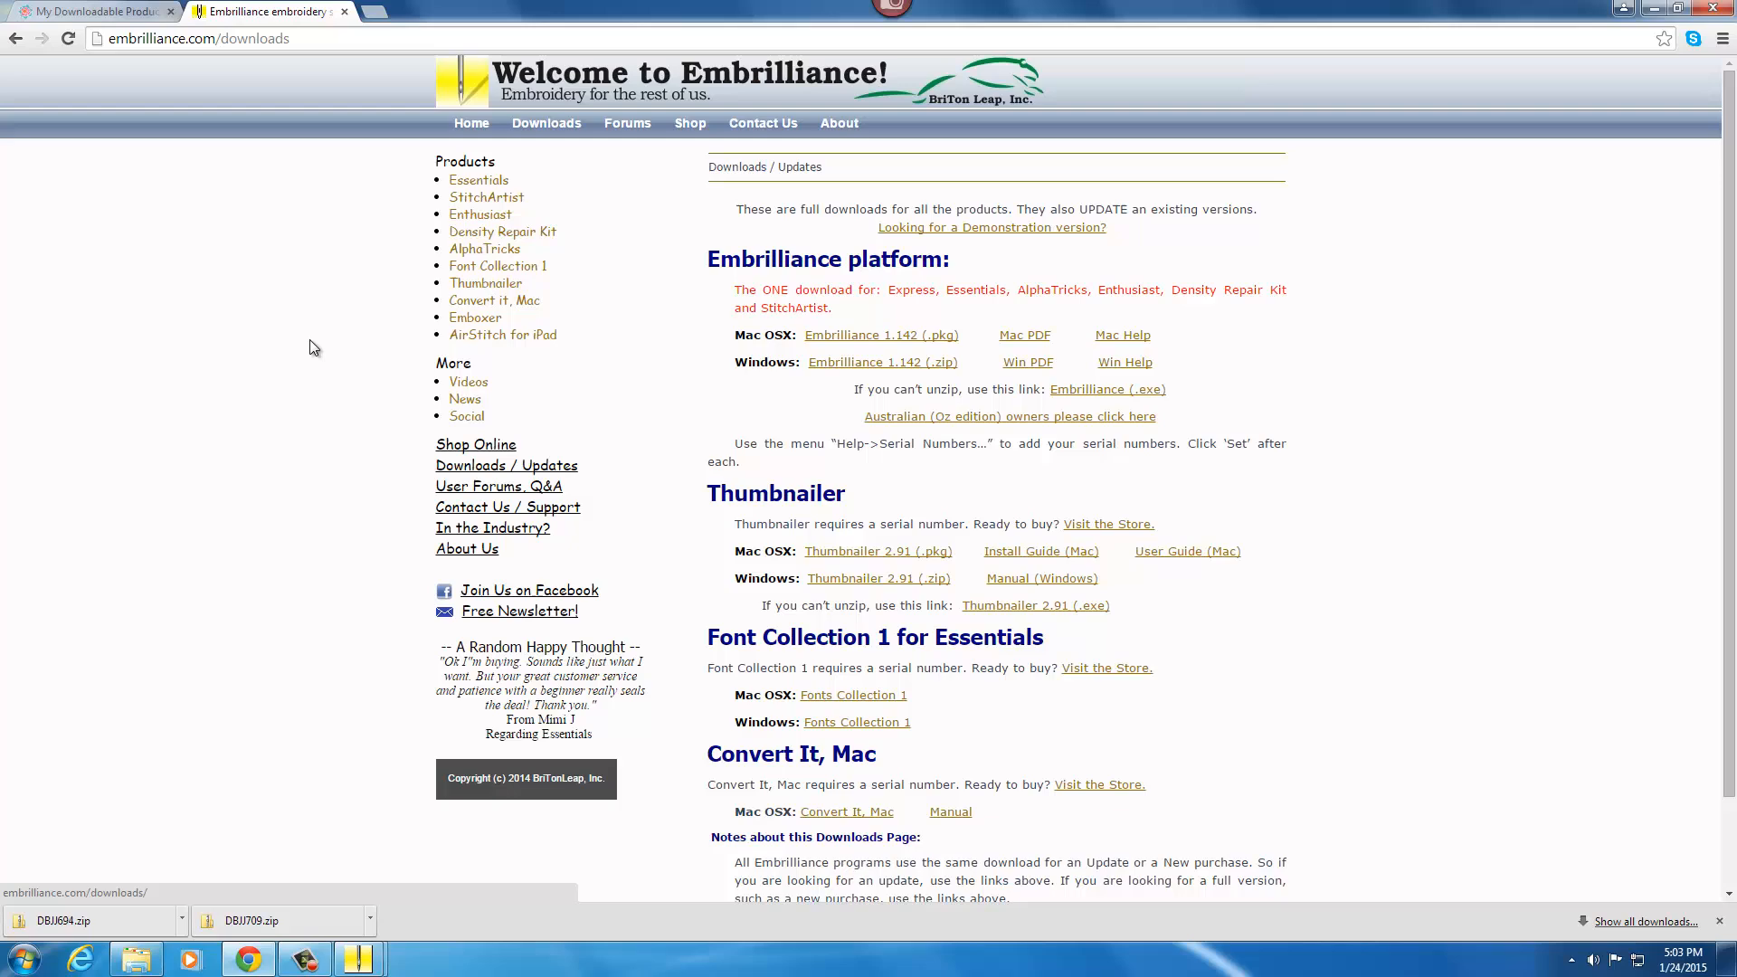
pyautogui.moveTo(479, 180)
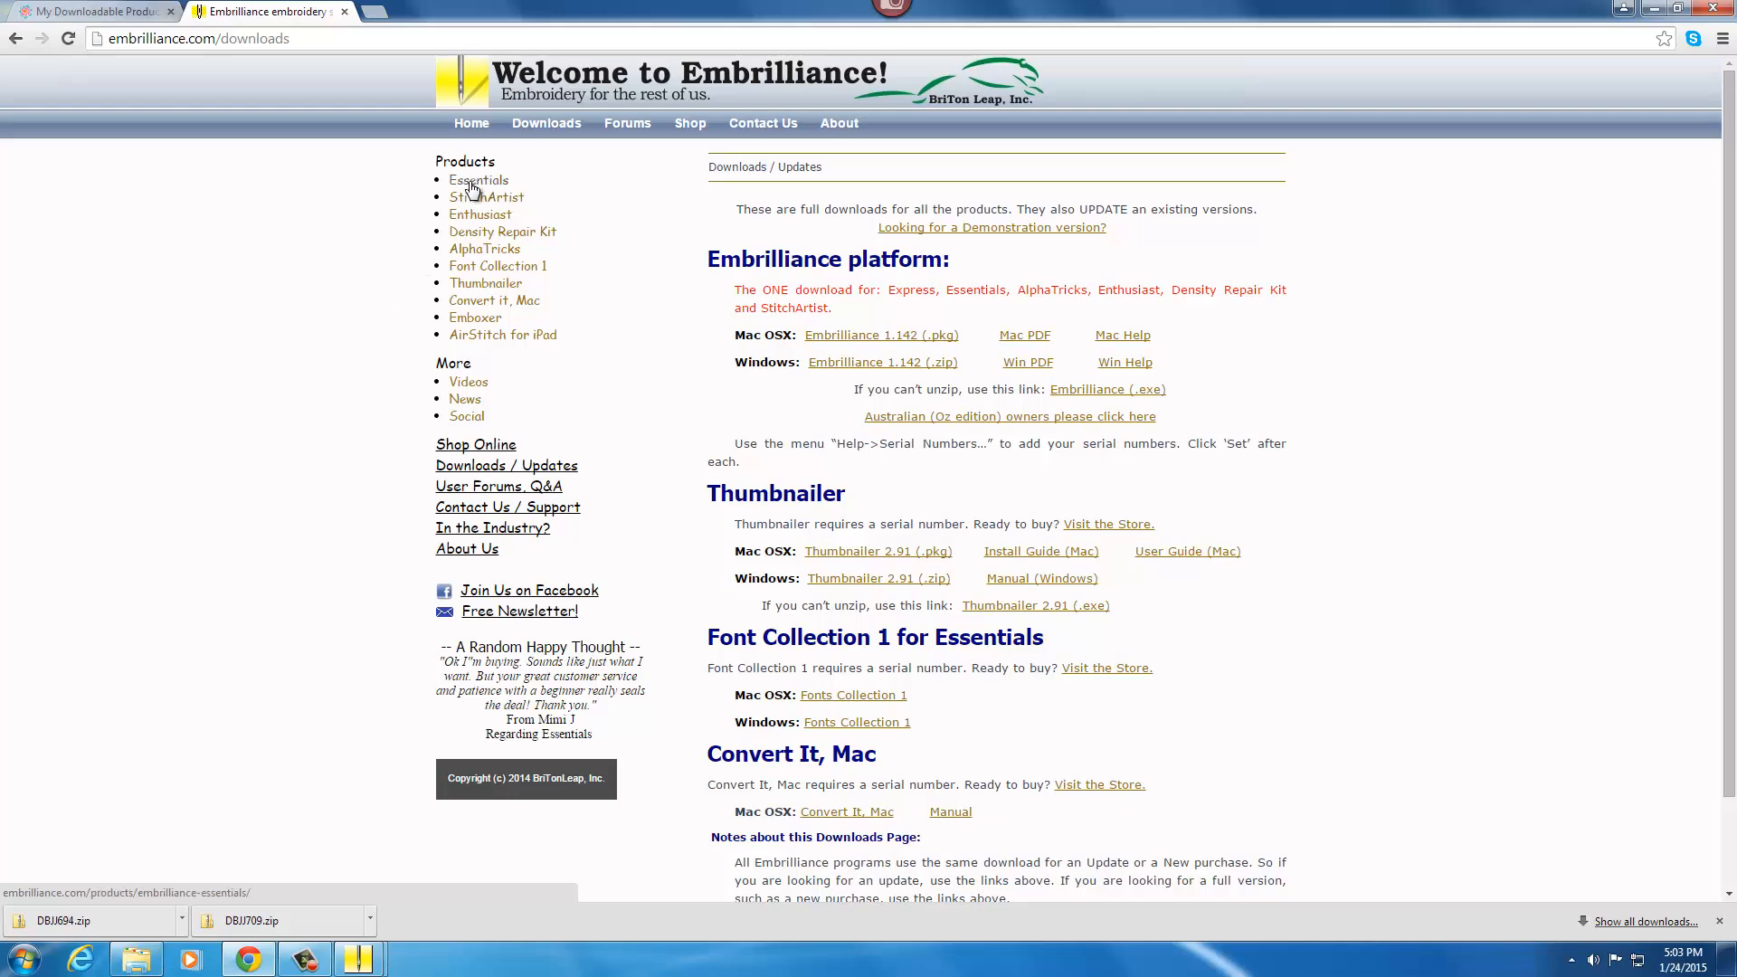
# Open the Embrilliance Essentials product page from the Products sidebar.
pyautogui.click(478, 180)
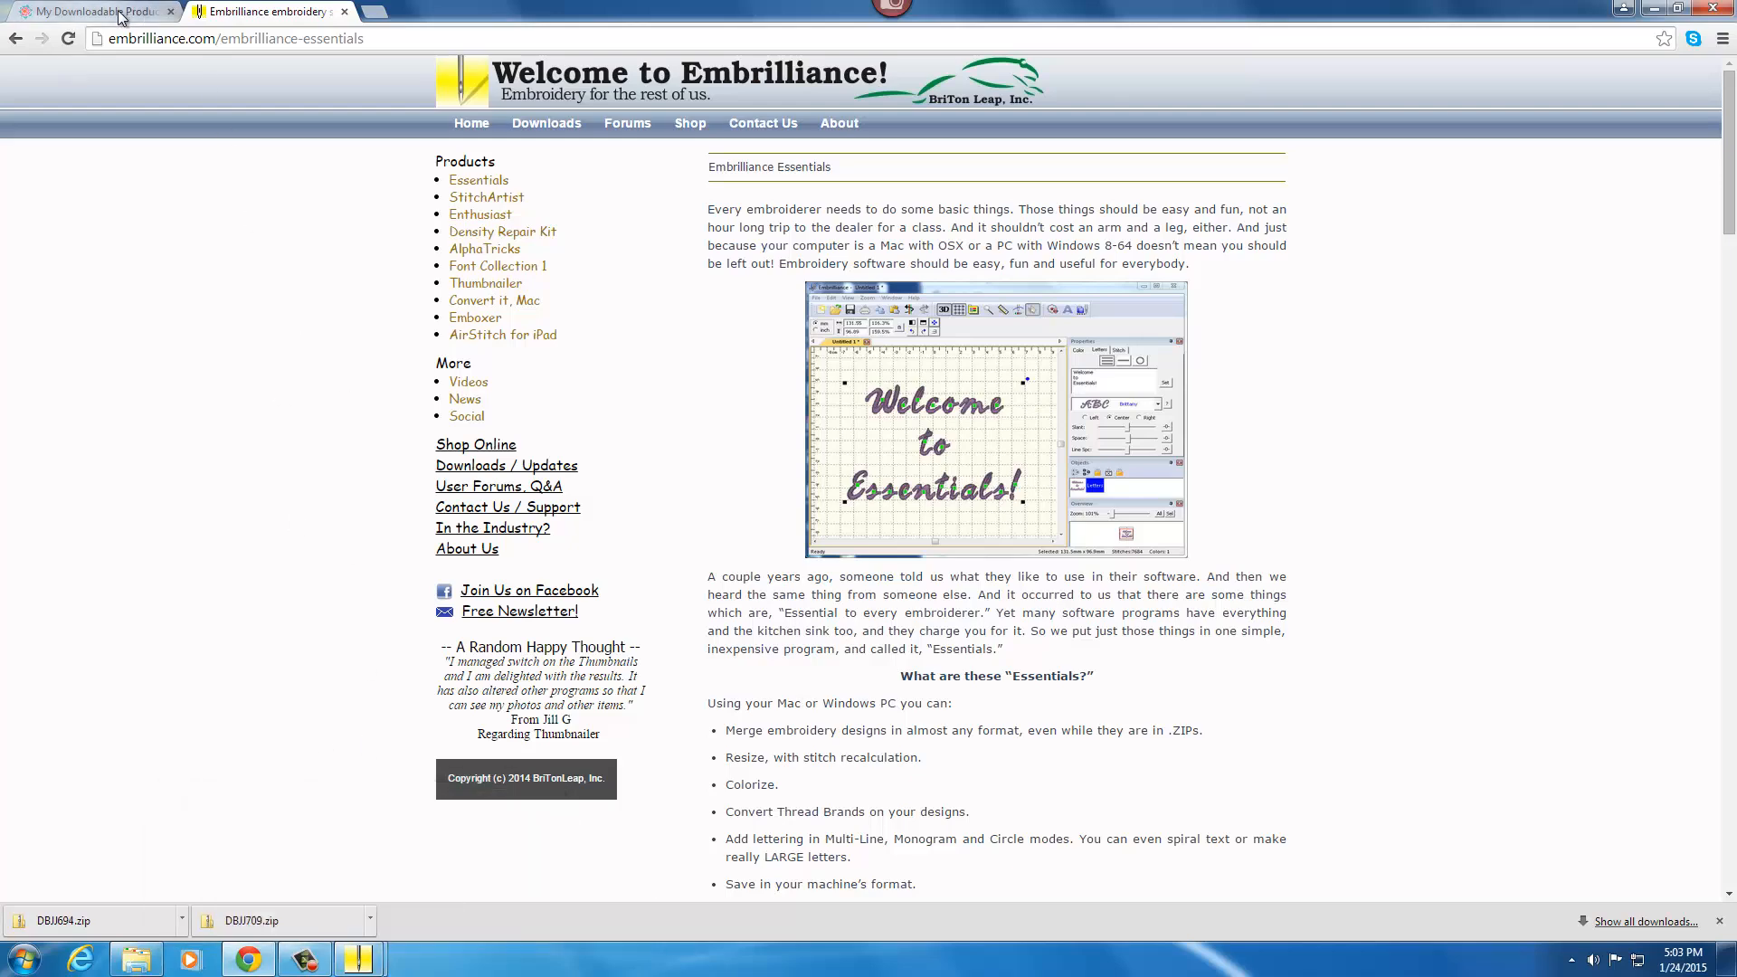
# Open the Designs by JuJu Alphabets page and scroll through its embroidery font listings.
pyautogui.click(88, 11)
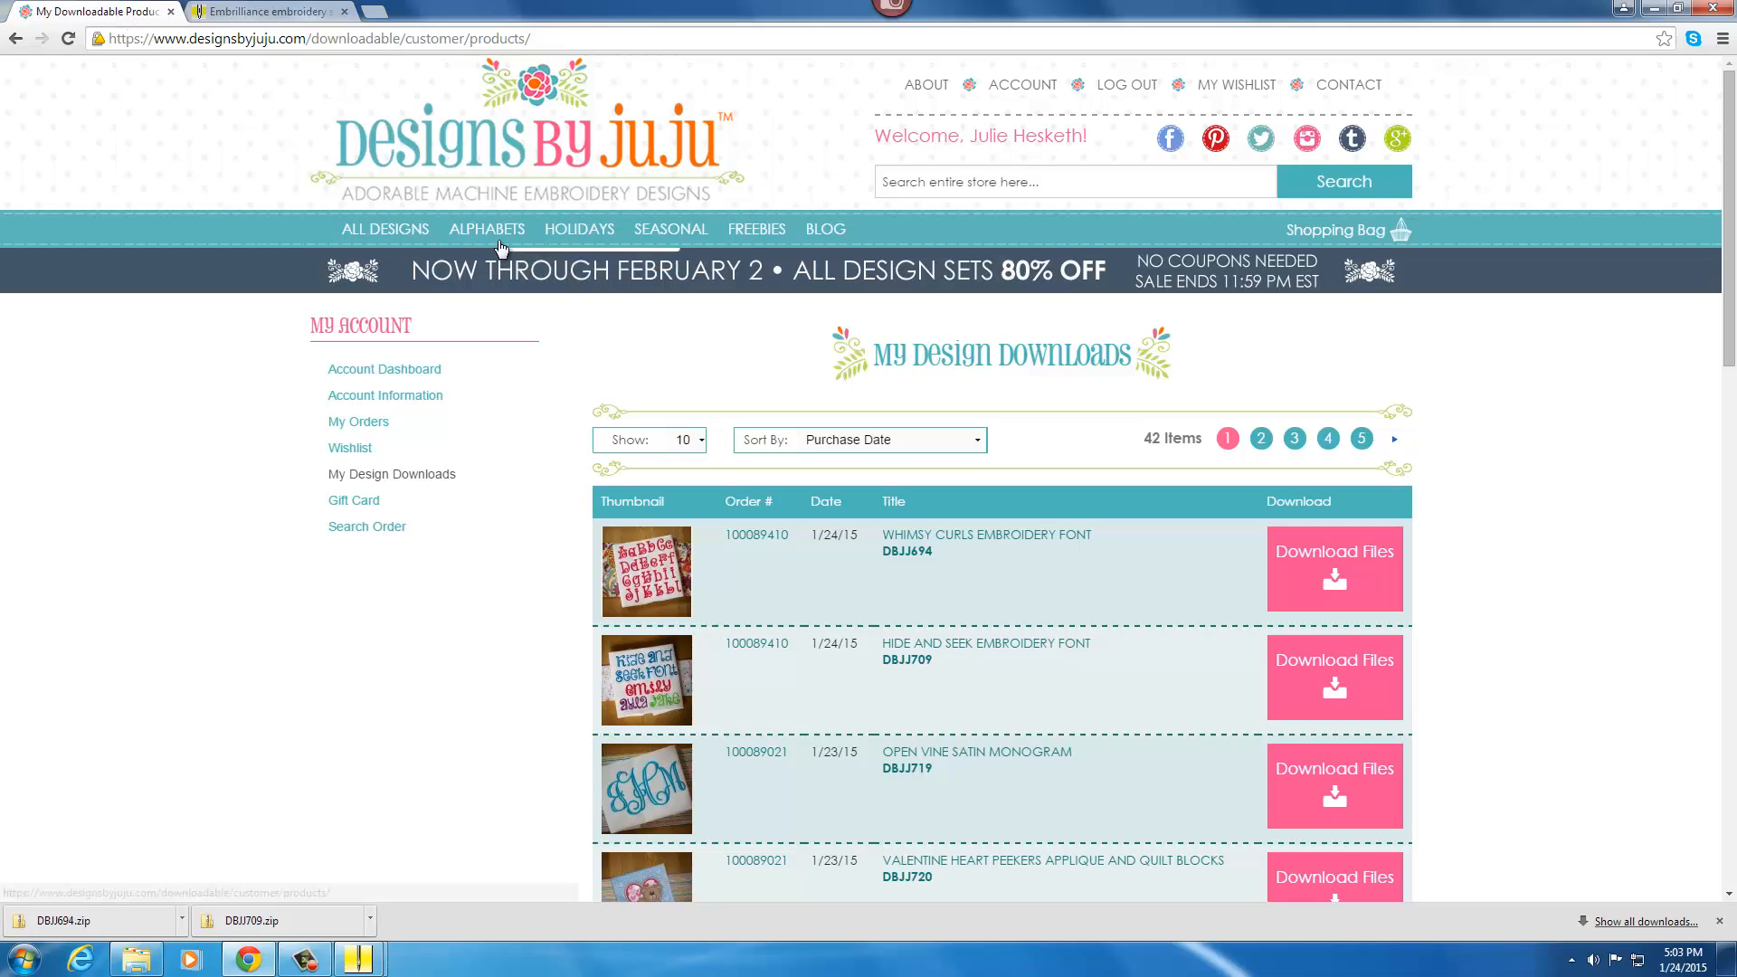
pyautogui.click(487, 229)
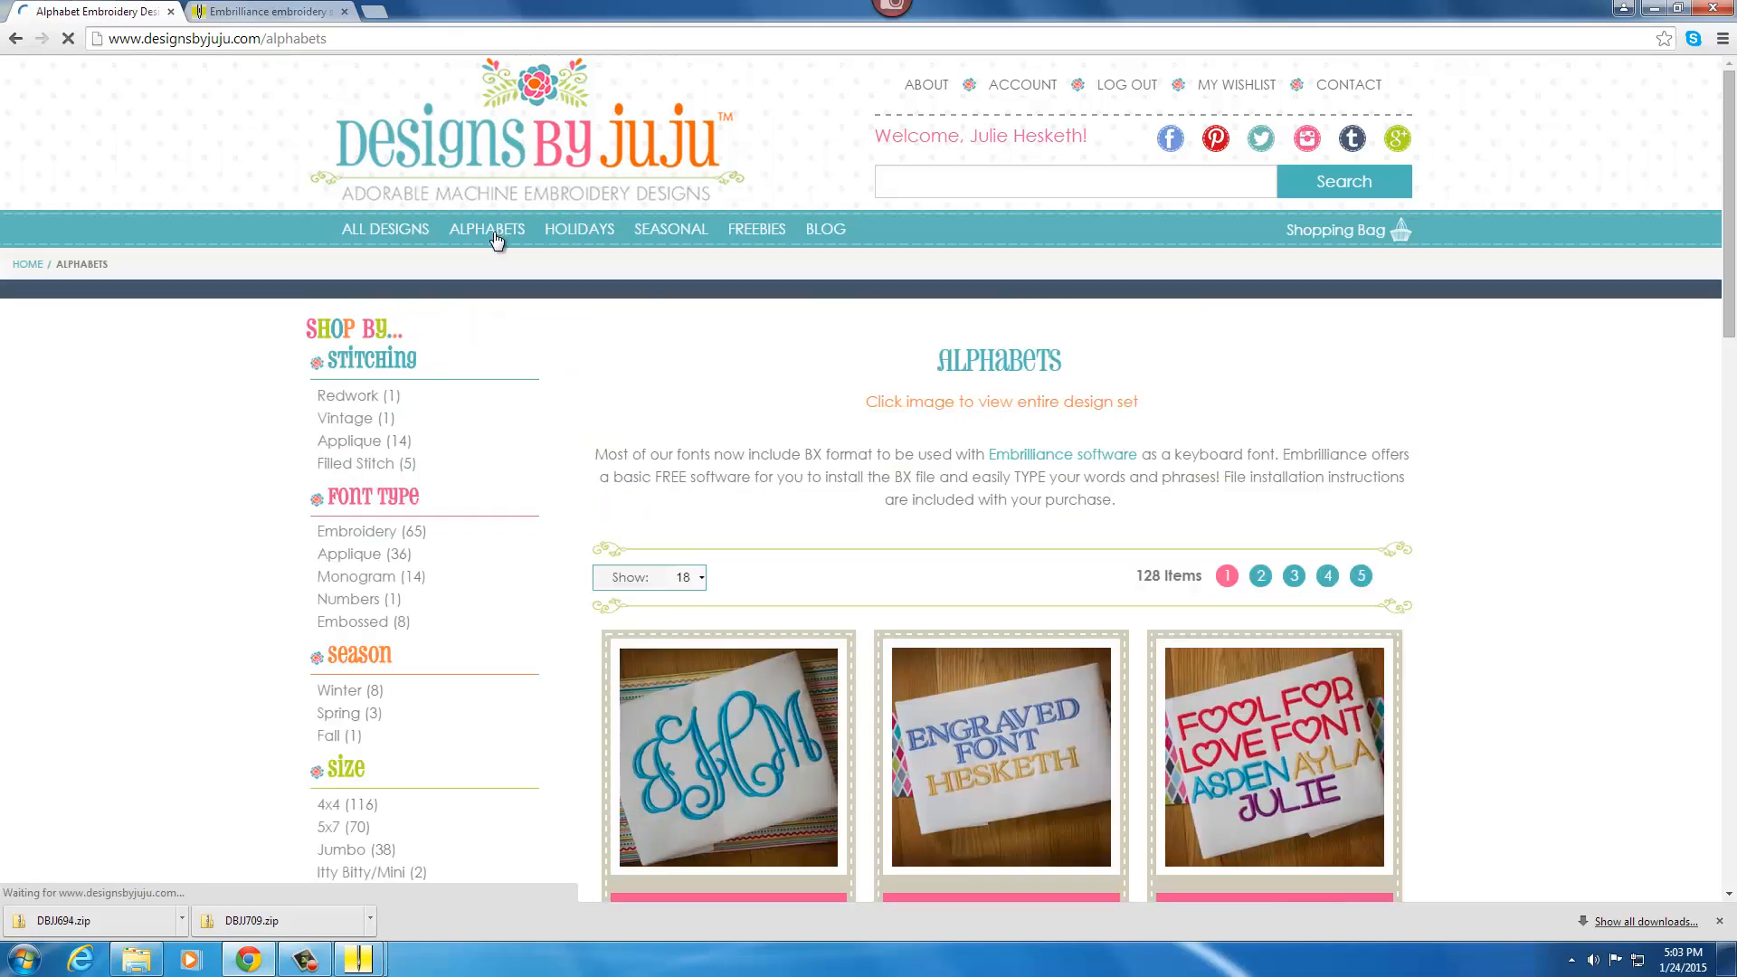
pyautogui.scroll(-3)
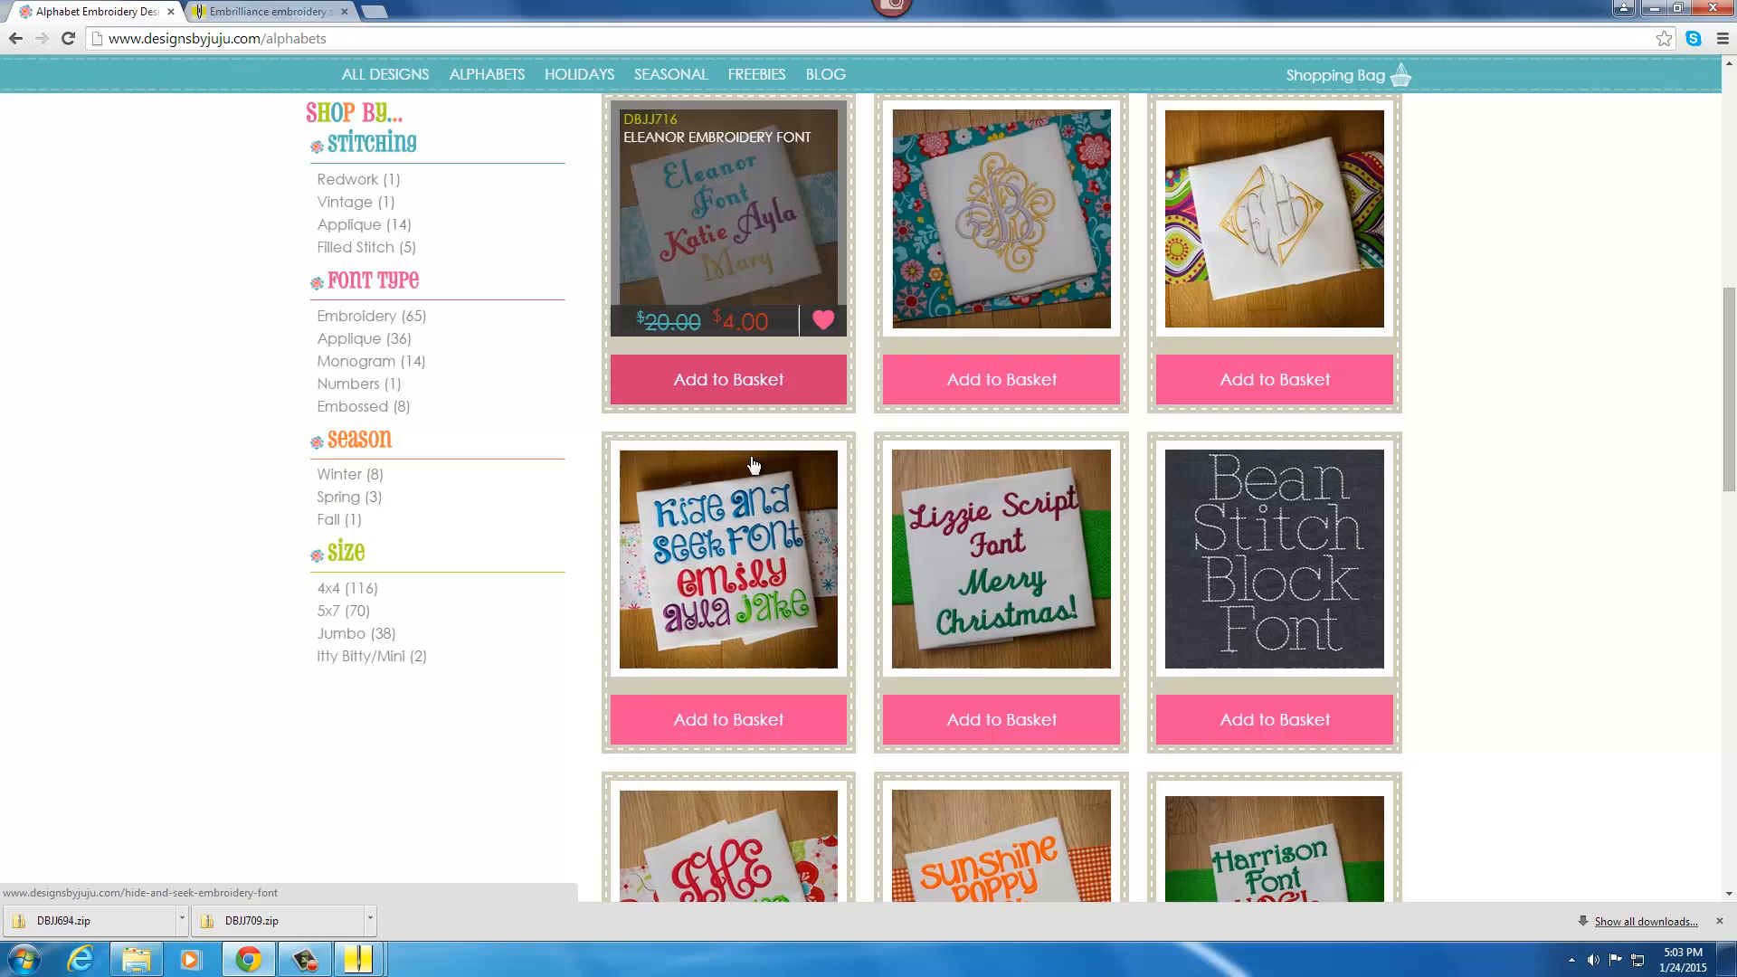
pyautogui.scroll(-3)
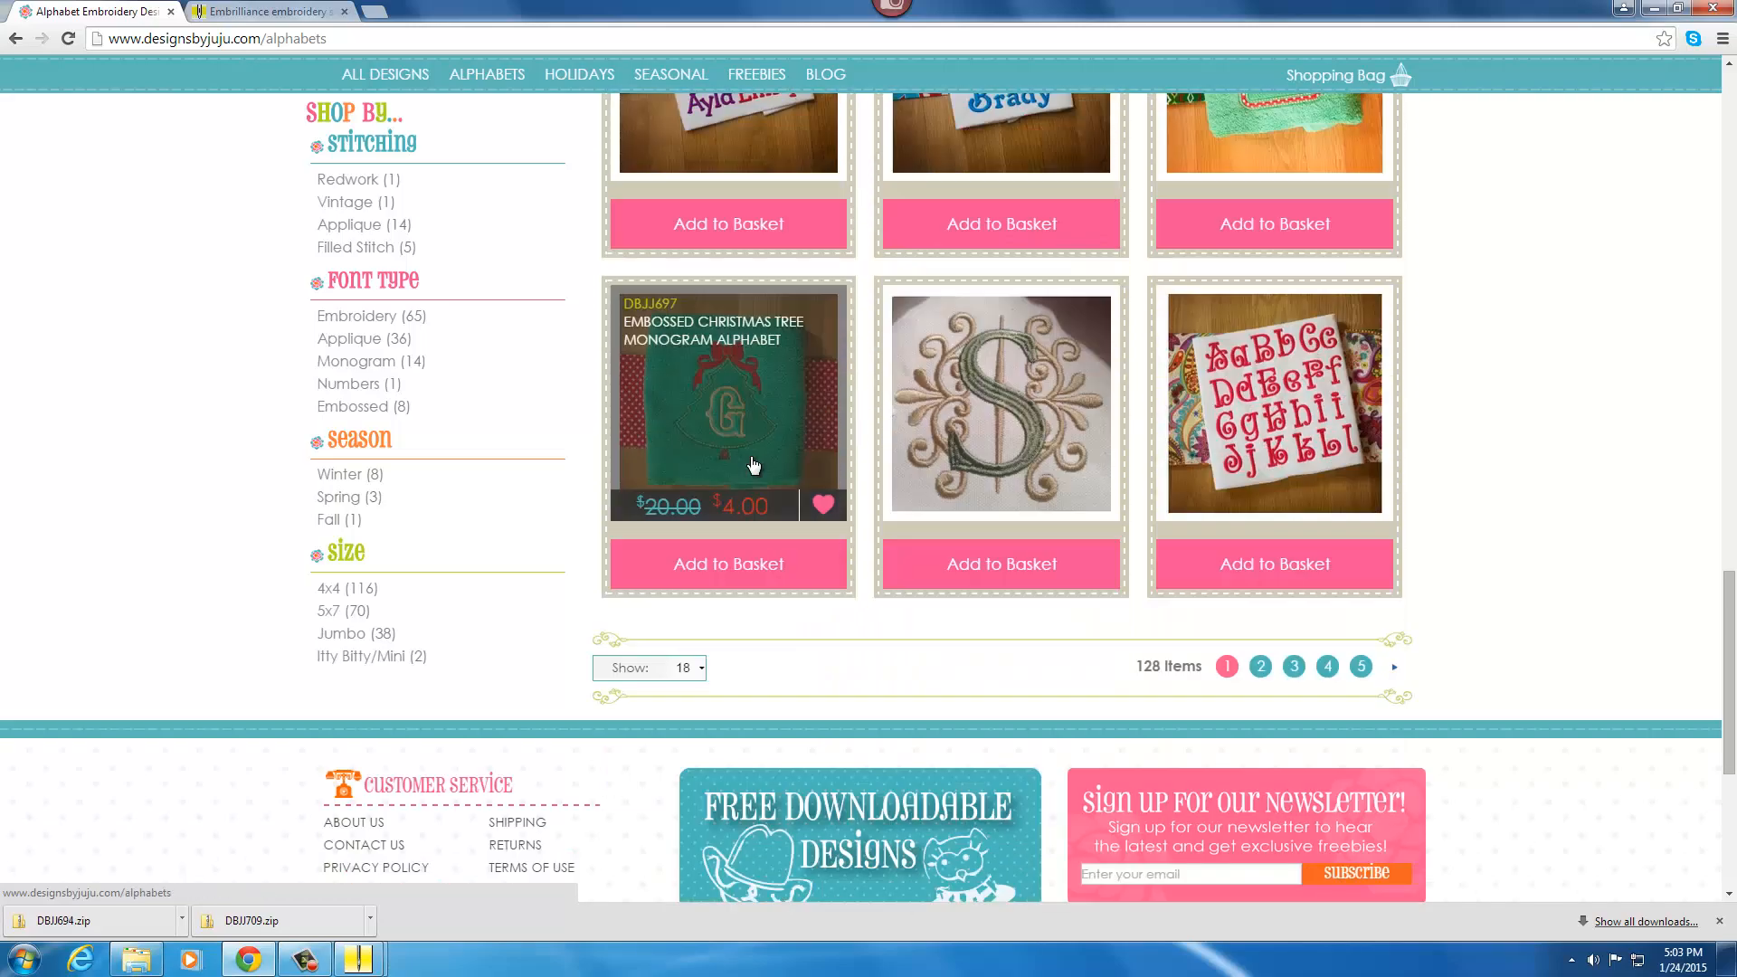